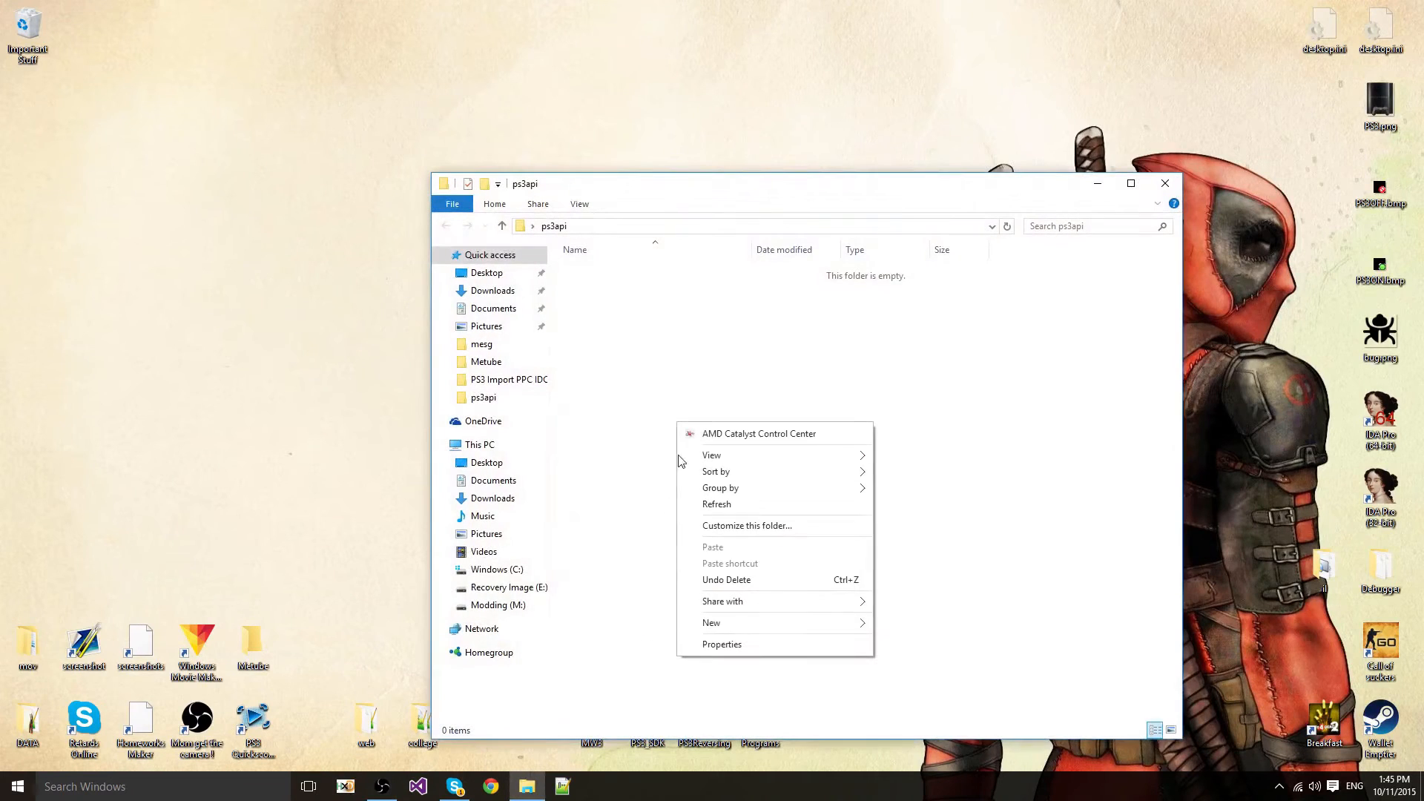
# Step: Create empty main.cpp and a copy renamed ps3api.h, then open ps3api.h in Notepad++
pyautogui.click(711, 622)
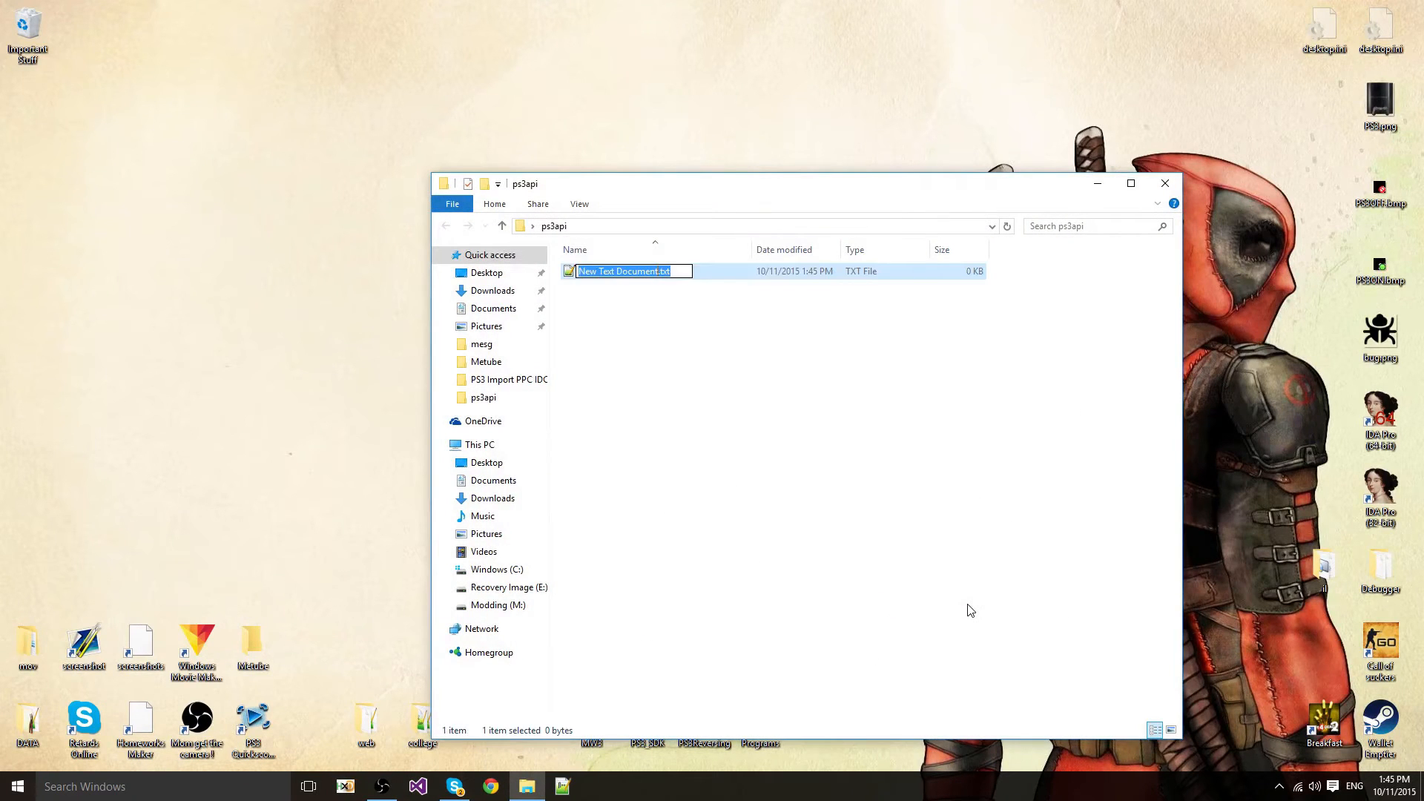
pyautogui.write('main.cpp')
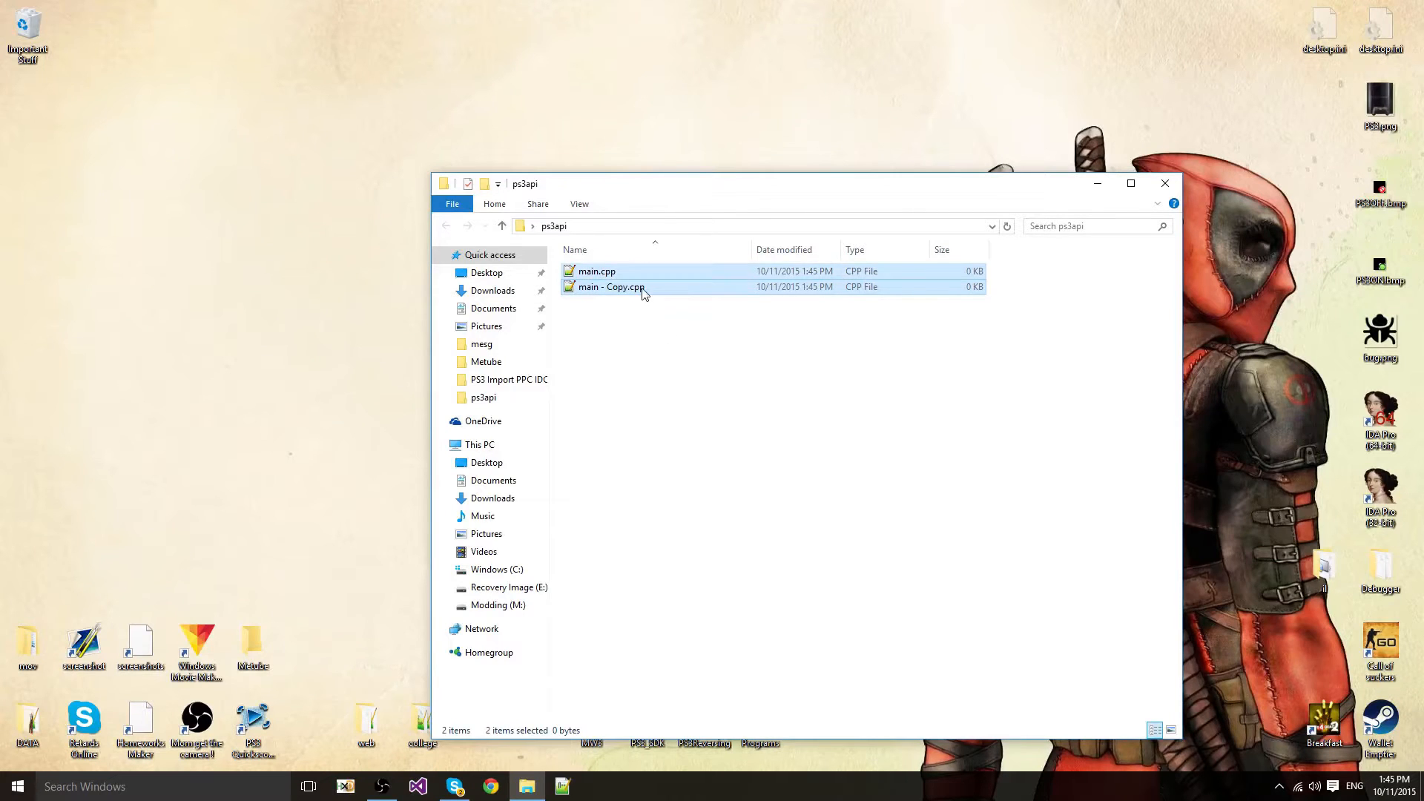
pyautogui.click(610, 271)
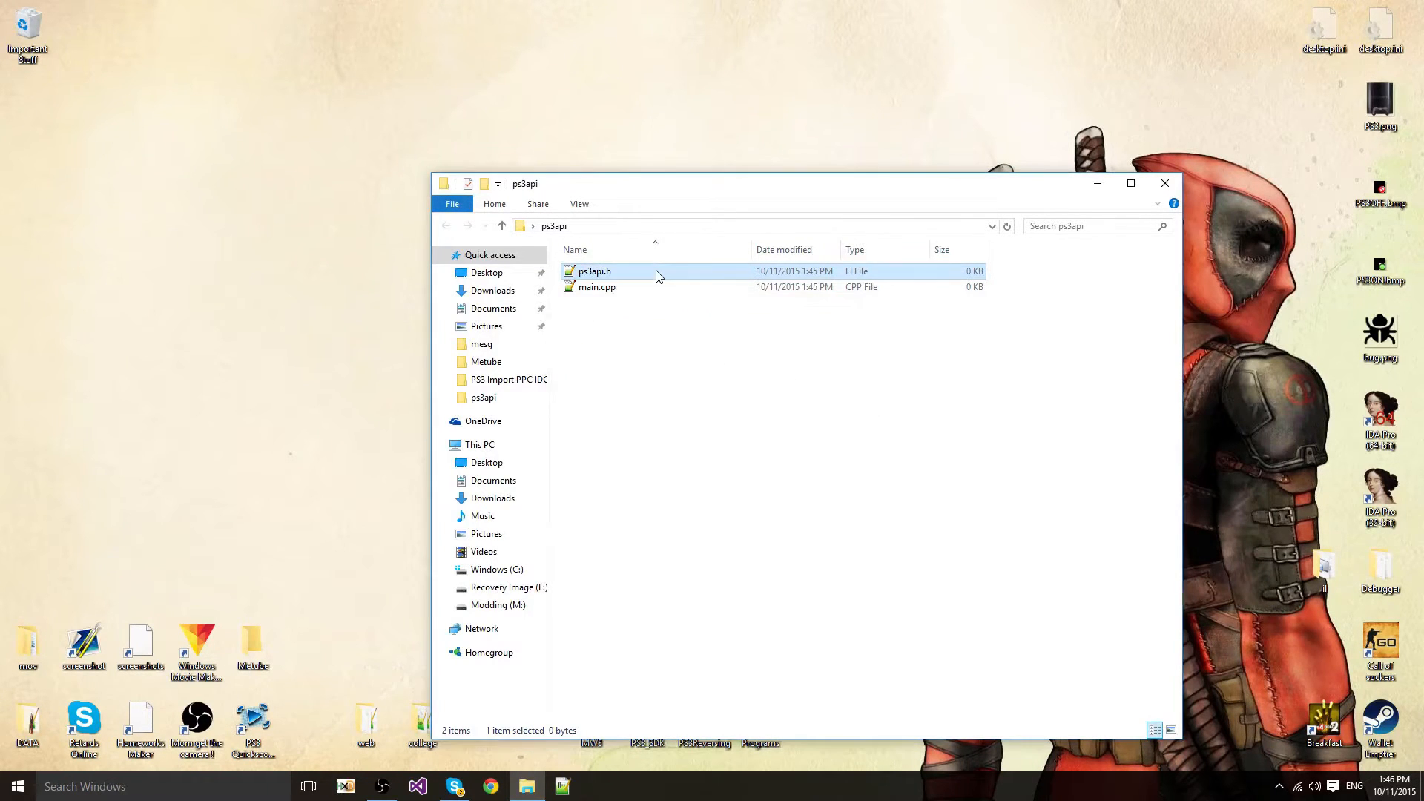
pyautogui.doubleClick(594, 271)
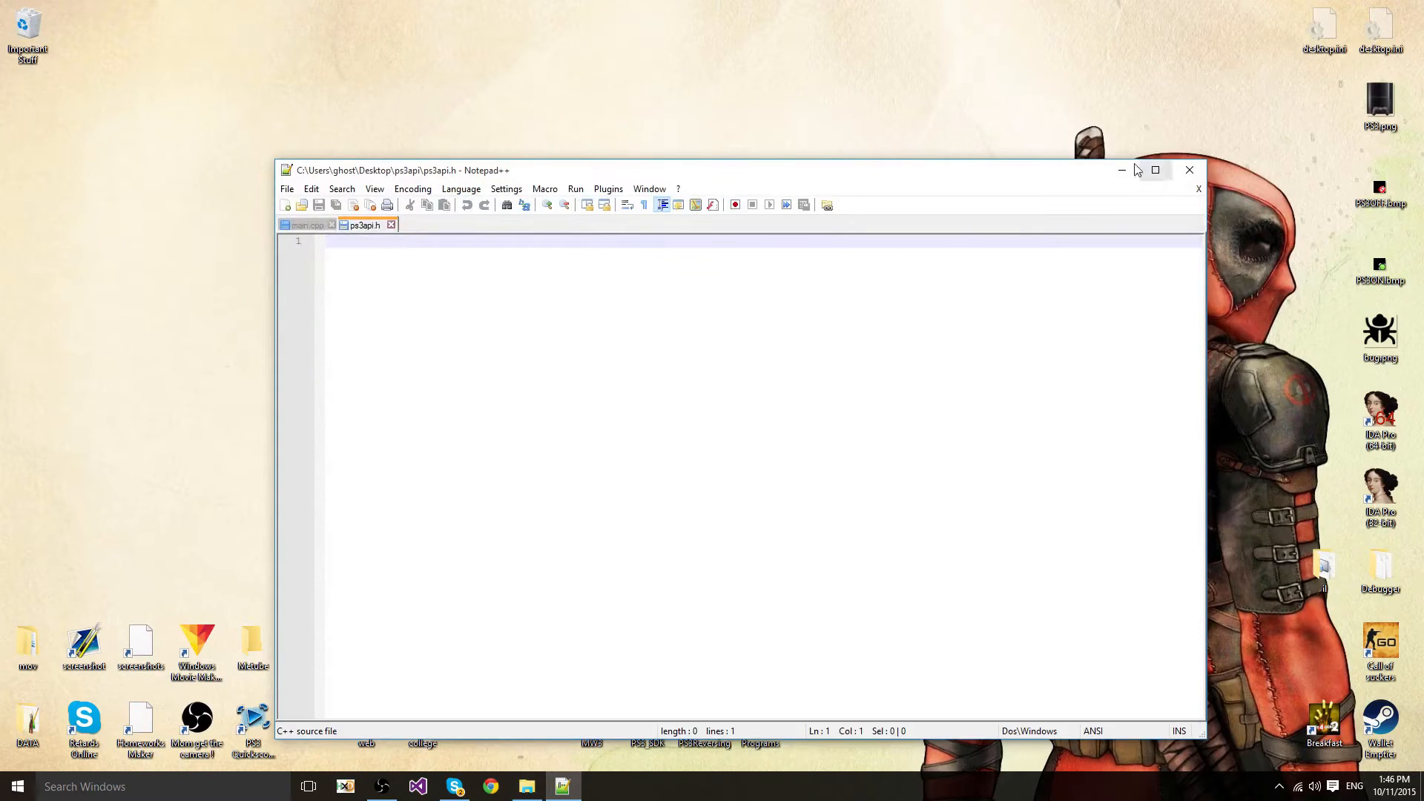
# Step: In a second File Explorer window, browse the SN Systems PS3 folders and copy ps3tmapi.dll
pyautogui.rightClick(525, 786)
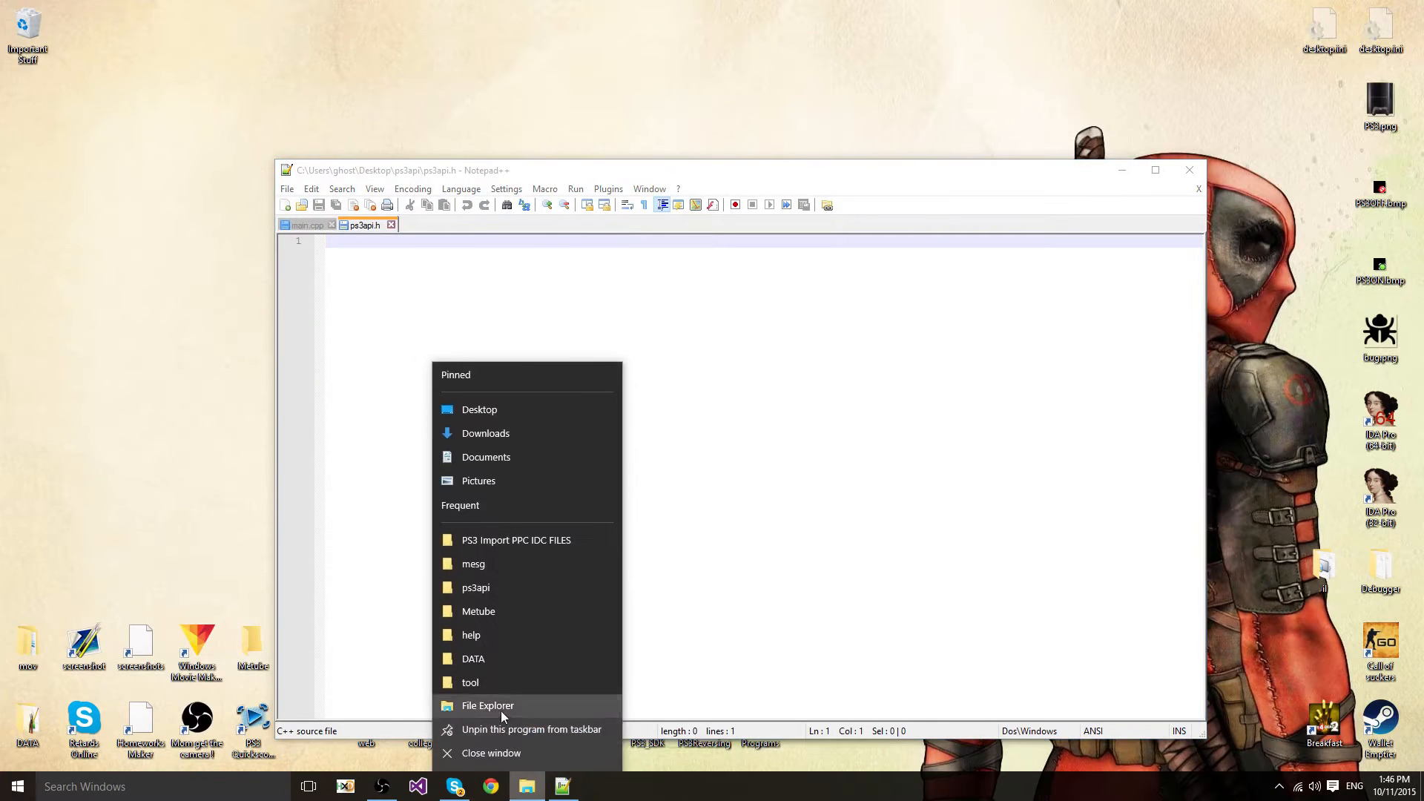
pyautogui.click(489, 706)
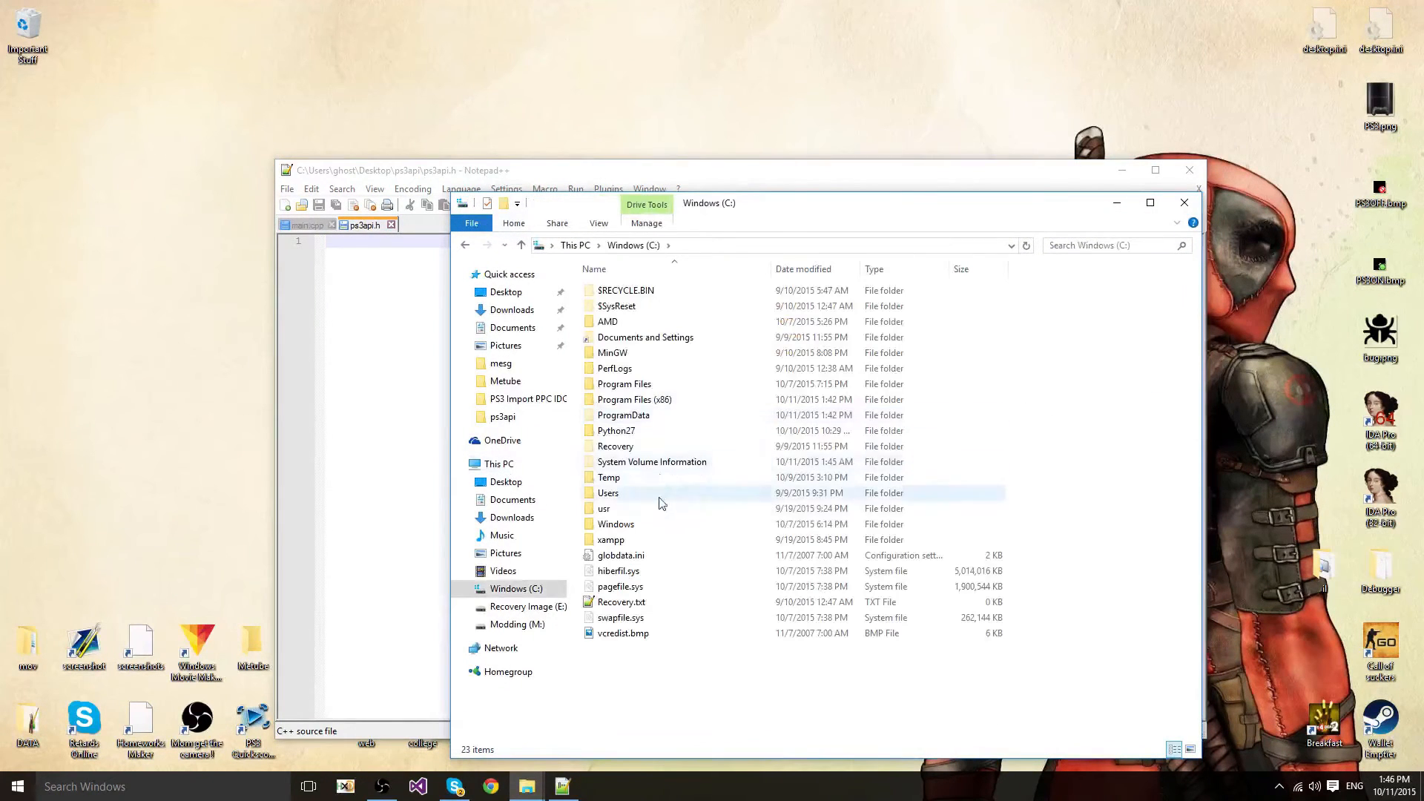
pyautogui.doubleClick(633, 400)
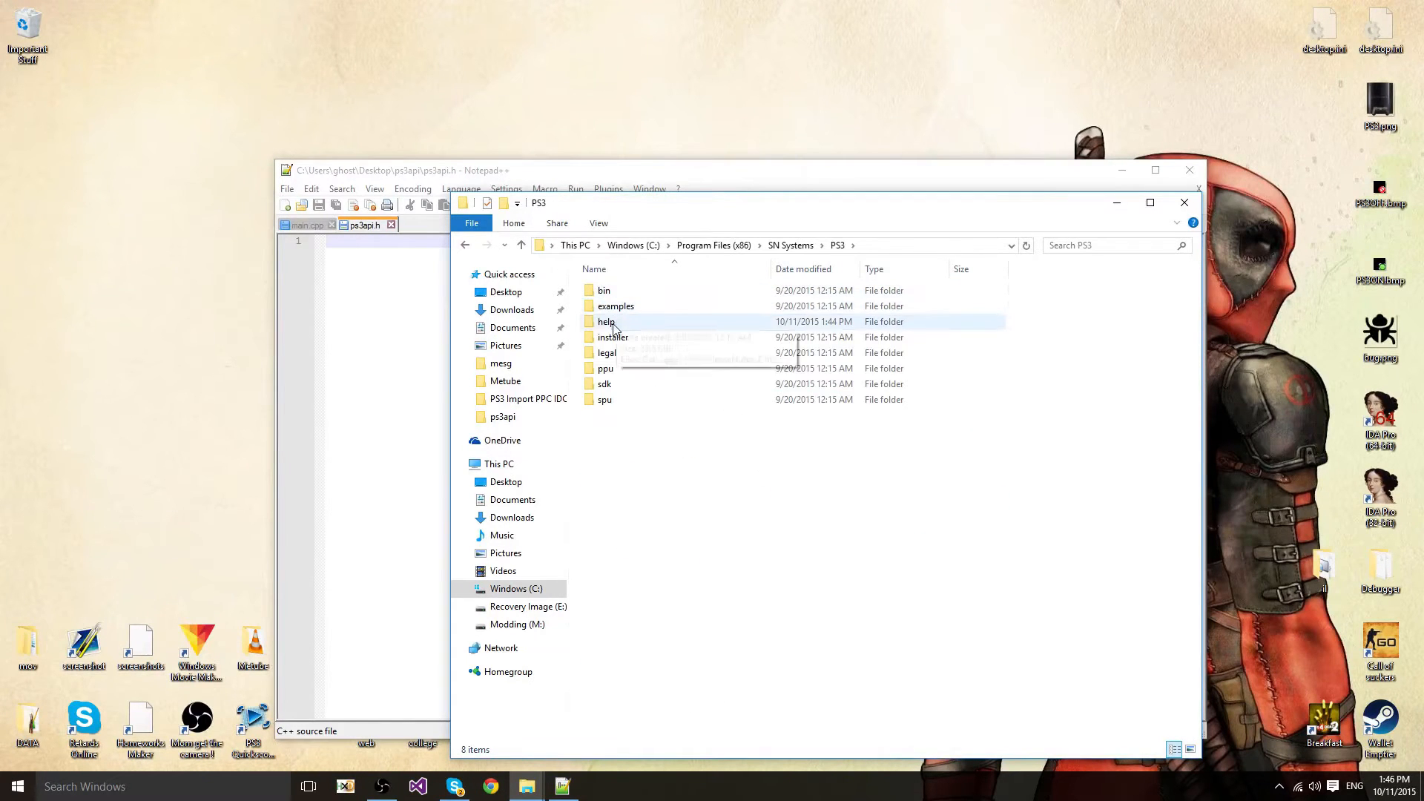
pyautogui.doubleClick(605, 321)
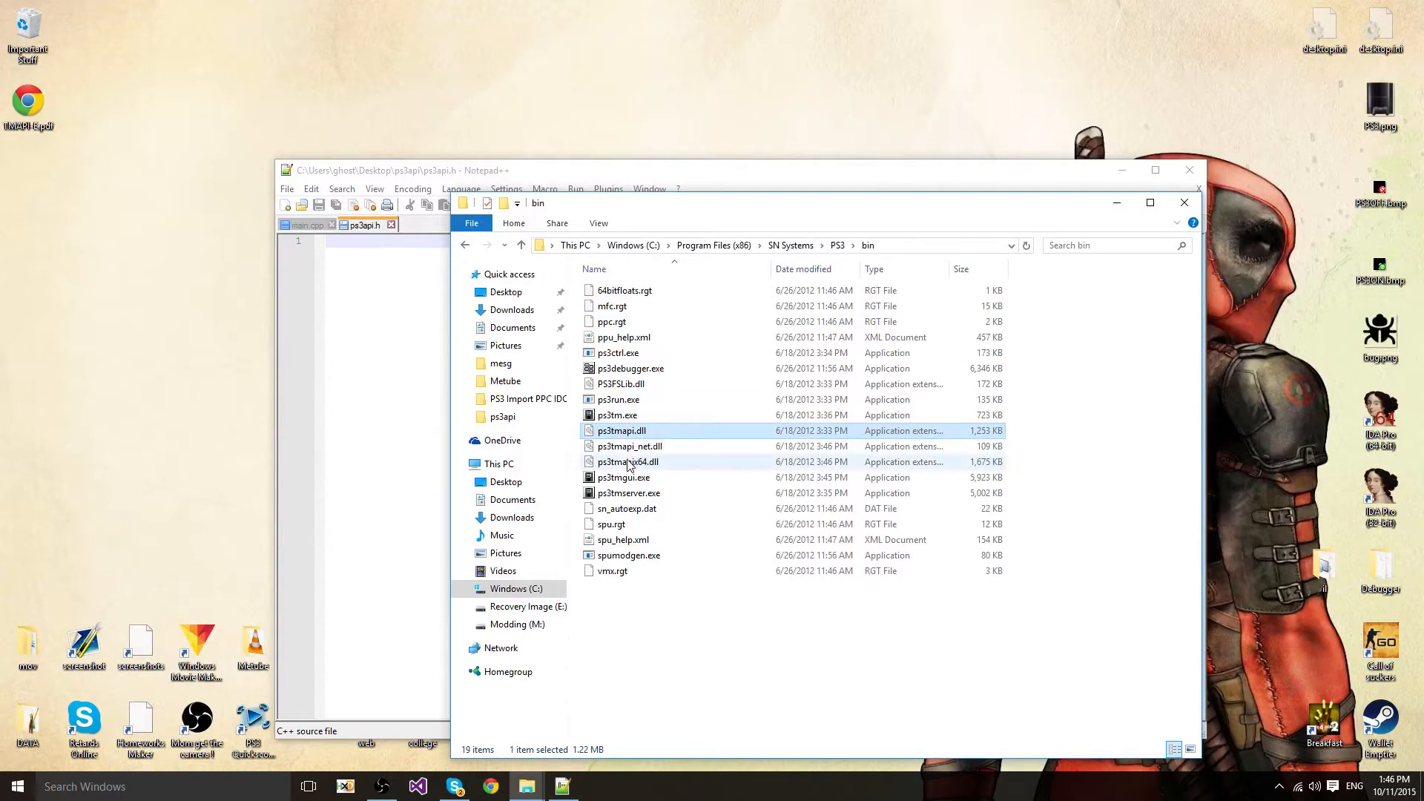
pyautogui.click(622, 430)
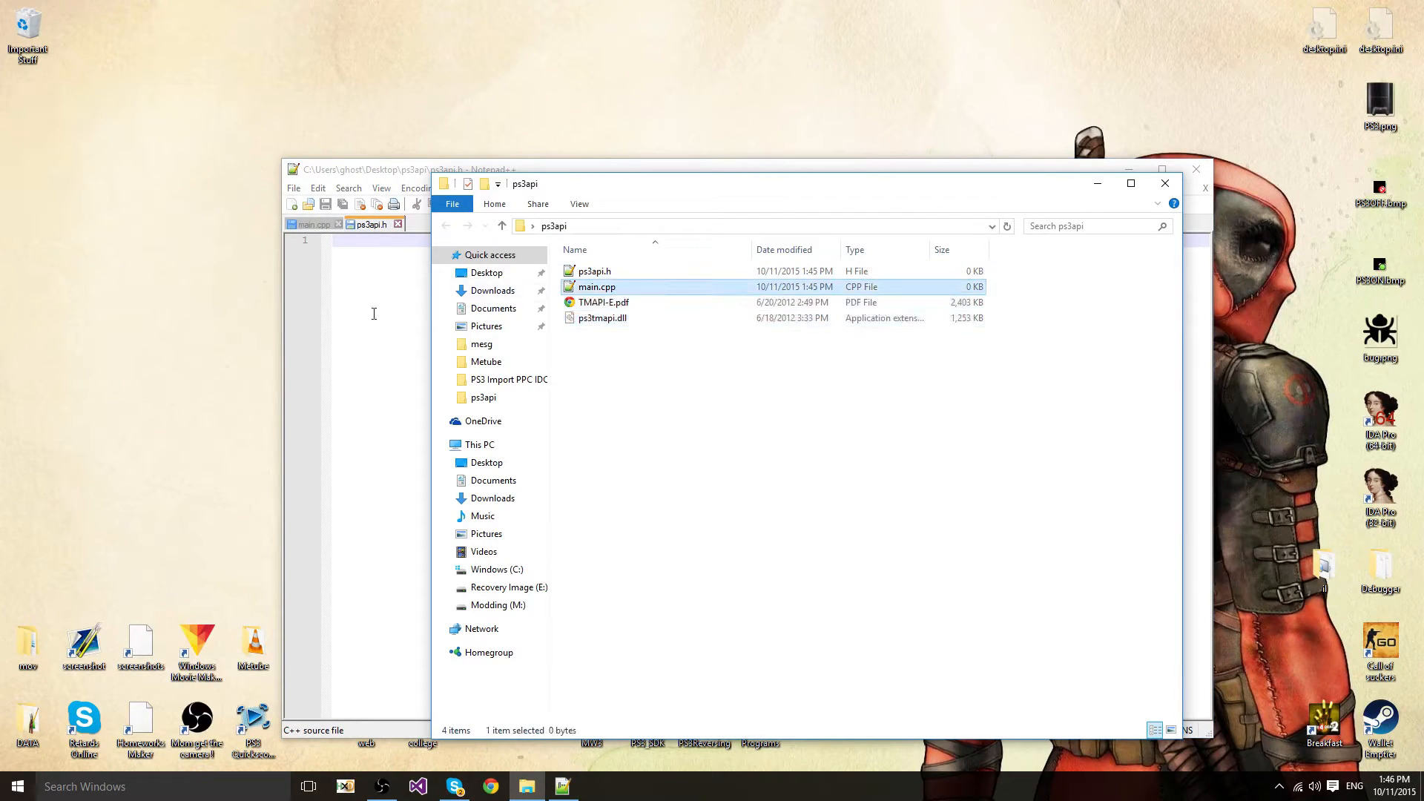
# Step: Add #include <Windows.h> at the top of ps3api.h
pyautogui.click(1165, 182)
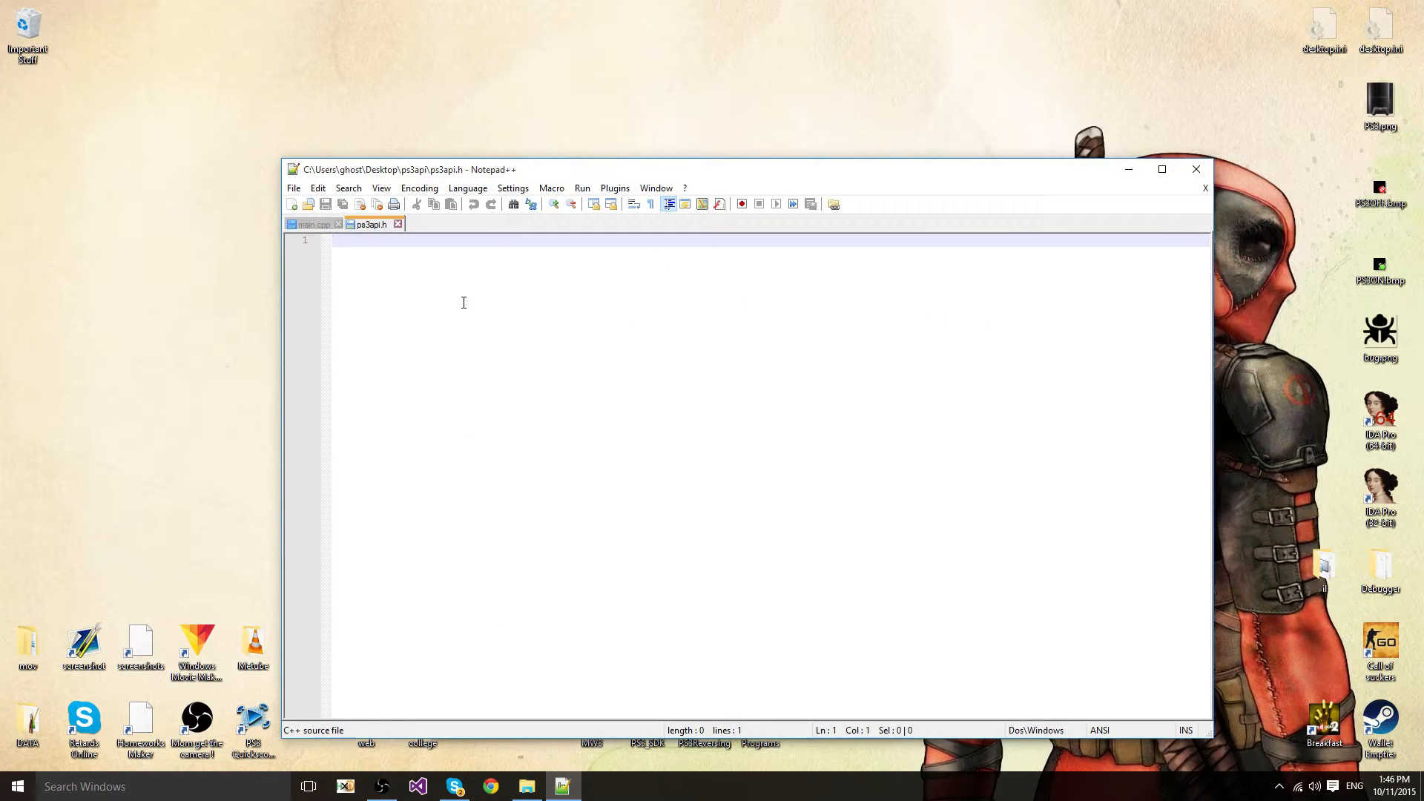
pyautogui.write('#include <>')
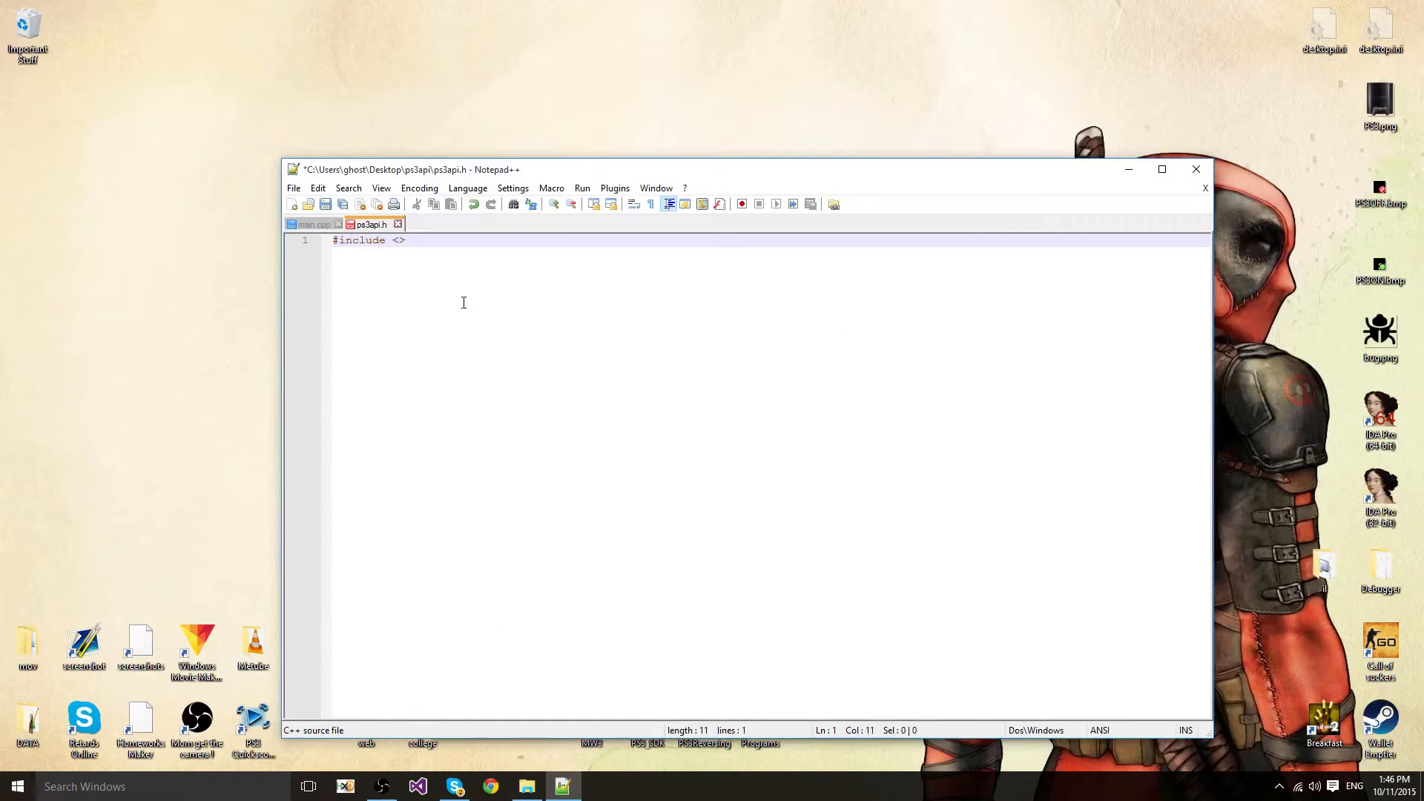
pyautogui.write('Windows.h')
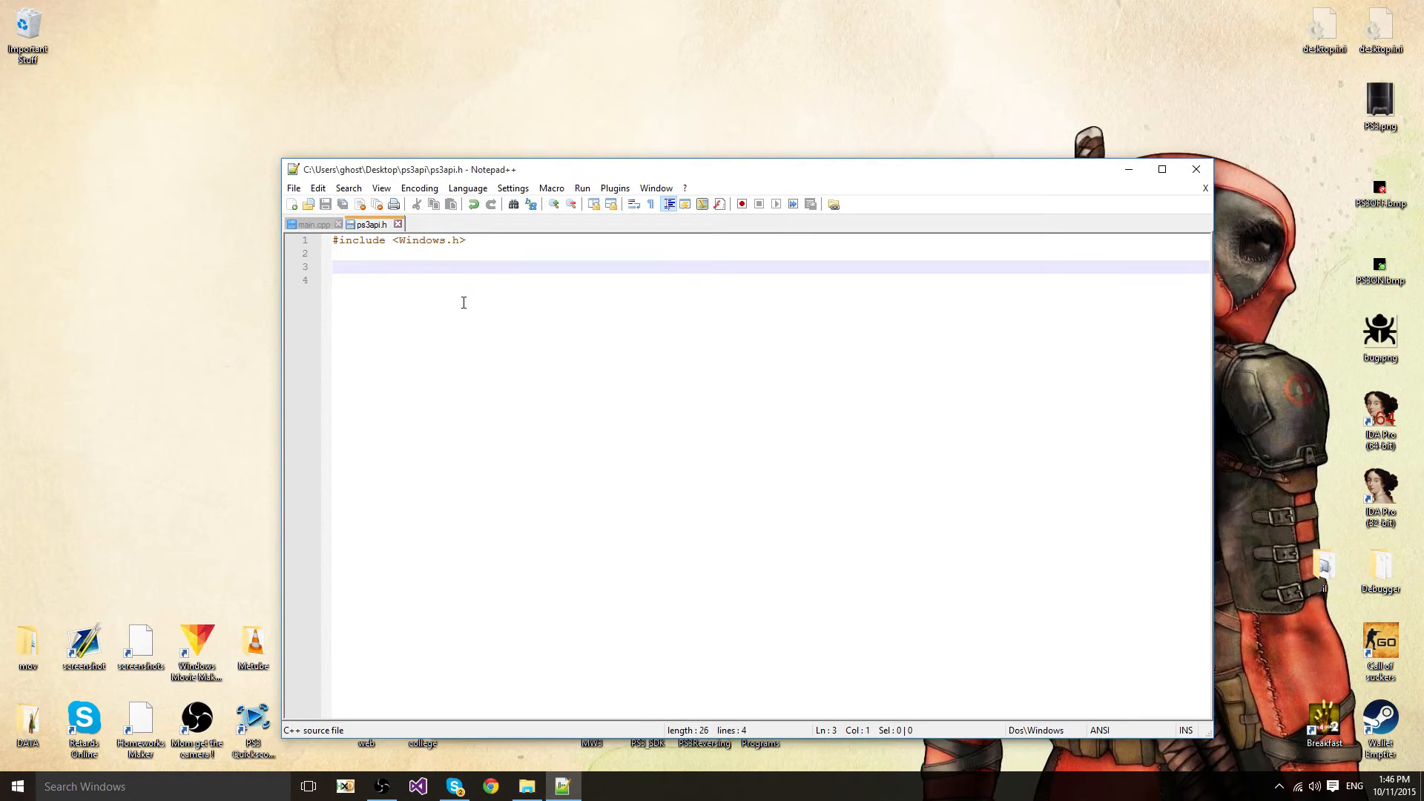
# Step: Type HINSTANCE hlib = LoadLibrary(""); and begin the ps3tmapi DLL name
pyautogui.write('HINST')
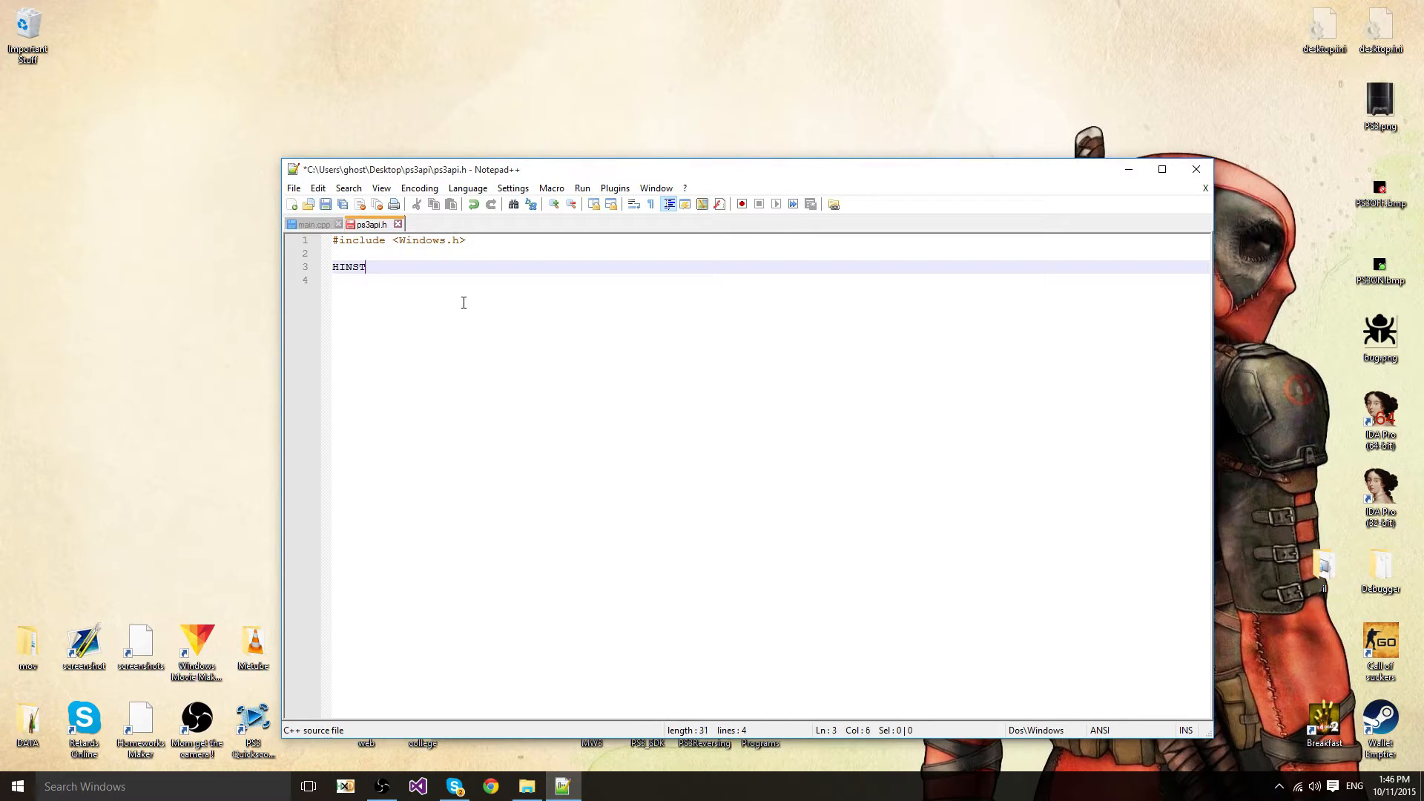
pyautogui.write('AN')
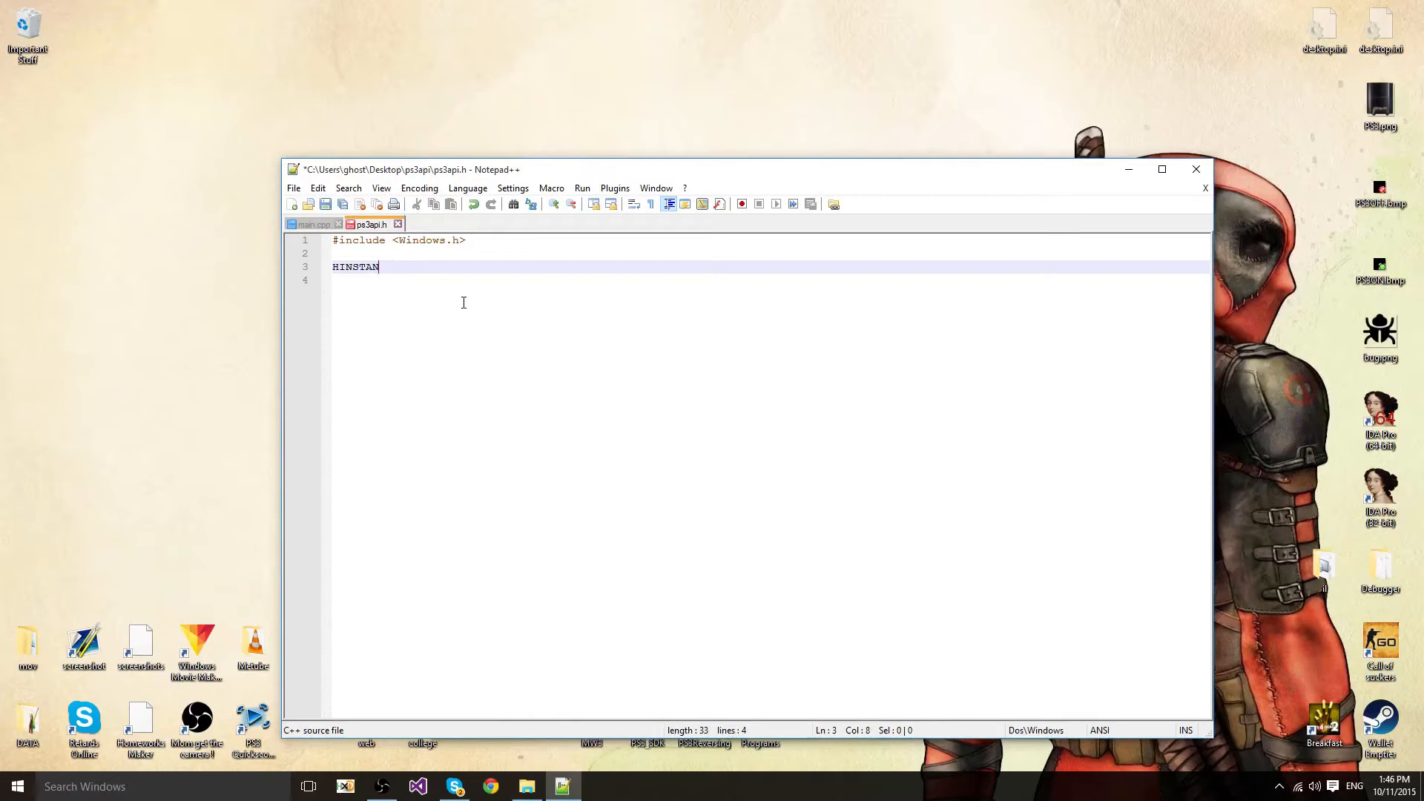
pyautogui.write('CE hlib')
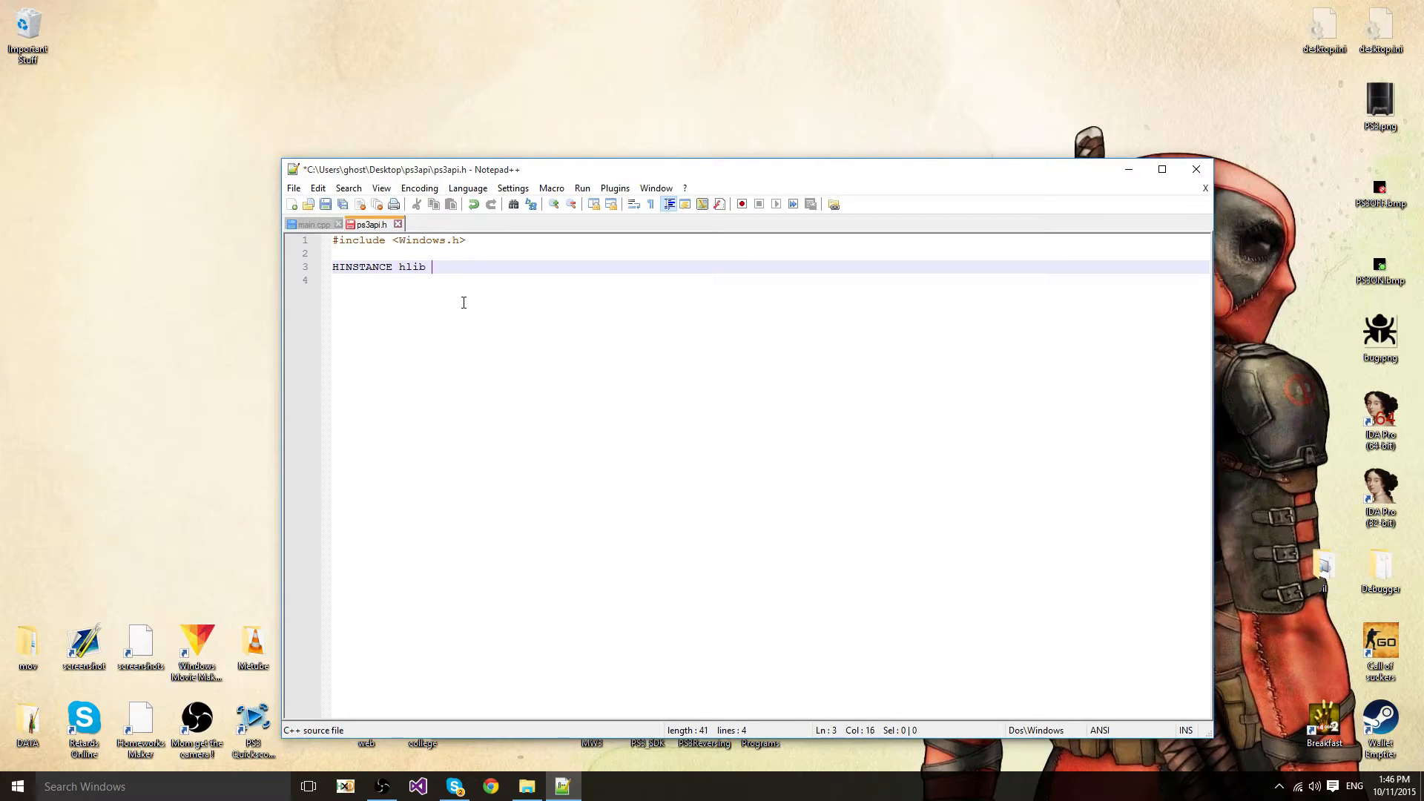
pyautogui.write('= LoadLibra')
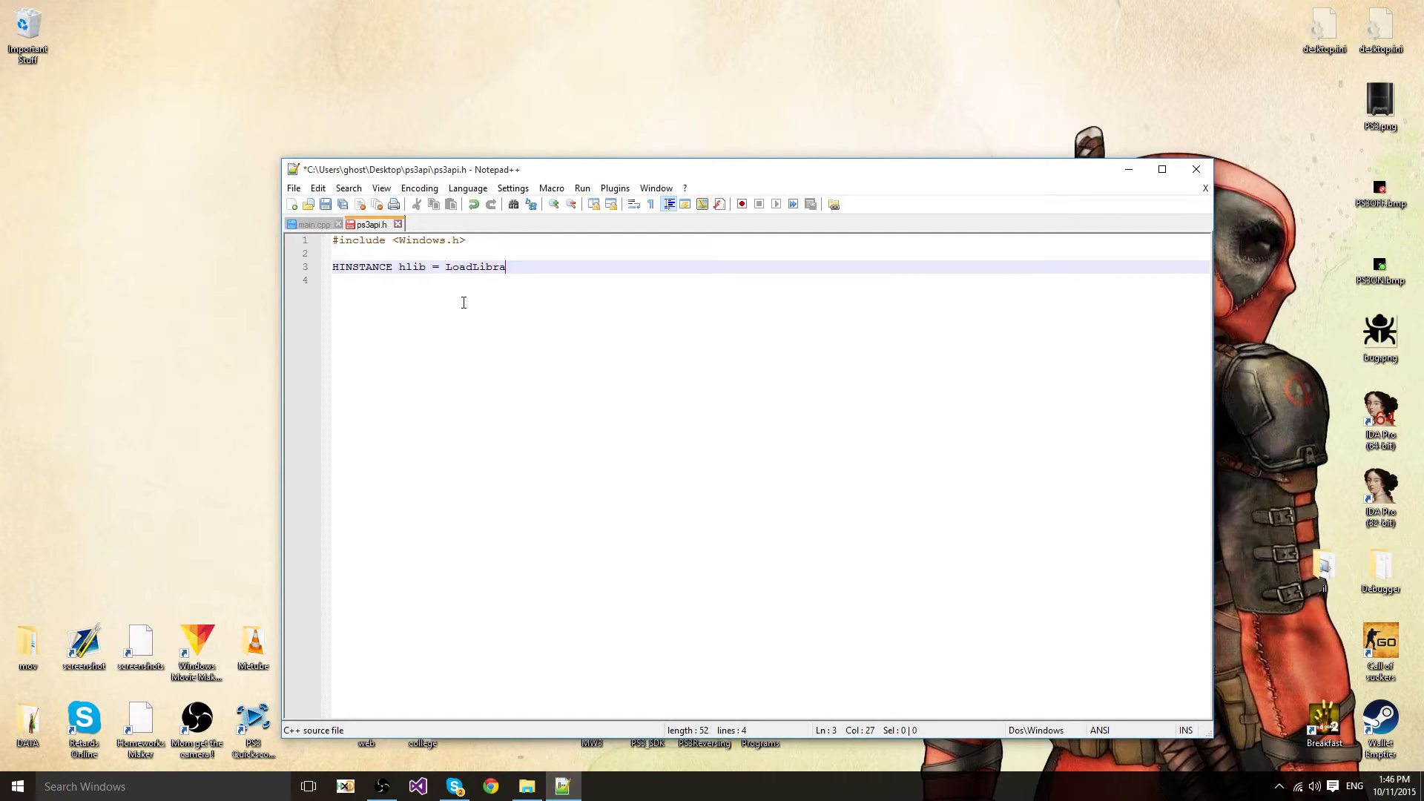
pyautogui.write('y')
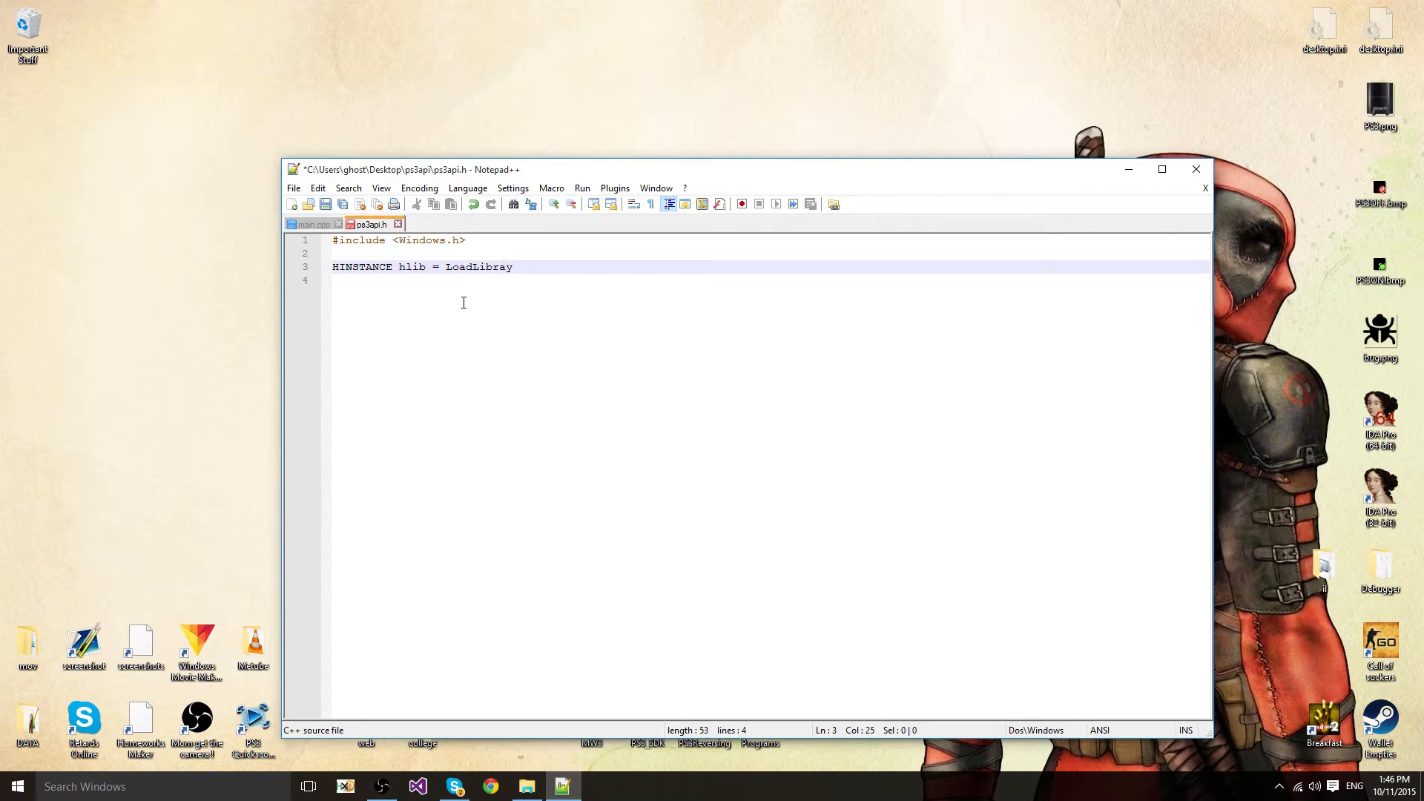
pyautogui.write('y')
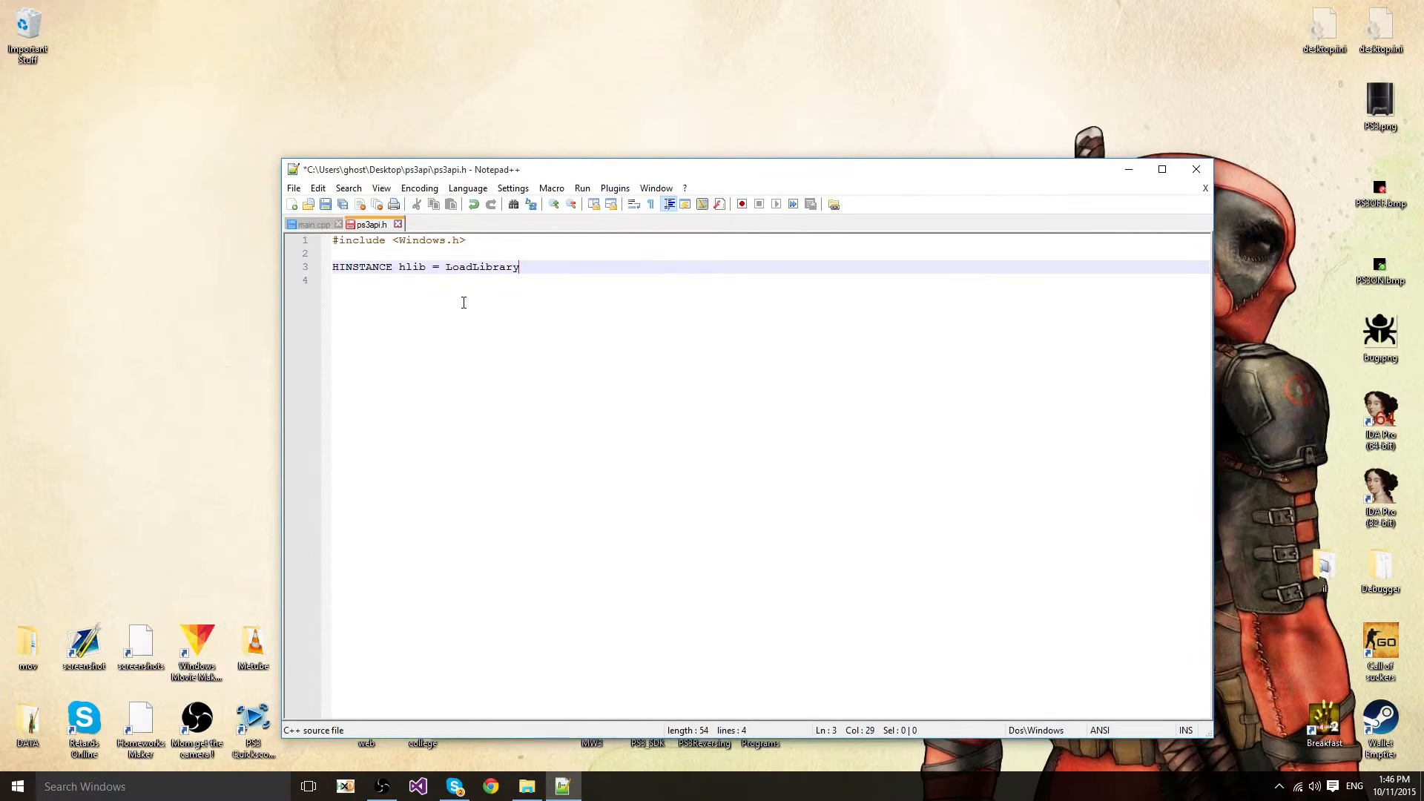
pyautogui.write('("");')
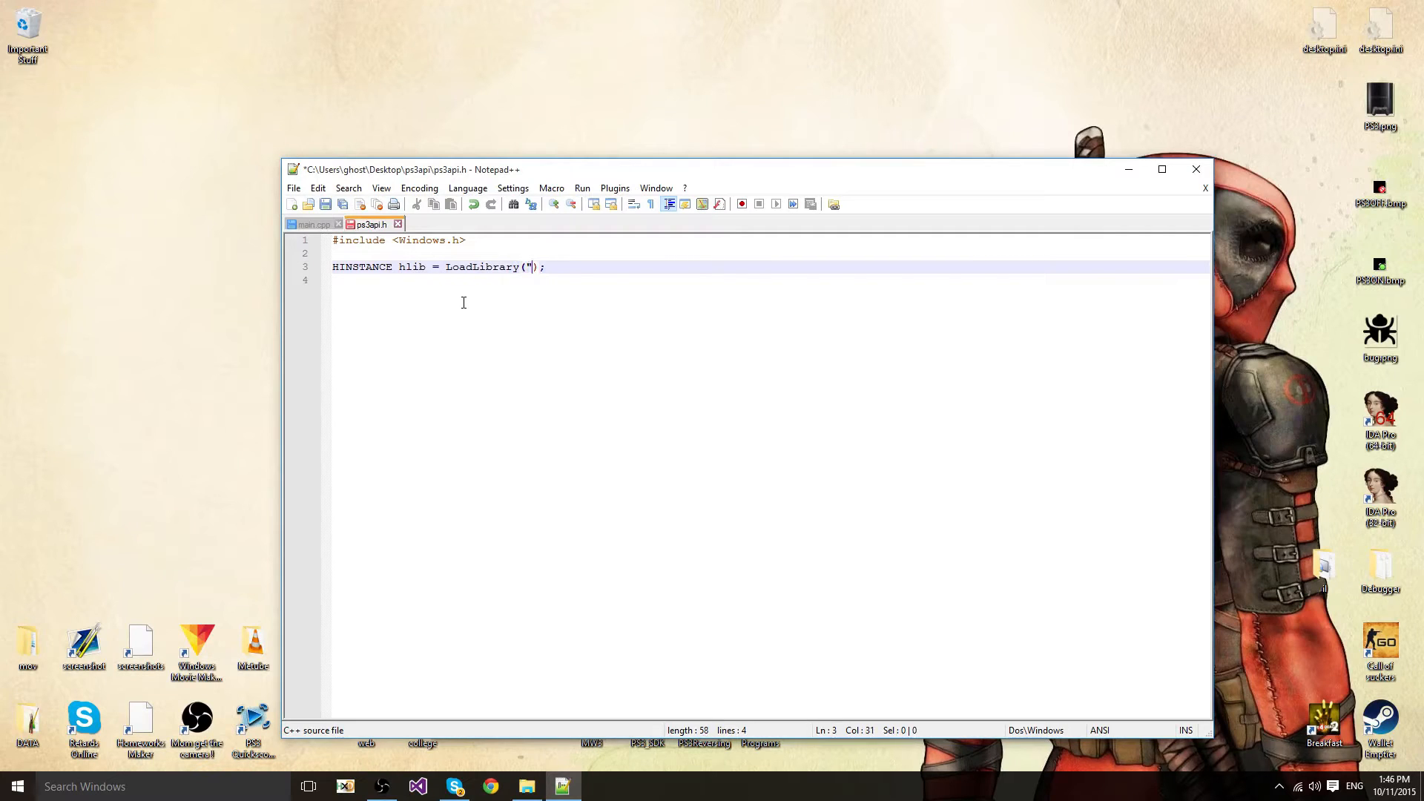
pyautogui.write('ps3tma')
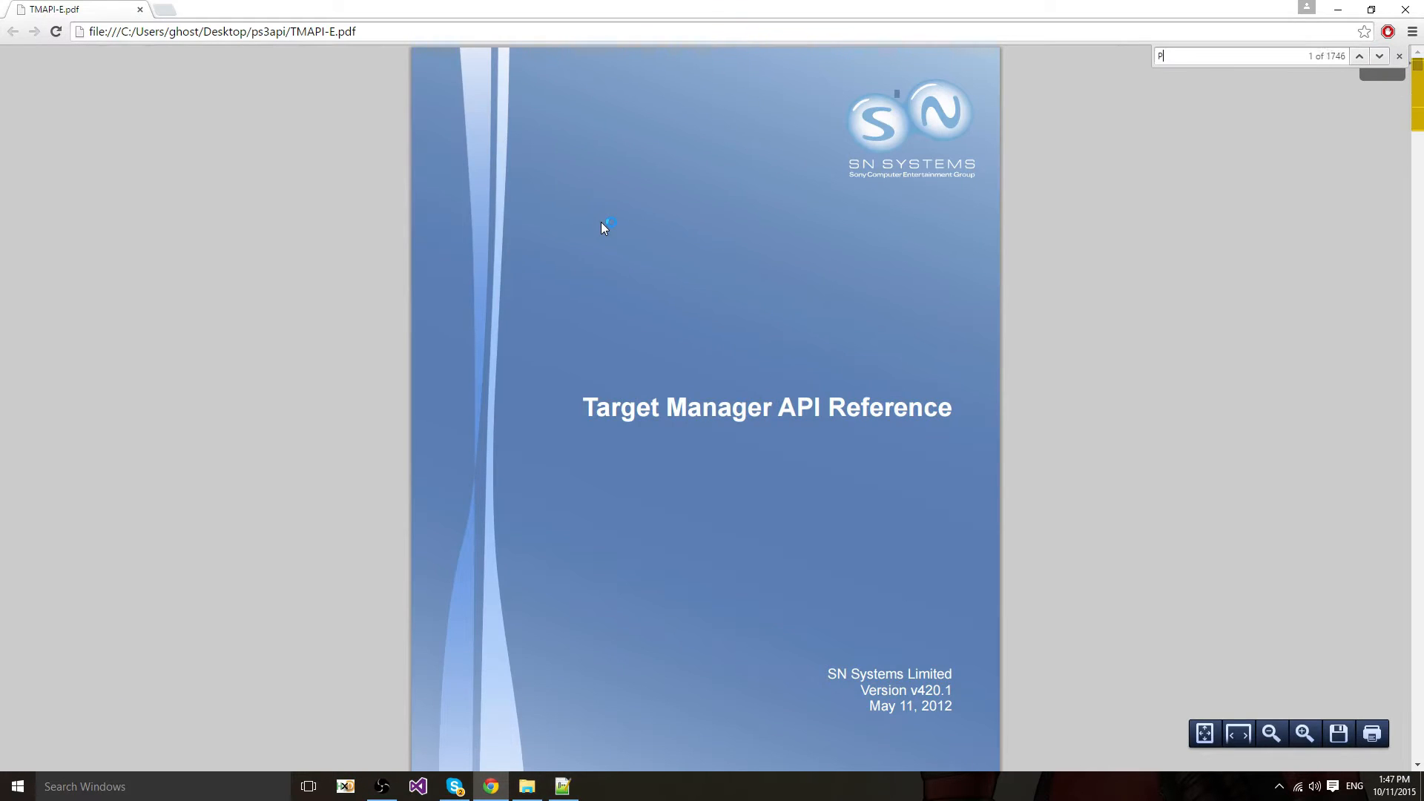
# Step: Look up PS3Init in the PDF and declare typedef long (*SNPS3InitTargetComms_t)(void);
pyautogui.write('PS3Init')
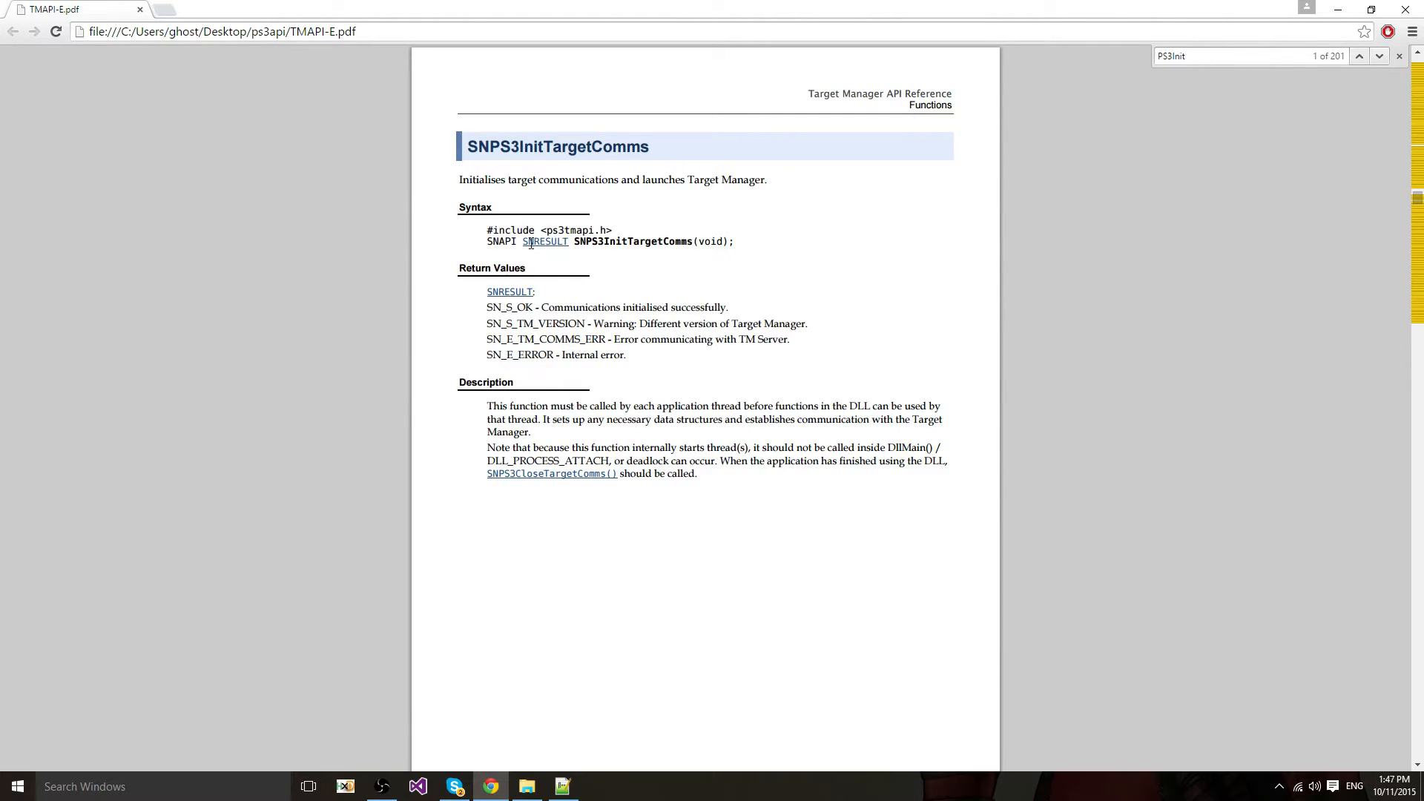
pyautogui.click(562, 786)
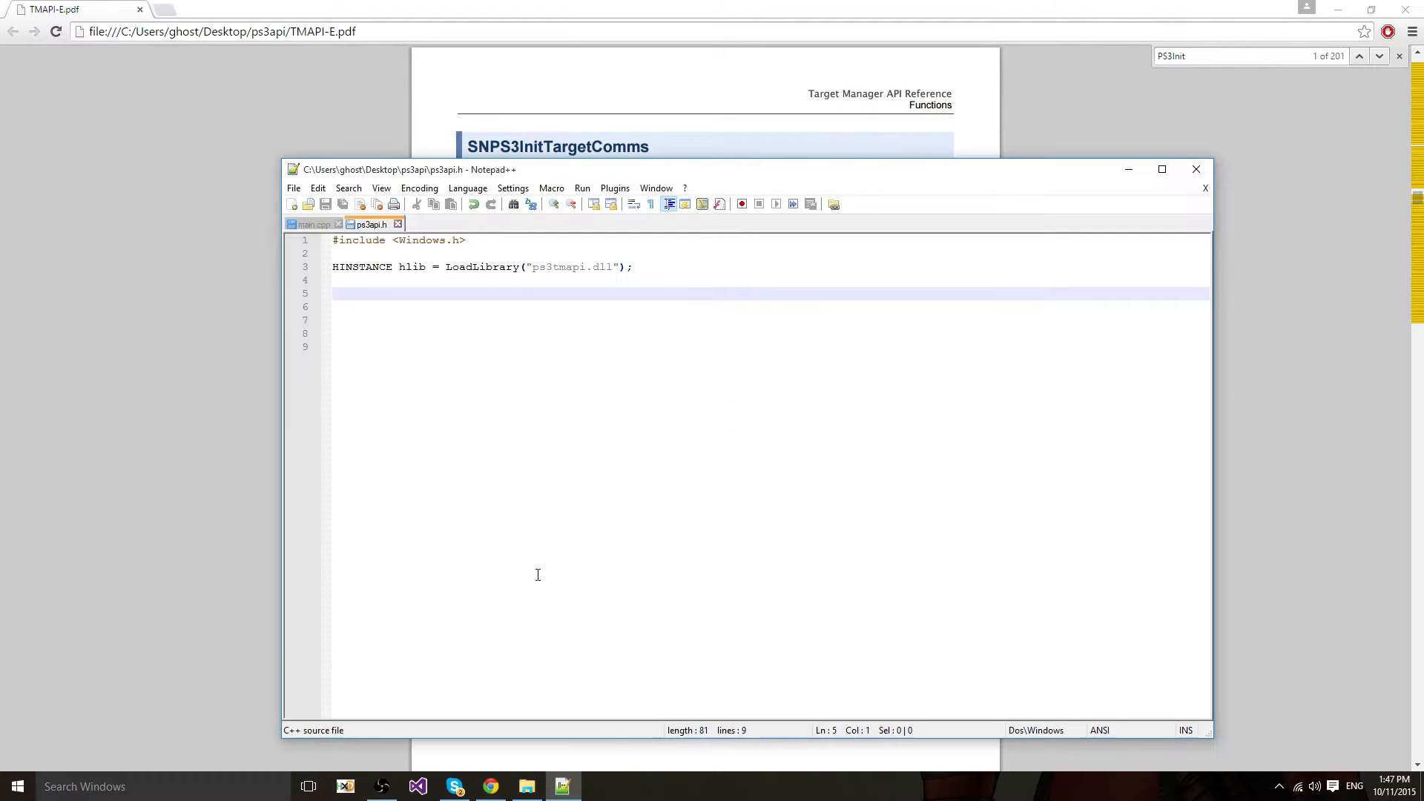
pyautogui.write('typedef l')
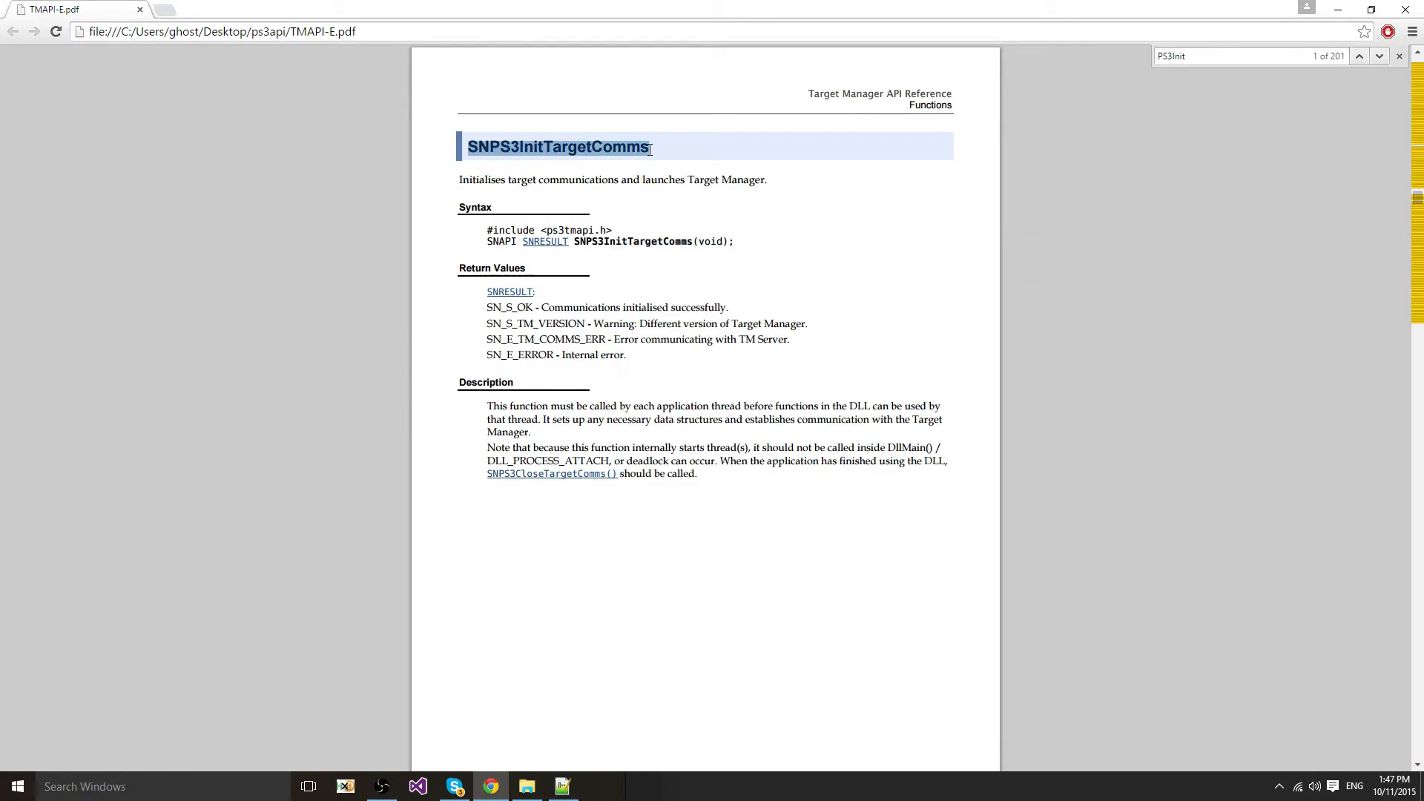
pyautogui.click(561, 786)
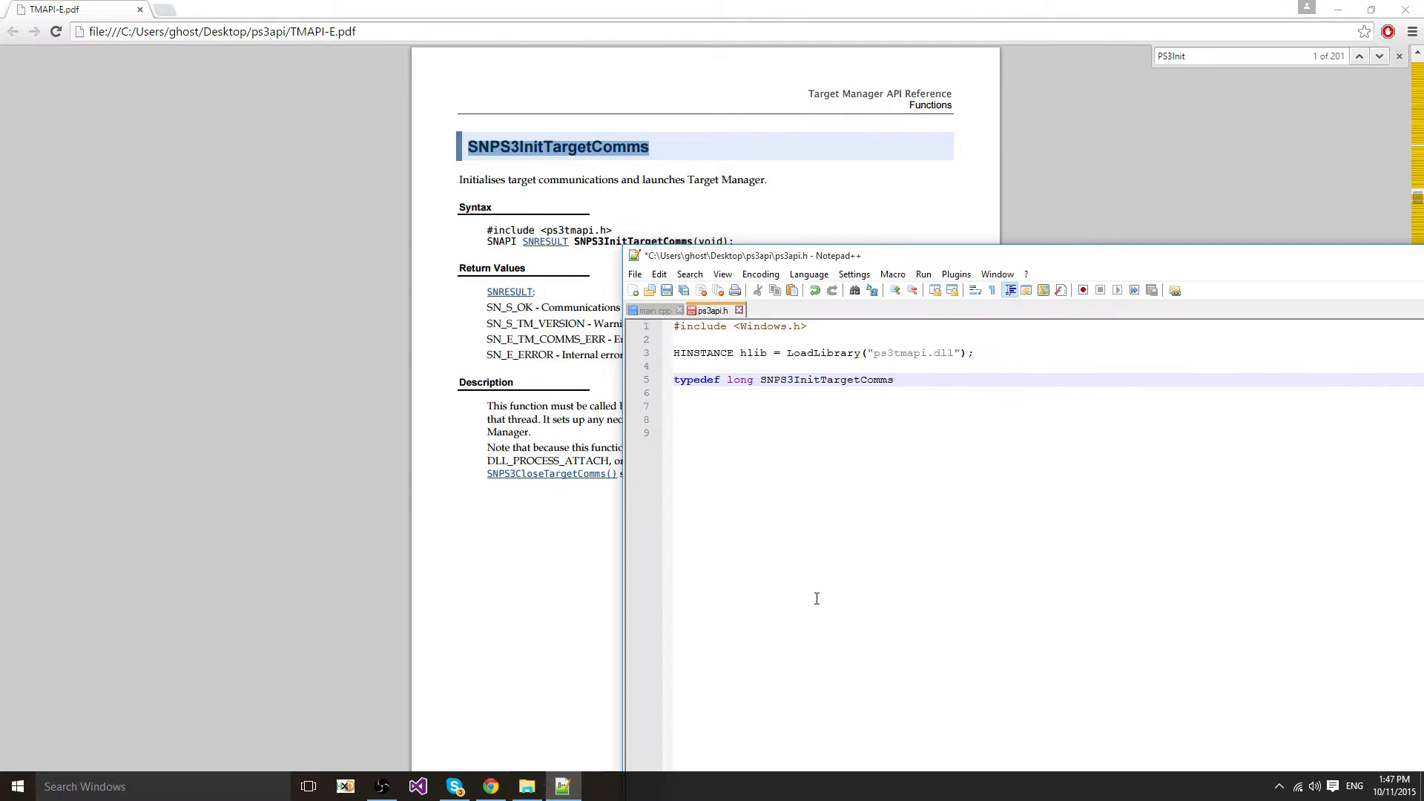
pyautogui.write('_T')
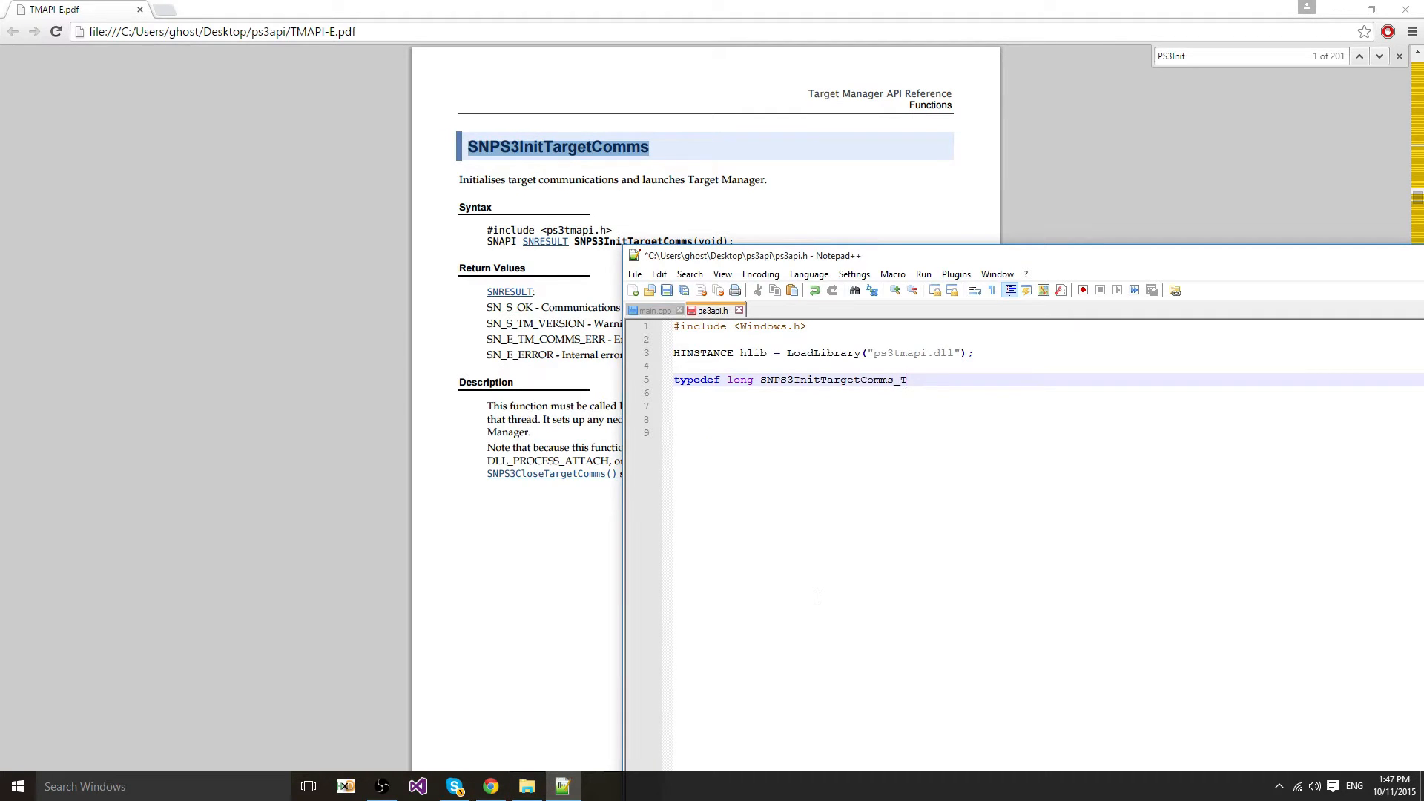
pyautogui.write('t)')
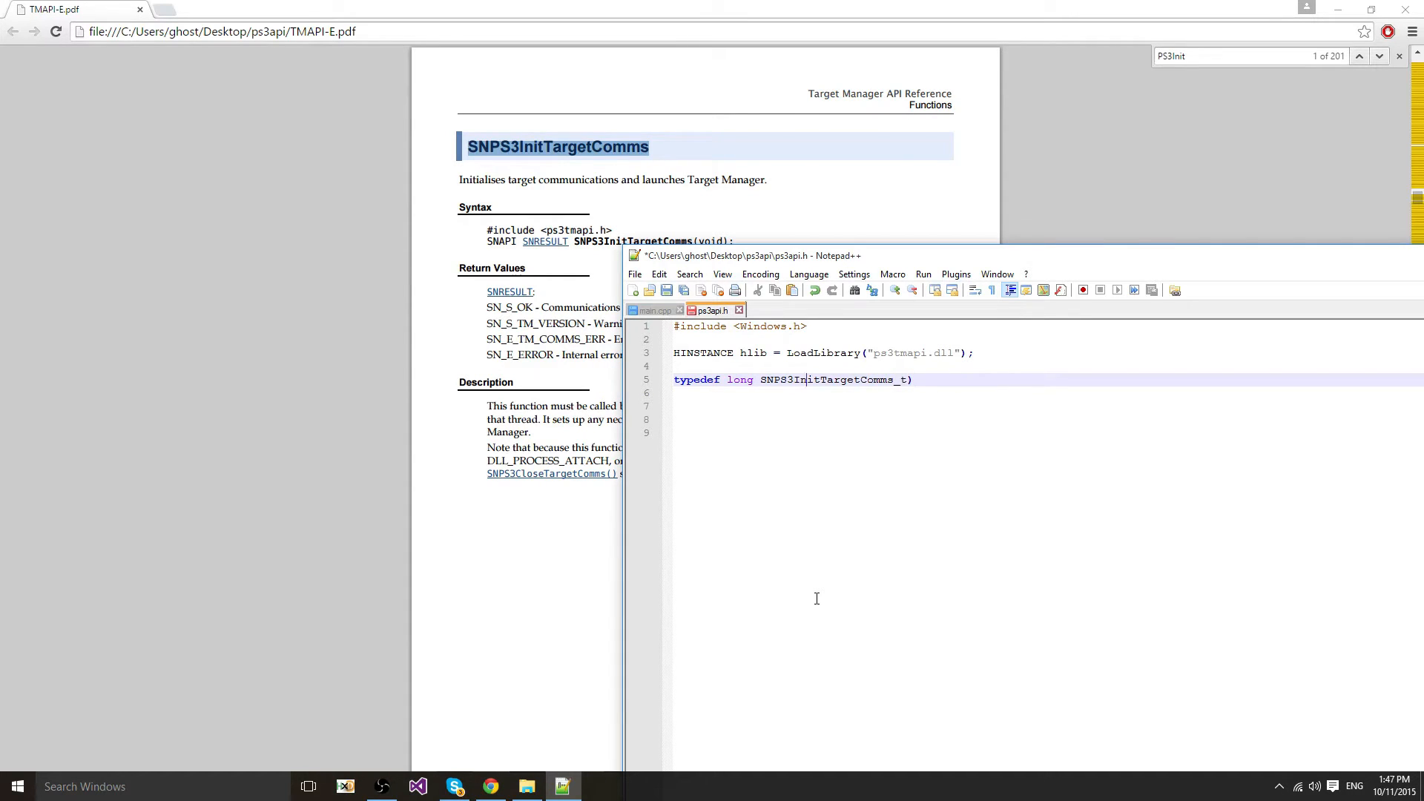
pyautogui.write('(*')
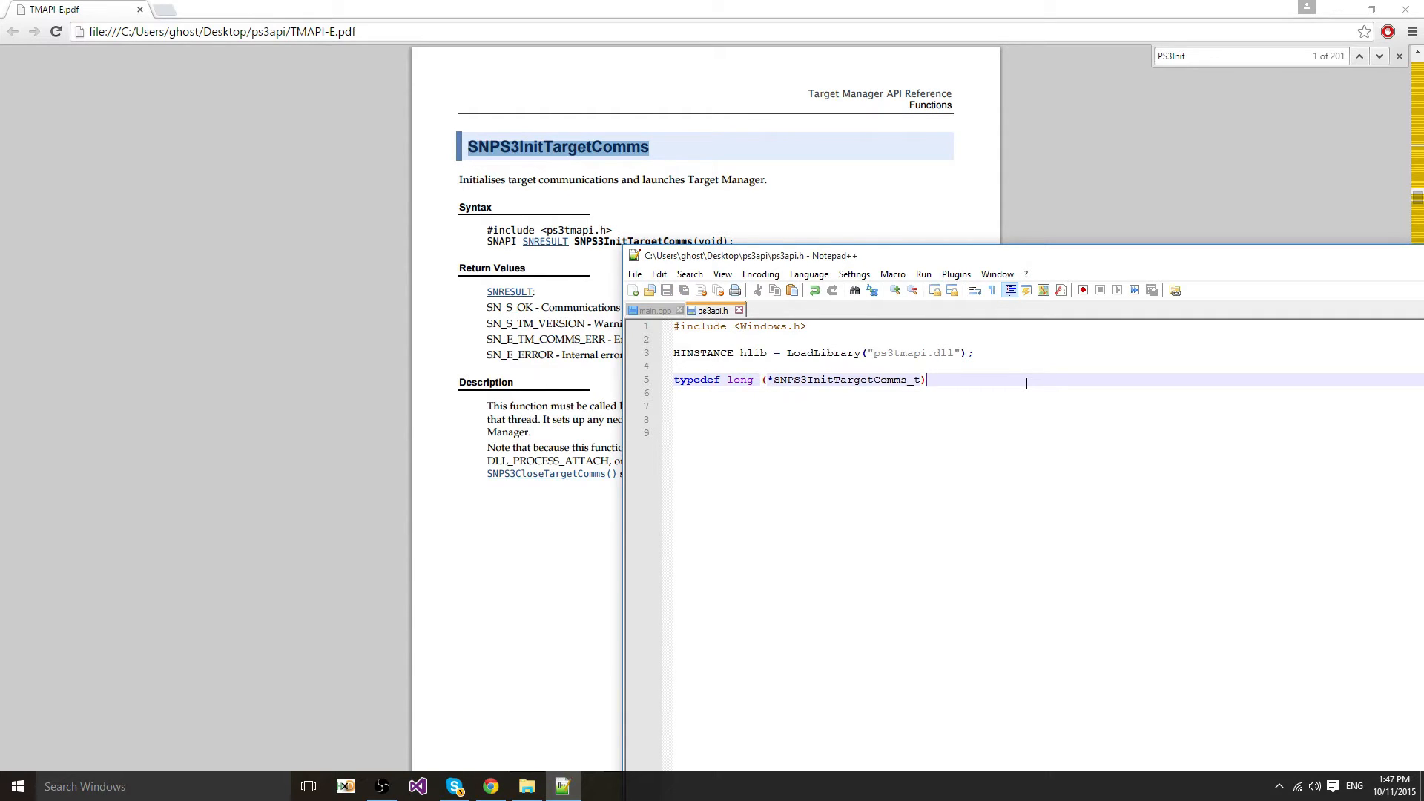
pyautogui.write('()')
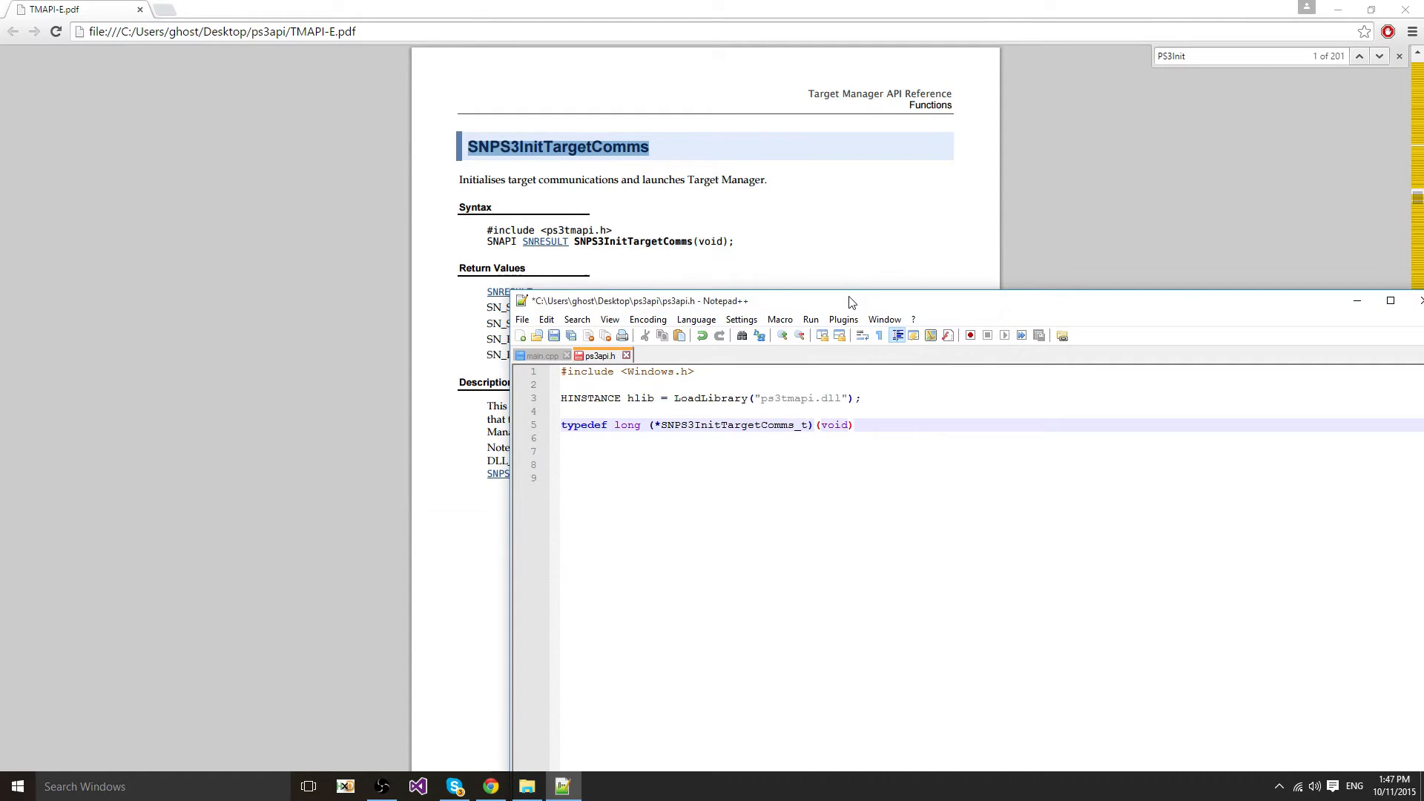
pyautogui.write(';')
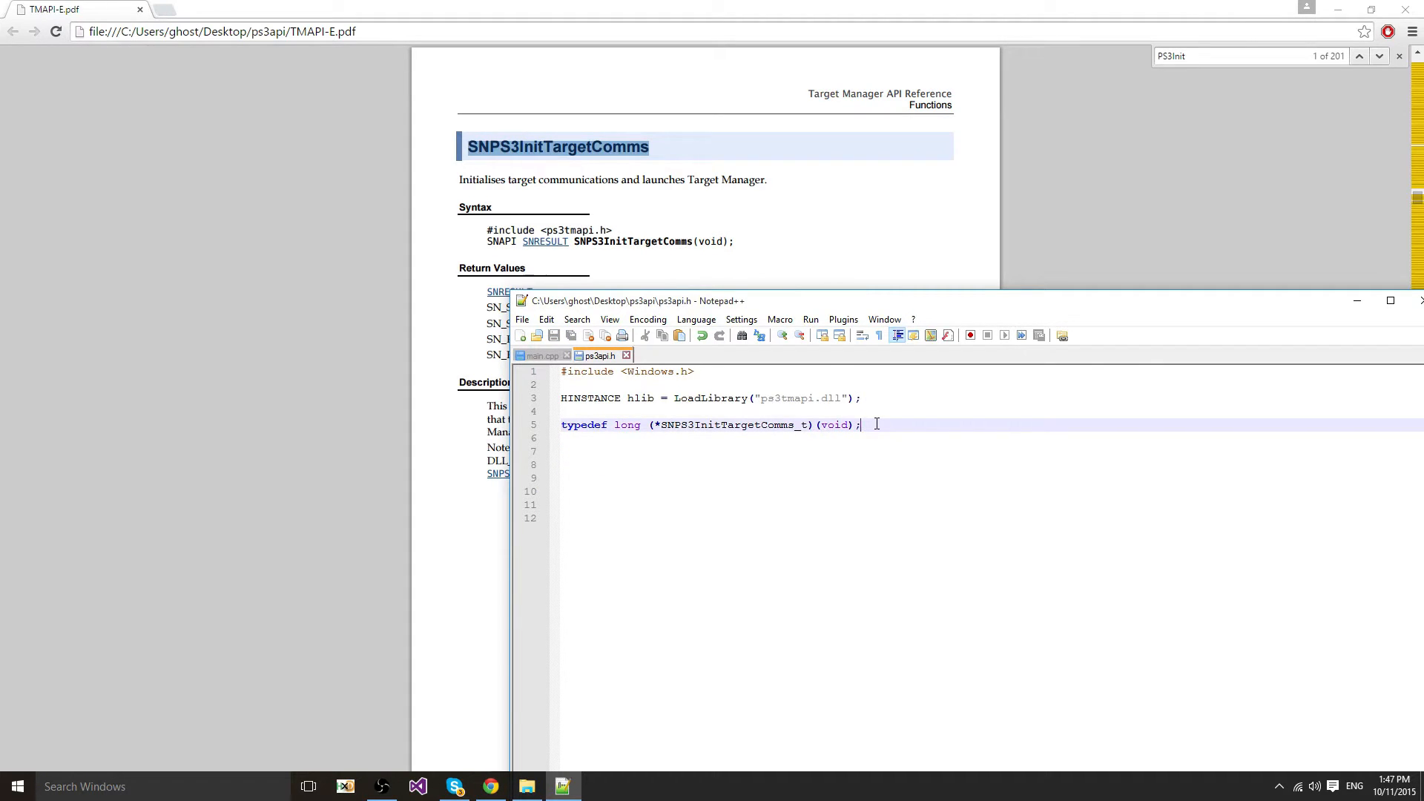
pyautogui.write('ty')
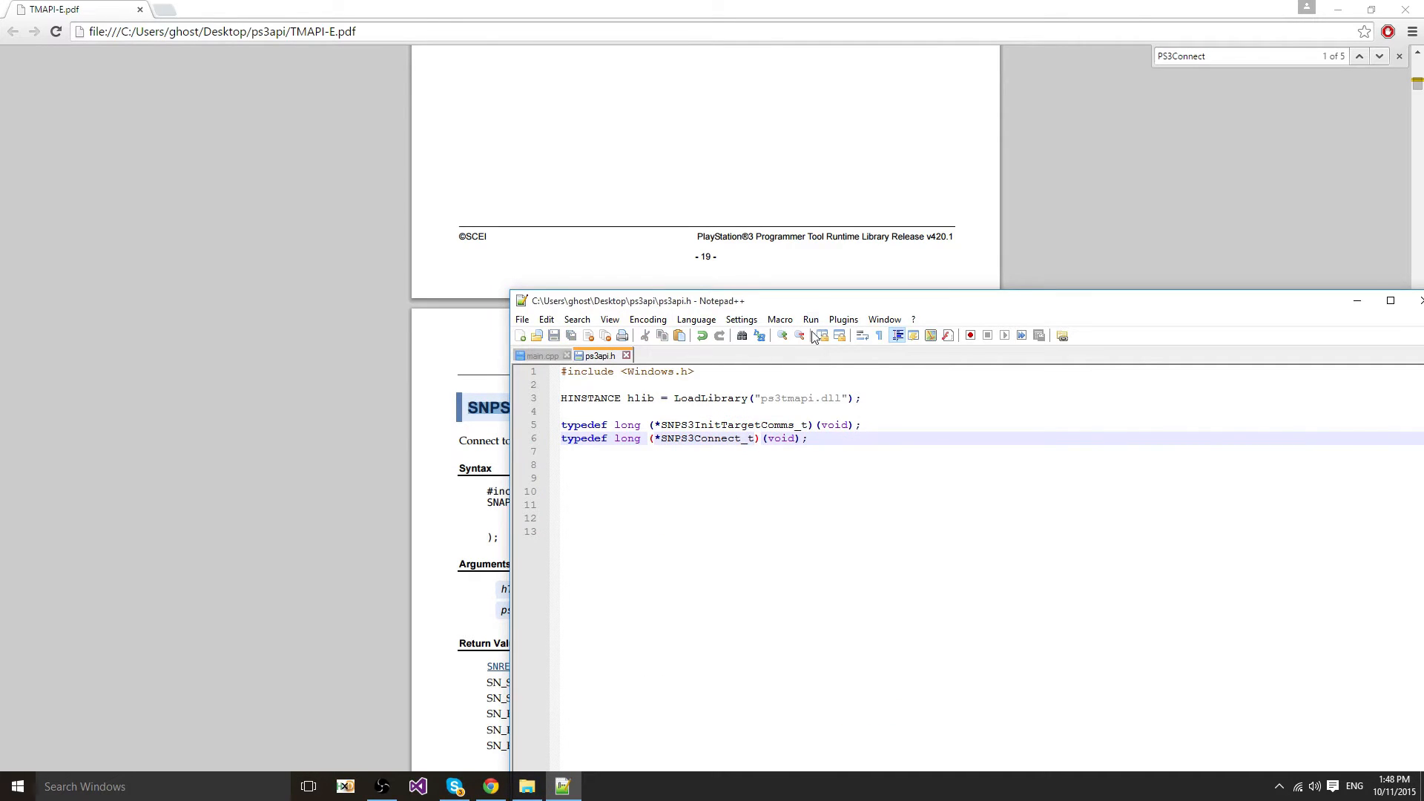
# Step: Replace void in the SNPS3Connect_t typedef with int and const char* parameters
pyautogui.moveTo(636, 300); pyautogui.dragTo(854, 194)
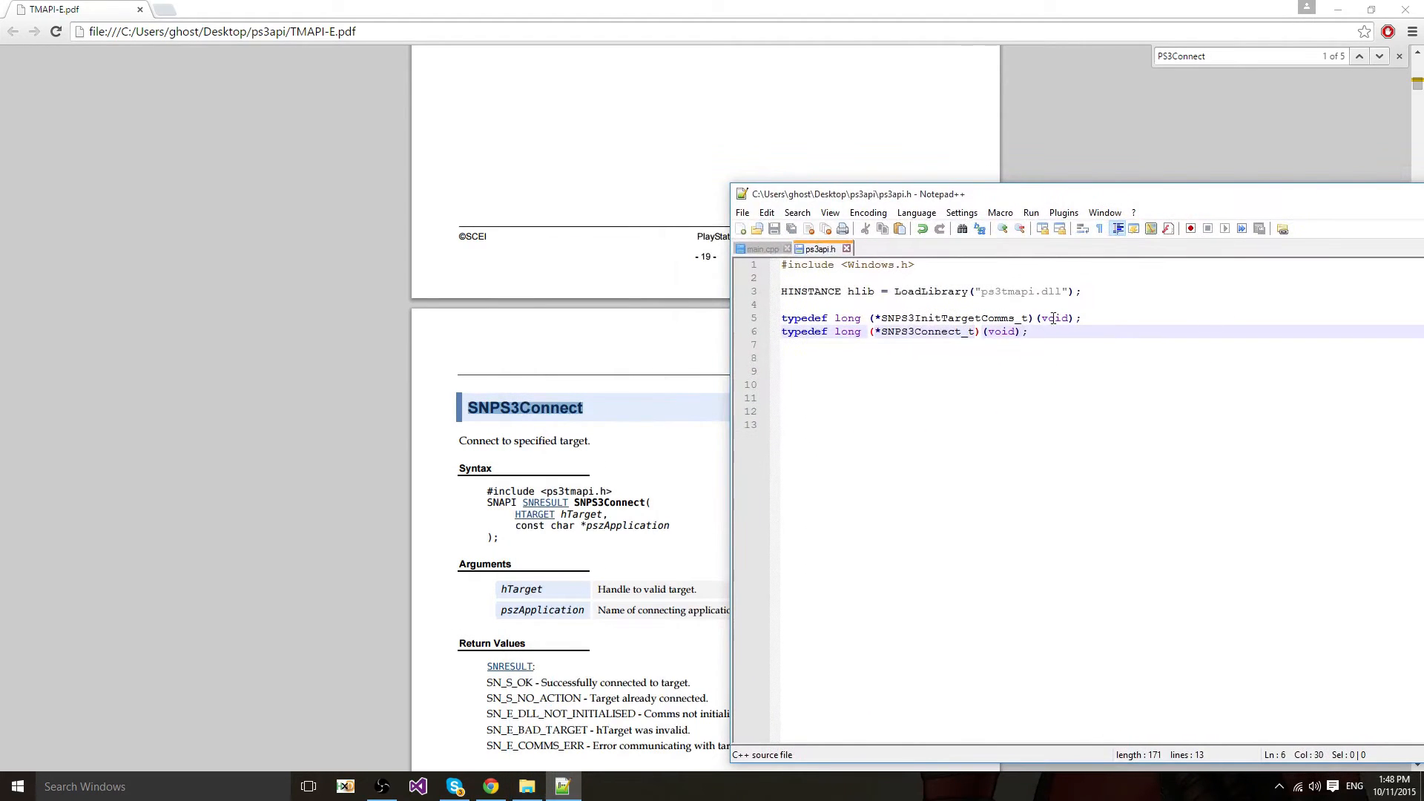
pyautogui.doubleClick(1000, 330)
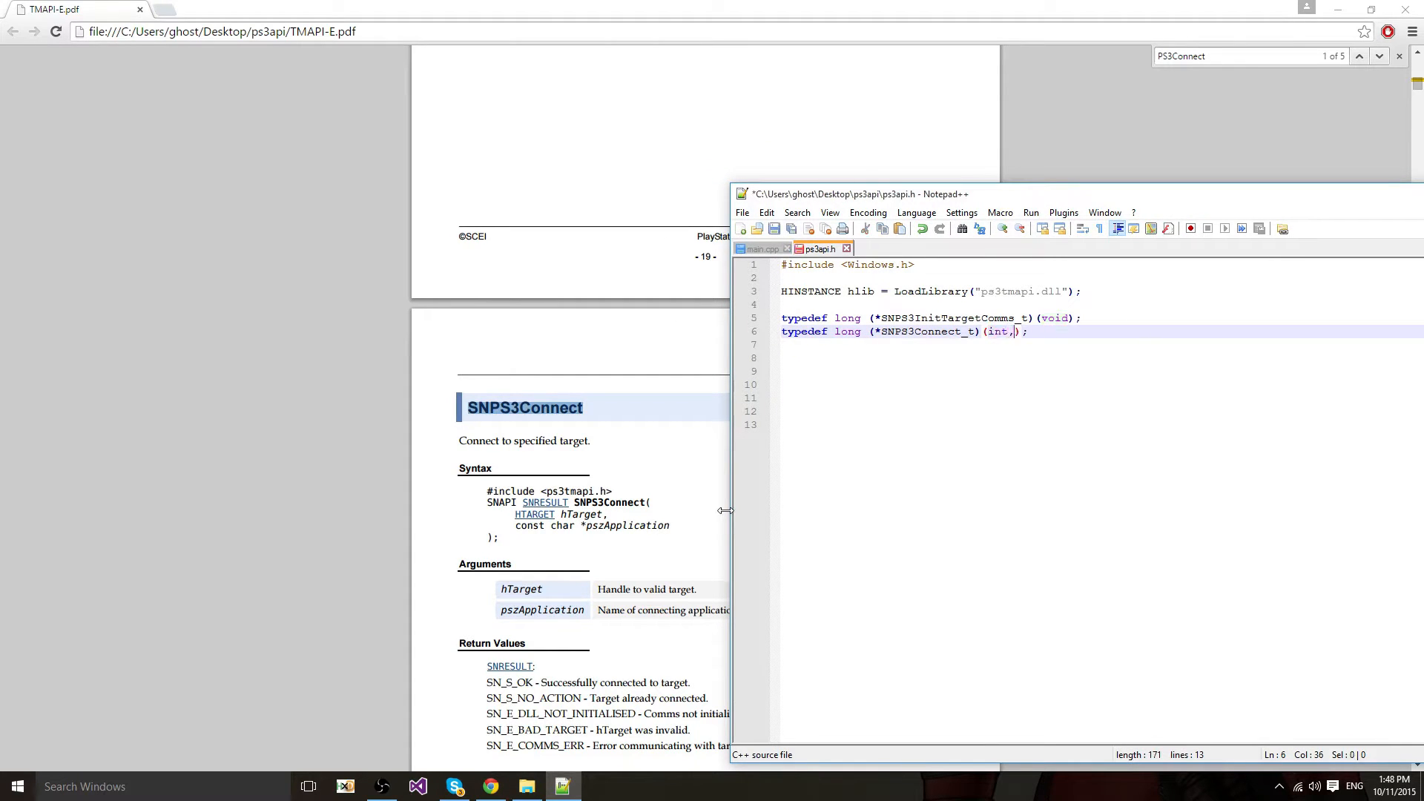
pyautogui.write('const char*')
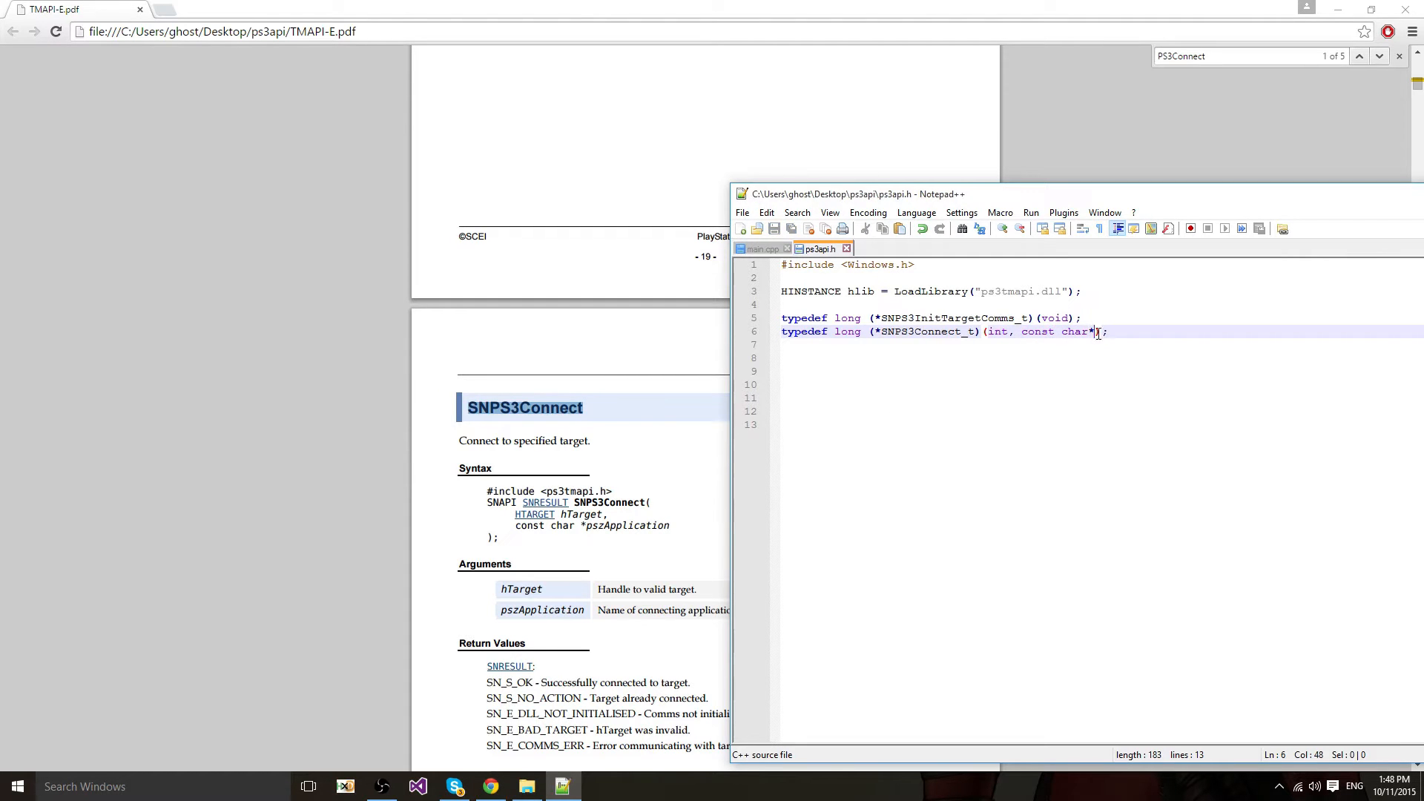
pyautogui.write(');')
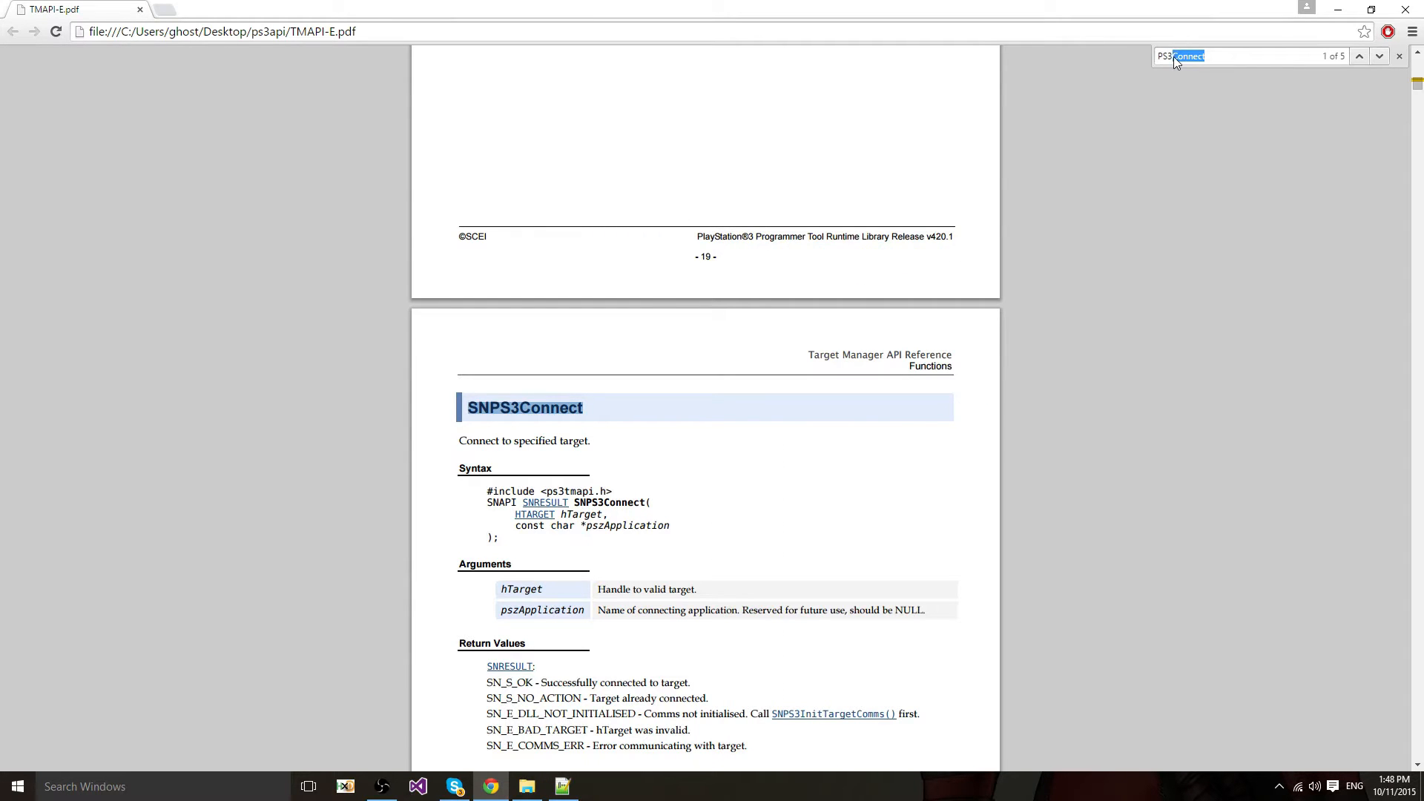
# Step: Rename a duplicated typedef to SNPS3ProcessList_t with uint32_t, uint32_t parameters
pyautogui.write('PS3Processlist')
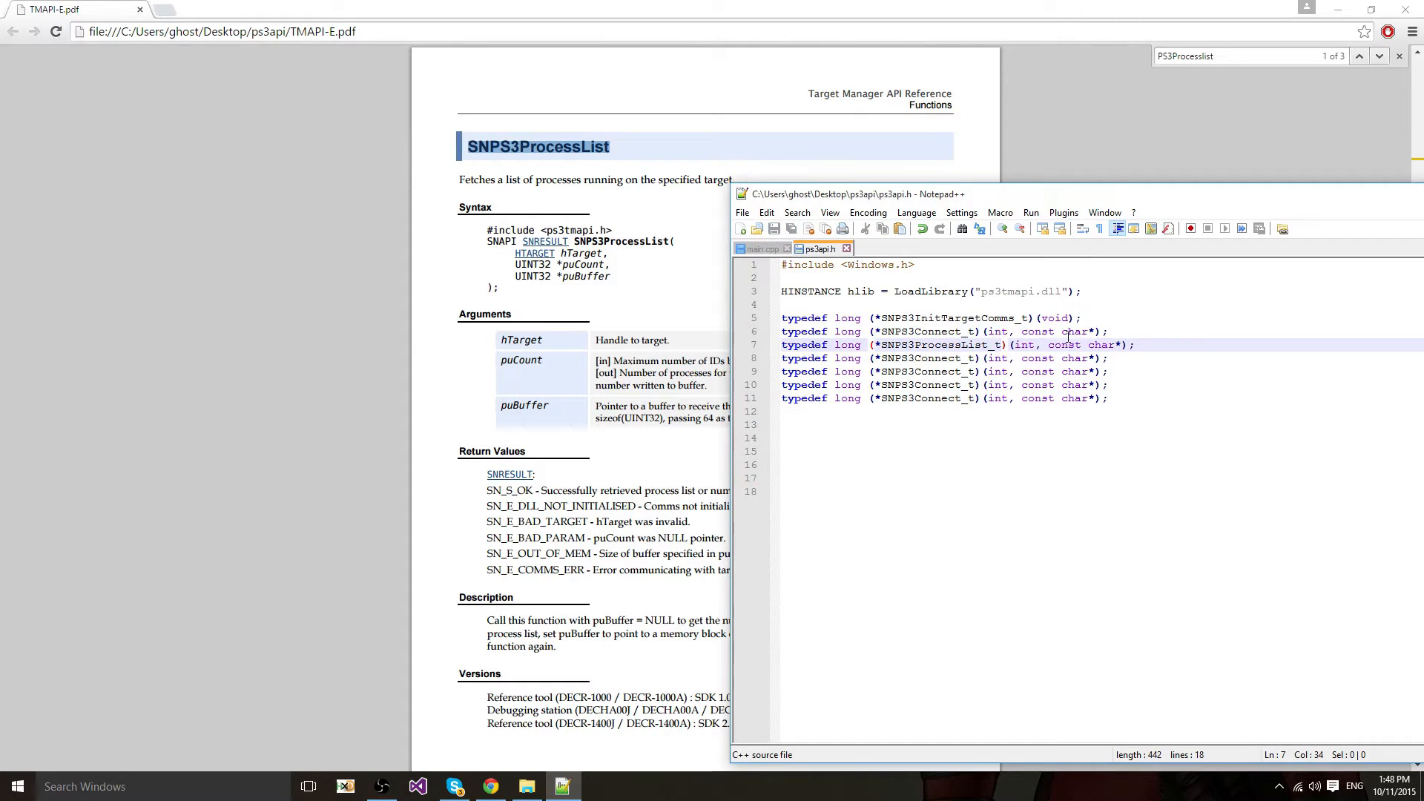
pyautogui.moveTo(1051, 344); pyautogui.dragTo(1124, 344)
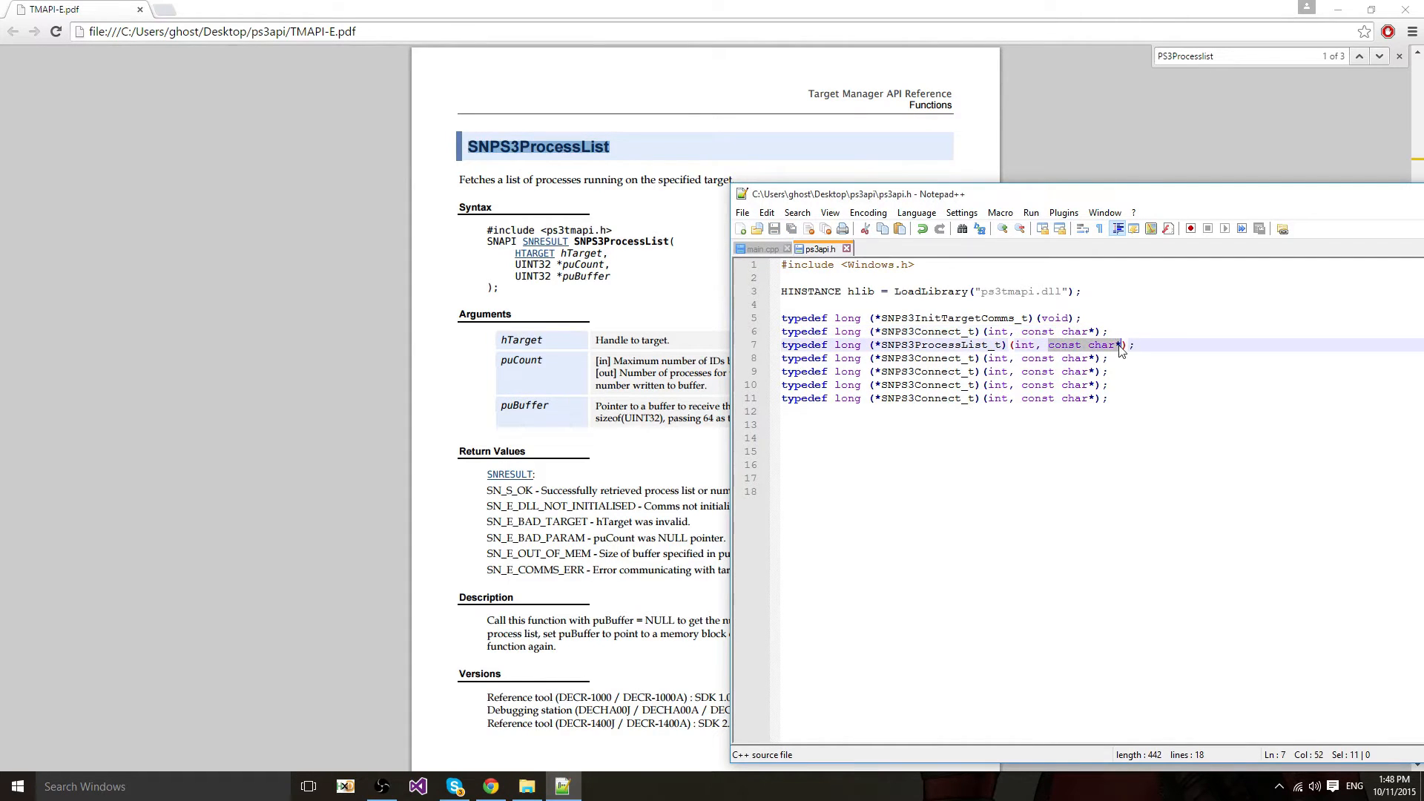
pyautogui.write('uint32_t')
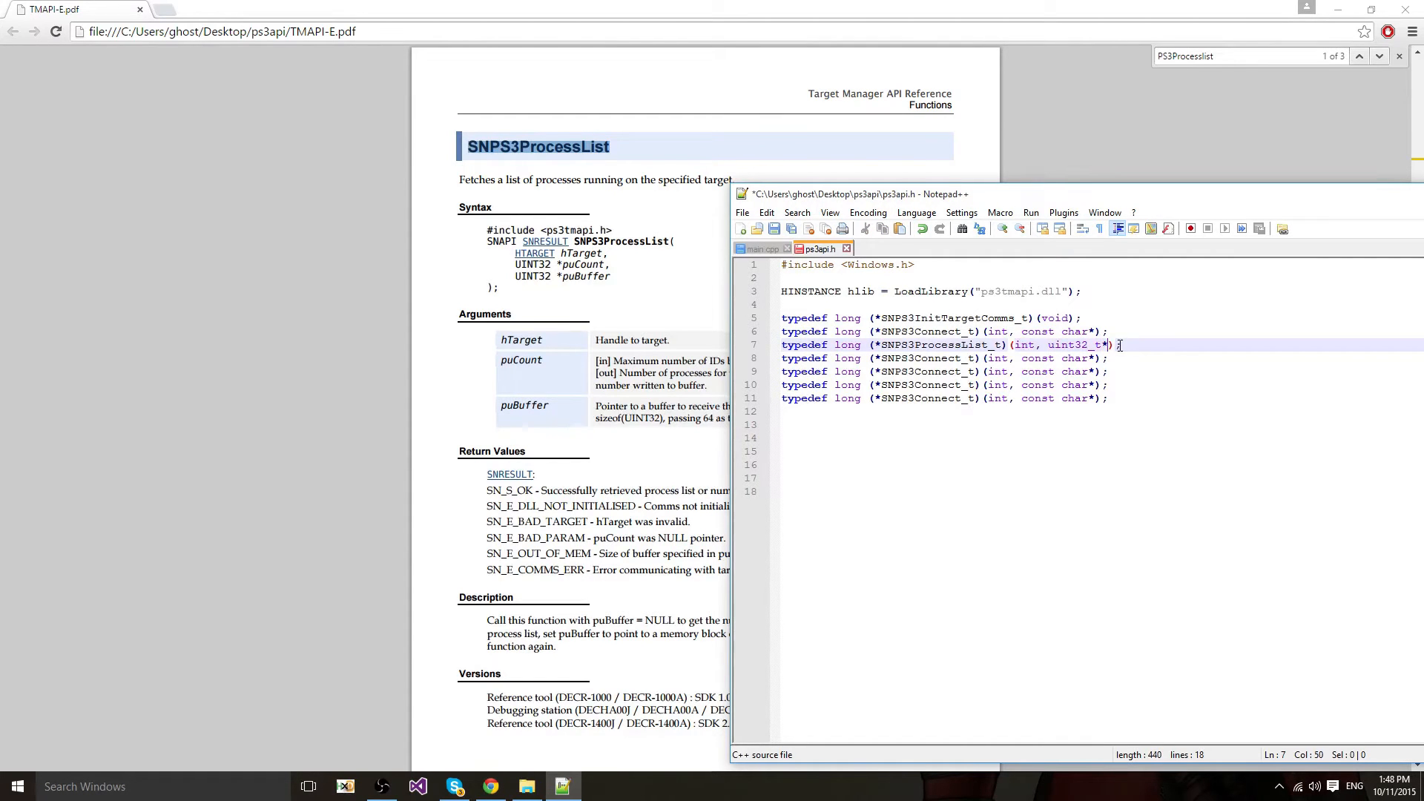
pyautogui.write(', uint32_t')
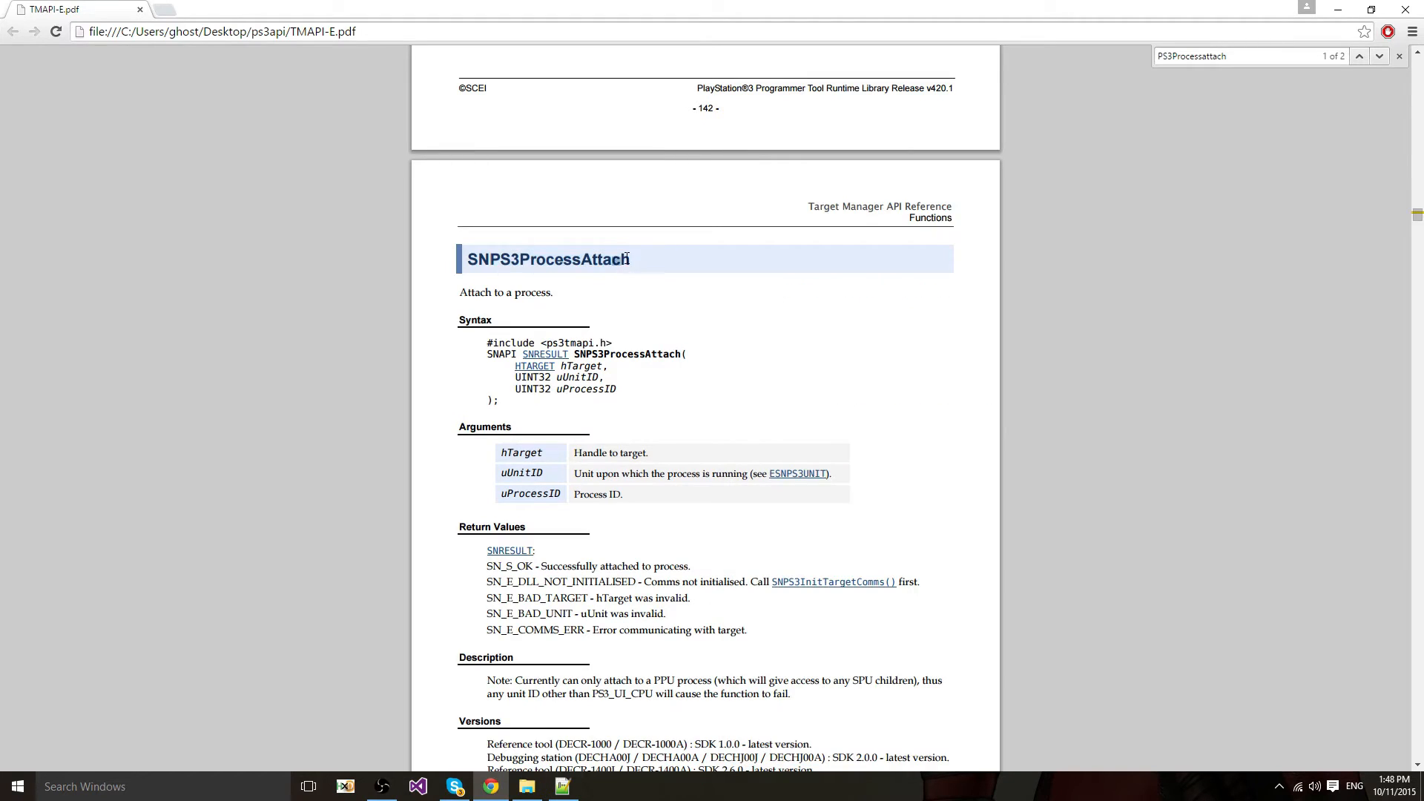
# Step: Finish SNPS3ProcessList_t as (int, uint32_t*, uint32_t*) and begin SNPS3ProcessAttach_t's uint parameters
pyautogui.click(562, 786)
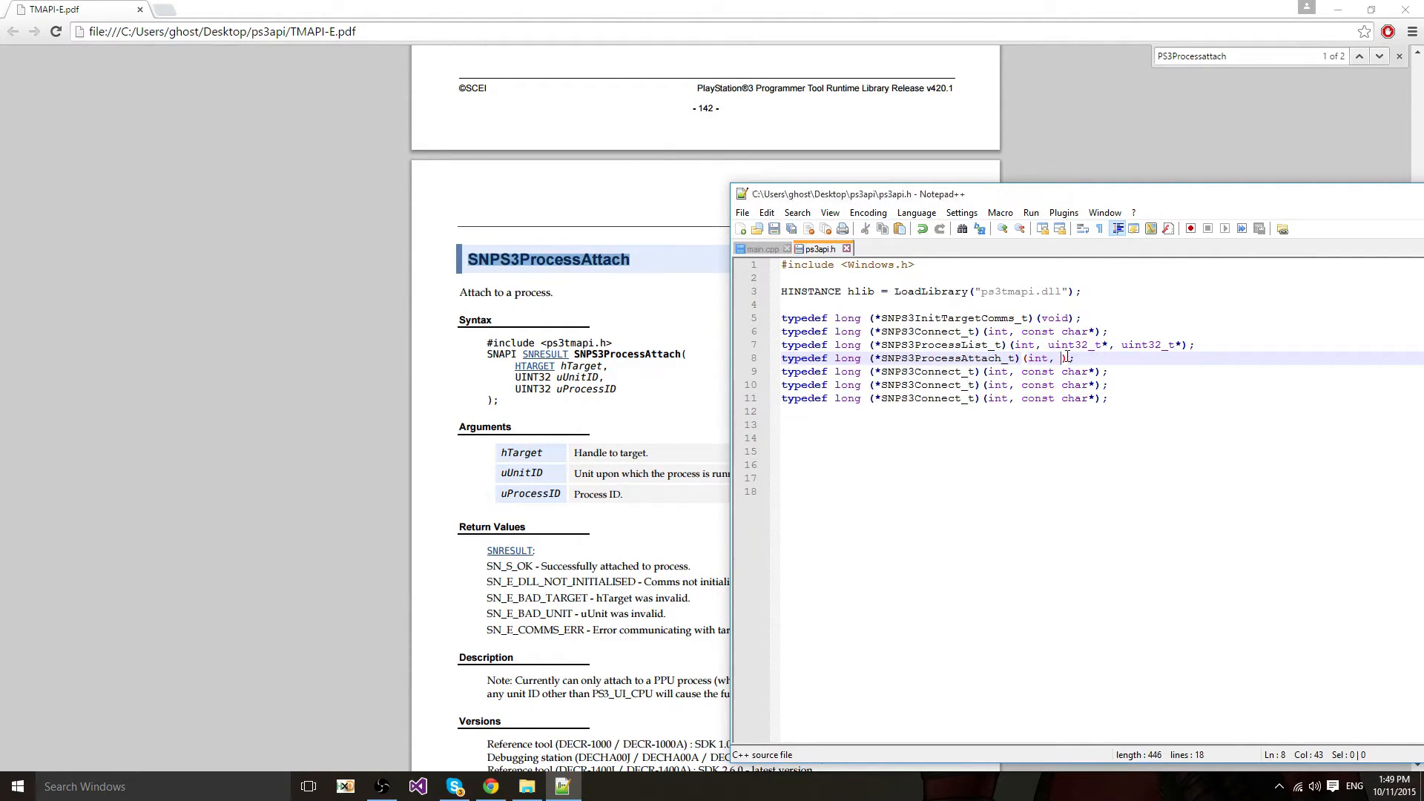
pyautogui.write('uint')
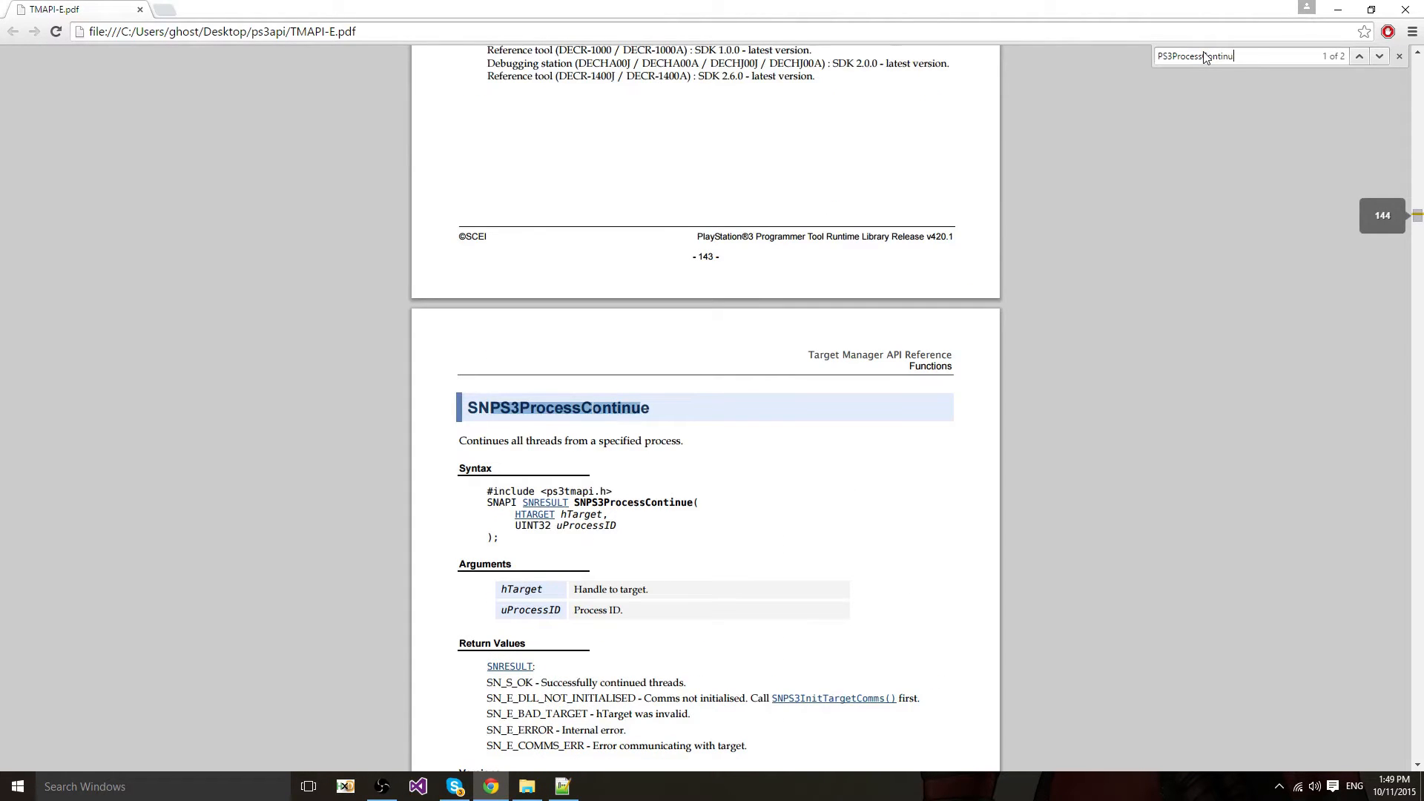
# Step: Declare SNPS3ProcessContinue_t, SNPS3ProcessGetMemory_t and SNPS3ProcessSetMemory_t with uint32_t, unsigned and const parameters
pyautogui.write('e')
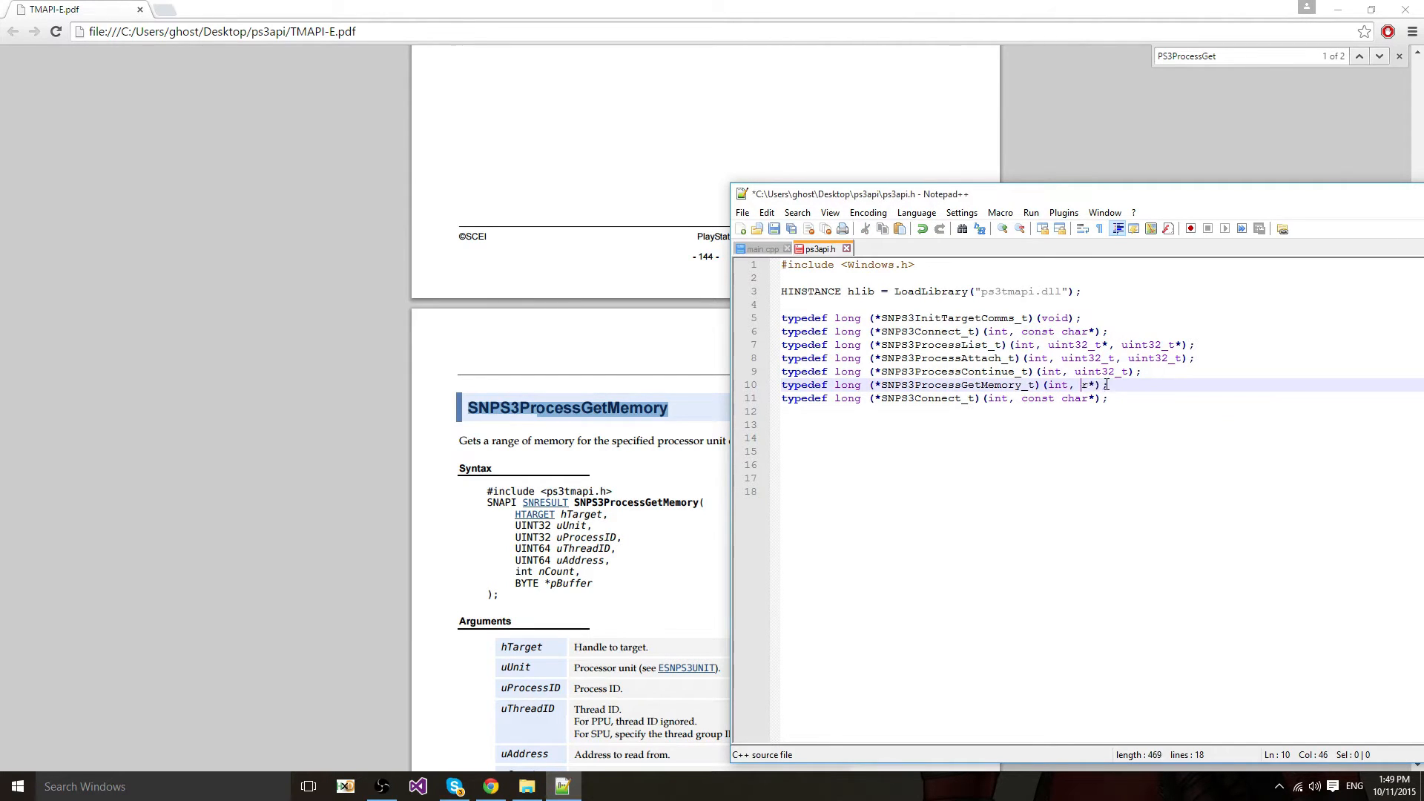
pyautogui.press('BackSpace')
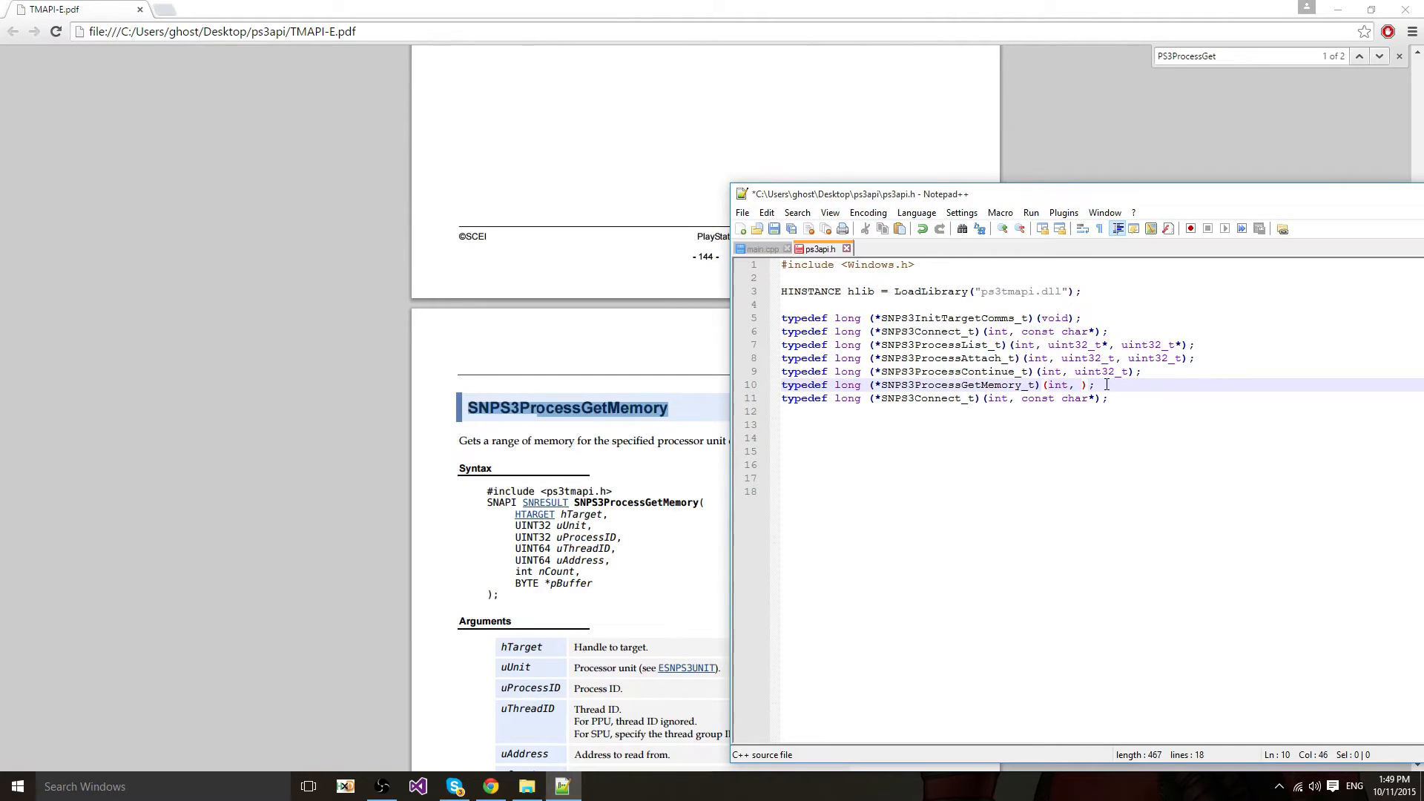
pyautogui.write('uint32_t, uint32_t, uint64')
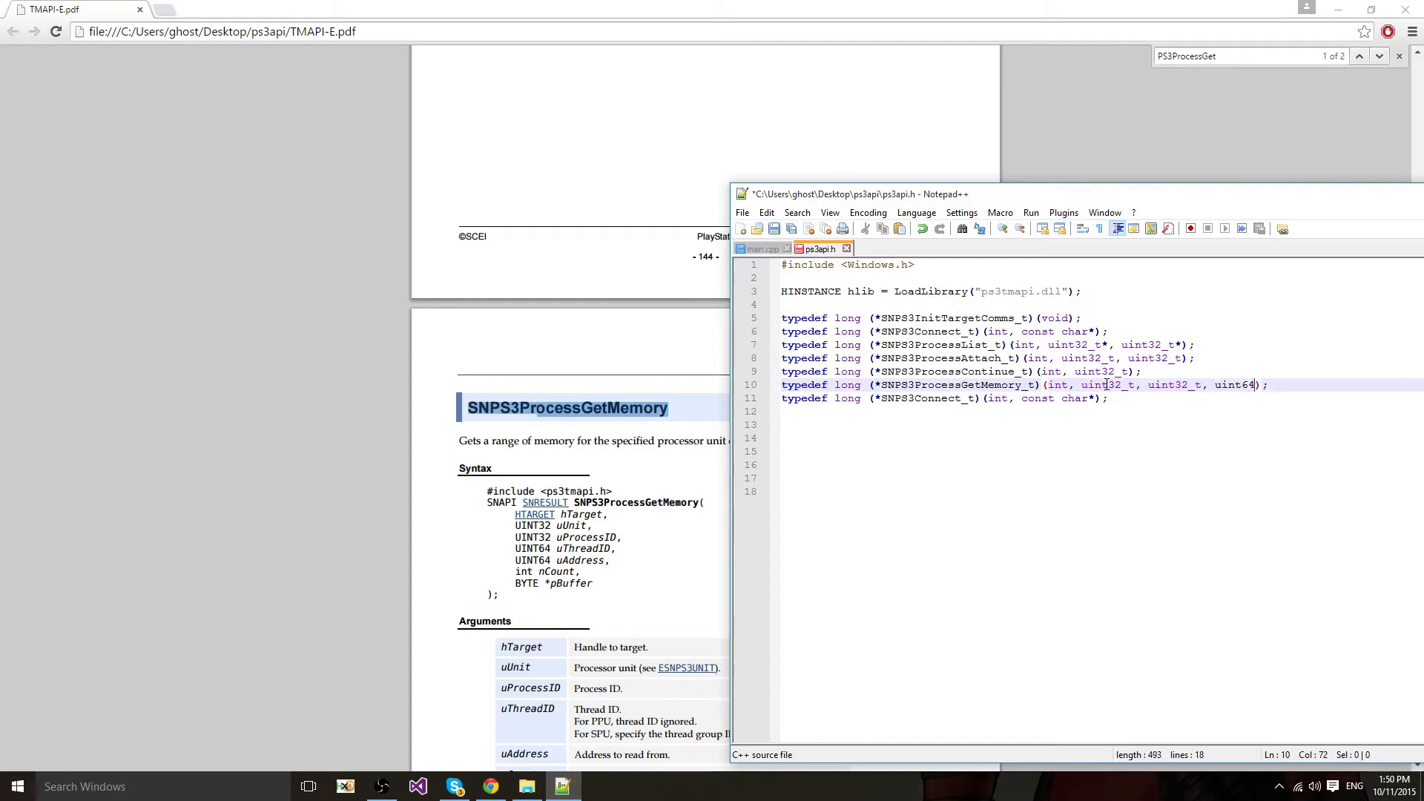
pyautogui.write('_t, uint64_t, i')
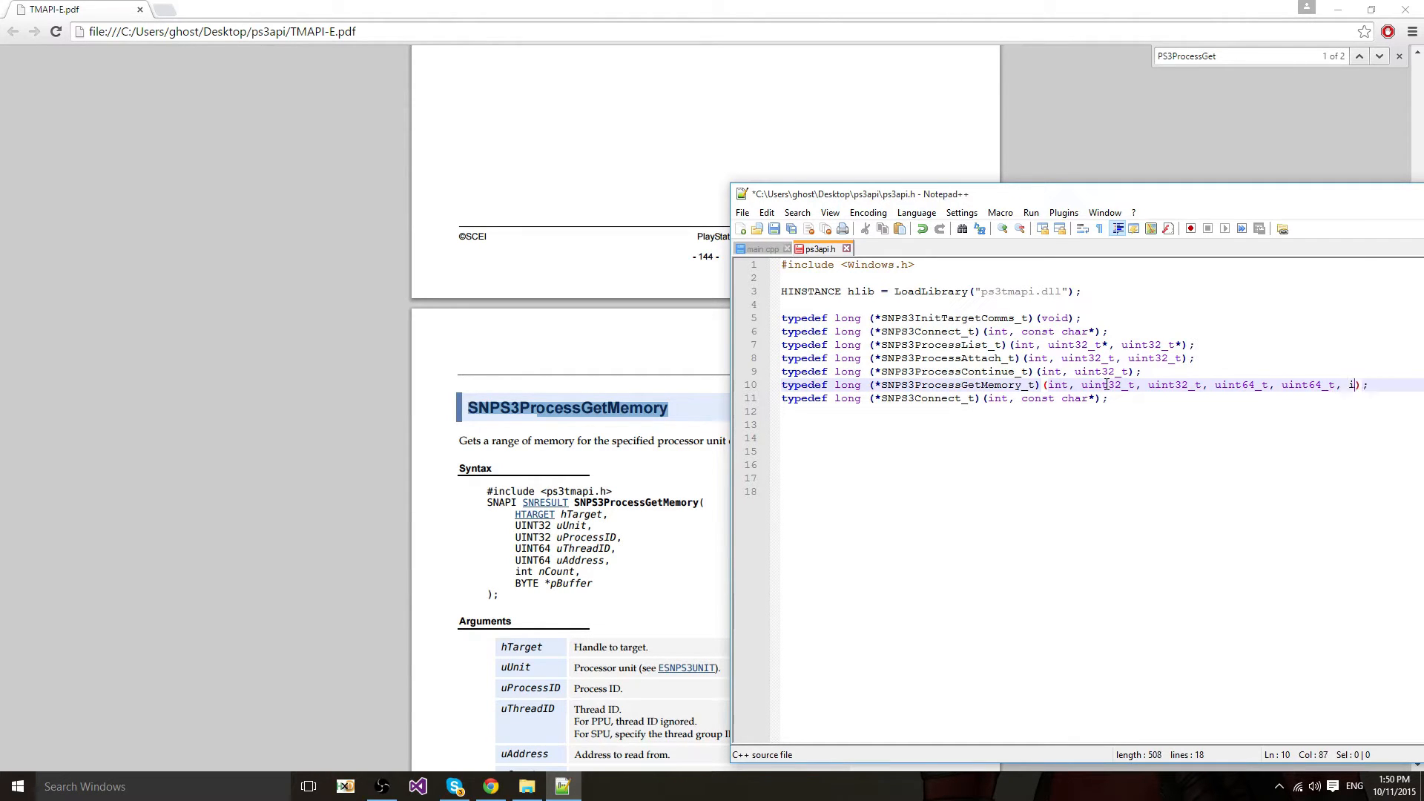
pyautogui.write('nt,')
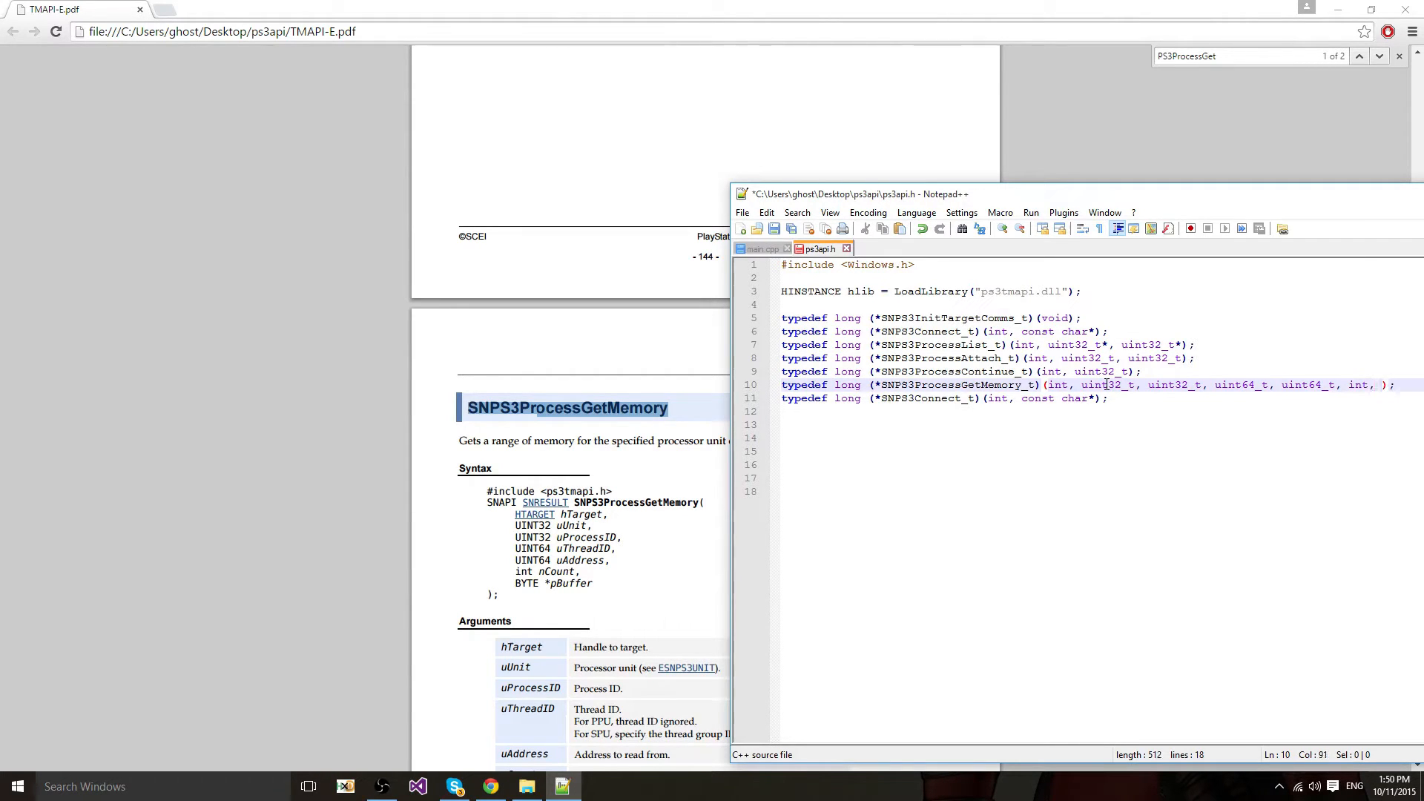
pyautogui.write('unsigned char*')
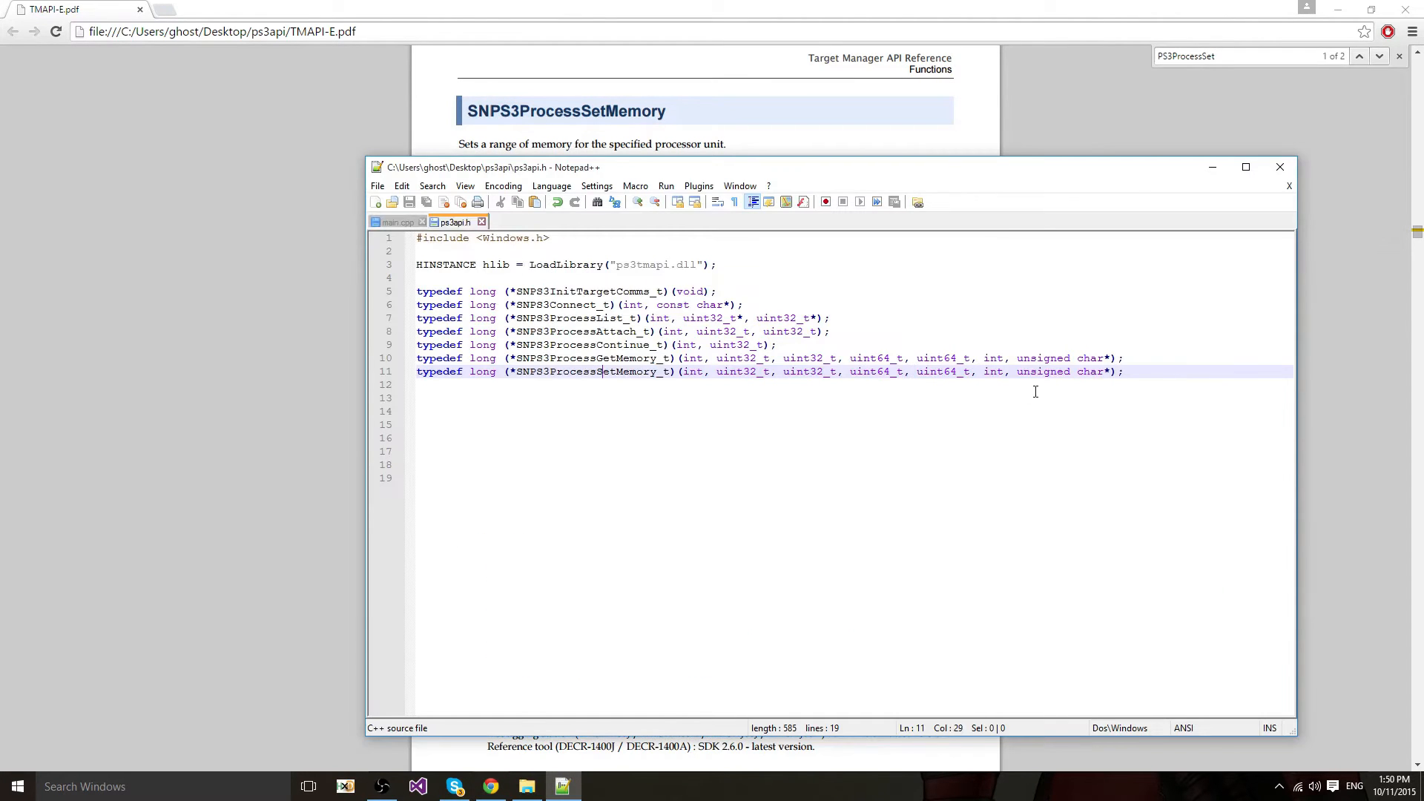
pyautogui.write('const')
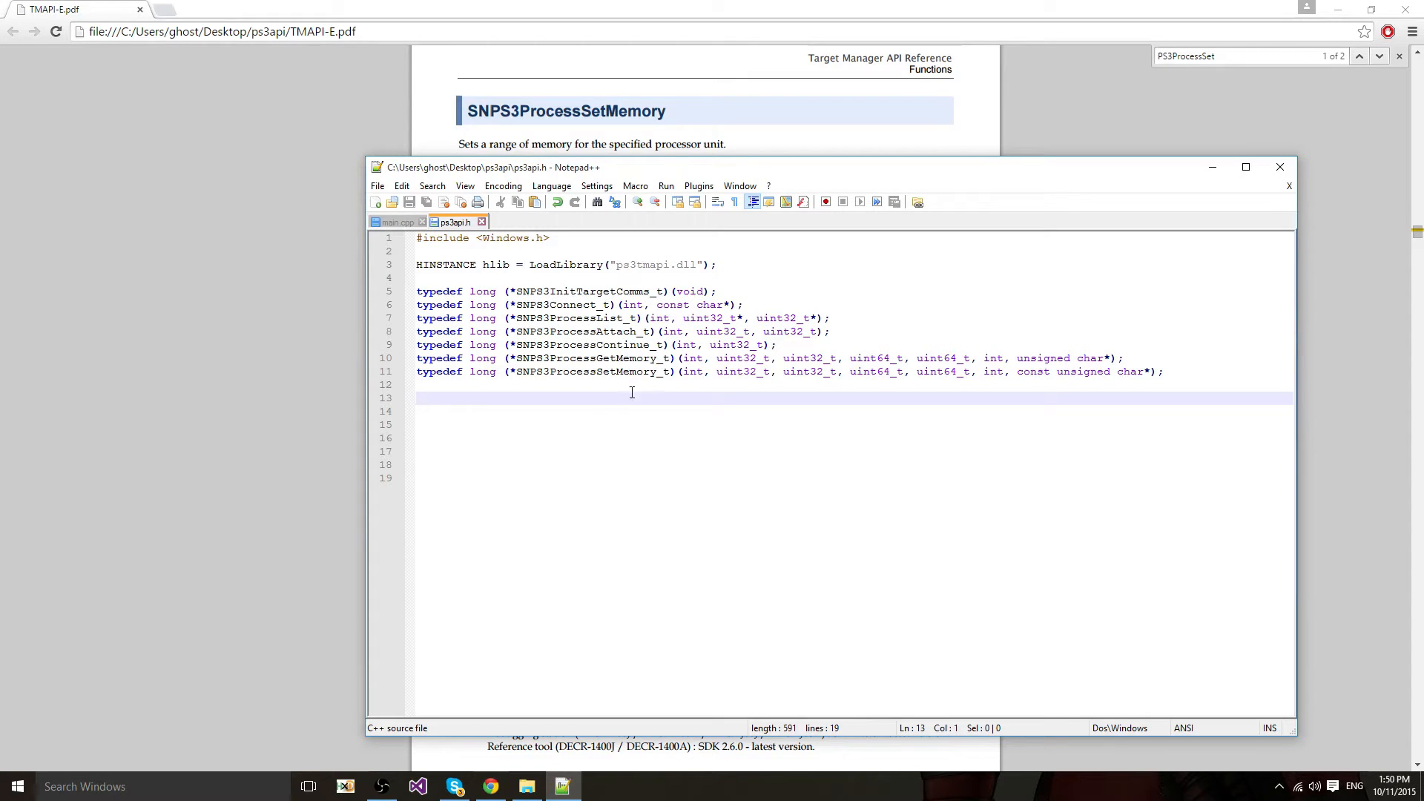
# Step: Define SNPS3InitTargetComms as (SNPS3InitTargetComms_t)GetProcAddress(hlib, "SNPS3InitTargetComms")
pyautogui.doubleClick(591, 372)
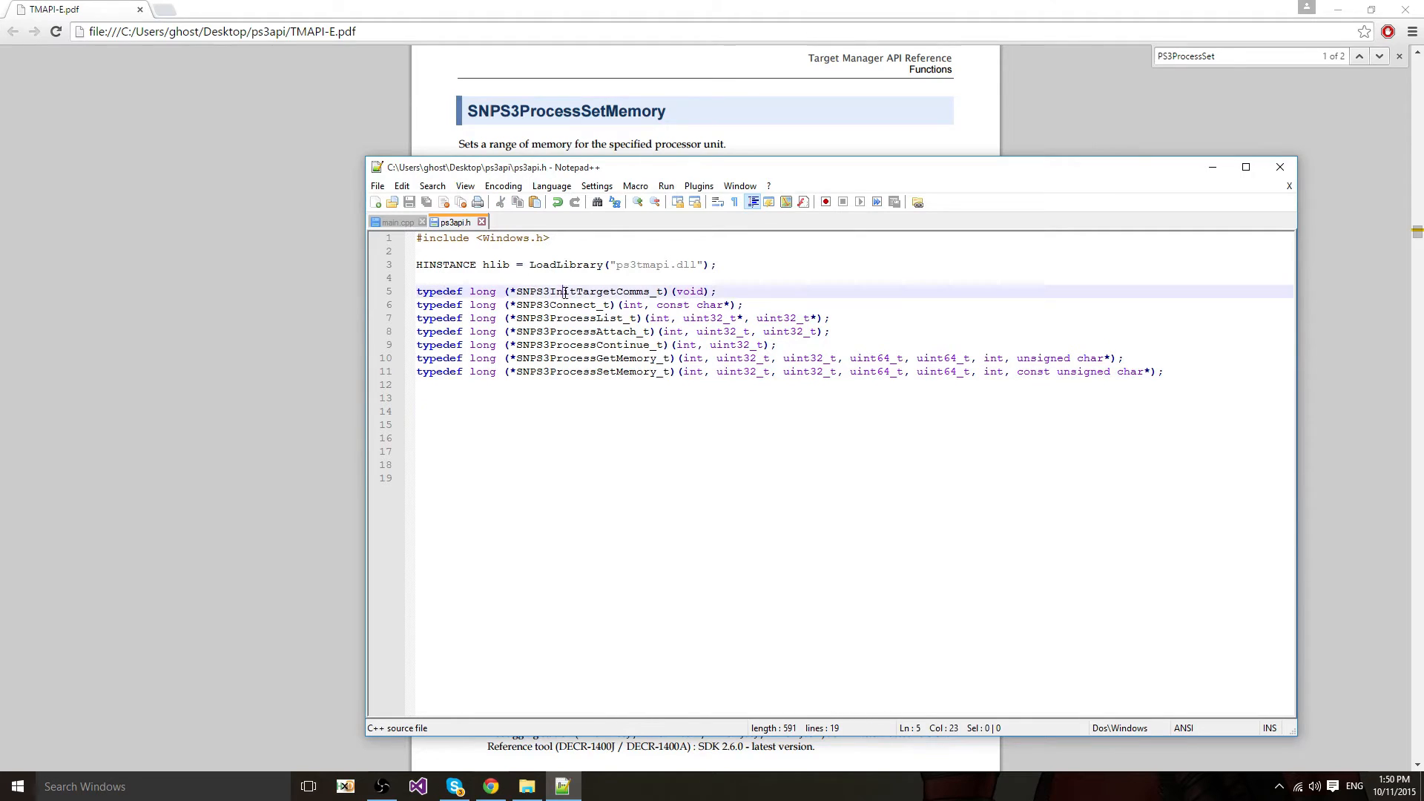
pyautogui.write('SNPS3InitTargetComms_t')
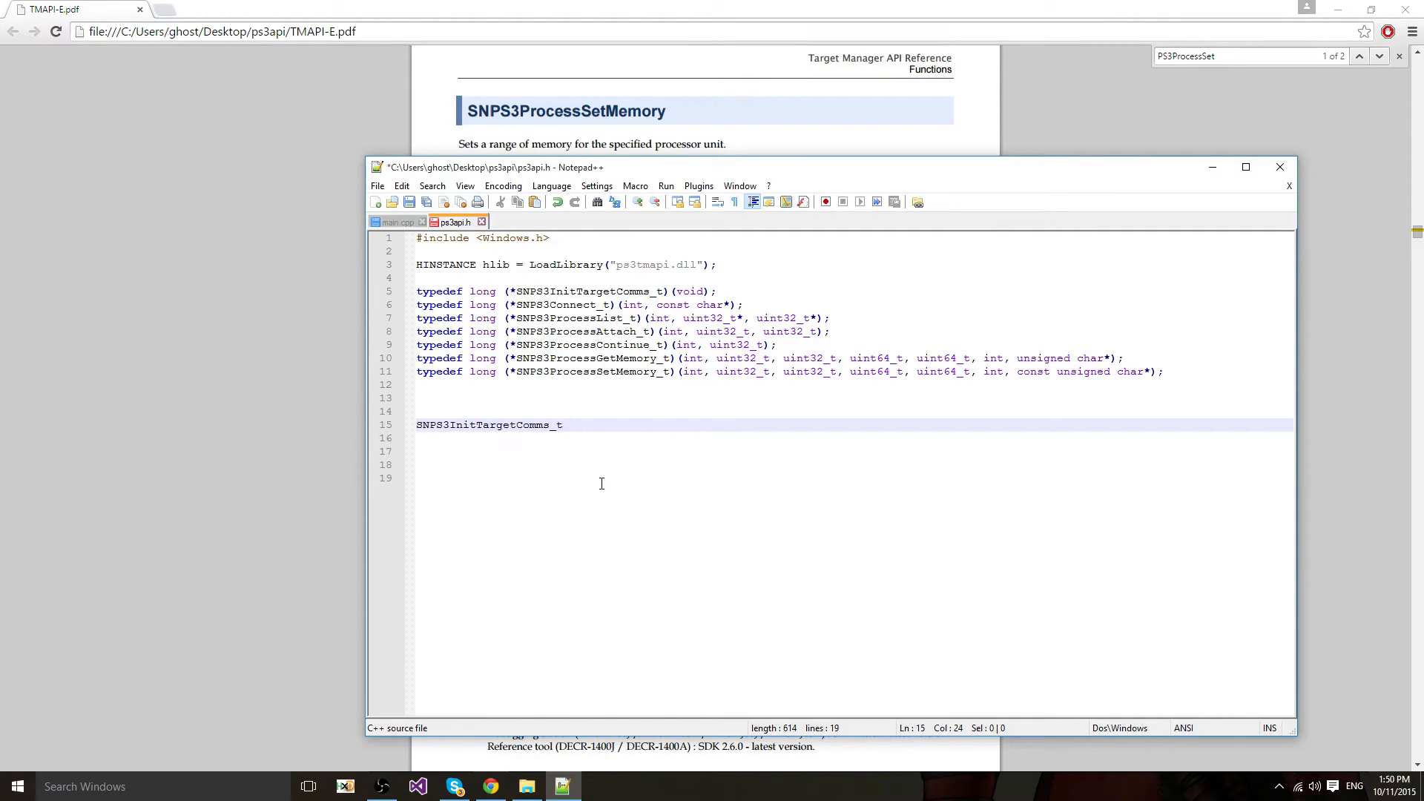
pyautogui.write('SNPS3InitTargetComms')
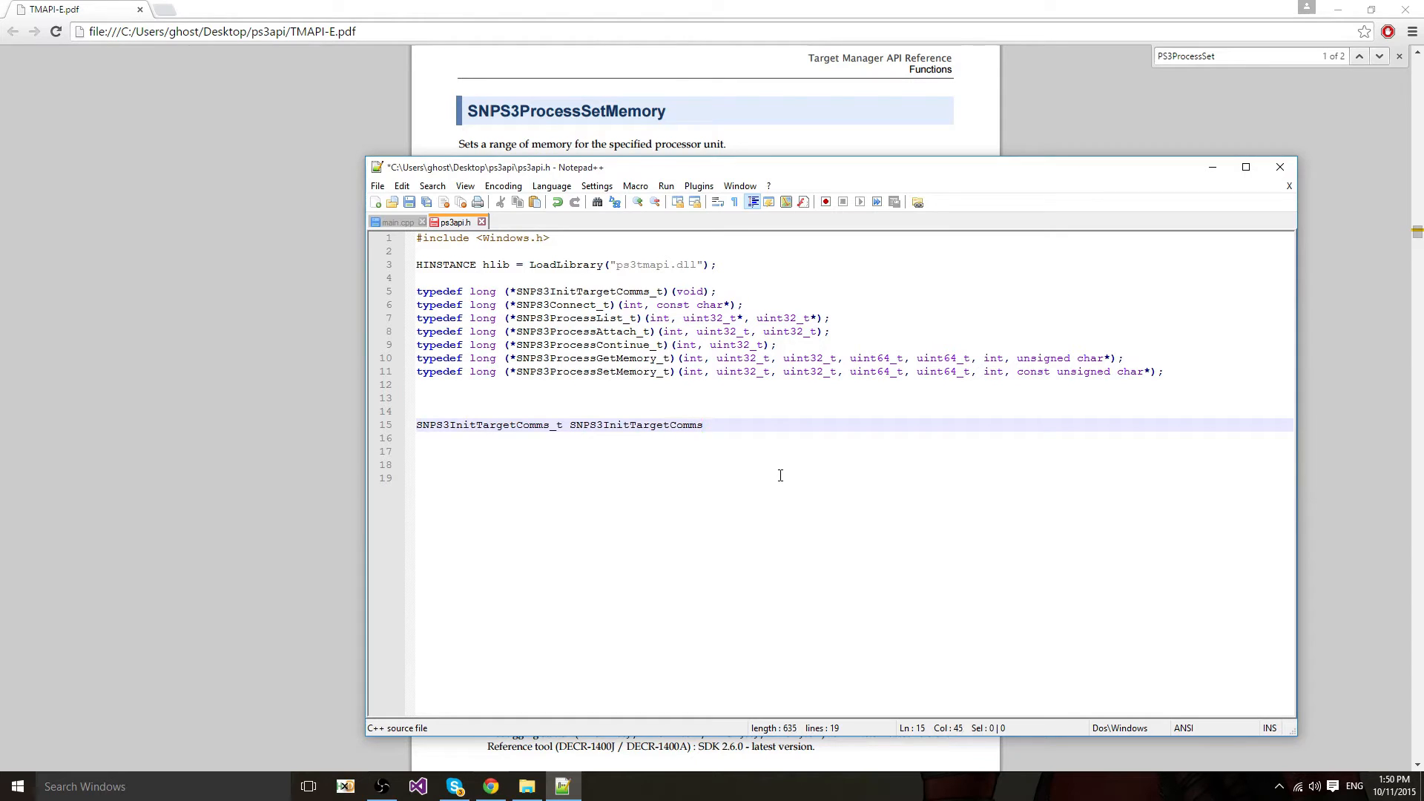
pyautogui.write('= (SNPS3InitTargetComms_t)(')
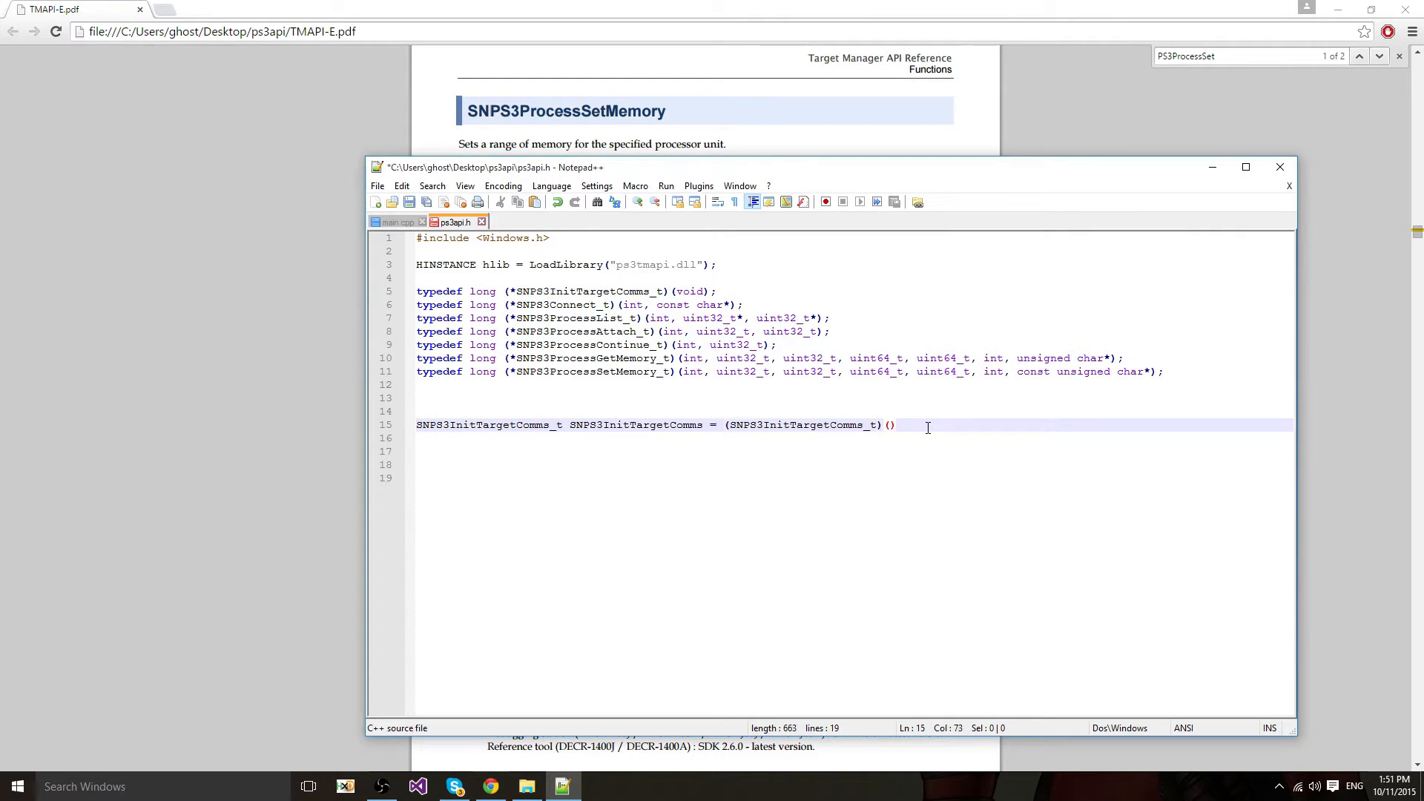
pyautogui.press('BackSpace')
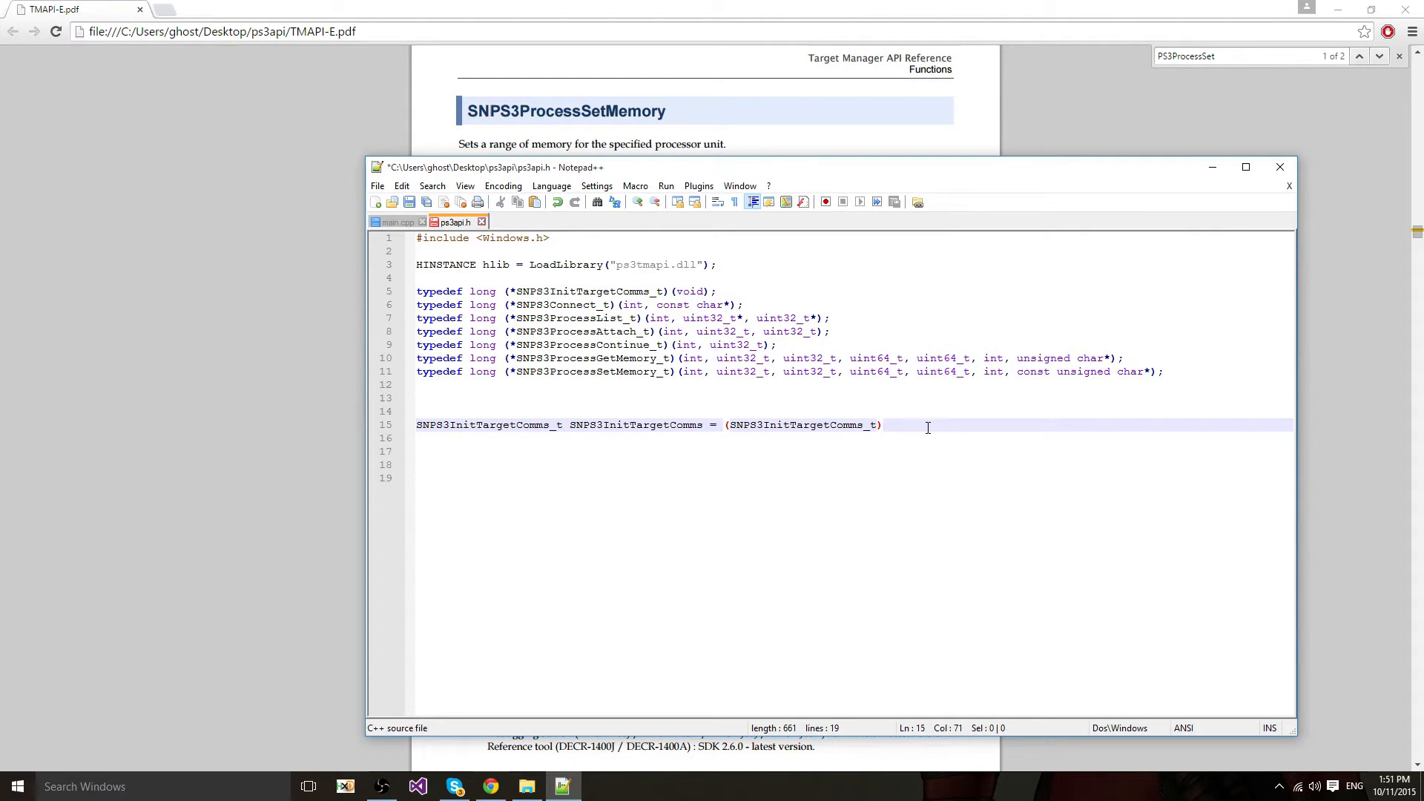
pyautogui.write('GetProcAddress();')
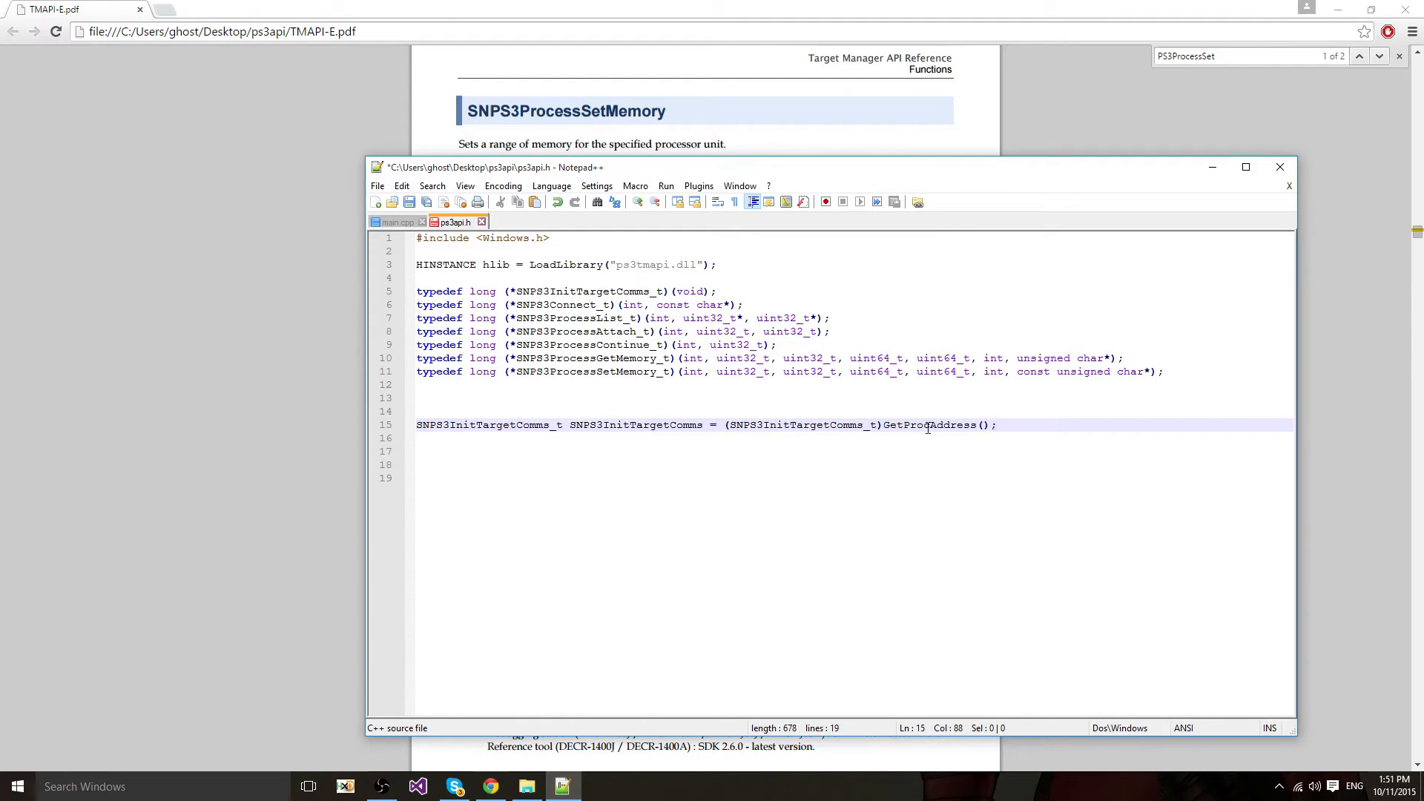
pyautogui.write('hlib, "')
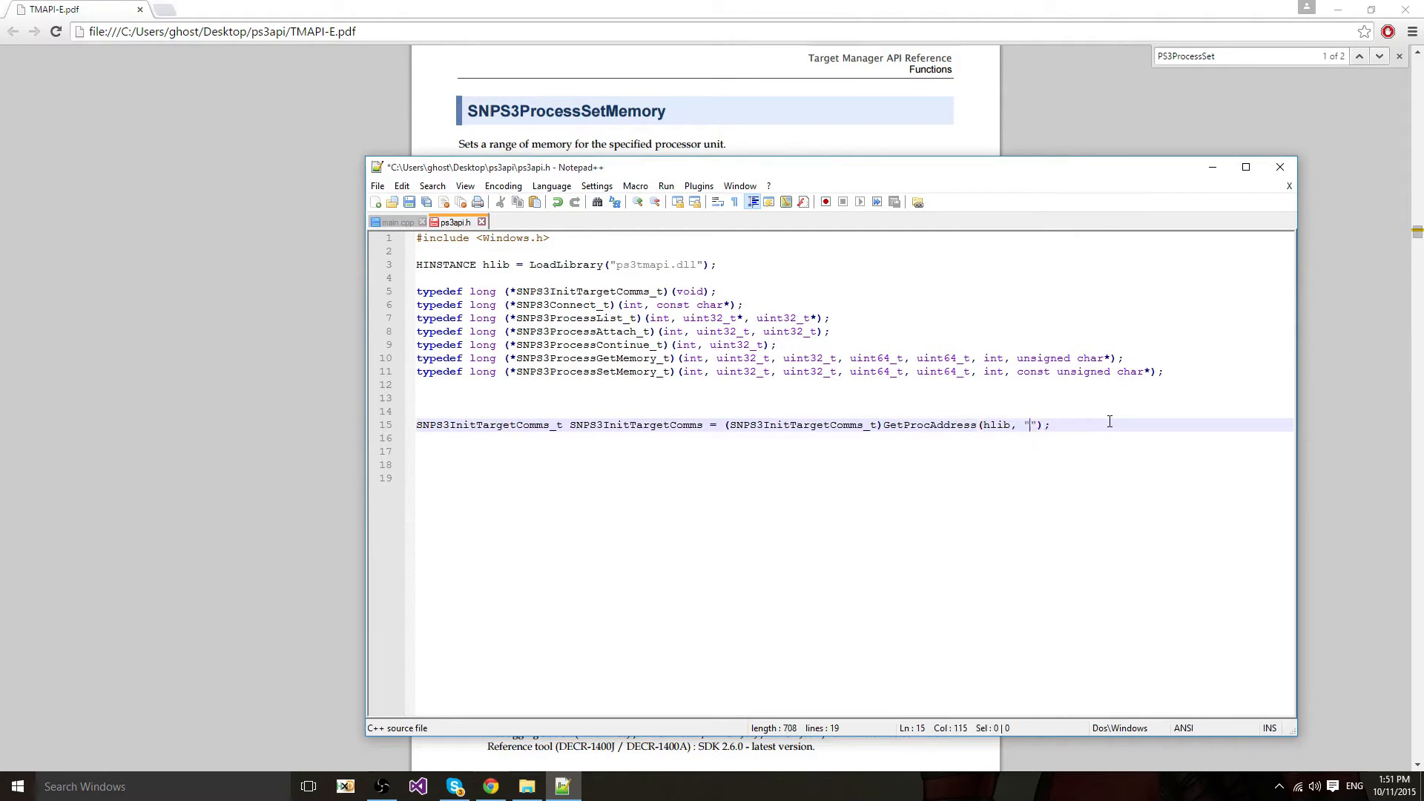
pyautogui.write('SNPS3InitTargetComms')
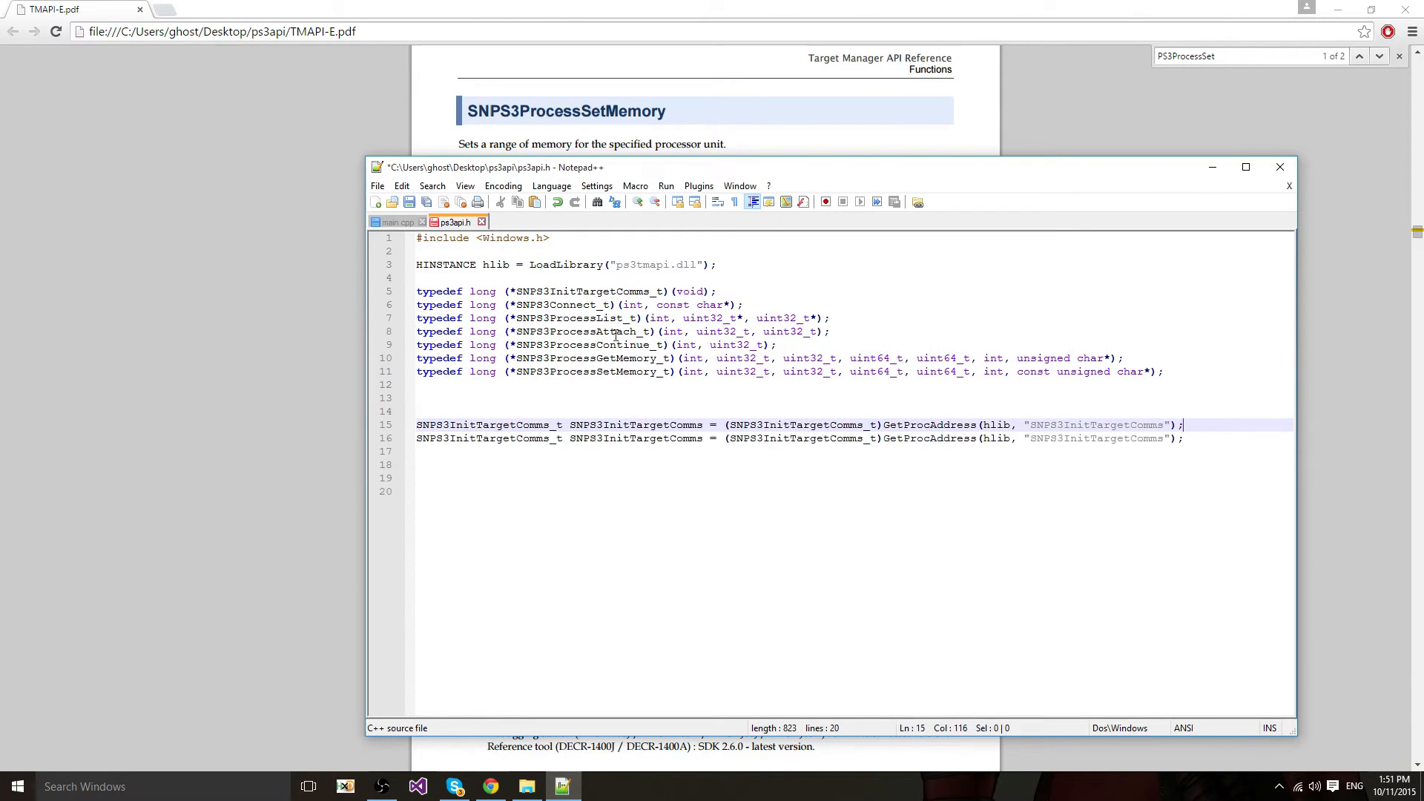
# Step: Adapt duplicated lines into SNPS3Connect and the remaining function pointers, then save ps3api.h
pyautogui.doubleClick(563, 304)
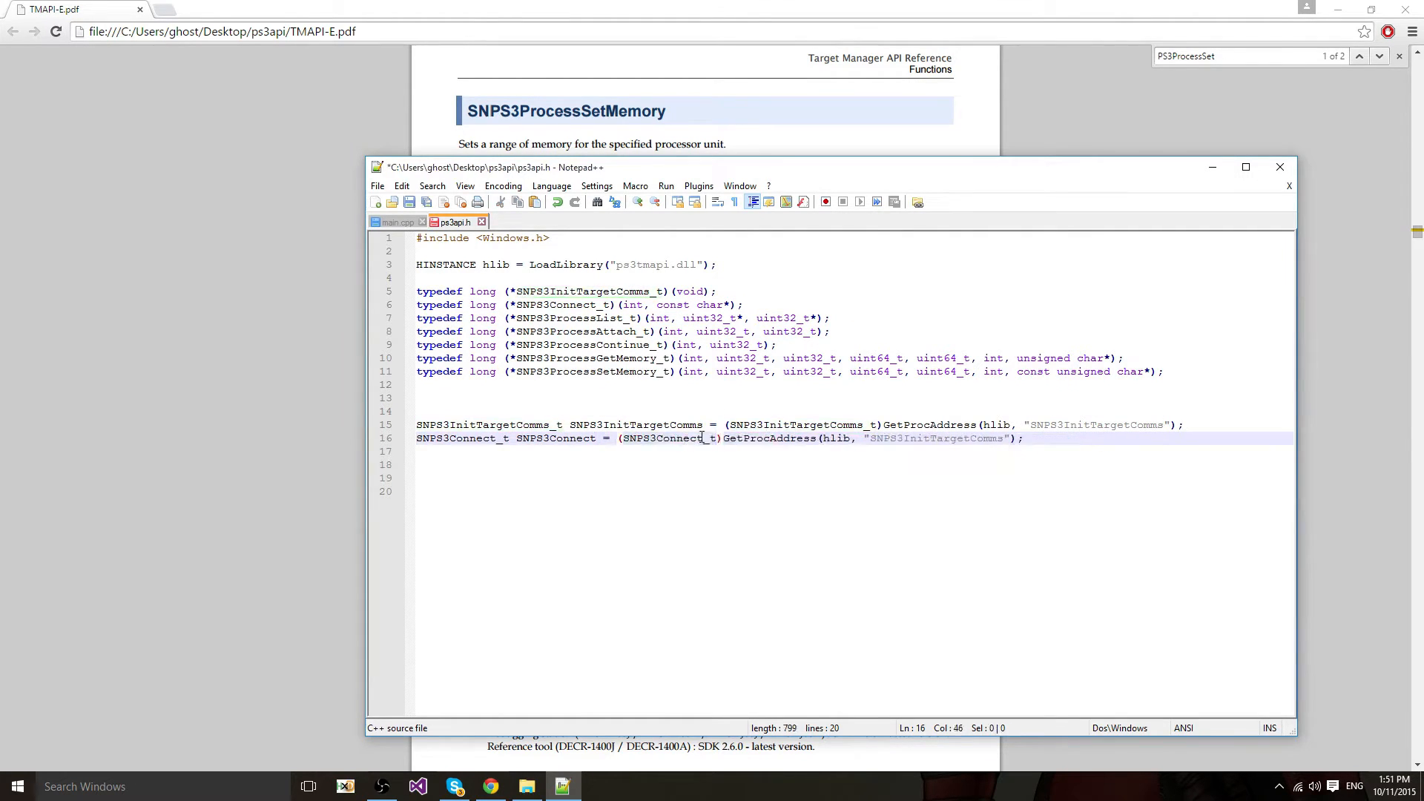
pyautogui.write('SNPS3Connect_t')
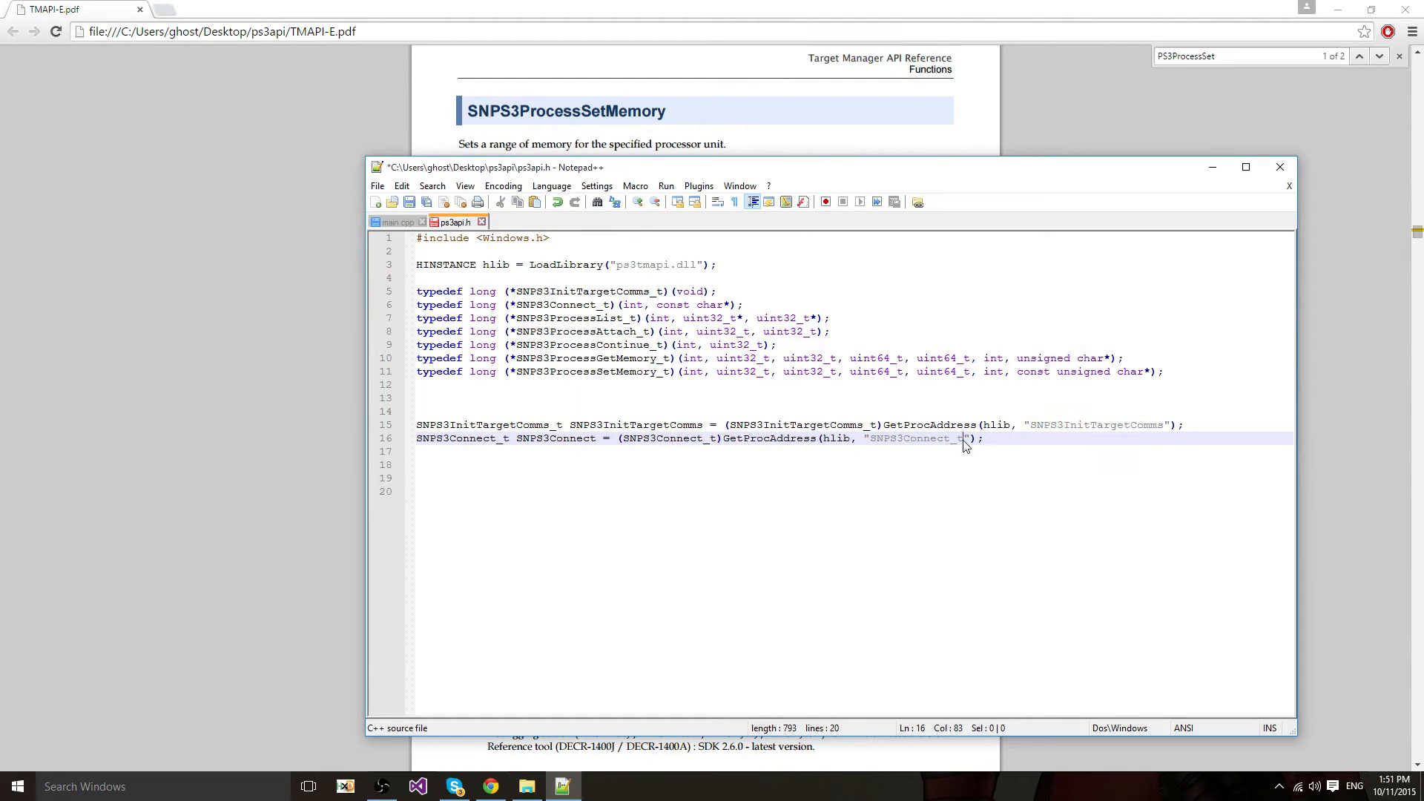
pyautogui.press('Backspace')
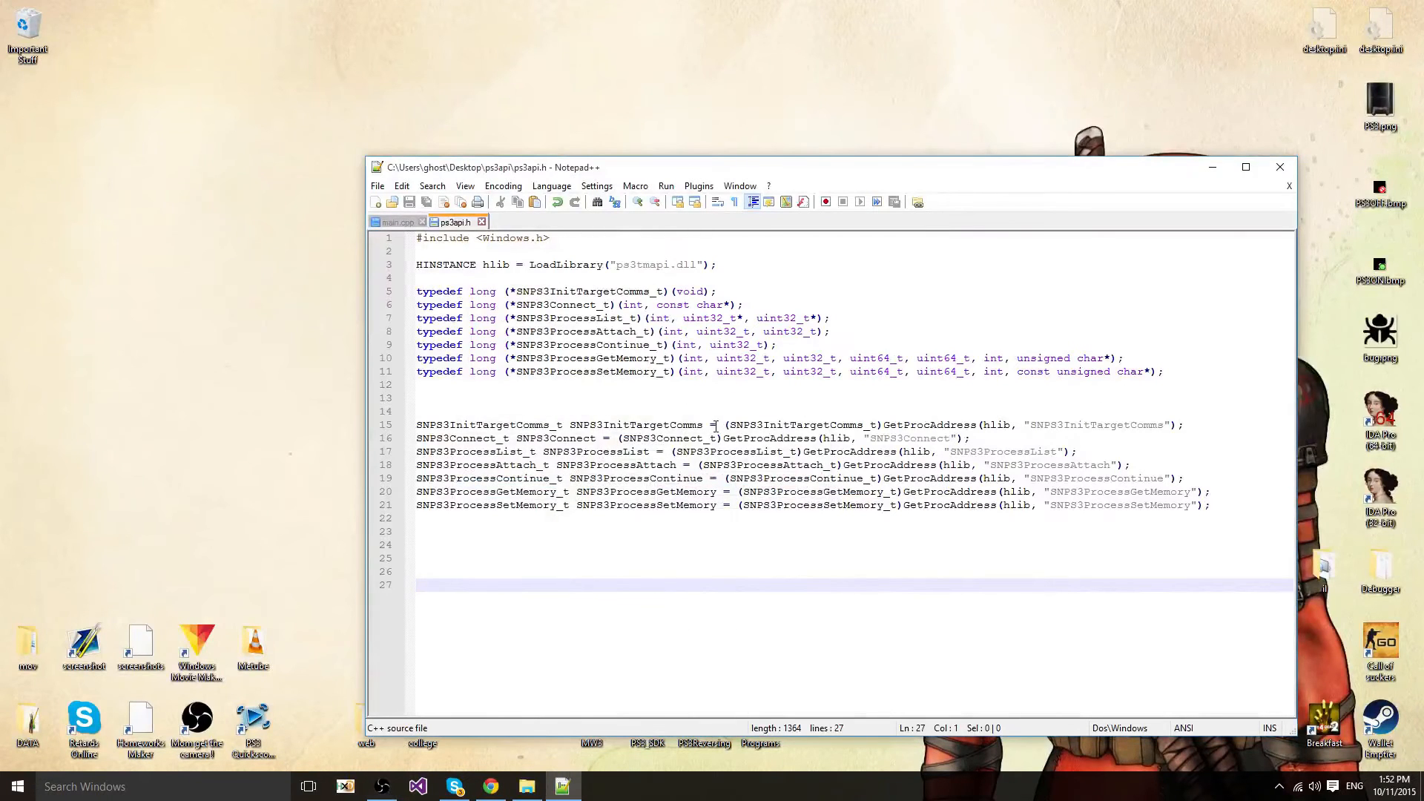
pyautogui.click(1176, 506)
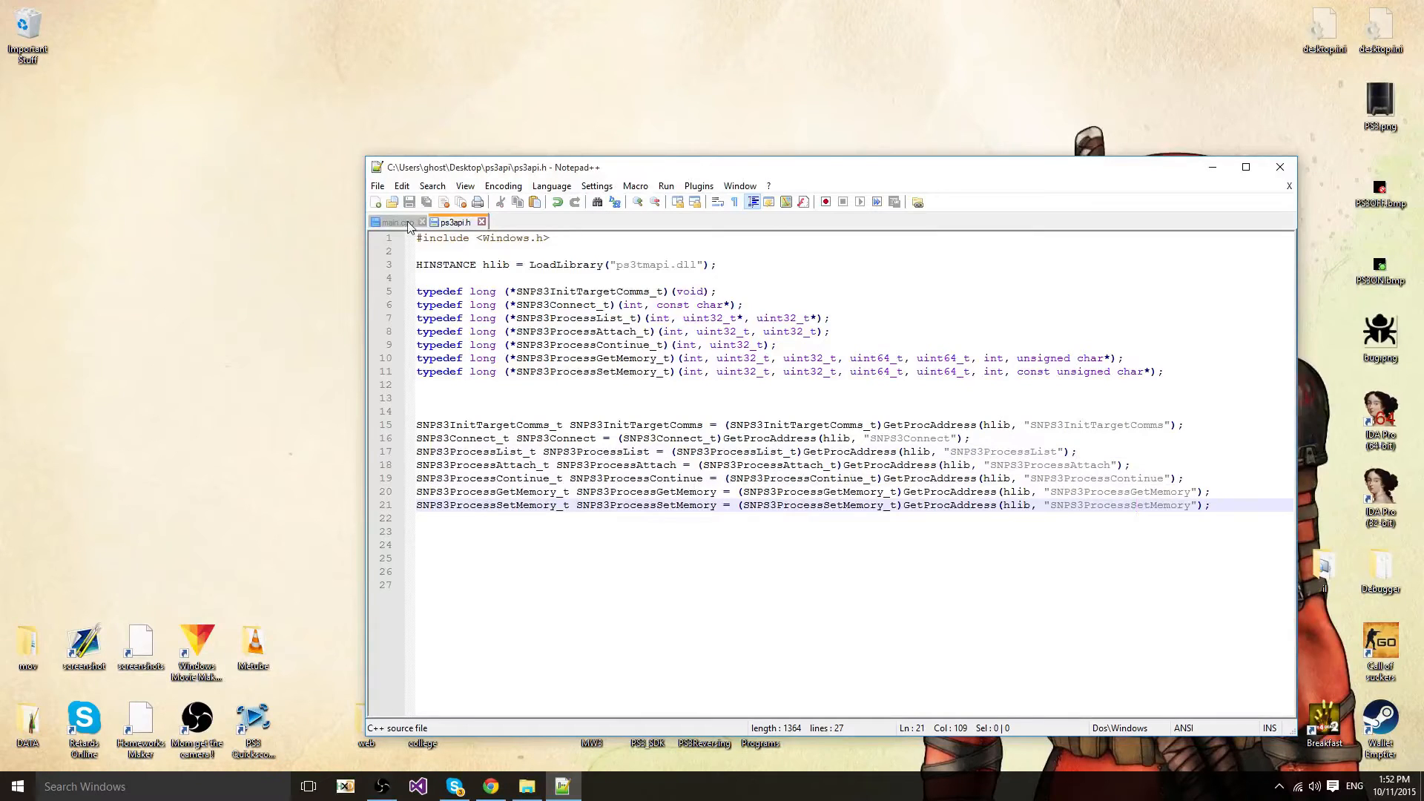
# Step: Add include lines for stdio.h, a standard library header and "ps3api.h" to main.cpp
pyautogui.click(395, 222)
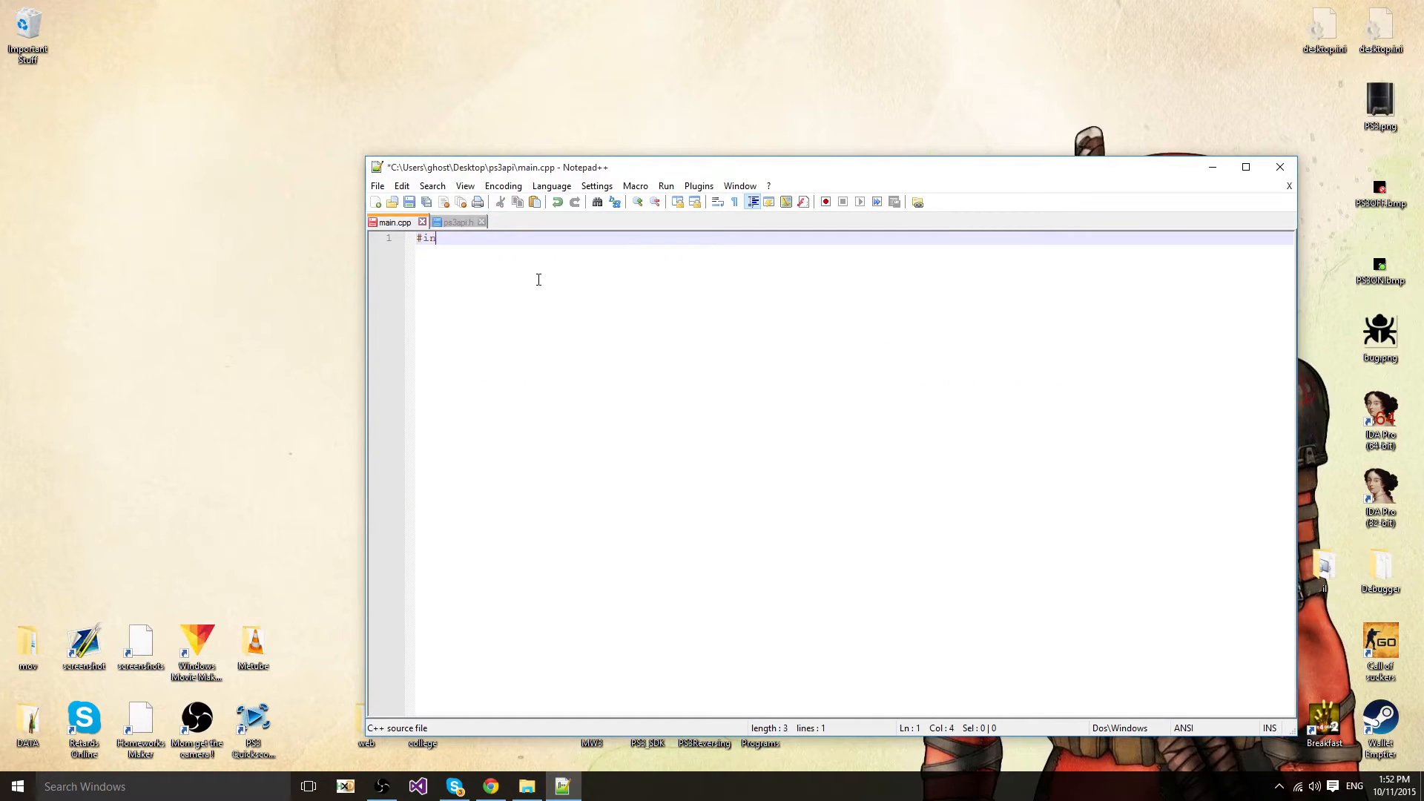
pyautogui.write('clude <st>')
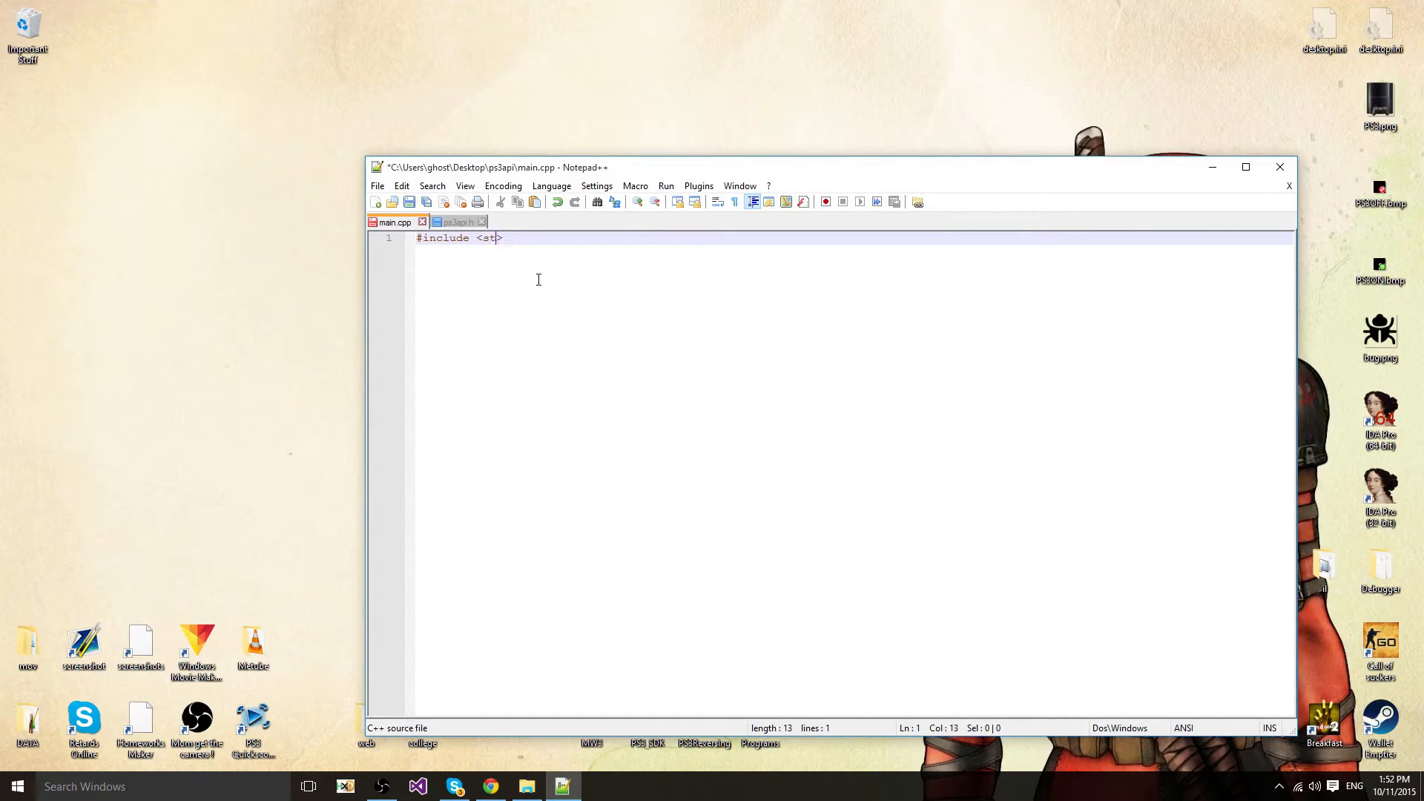
pyautogui.write('dio.h>')
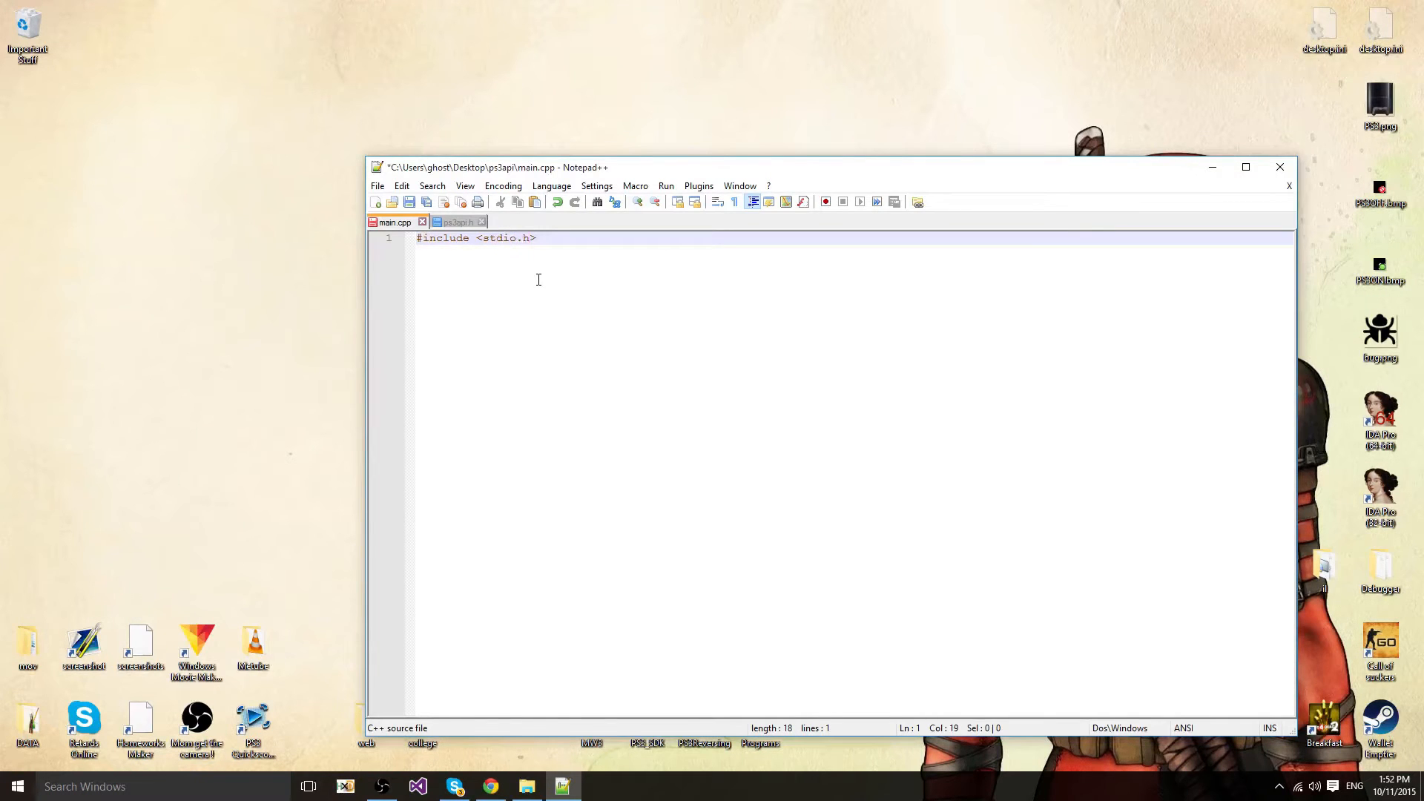
pyautogui.write('#include <s>')
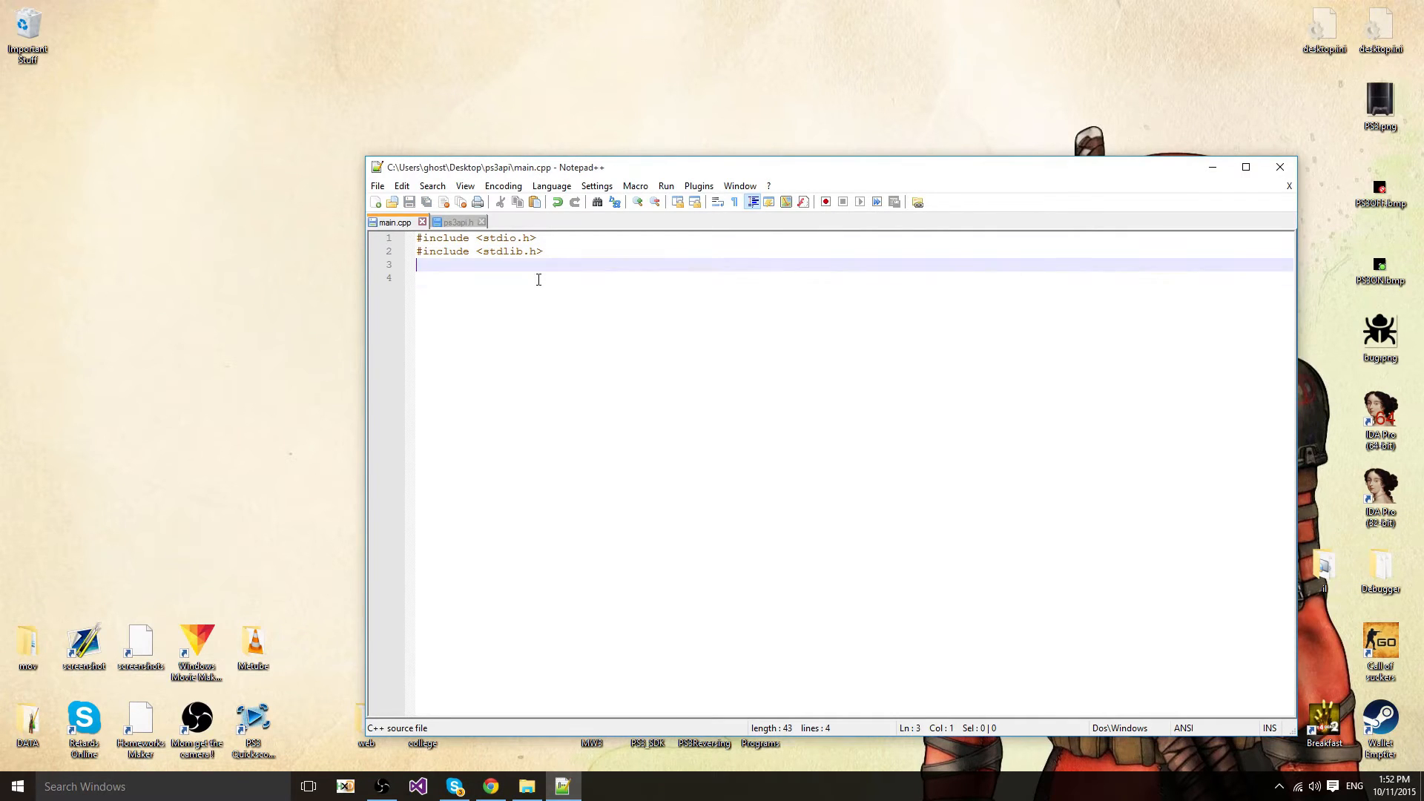
pyautogui.write('#include "')
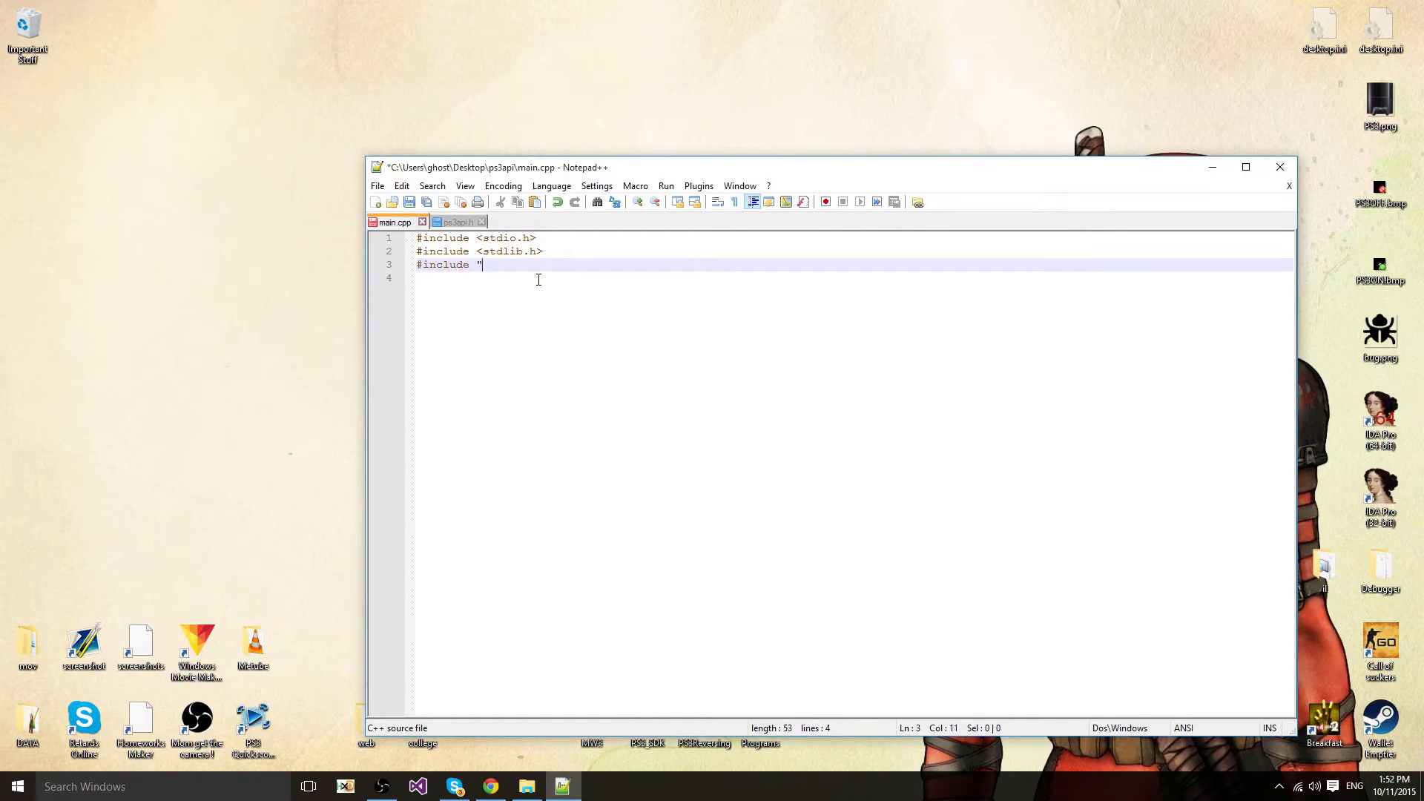
pyautogui.write('ps3api.h')
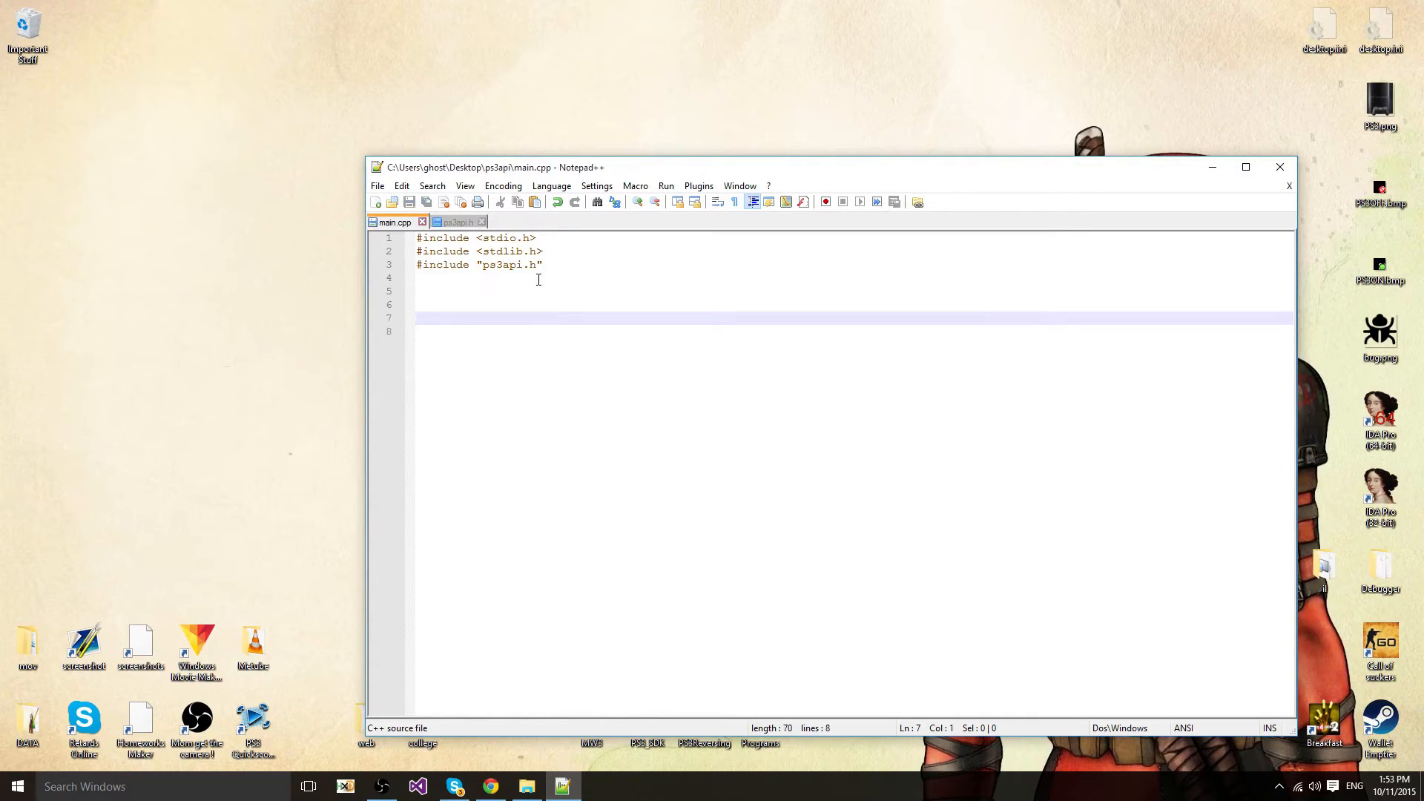
# Step: Write int main(int argc, char** argv) with return 0
pyautogui.write('int main(){')
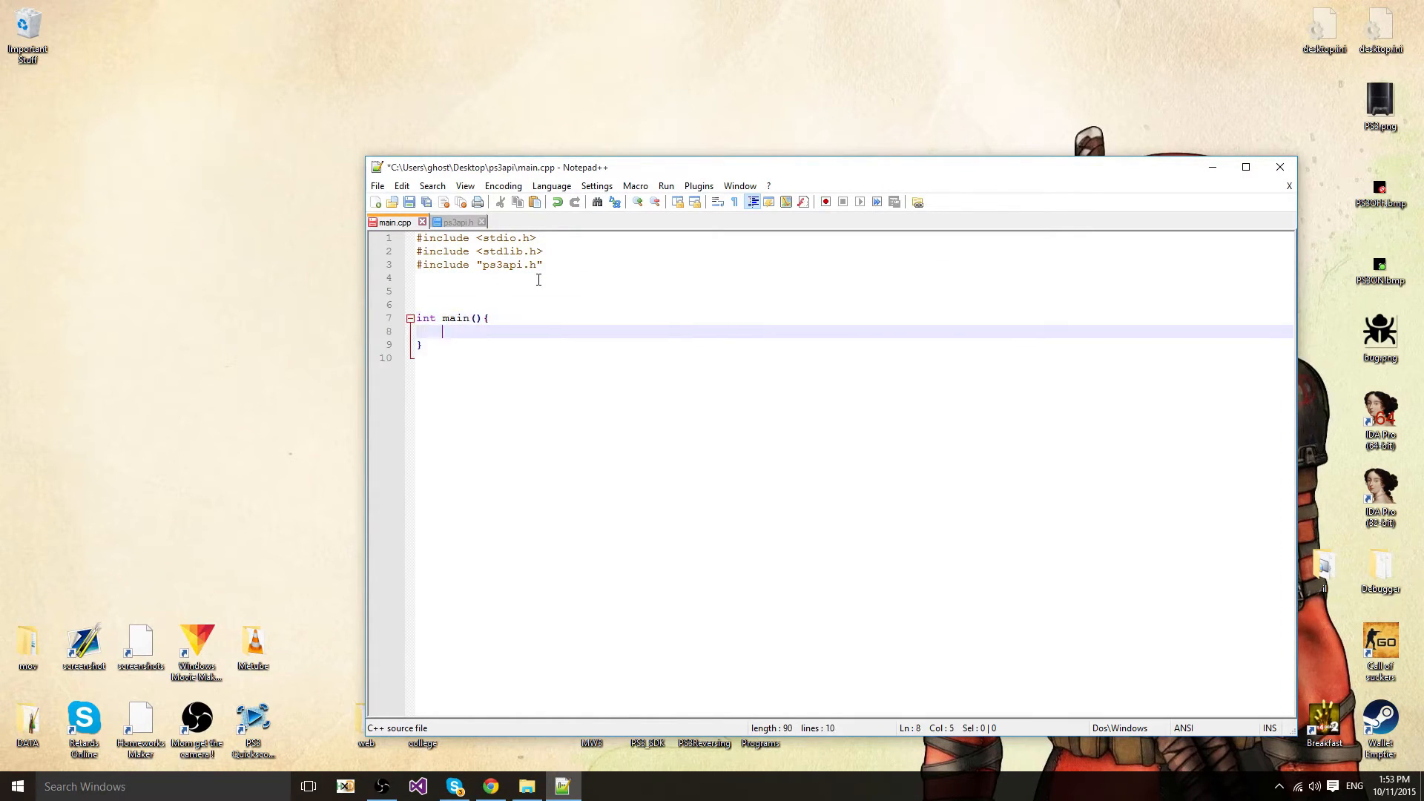
pyautogui.write('return 0;')
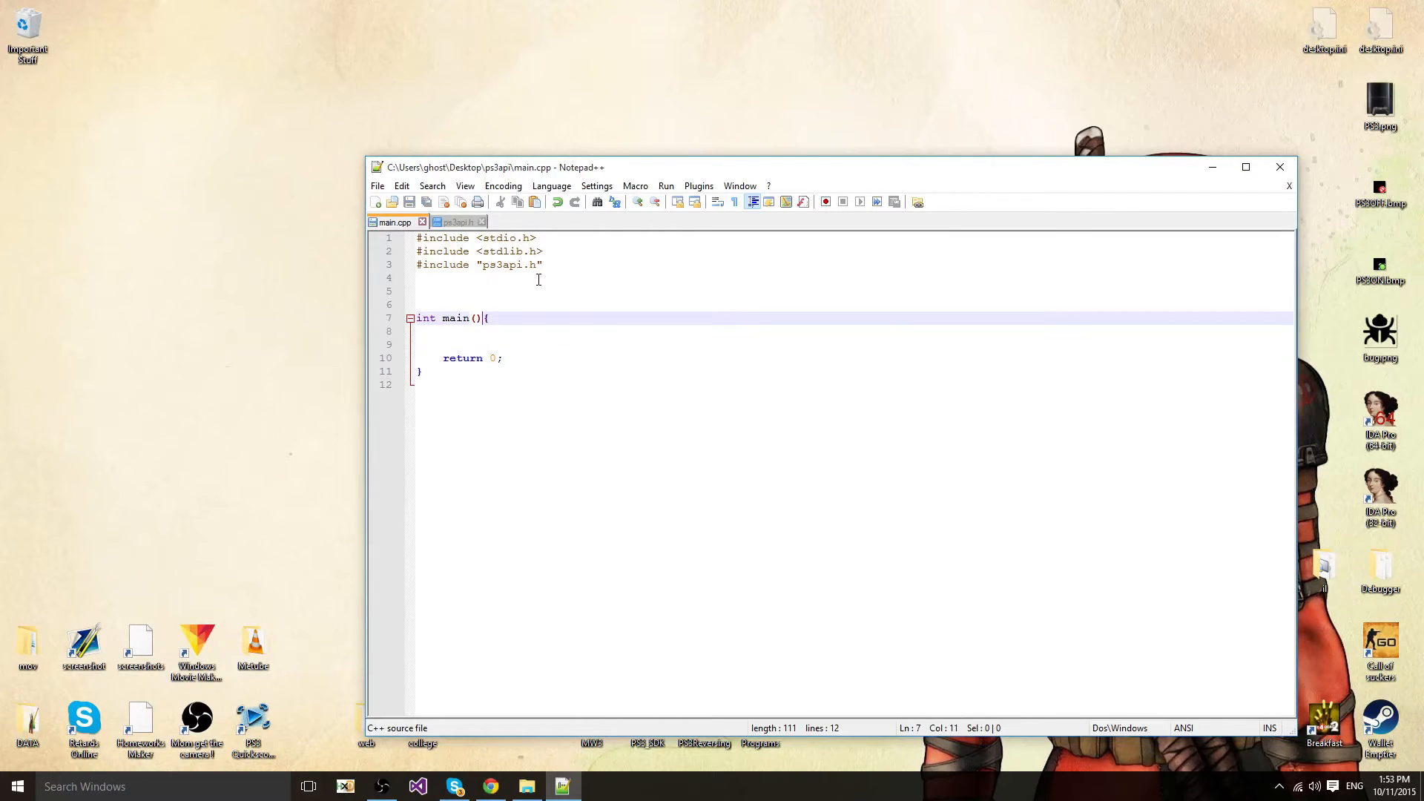
pyautogui.write('int argc, char** argv')
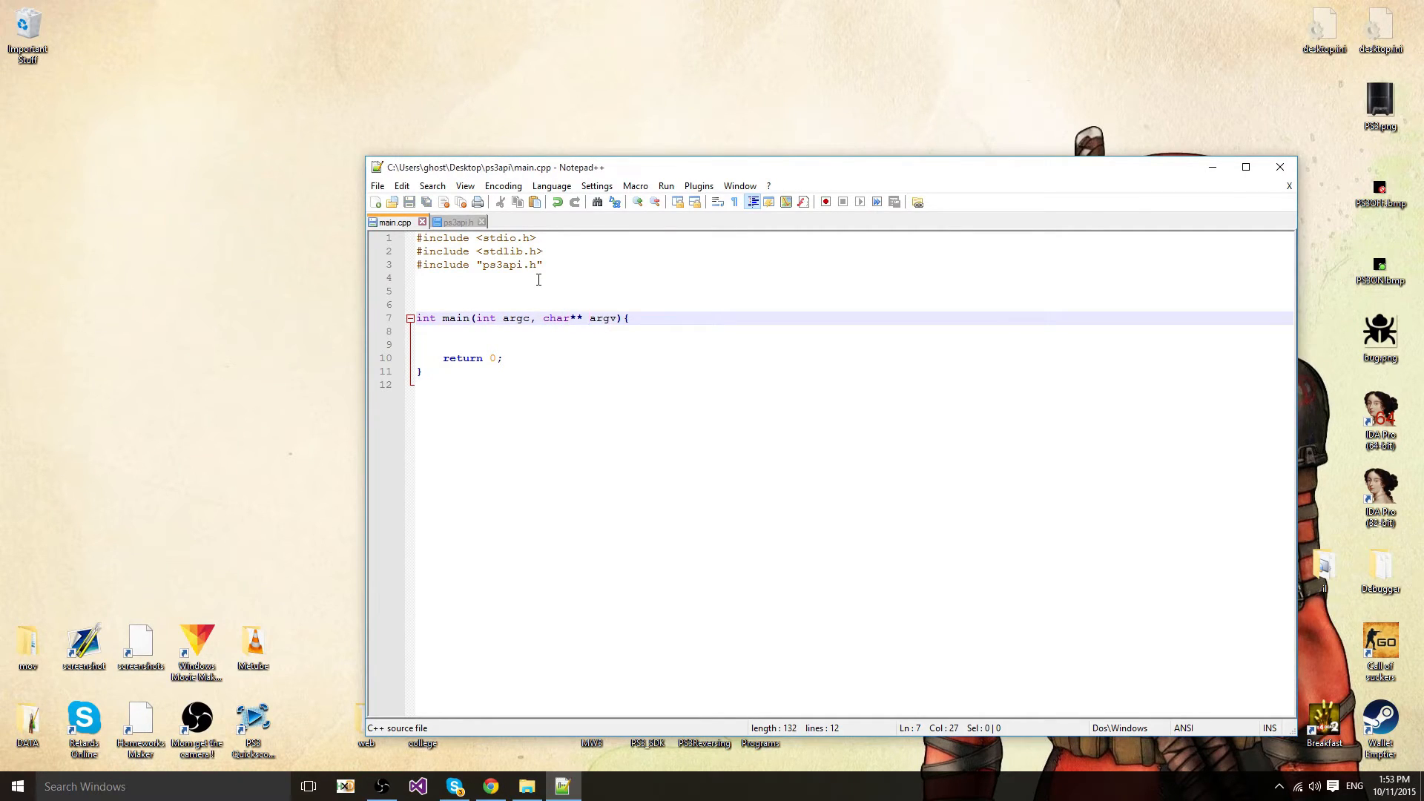
pyautogui.press('enter')
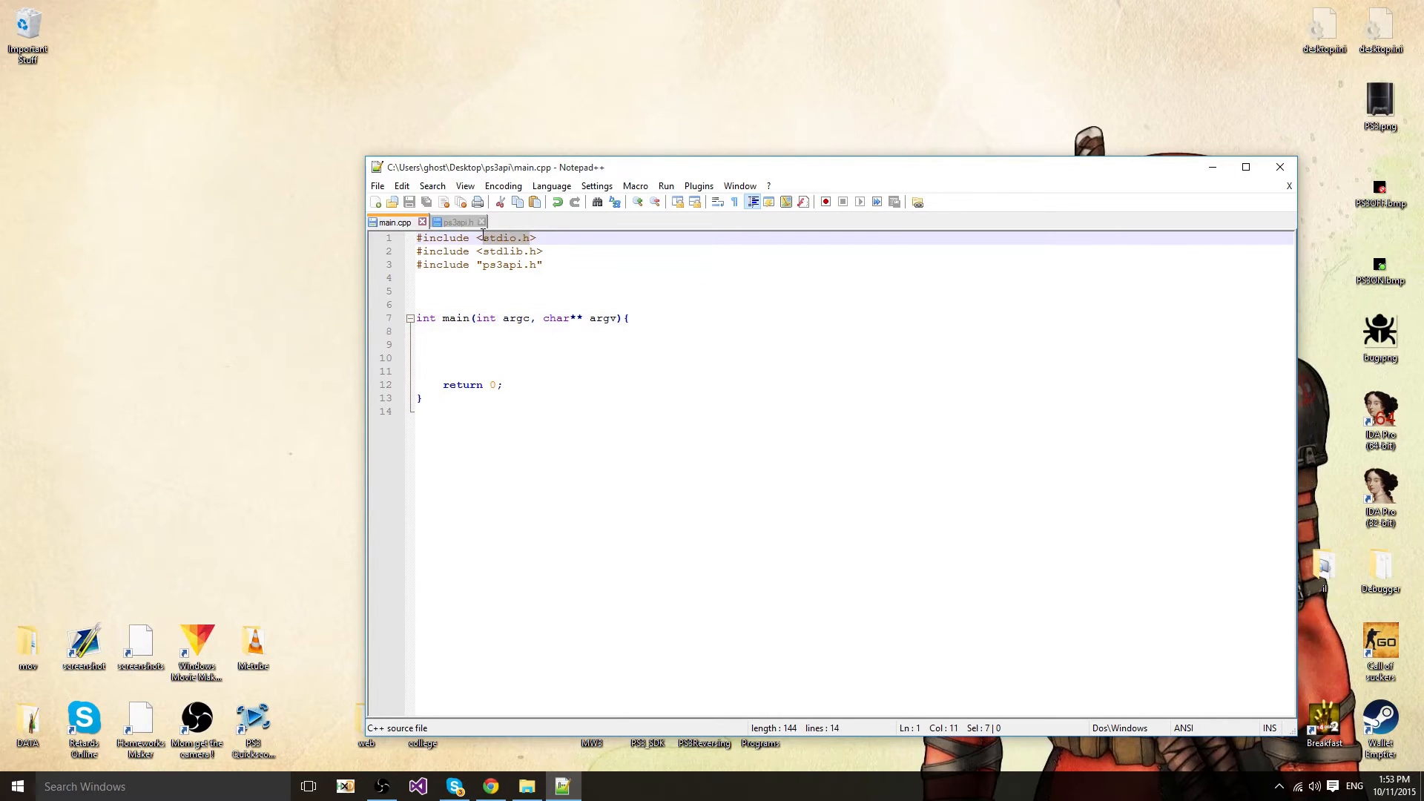
# Step: Change the includes to iostream and cstdlib, with a blank line before ps3api.h
pyautogui.write('iostream')
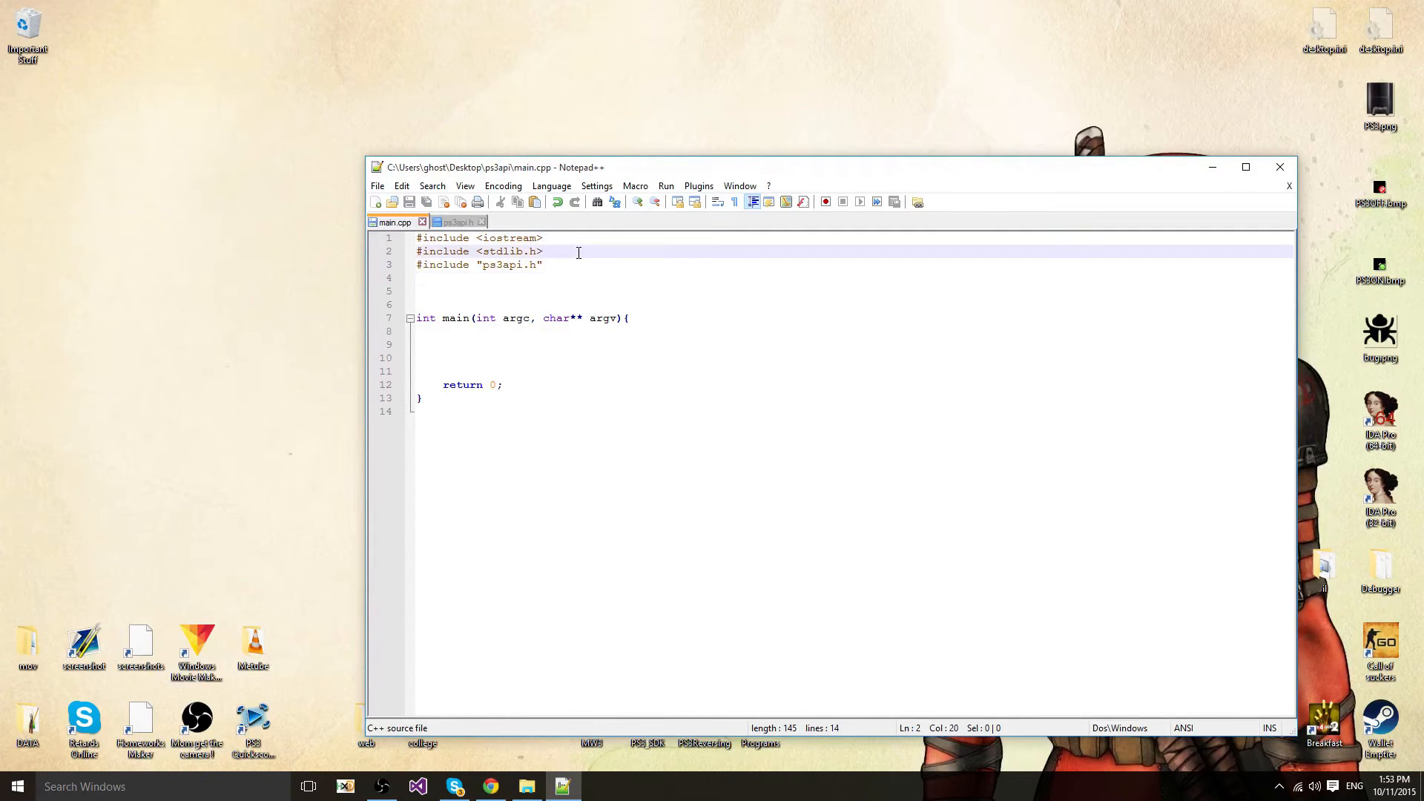
pyautogui.press('enter')
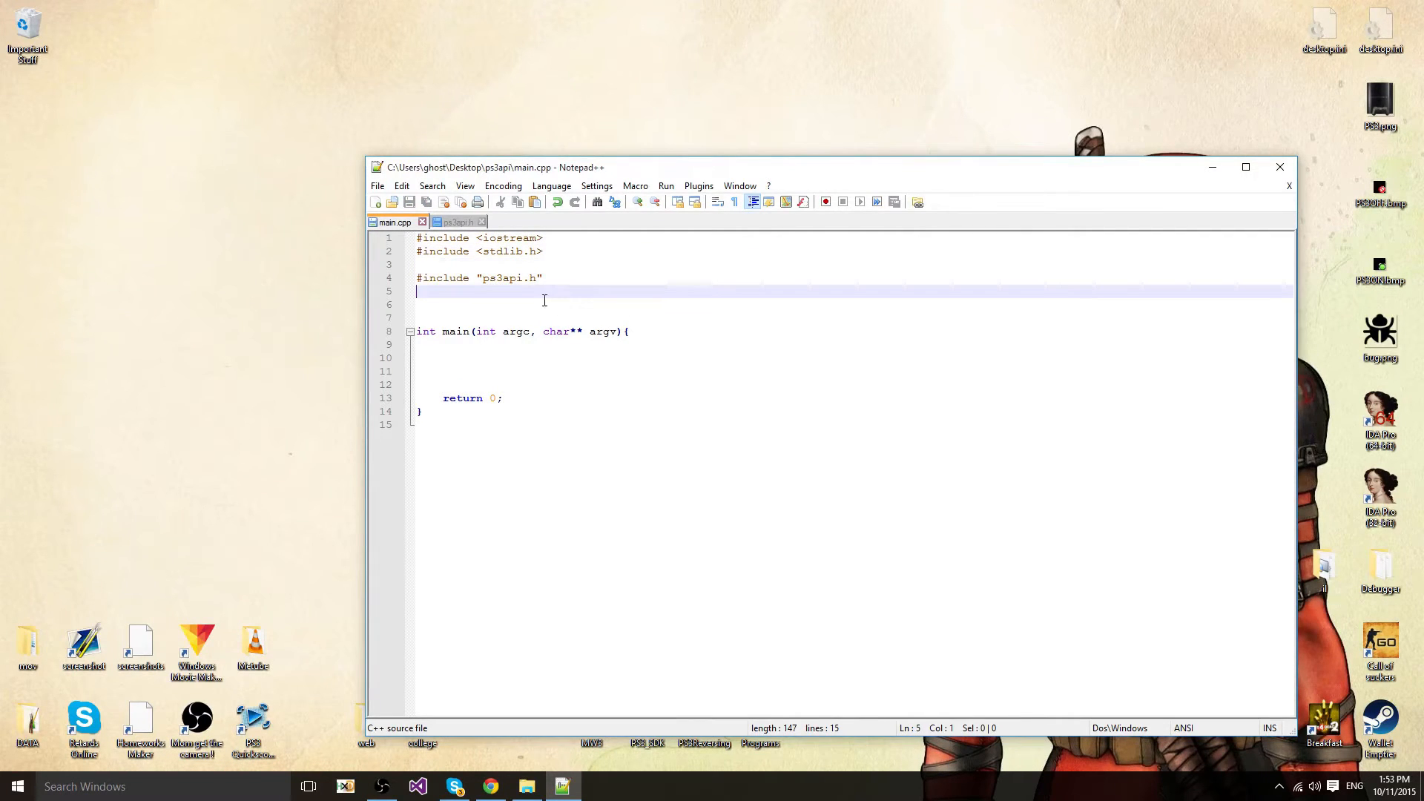
pyautogui.click(488, 252)
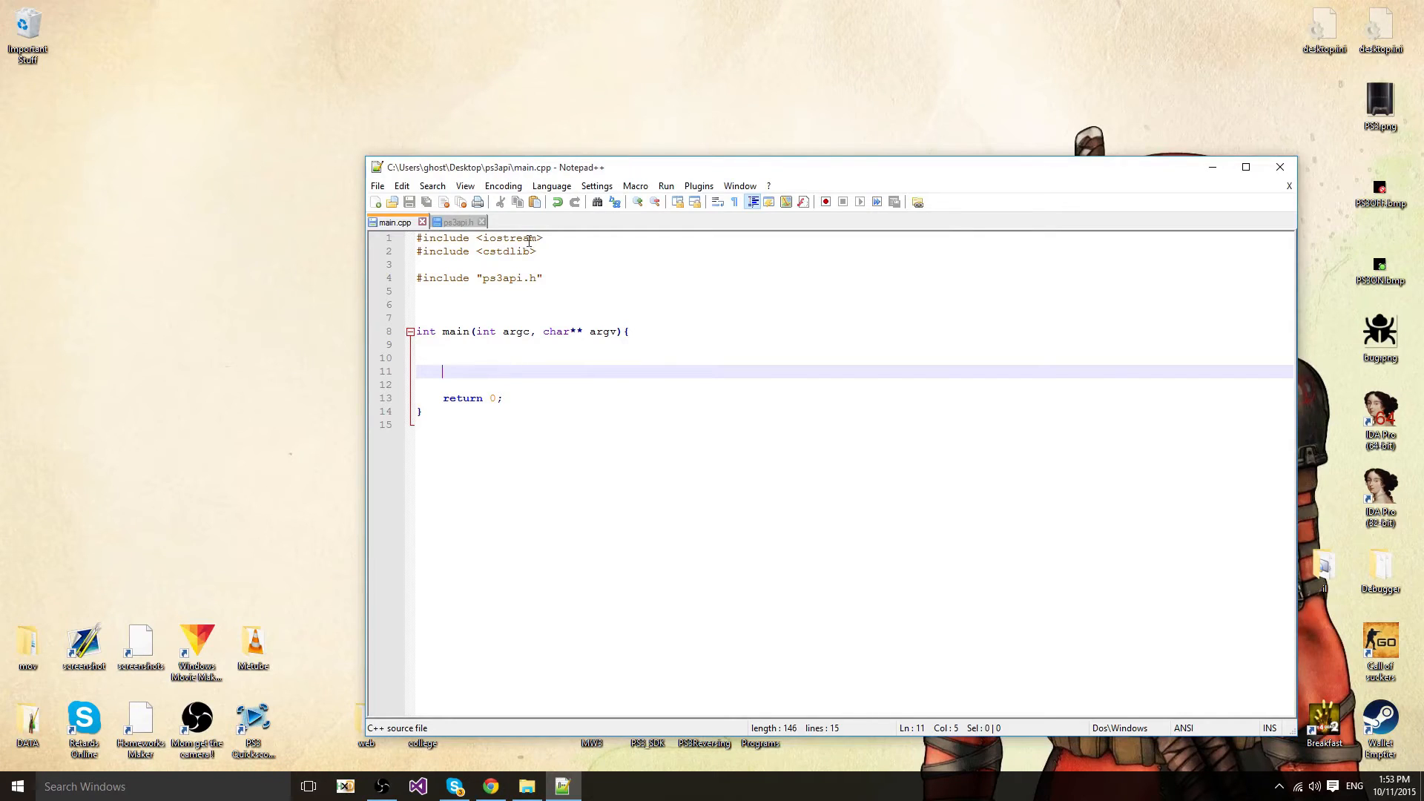
# Step: Call SNPS3InitTargetComms(); as the first line of main
pyautogui.click(454, 221)
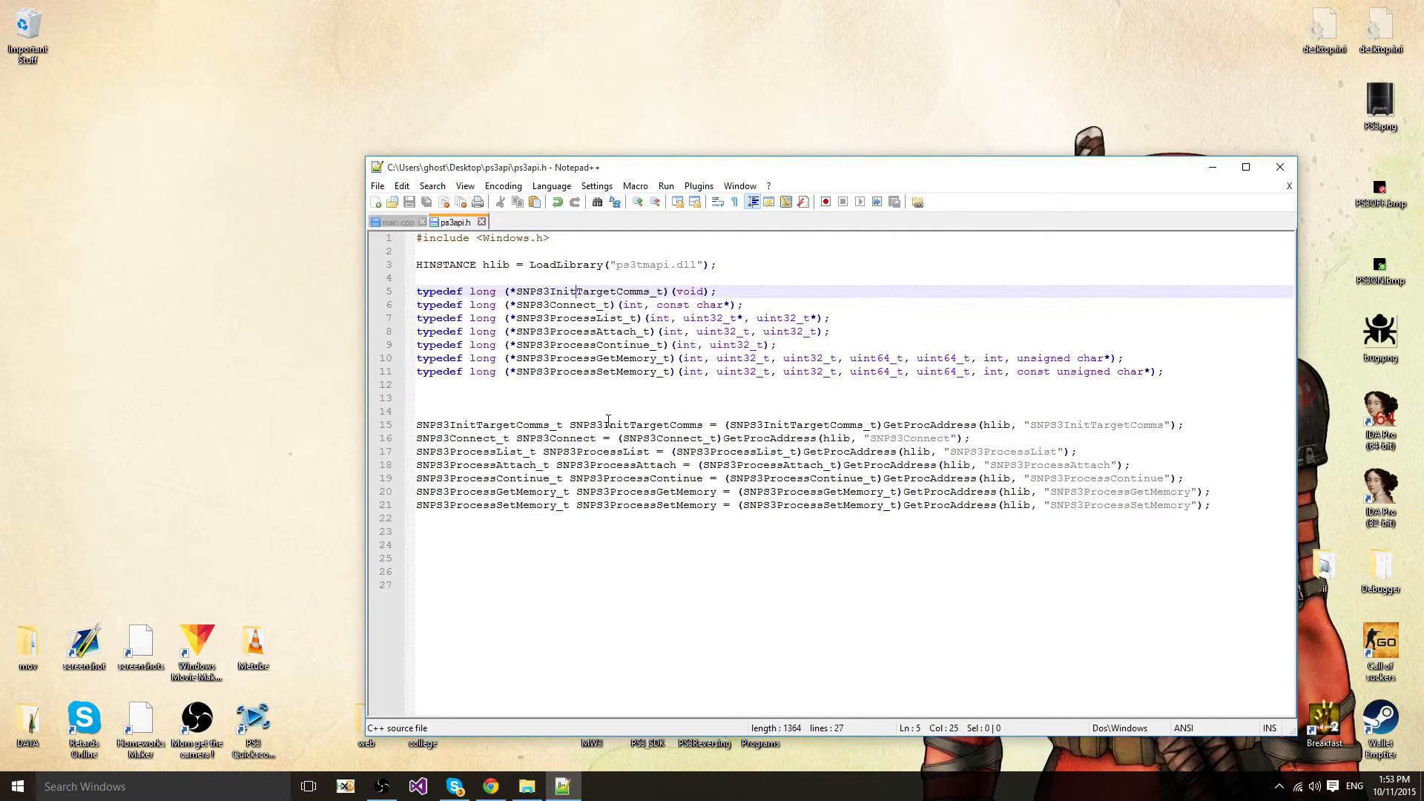
pyautogui.click(394, 222)
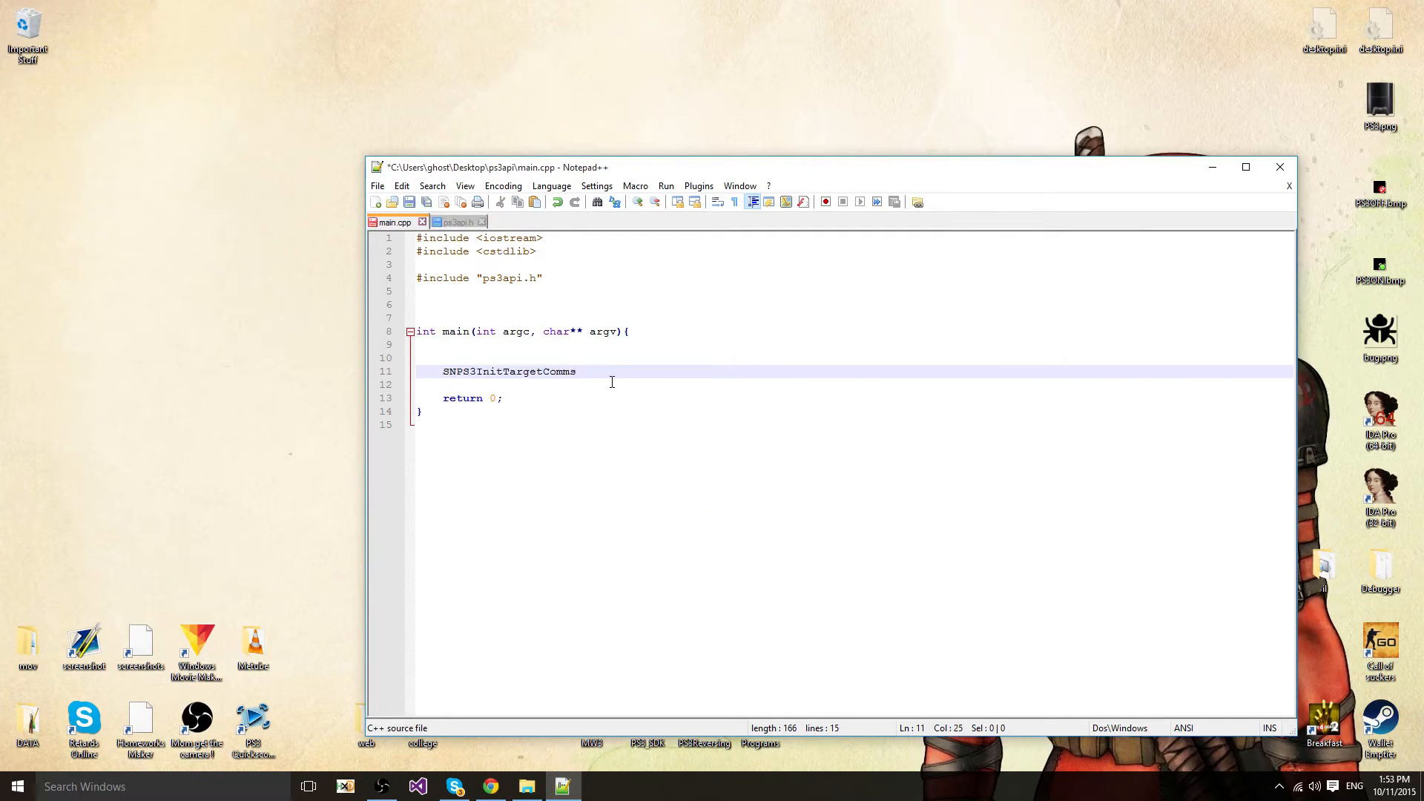
pyautogui.write('();')
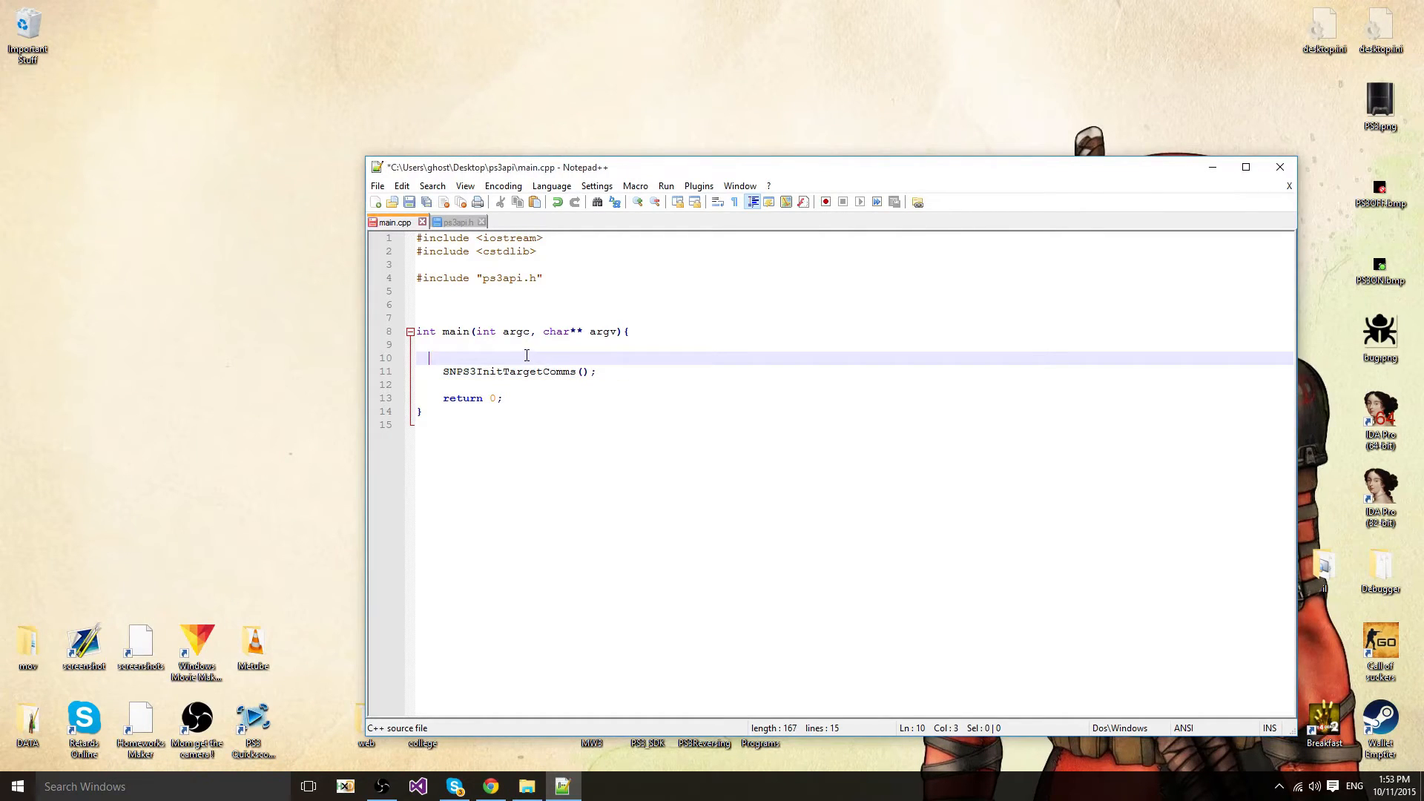
pyautogui.press('Backspace')
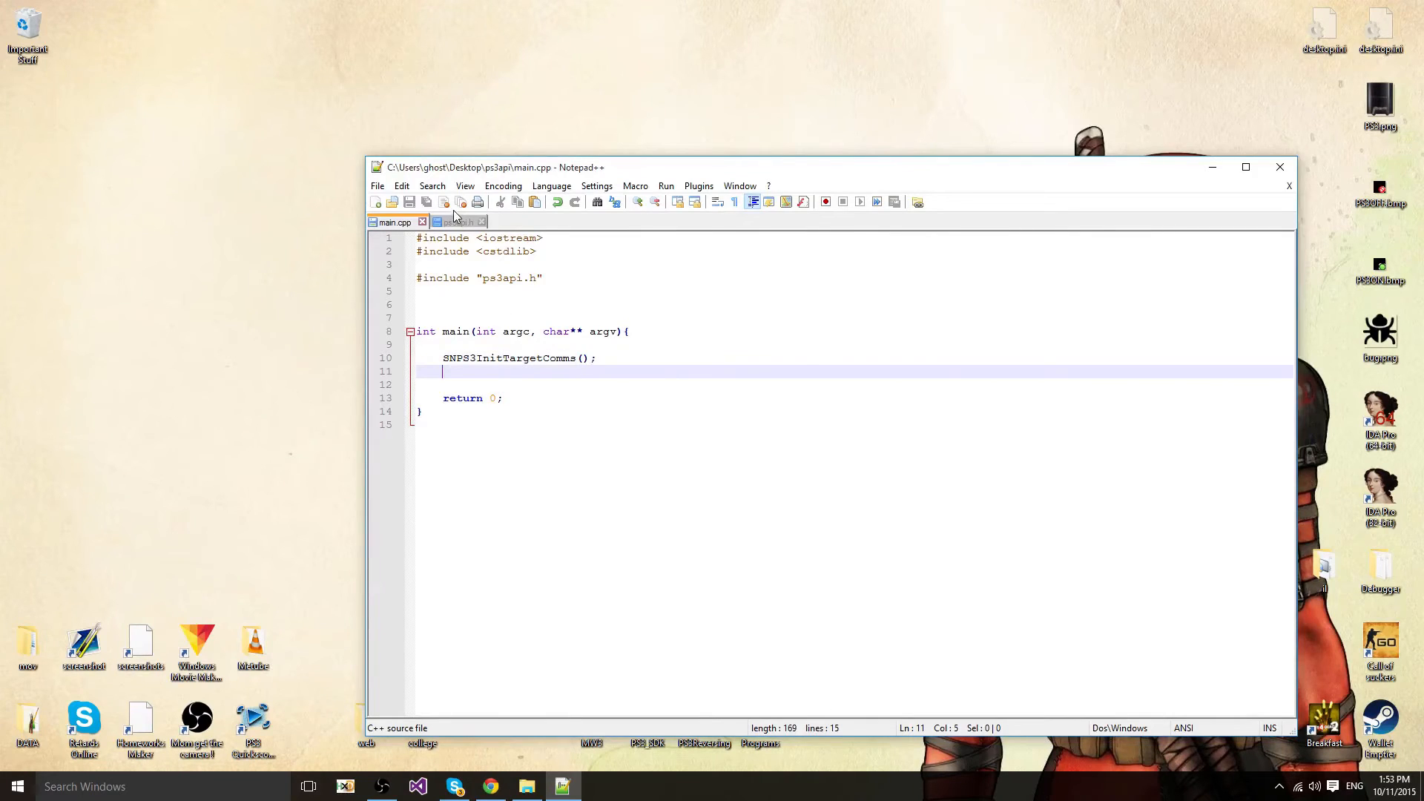
# Step: Add SNPS3Connect(0, 0); and an SNPS3ProcessList(); call after it
pyautogui.click(453, 221)
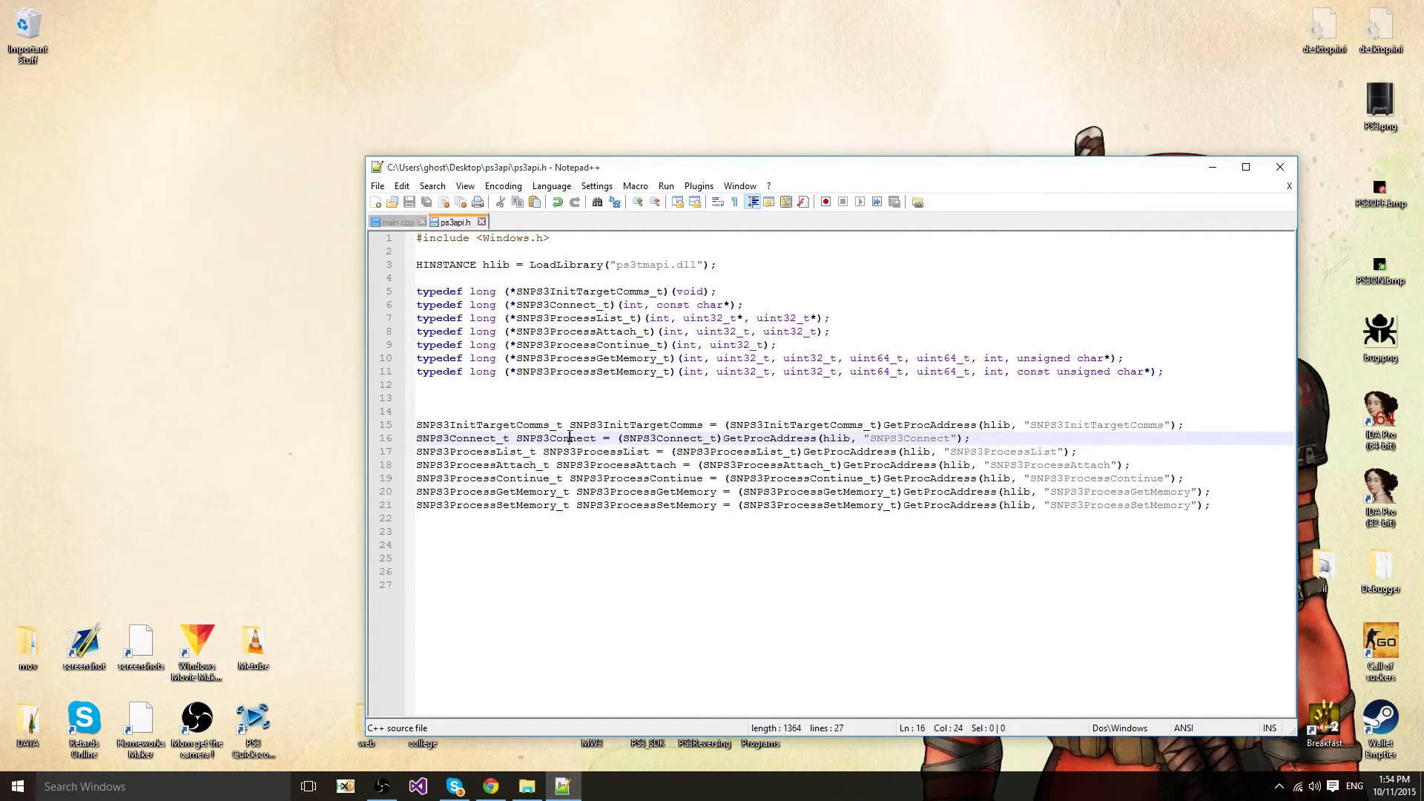
pyautogui.click(394, 222)
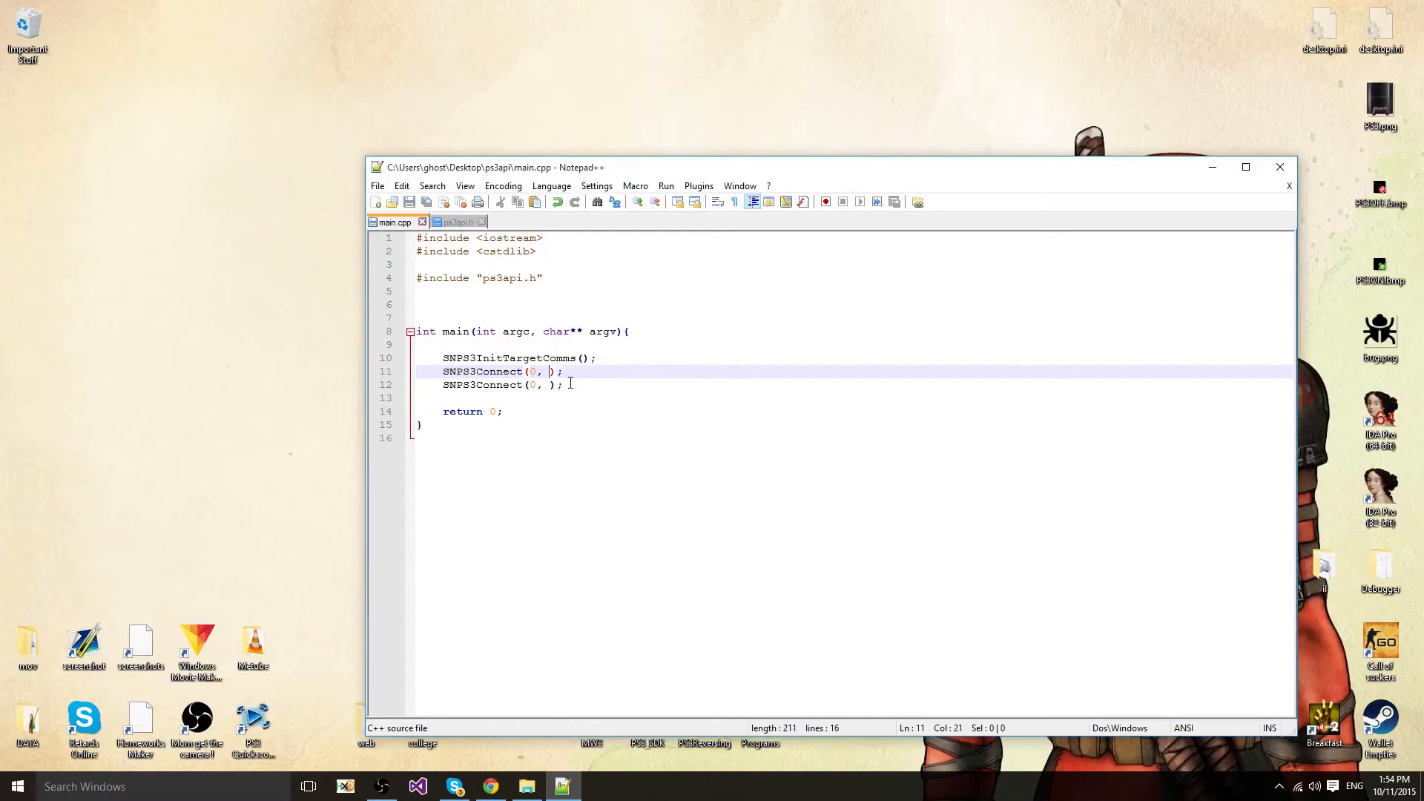
pyautogui.moveTo(541, 691)
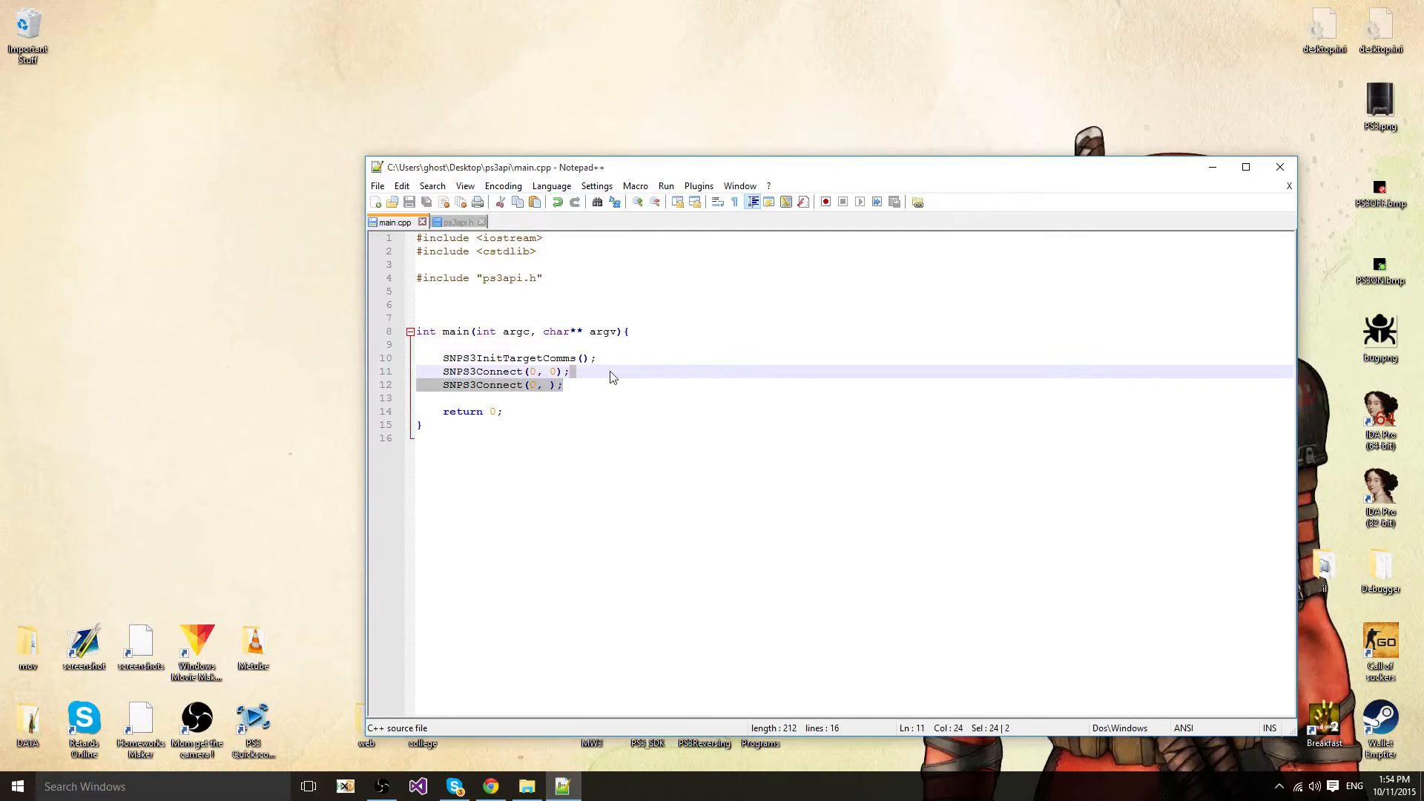
pyautogui.click(457, 222)
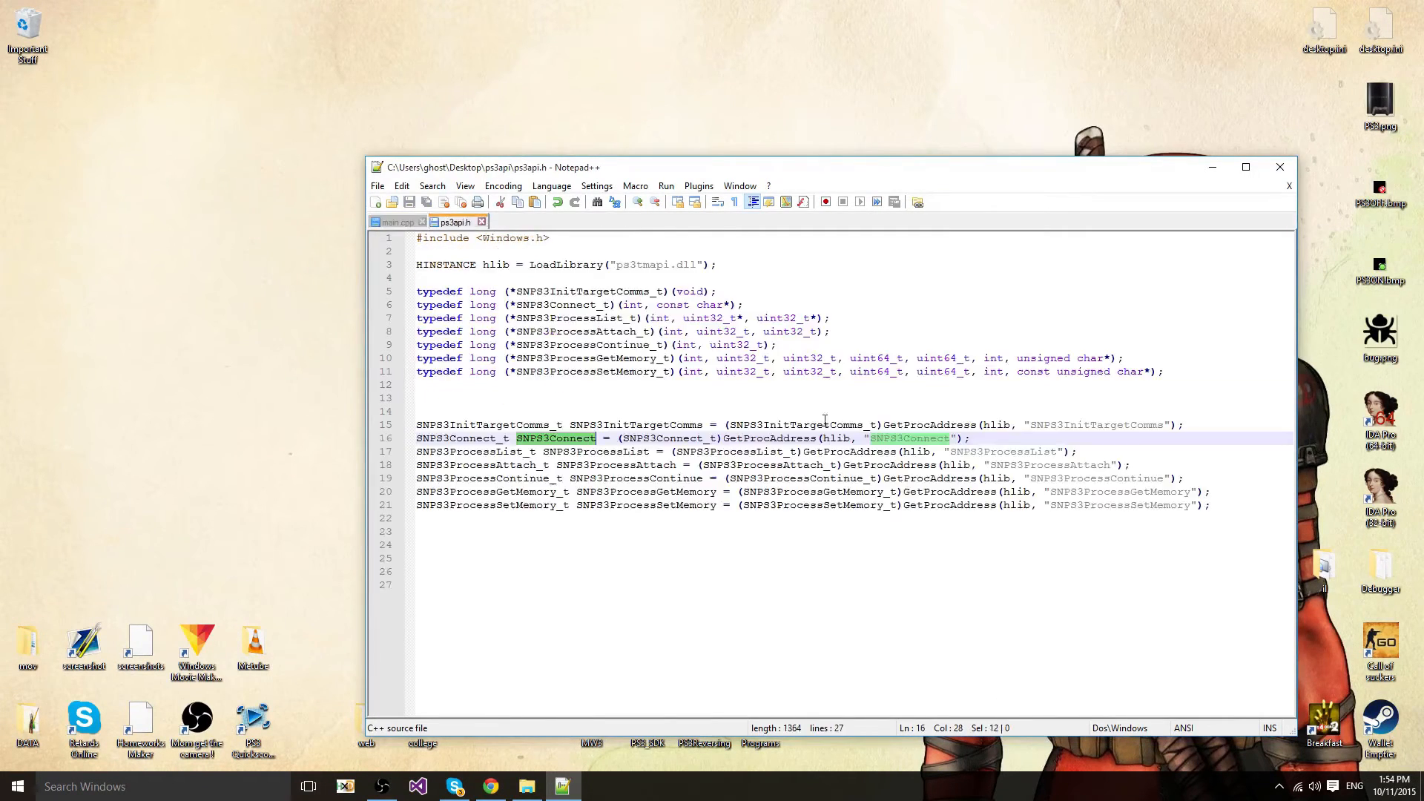
pyautogui.click(394, 221)
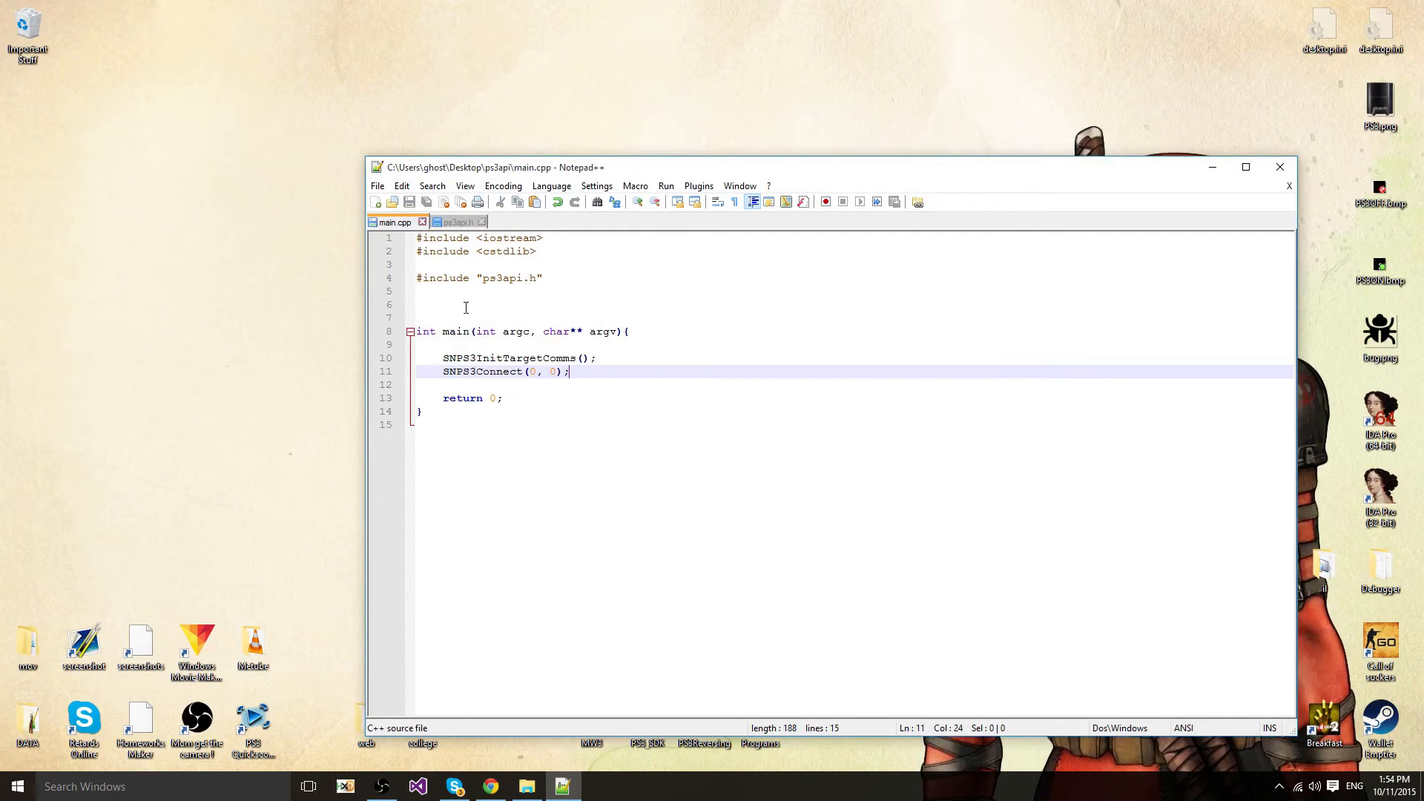
pyautogui.write('SNPS3ProcessList')
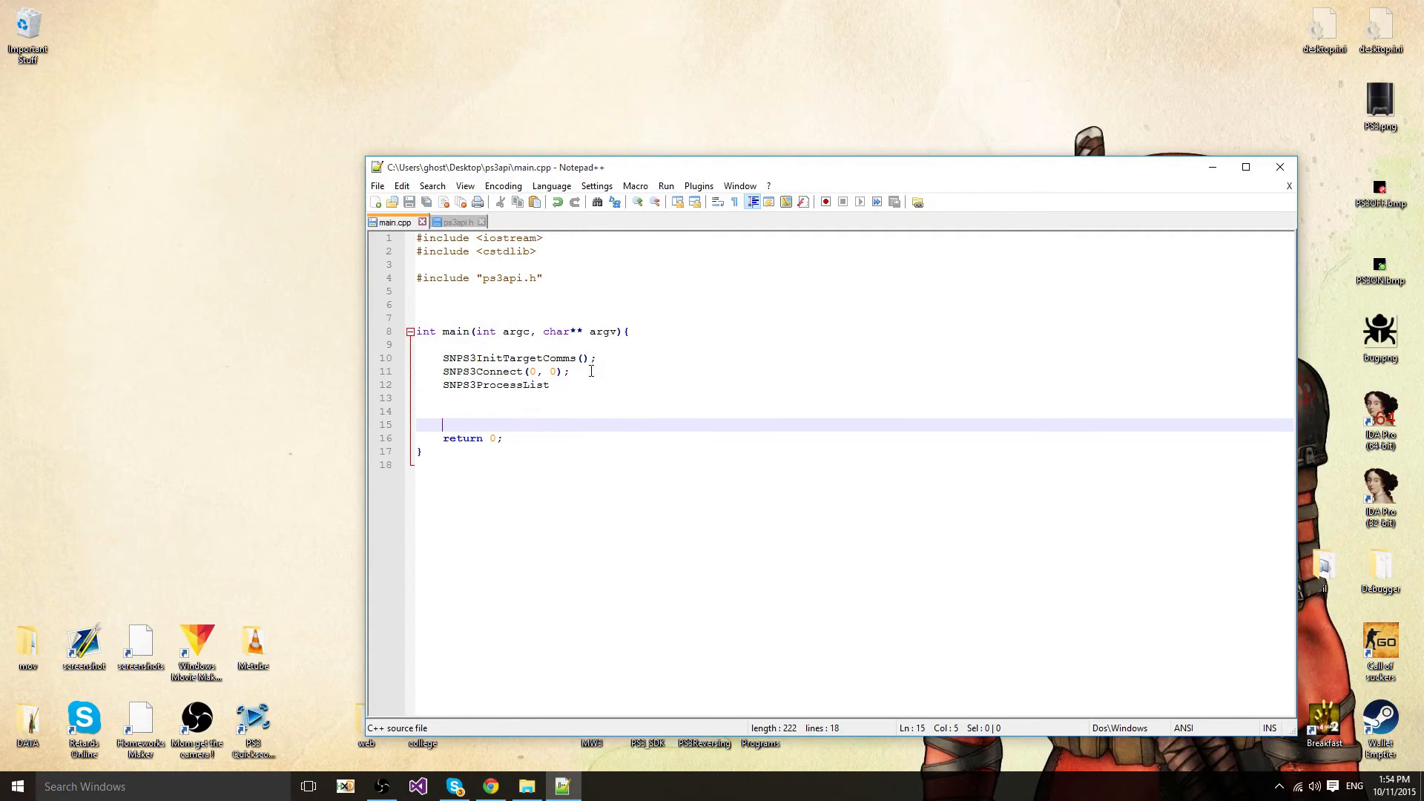
pyautogui.write('();')
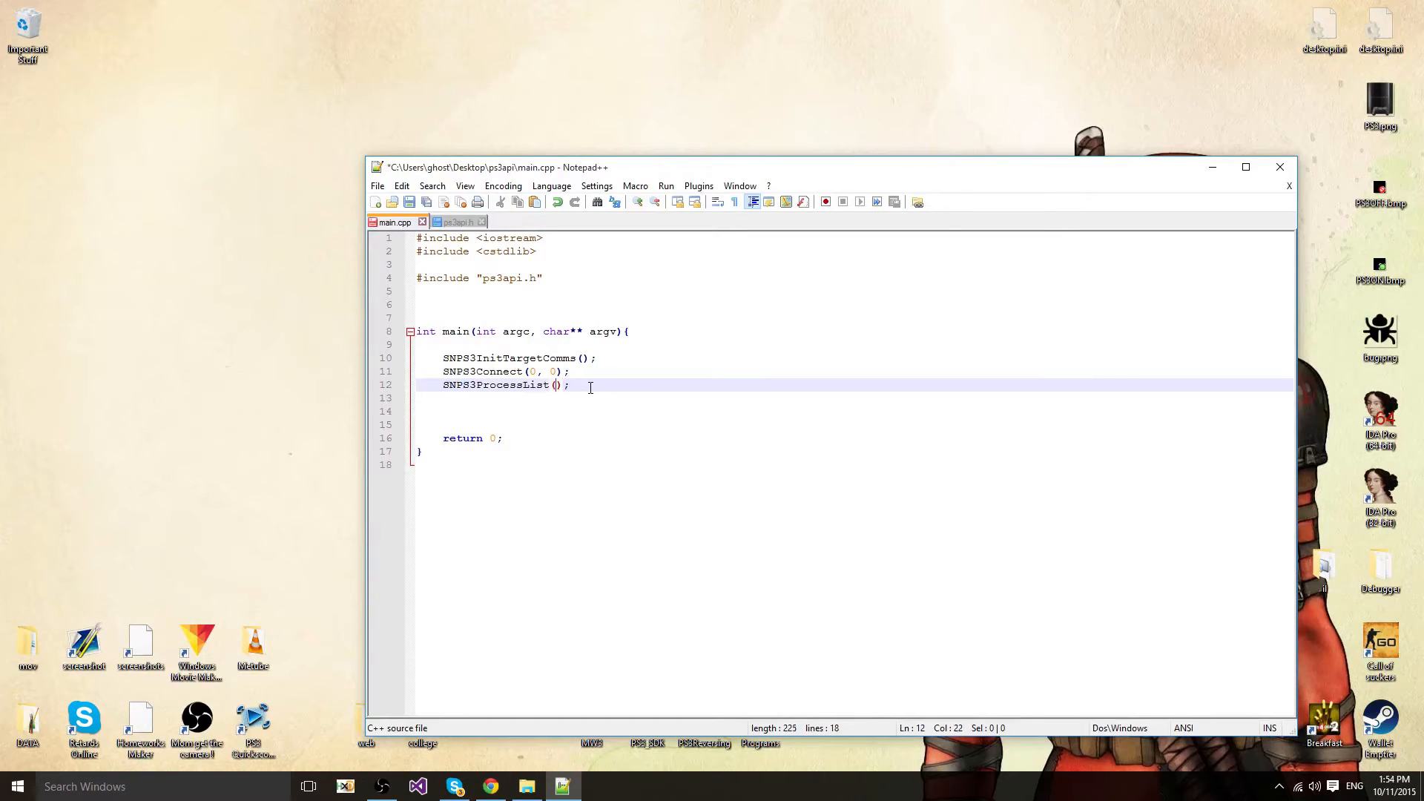
# Step: Search the TMAPI-E.pdf reference in Chrome for 'SNPS3ProcessList'
pyautogui.click(489, 787)
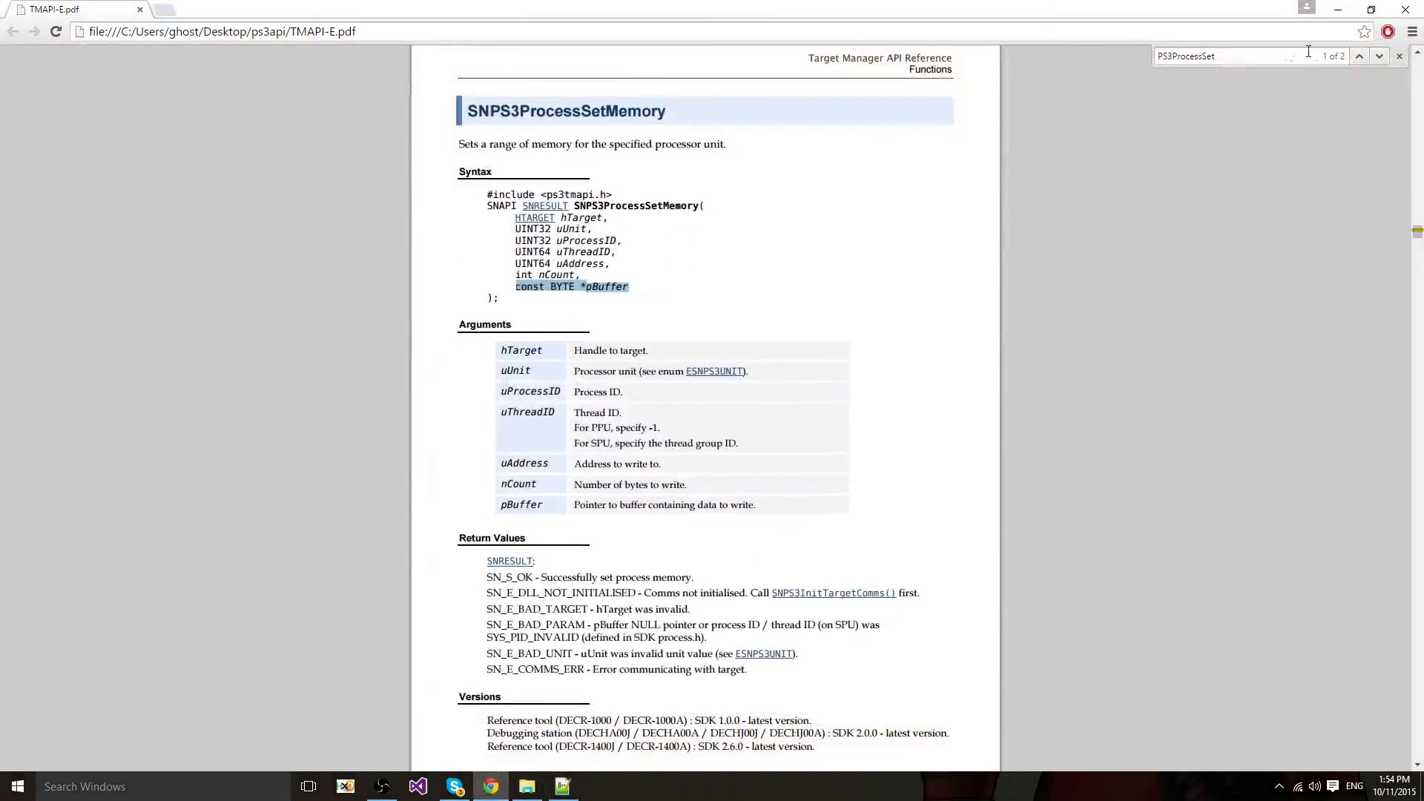
pyautogui.write('SNPS3ProcessList')
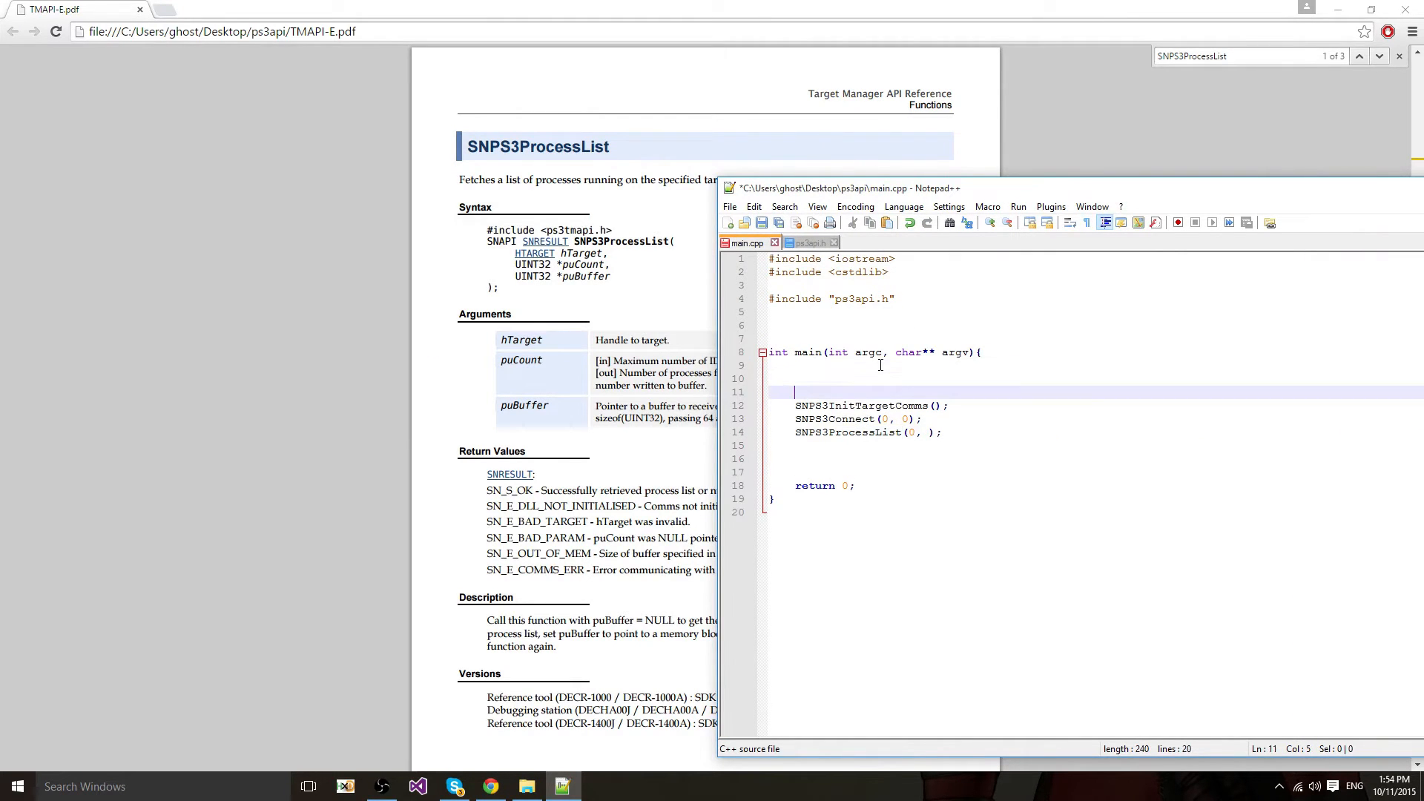
# Step: Declare uint32_t puCount, pass &puCount, and put each process-list call on its own line
pyautogui.write('uint32')
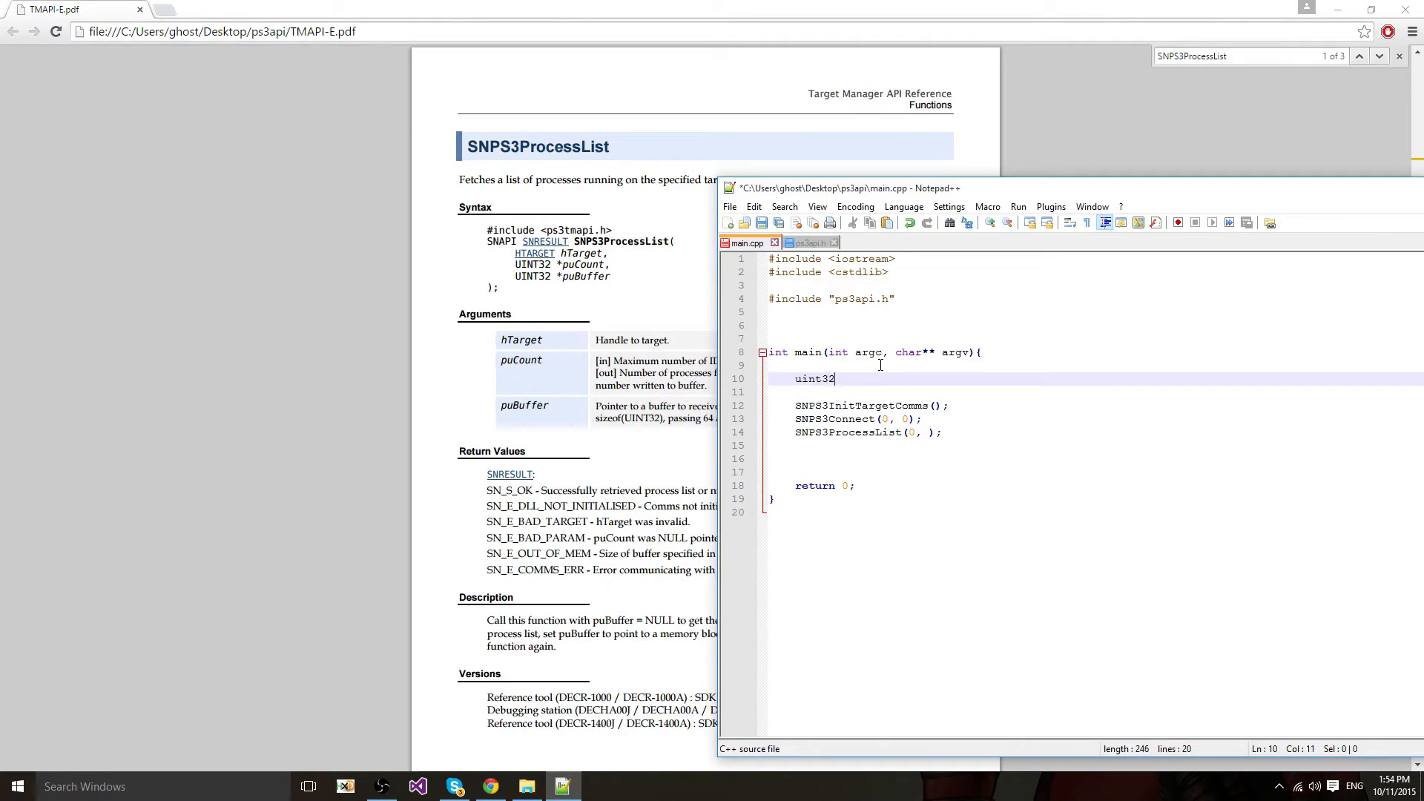
pyautogui.write('_t puCount;')
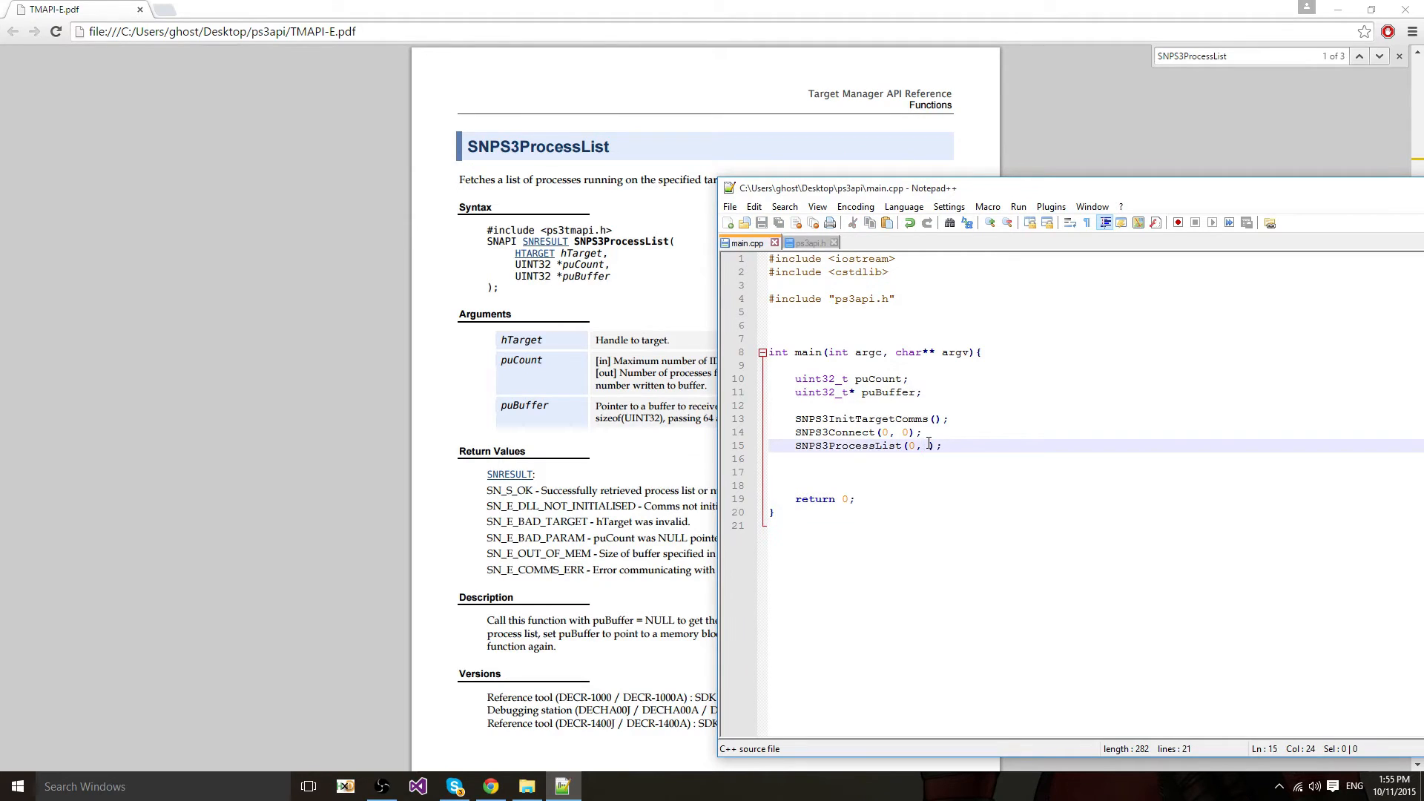
pyautogui.write('&puCount, 0')
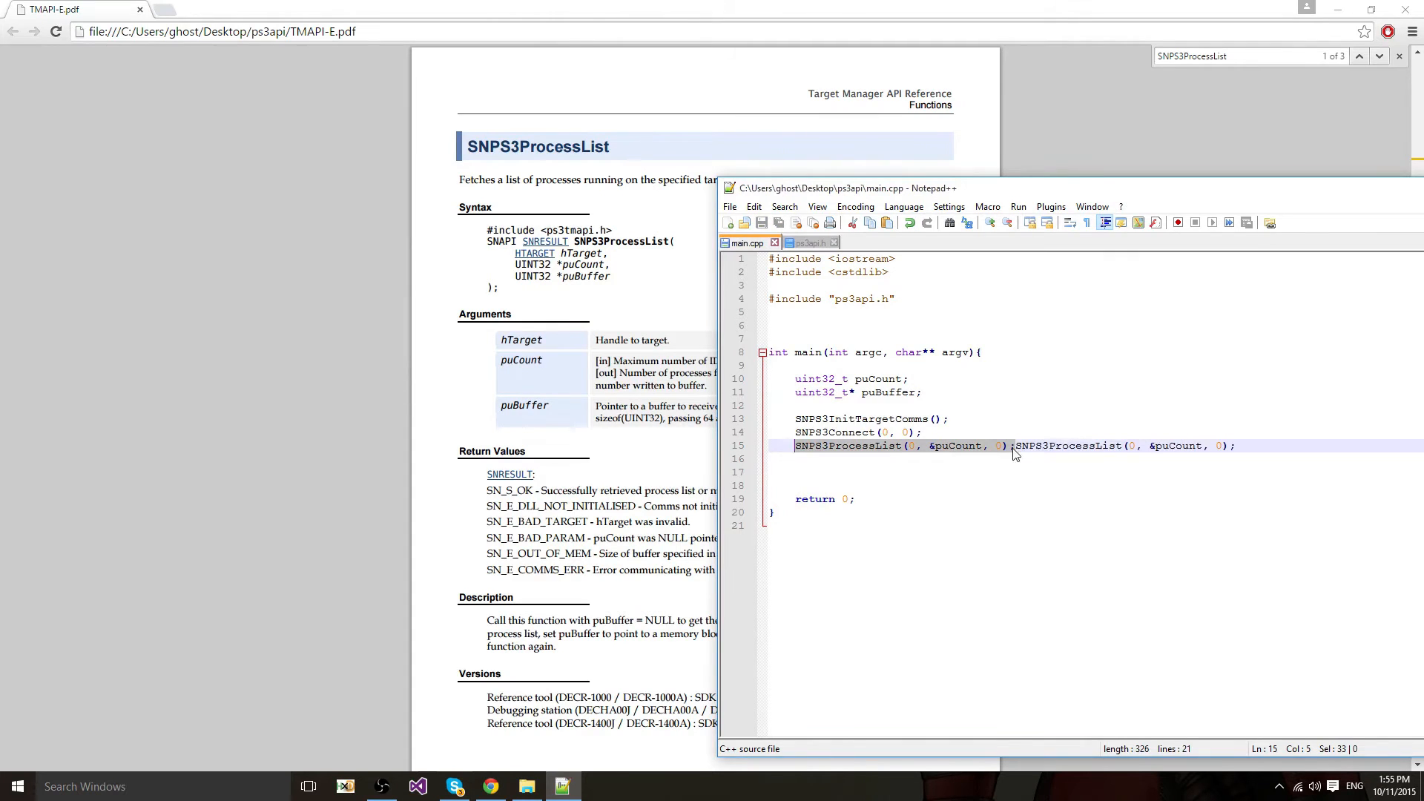
pyautogui.press('Enter')
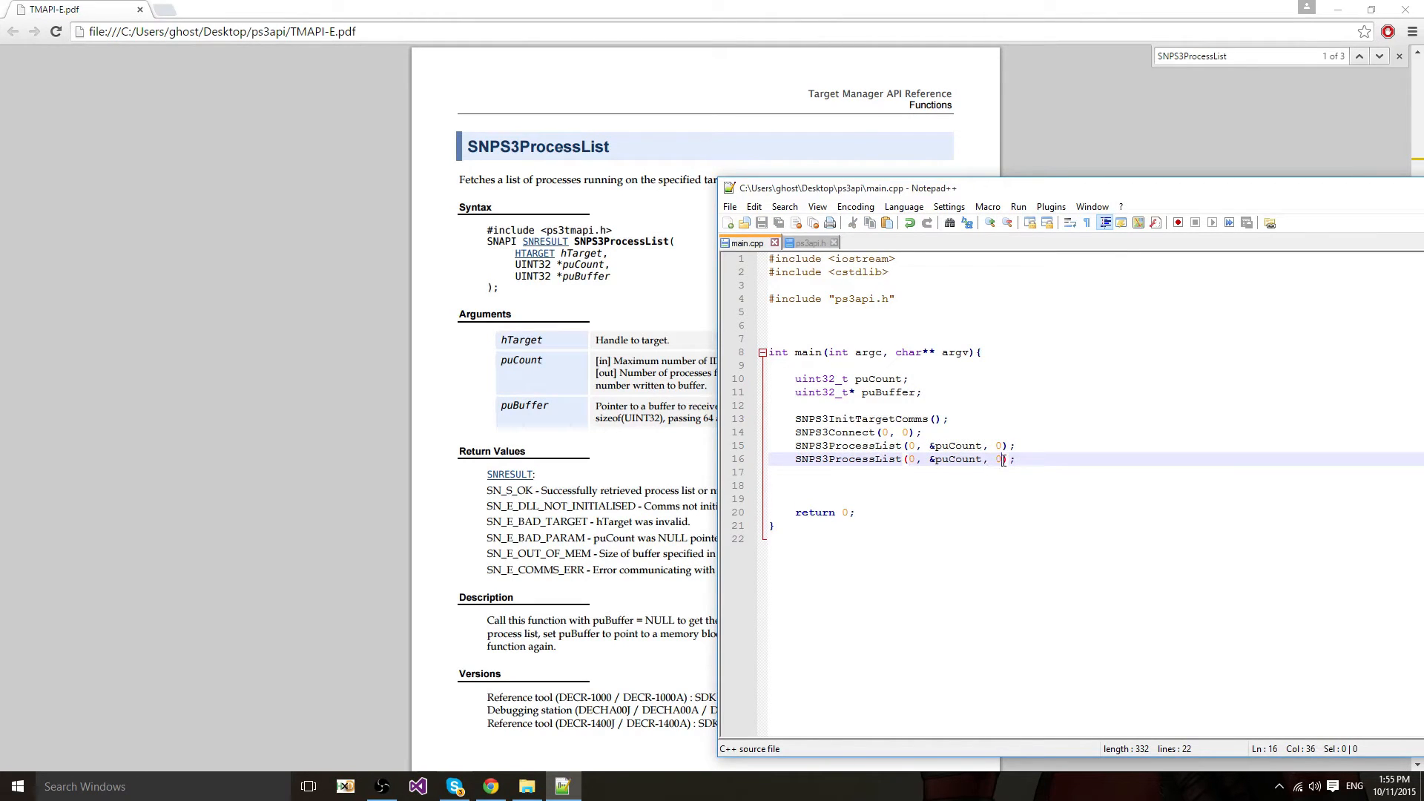
pyautogui.press('Enter')
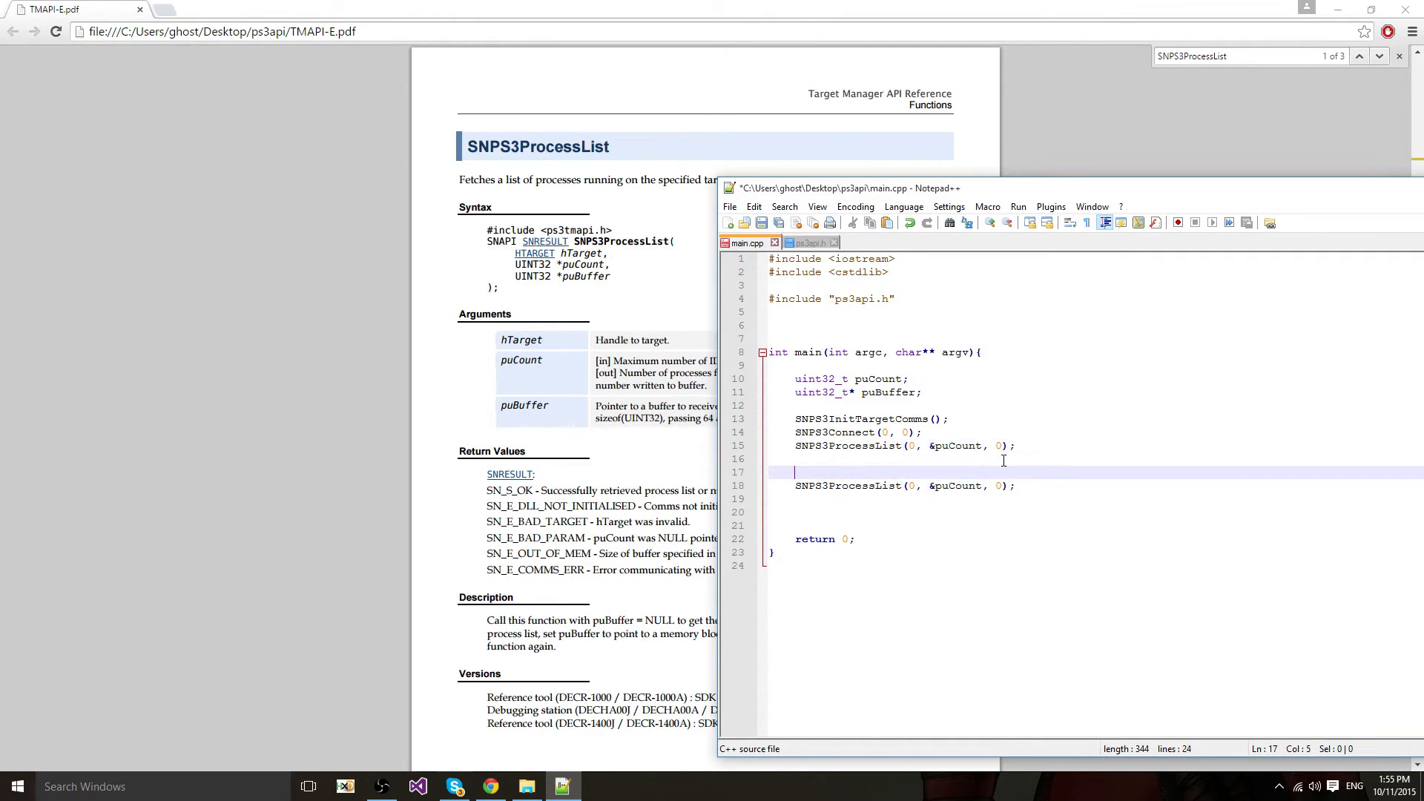
# Step: Write puBuffer = (uint32_t*)malloc(puCount * 4); after the first process-list call
pyautogui.write('new d')
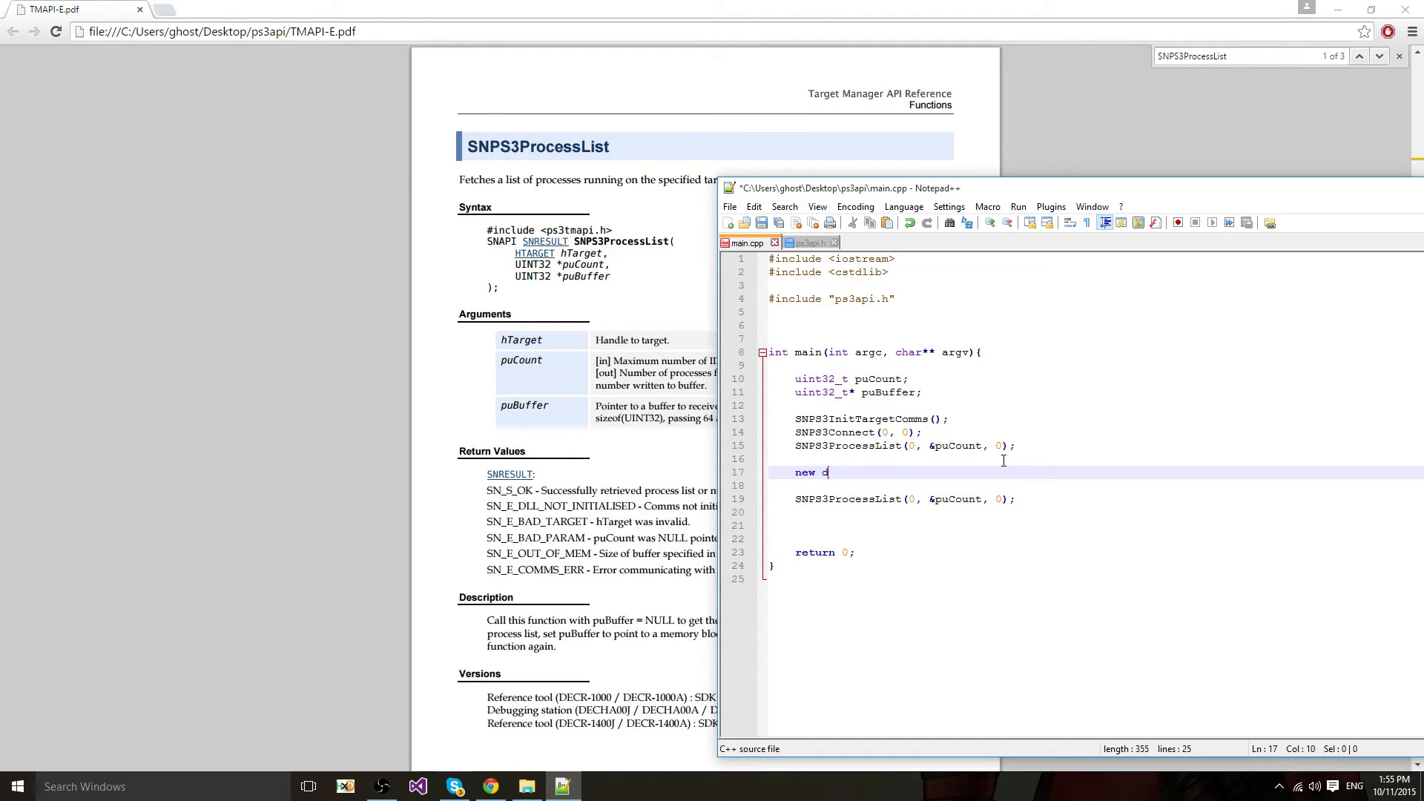
pyautogui.write('elete')
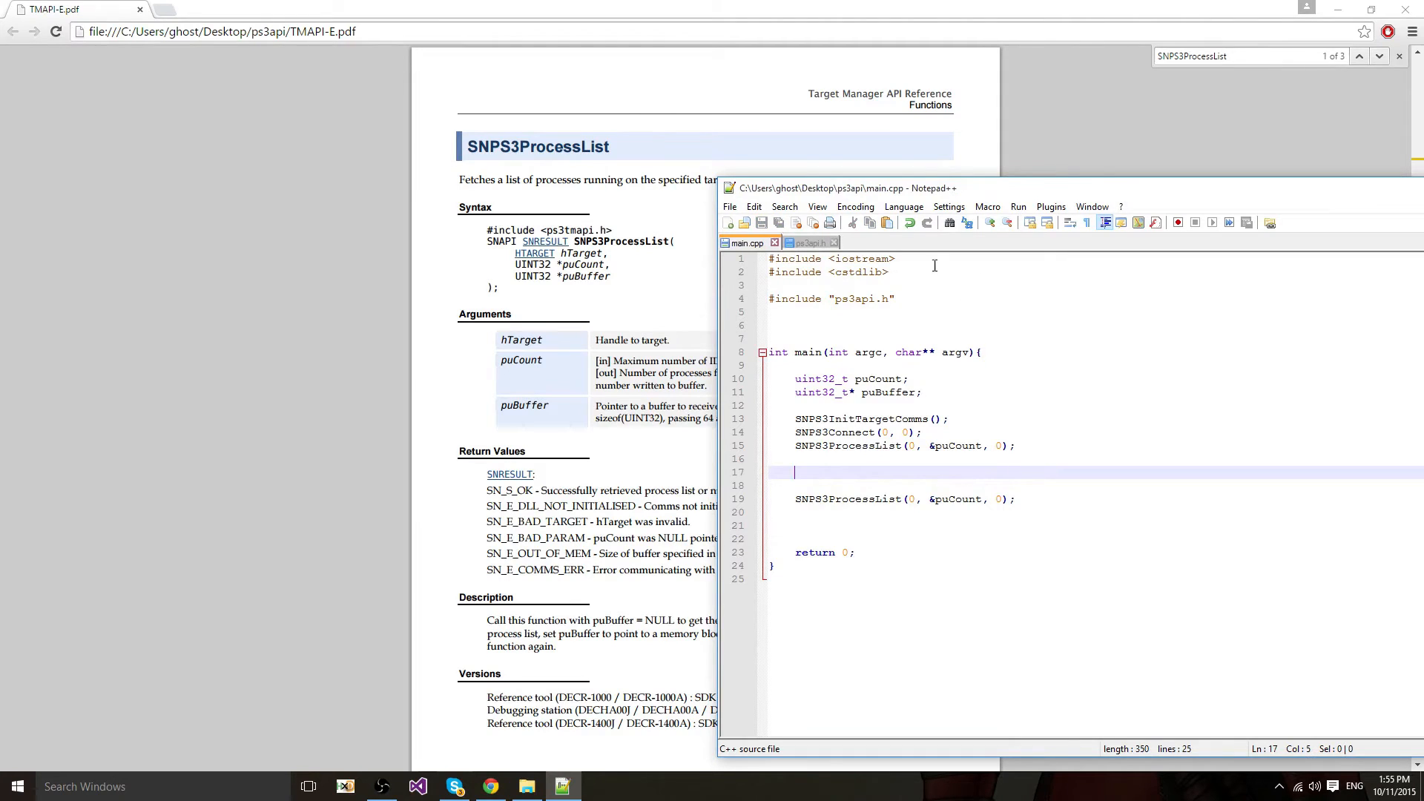
pyautogui.moveTo(1073, 414)
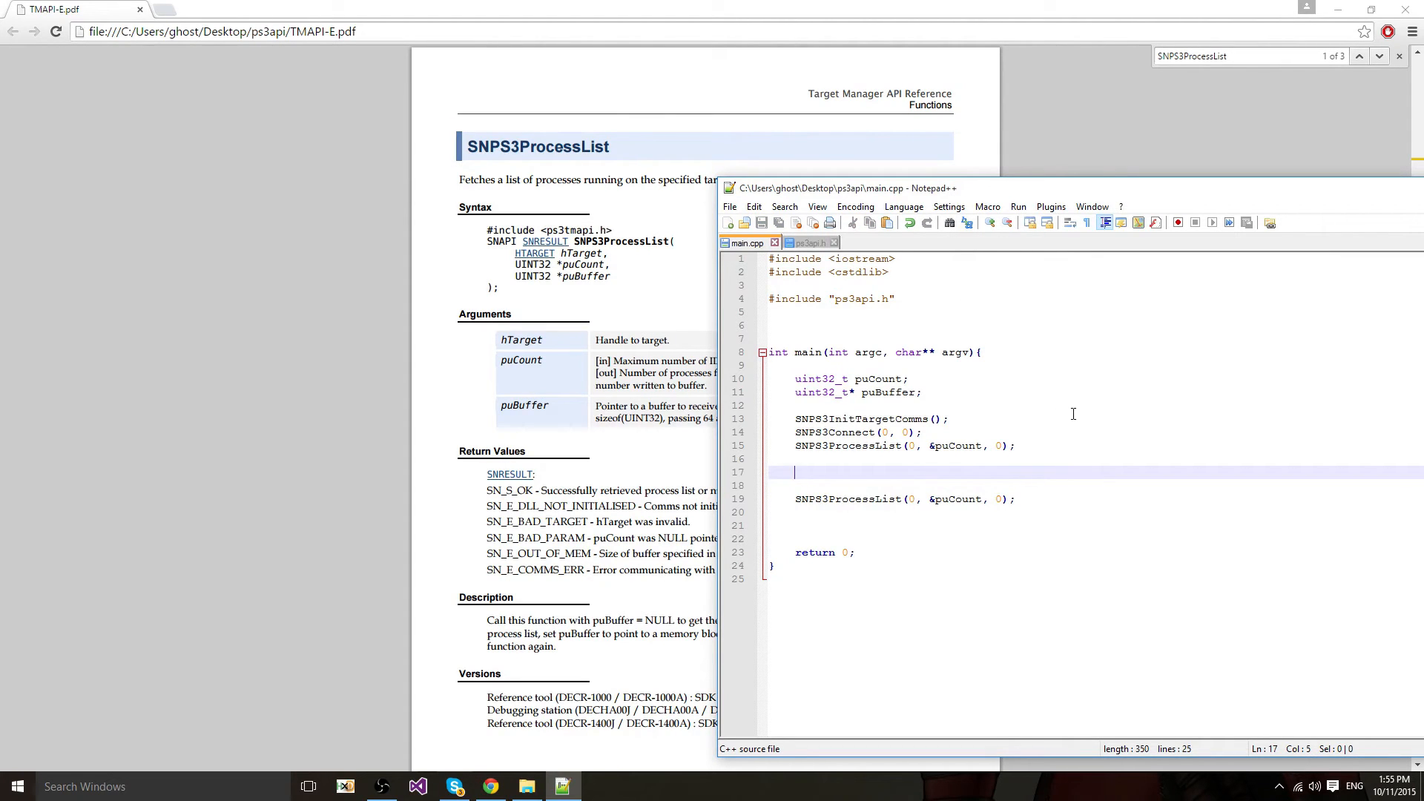
pyautogui.write('puBuf')
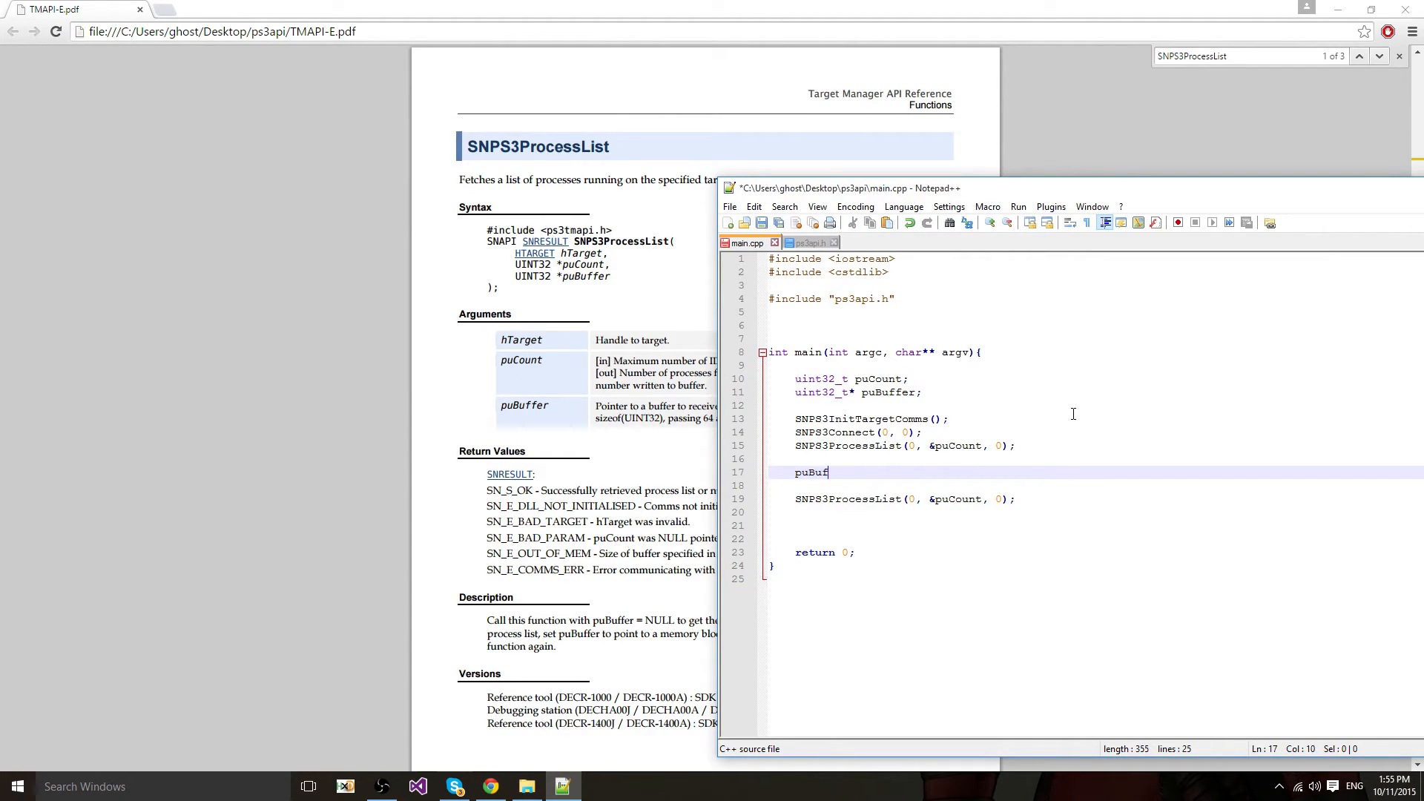
pyautogui.write('fer = mallo')
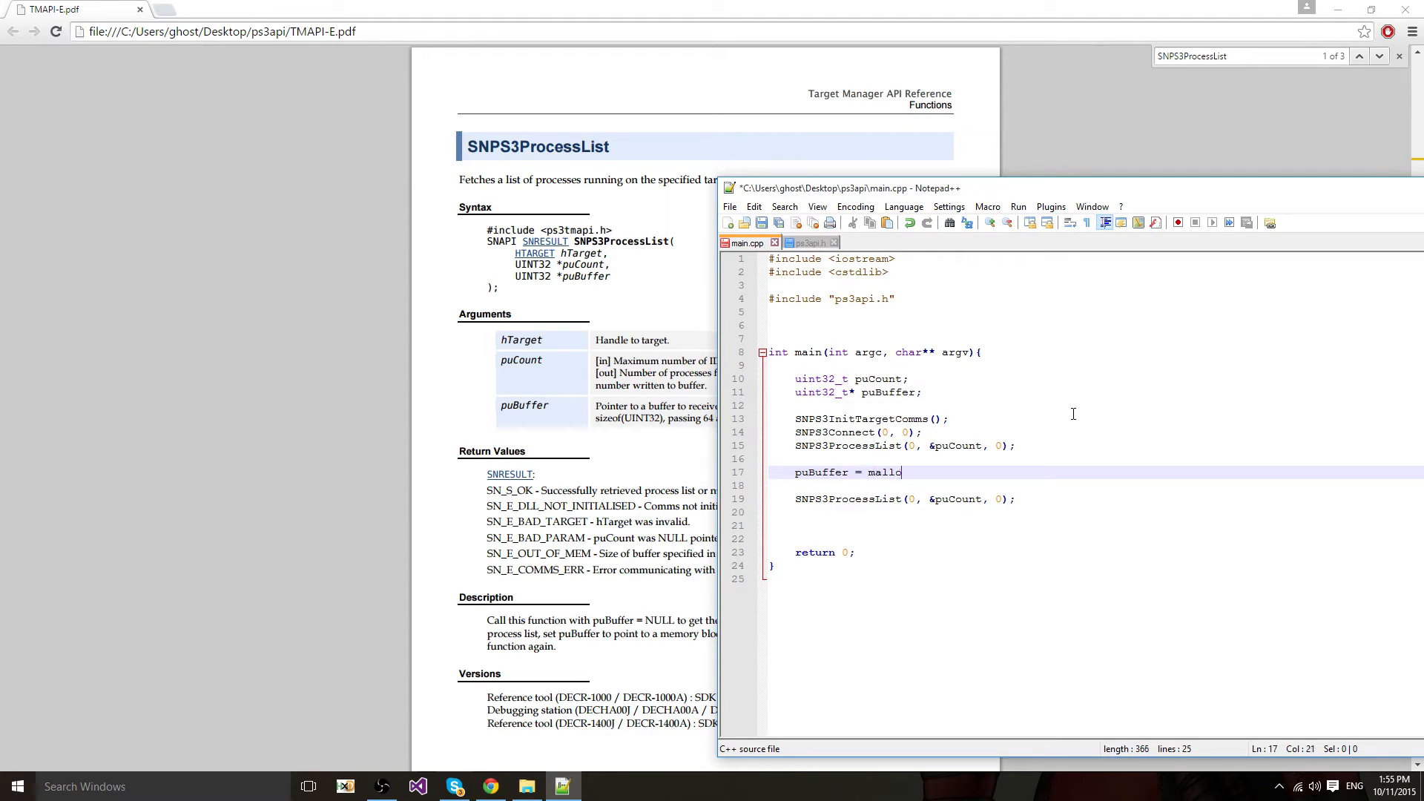
pyautogui.write('c();')
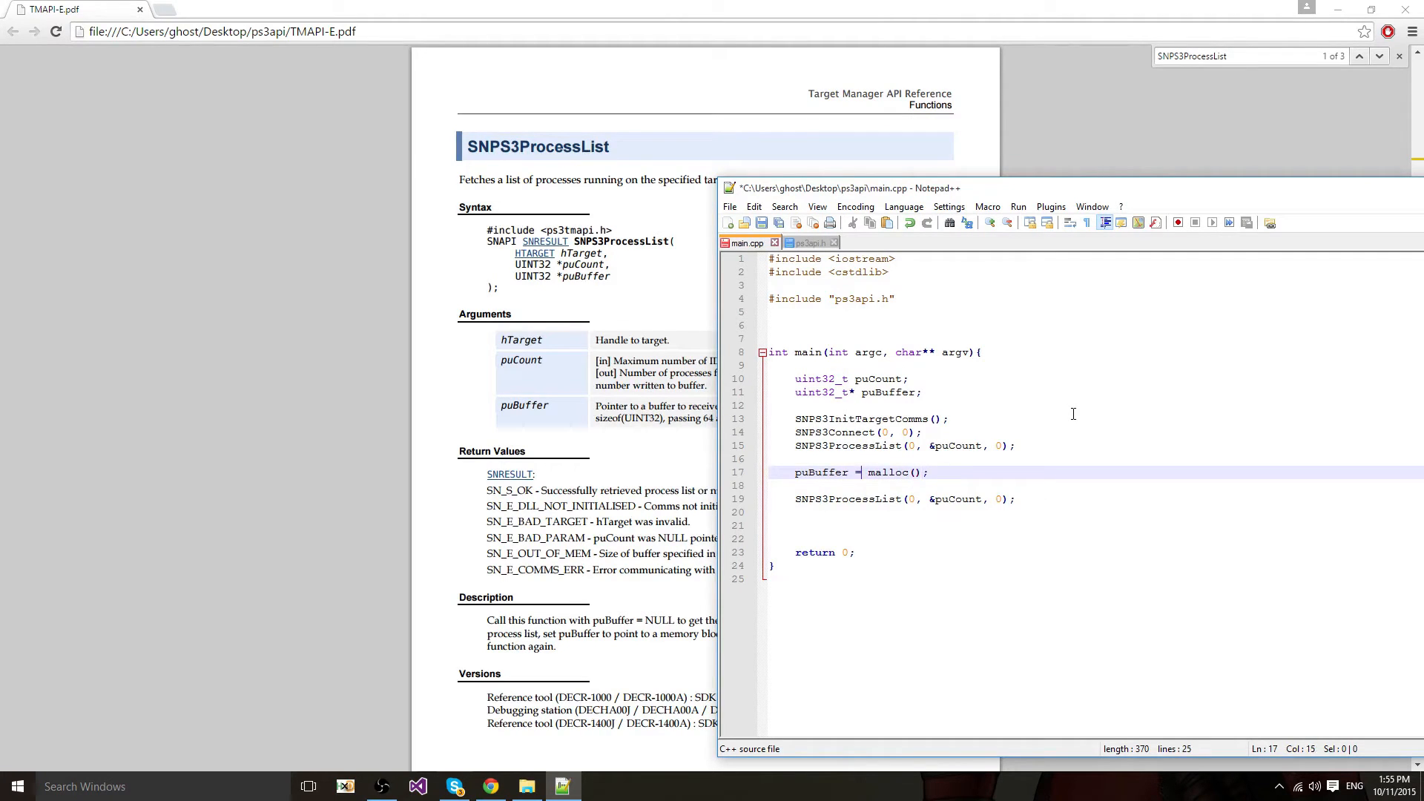
pyautogui.write('(uint)')
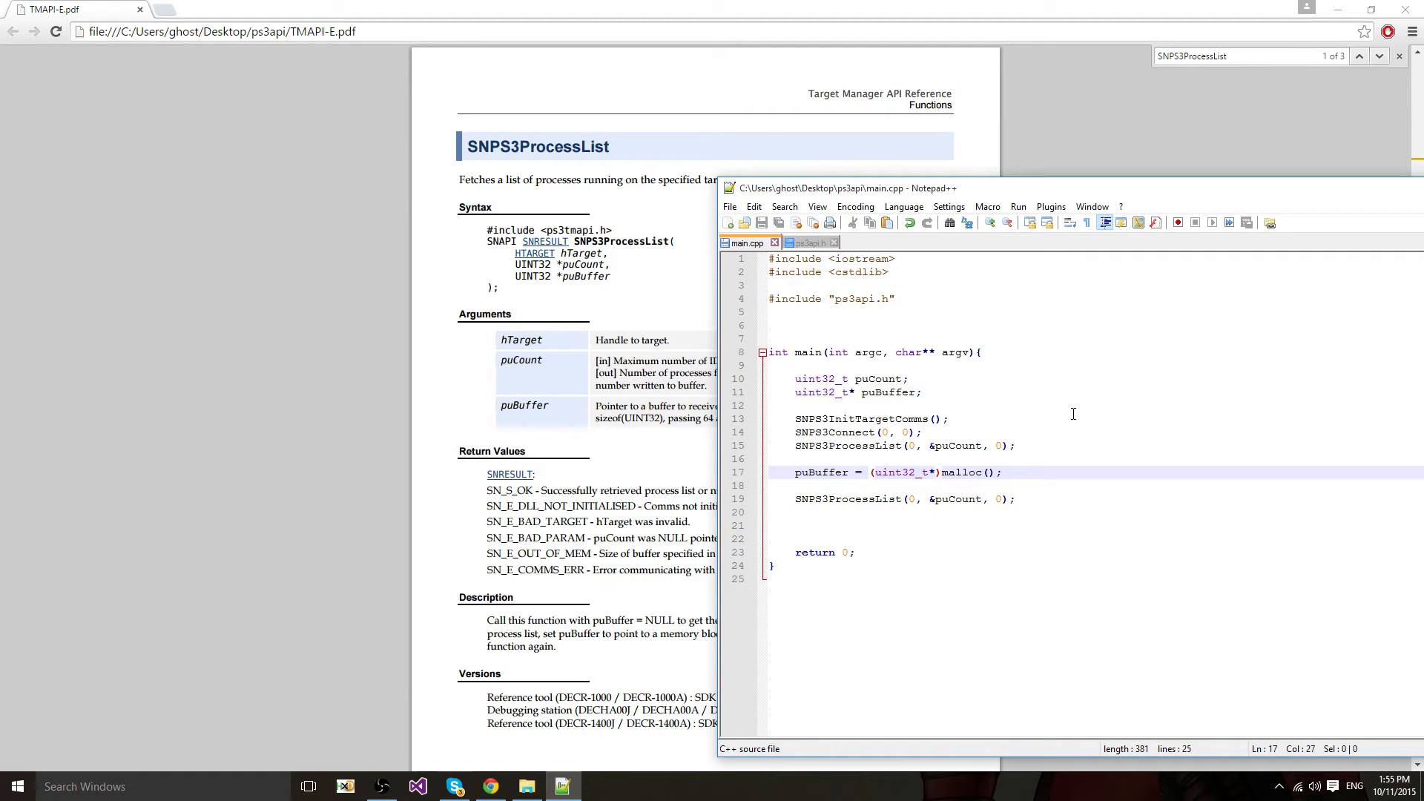
pyautogui.click(990, 473)
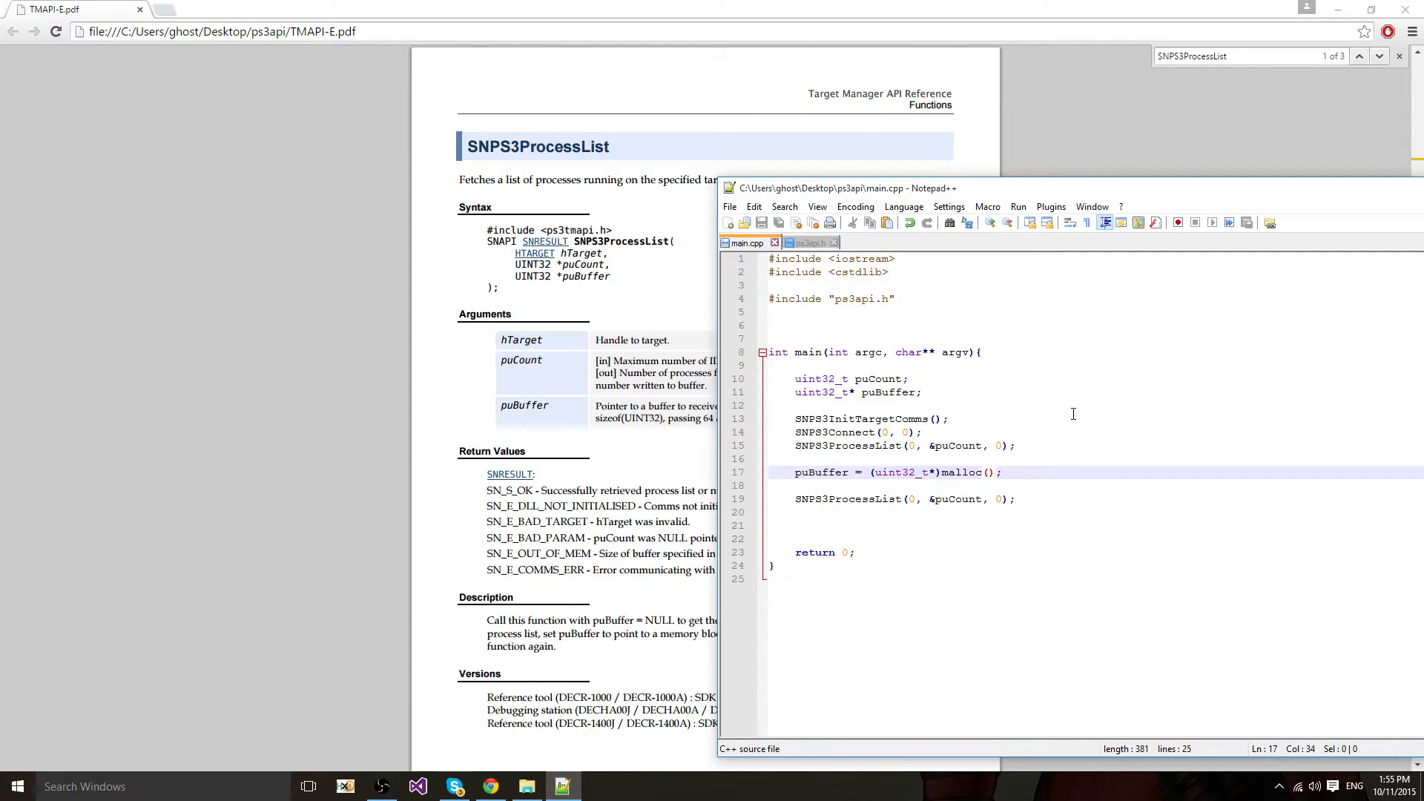
pyautogui.write('puCount * 4')
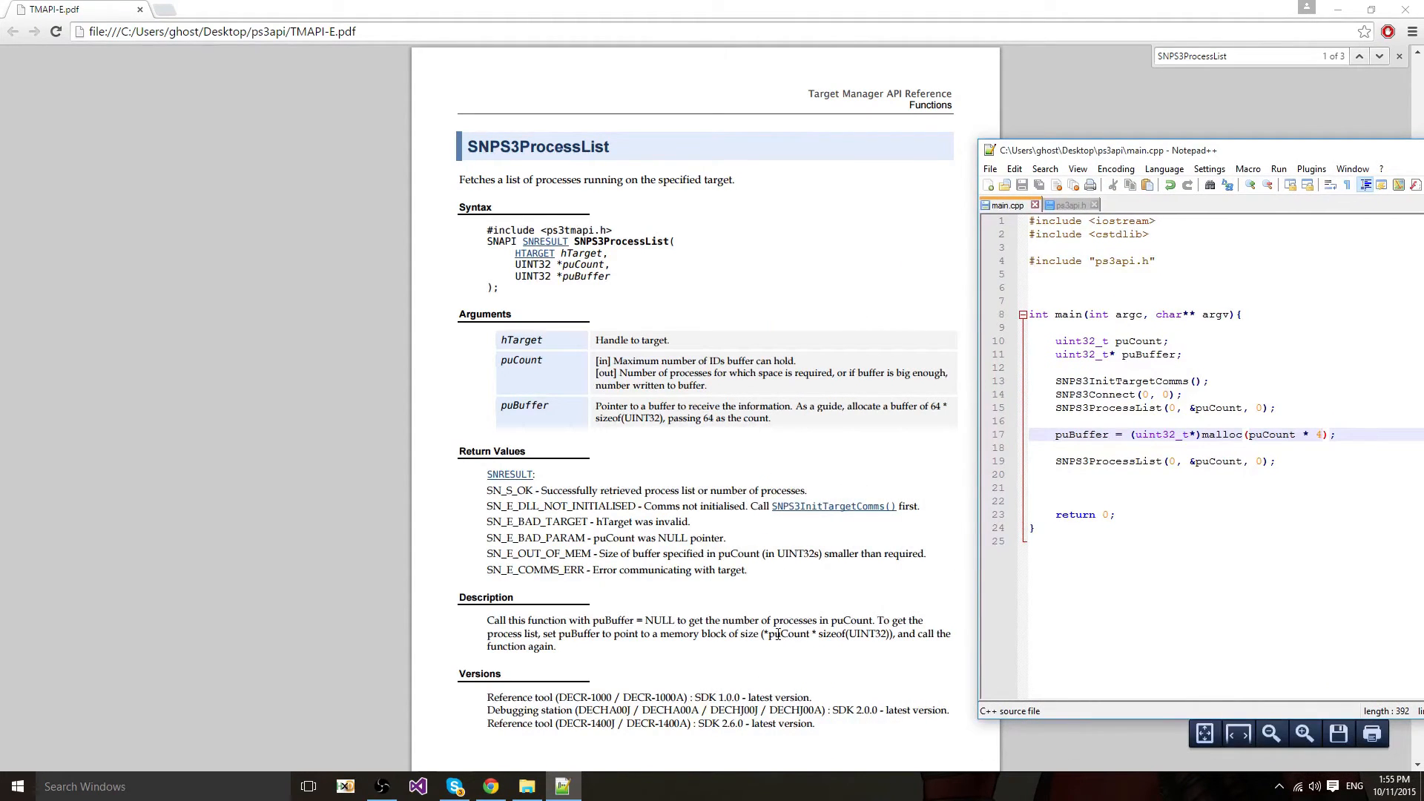
pyautogui.moveTo(816, 644)
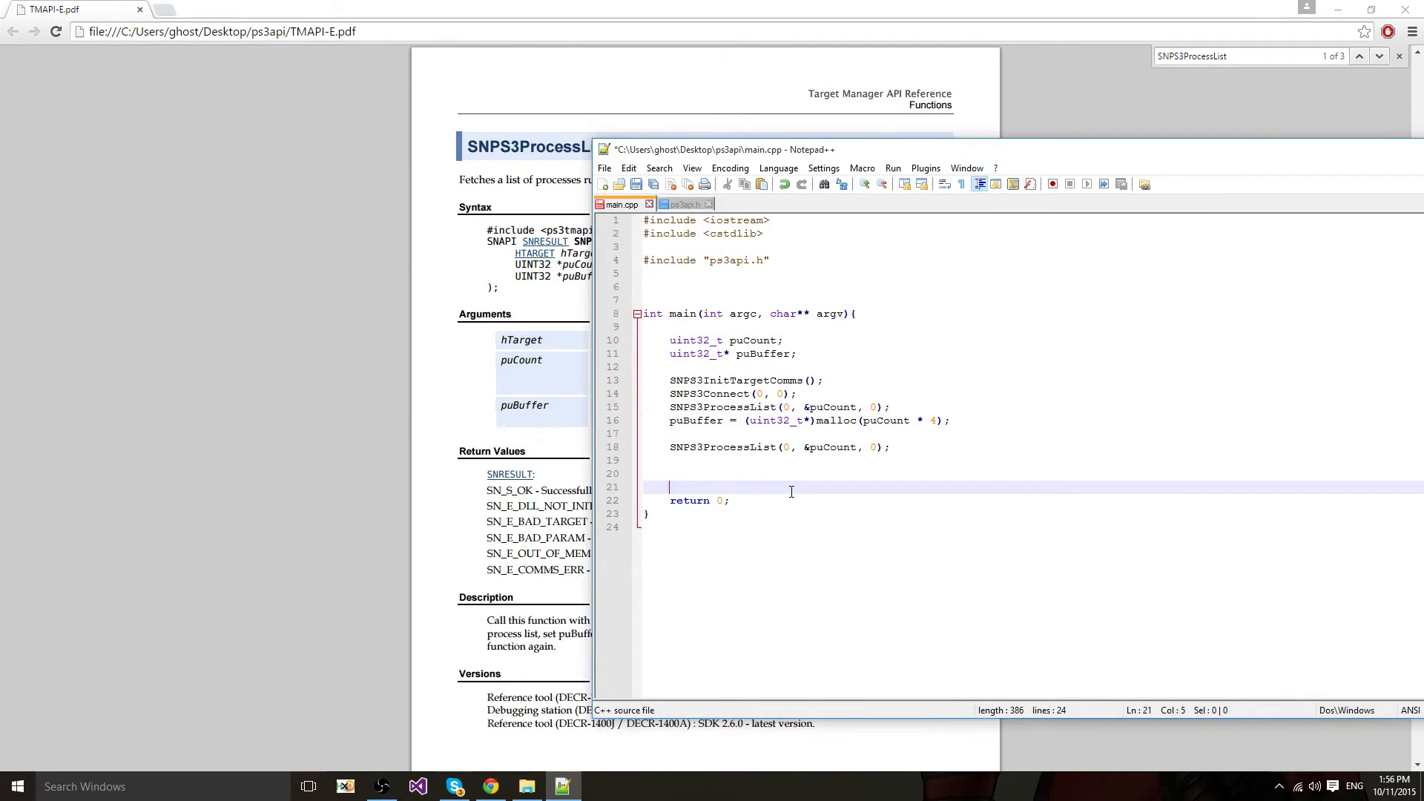
# Step: Add free(puBuffer); before the return statement
pyautogui.write('free();')
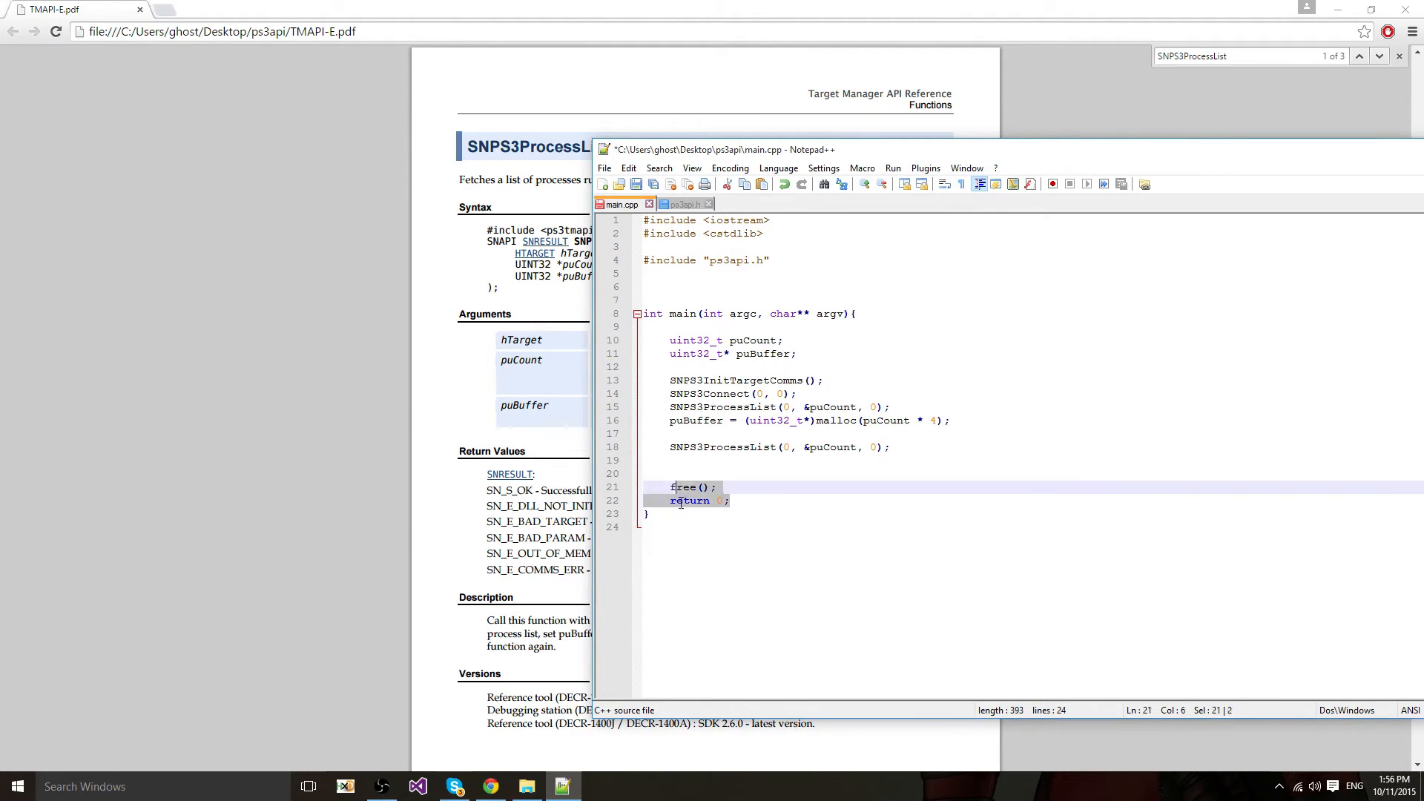
pyautogui.click(701, 487)
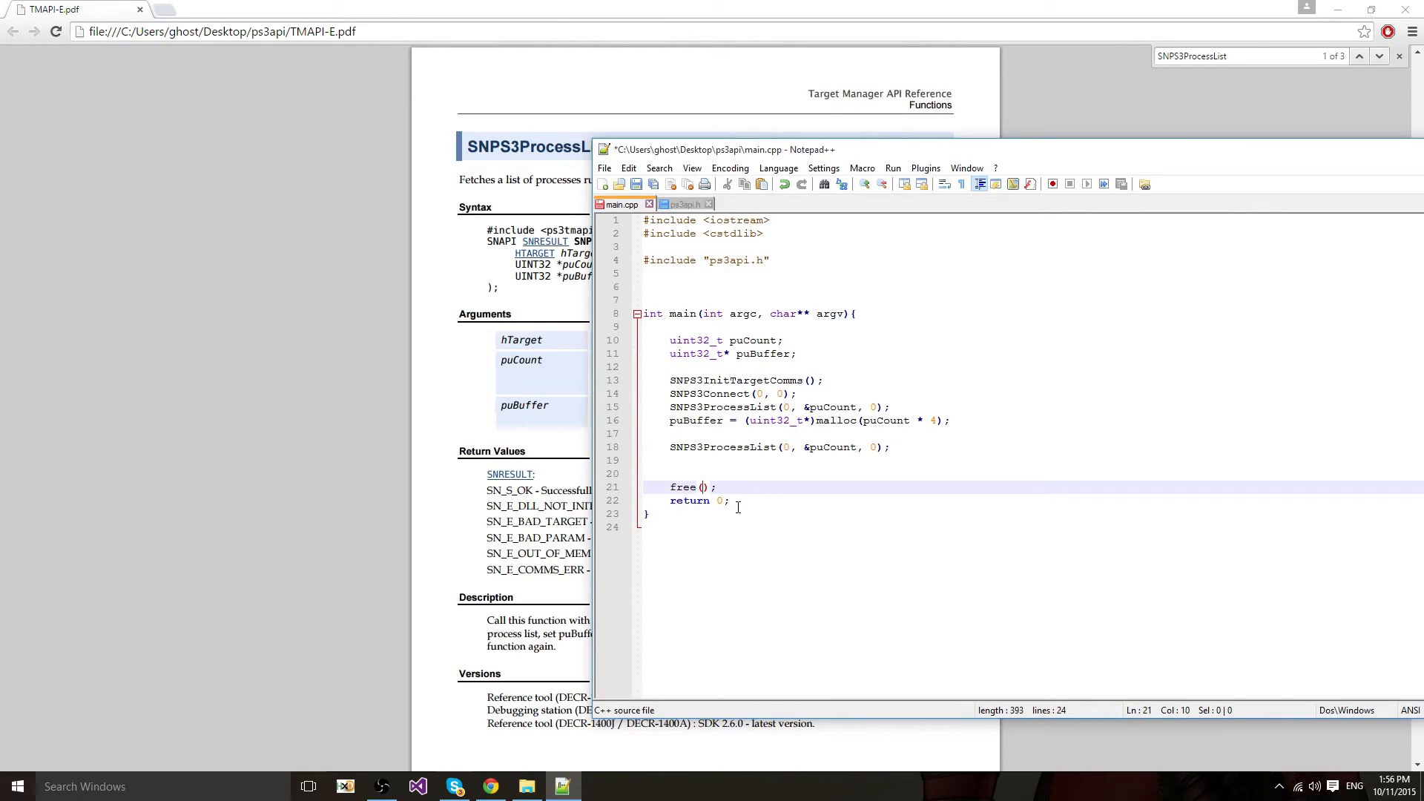
pyautogui.write('puBuffer')
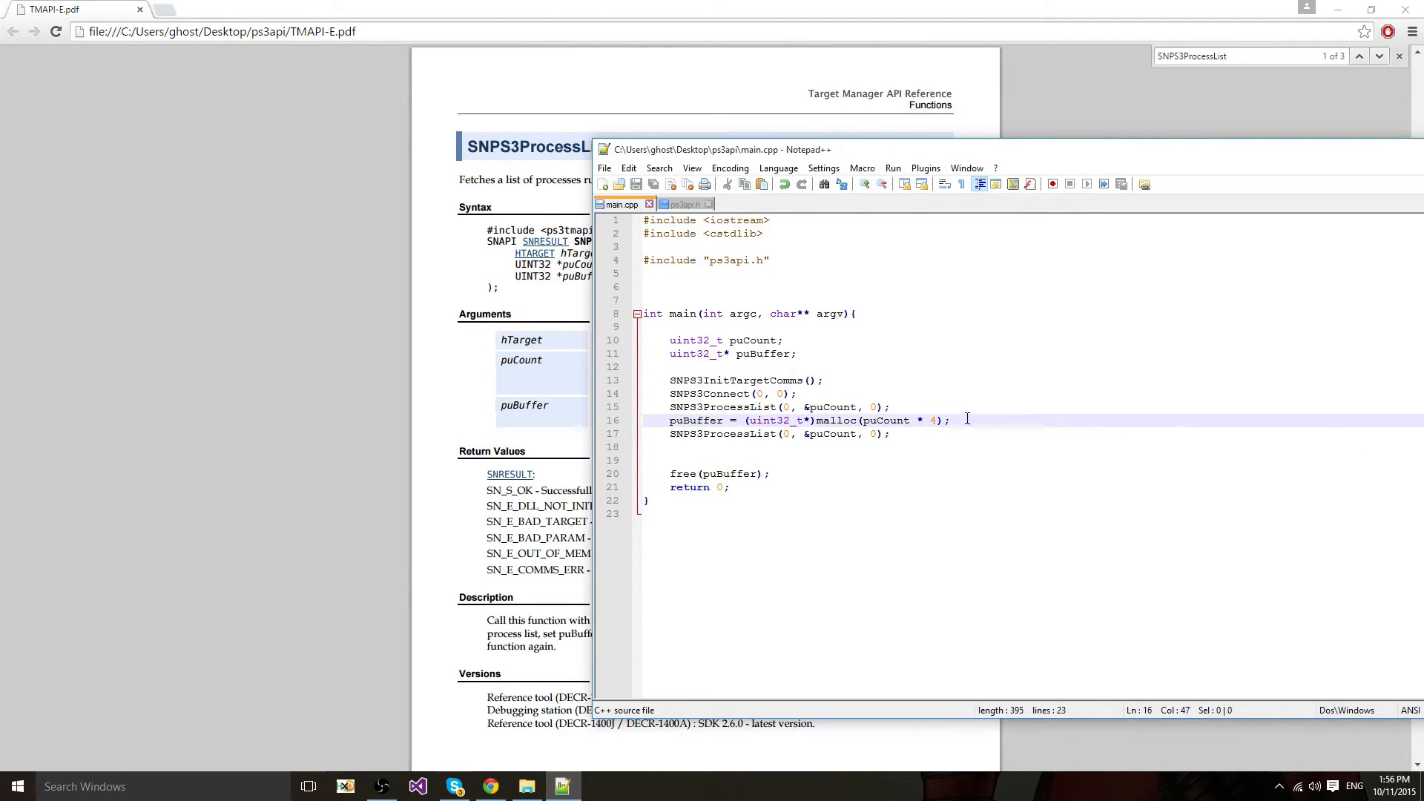
# Step: Change the second SNPS3ProcessList call's arguments to (0, &puCount, puBuffer)
pyautogui.click(874, 433)
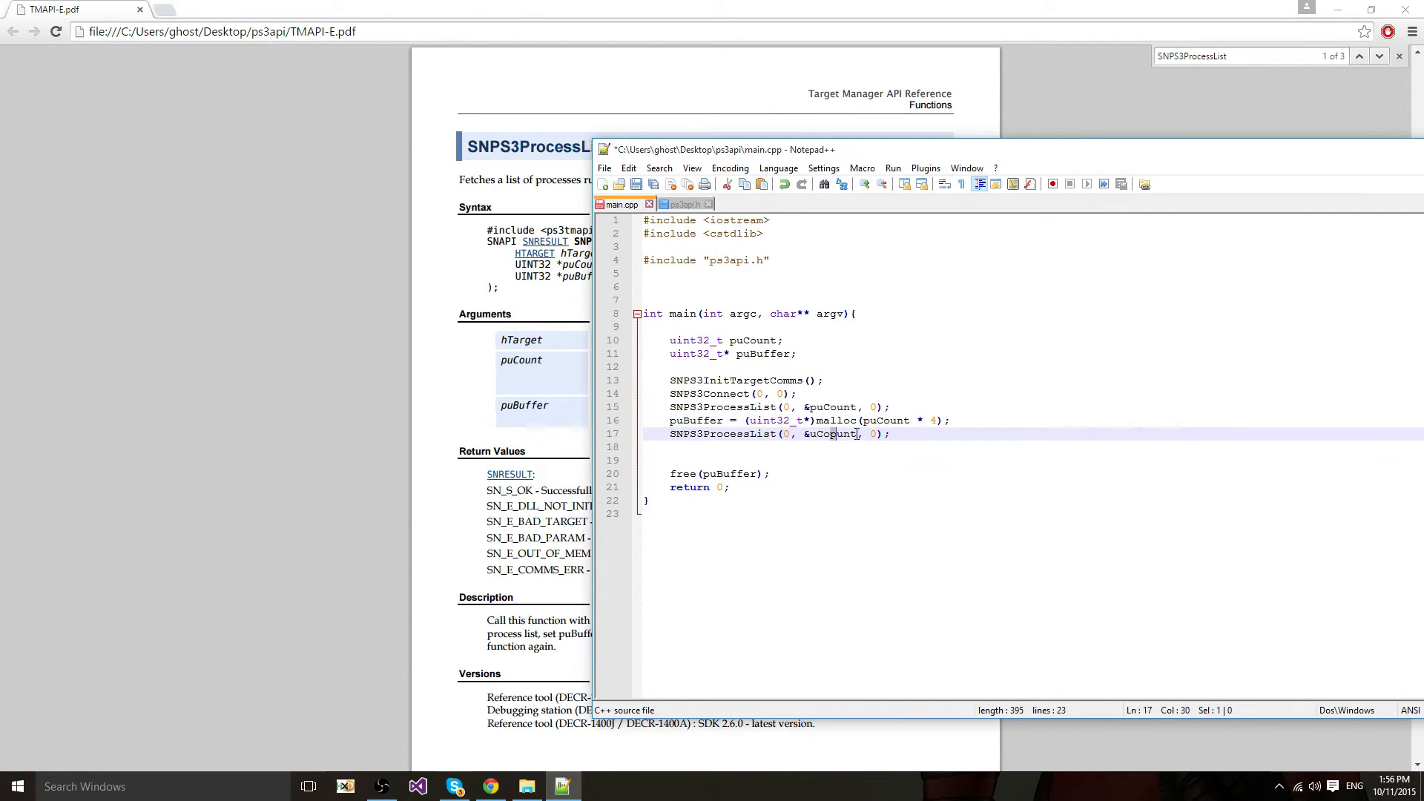
pyautogui.write('pub')
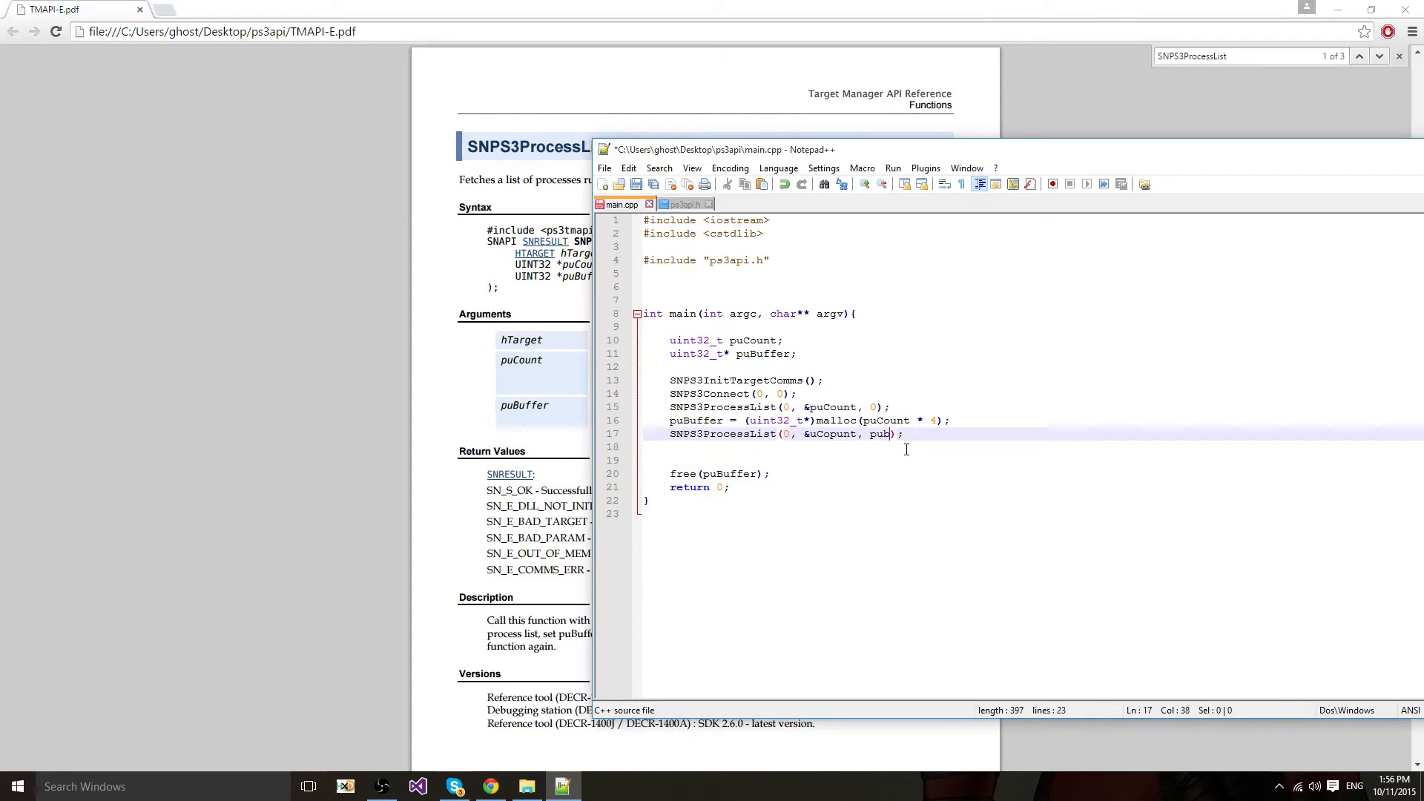
pyautogui.write('uffer')
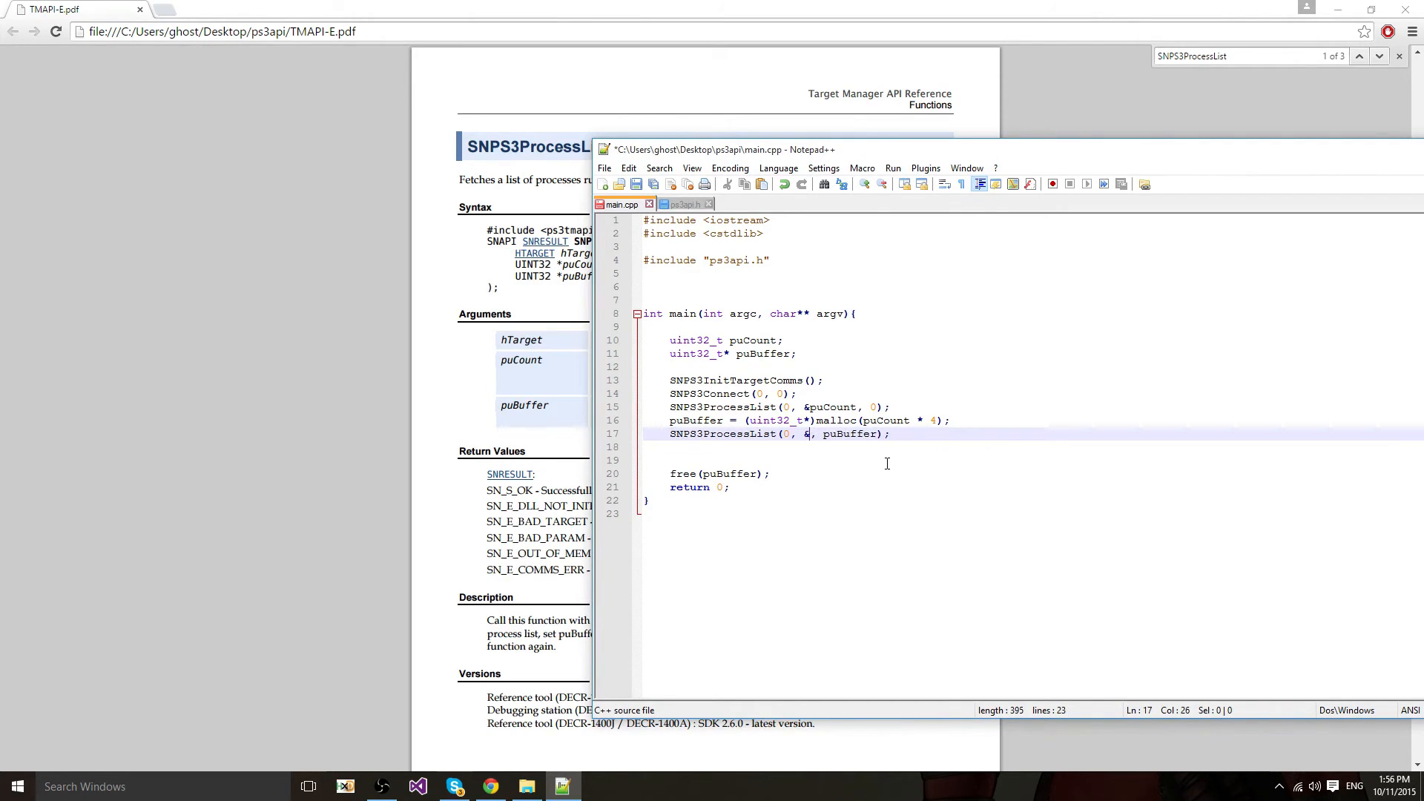
pyautogui.write('pucount')
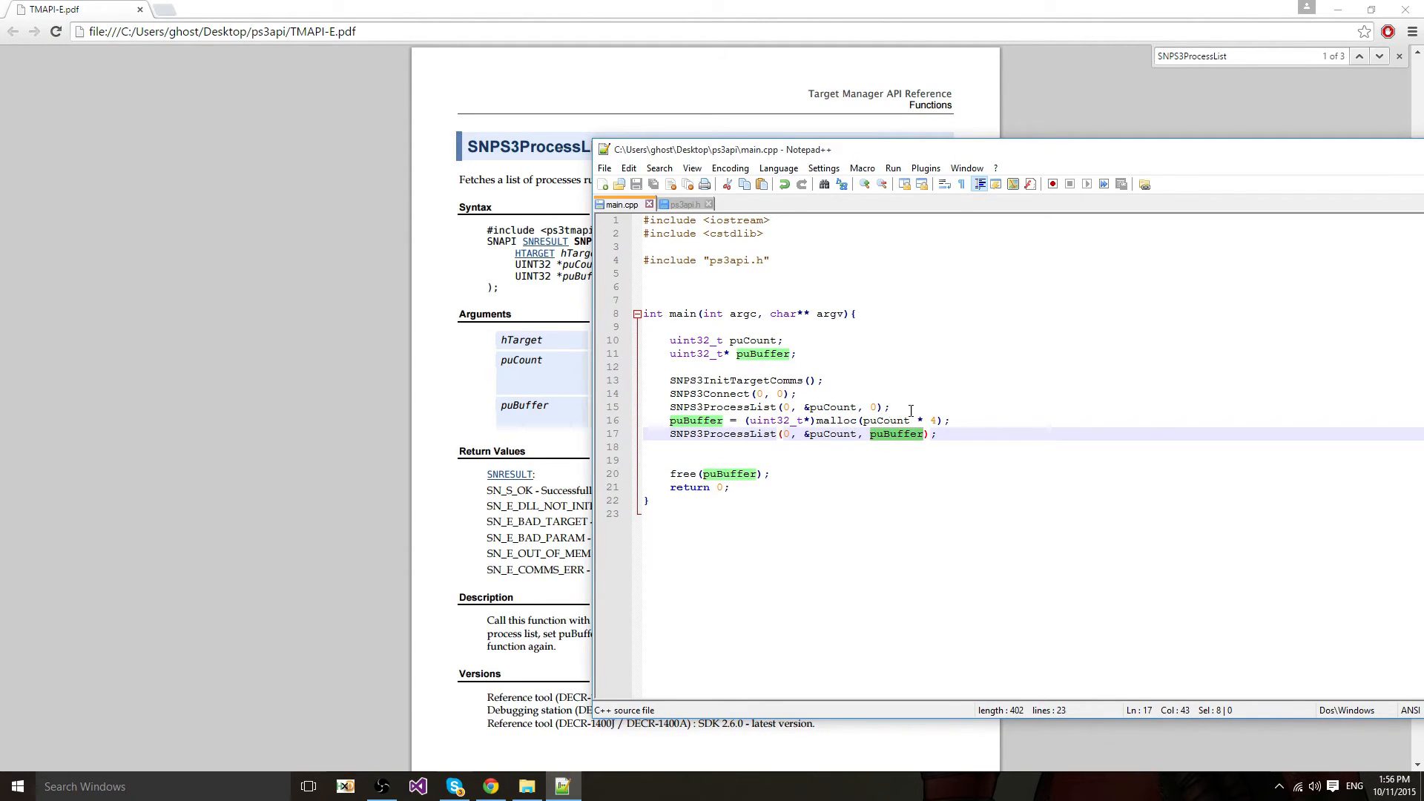
pyautogui.press('enter')
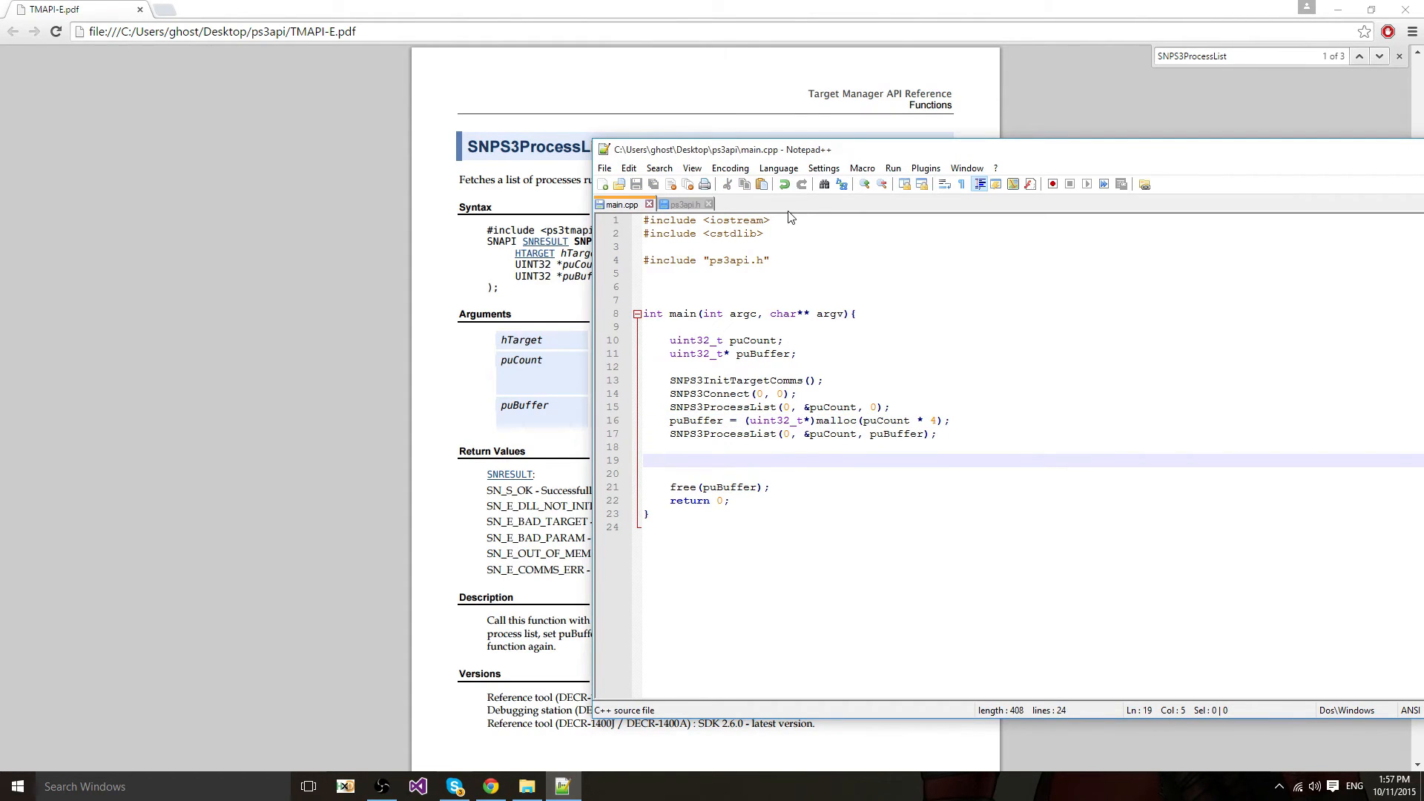
# Step: Type SNPS3ProcessAttach(0, 0, puBuffer[0]); and check the Main PPU unit value in the PDF
pyautogui.write('SNPS3')
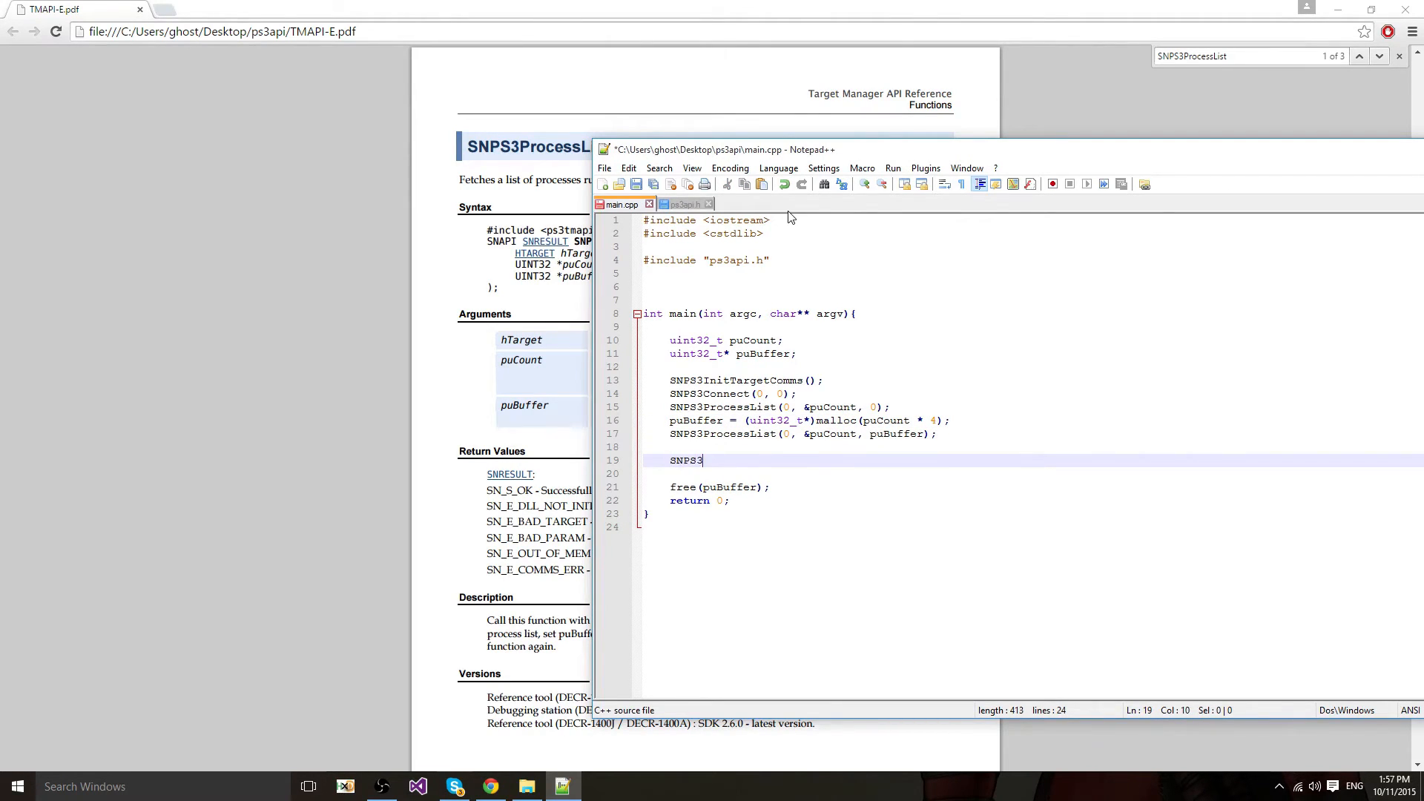
pyautogui.write('ProcessAtt')
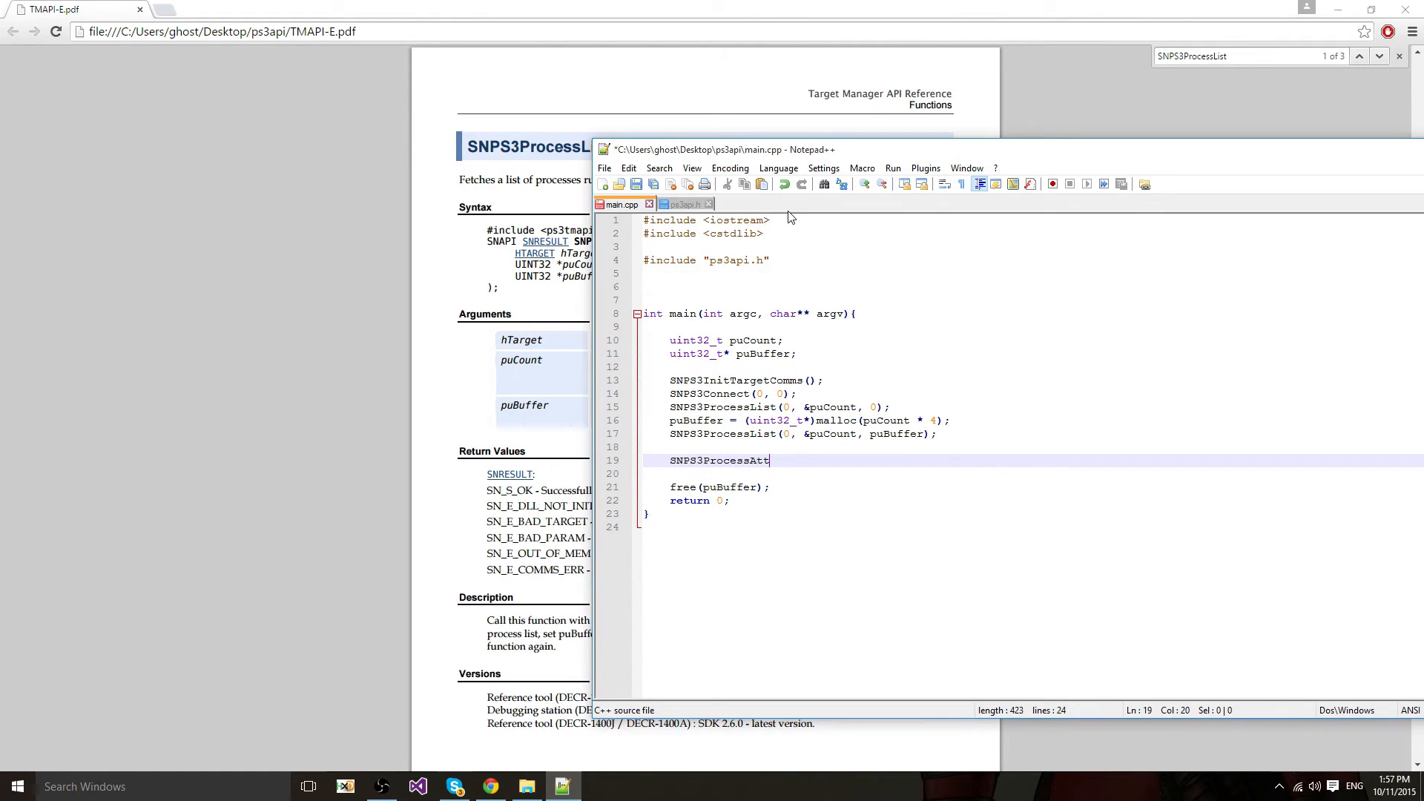
pyautogui.write('ach (')
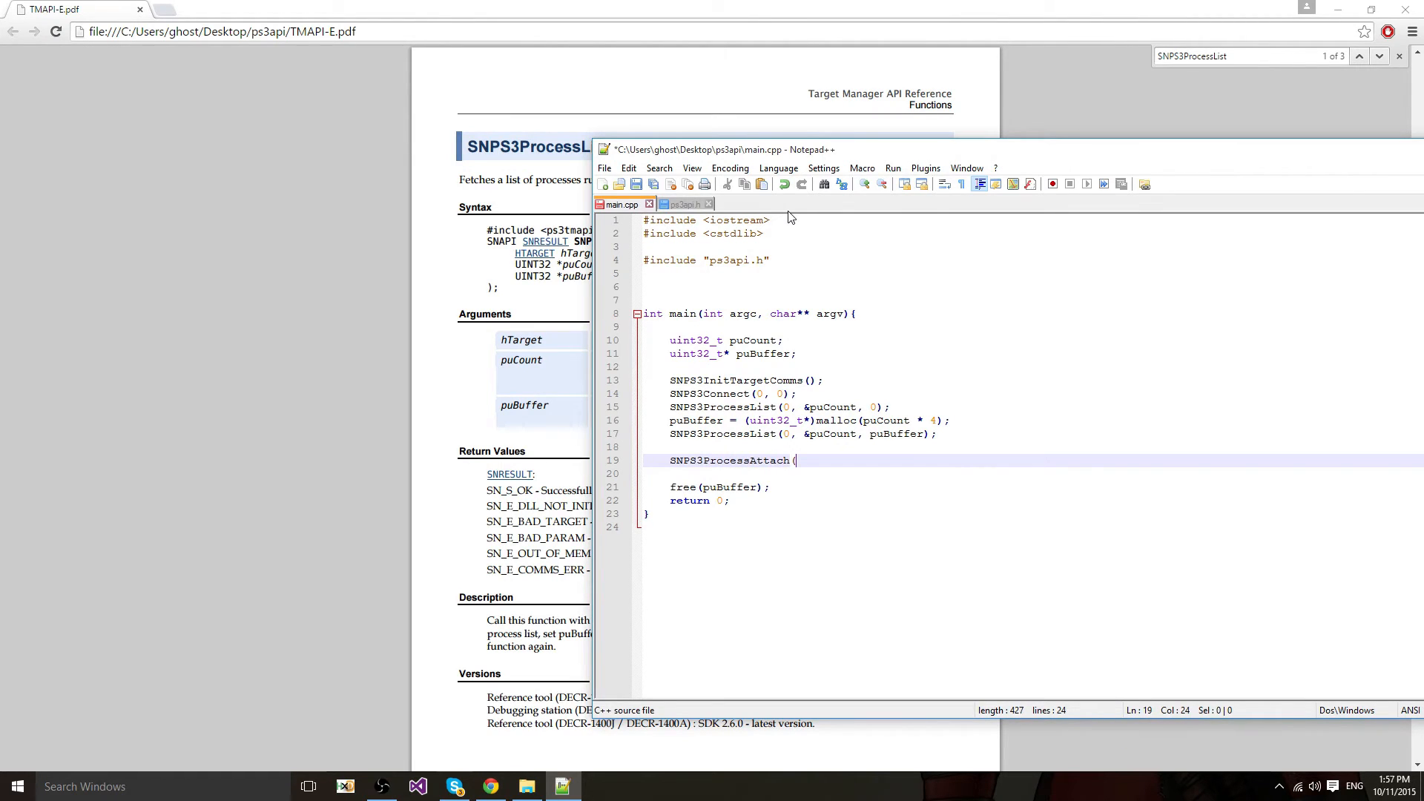
pyautogui.write(');')
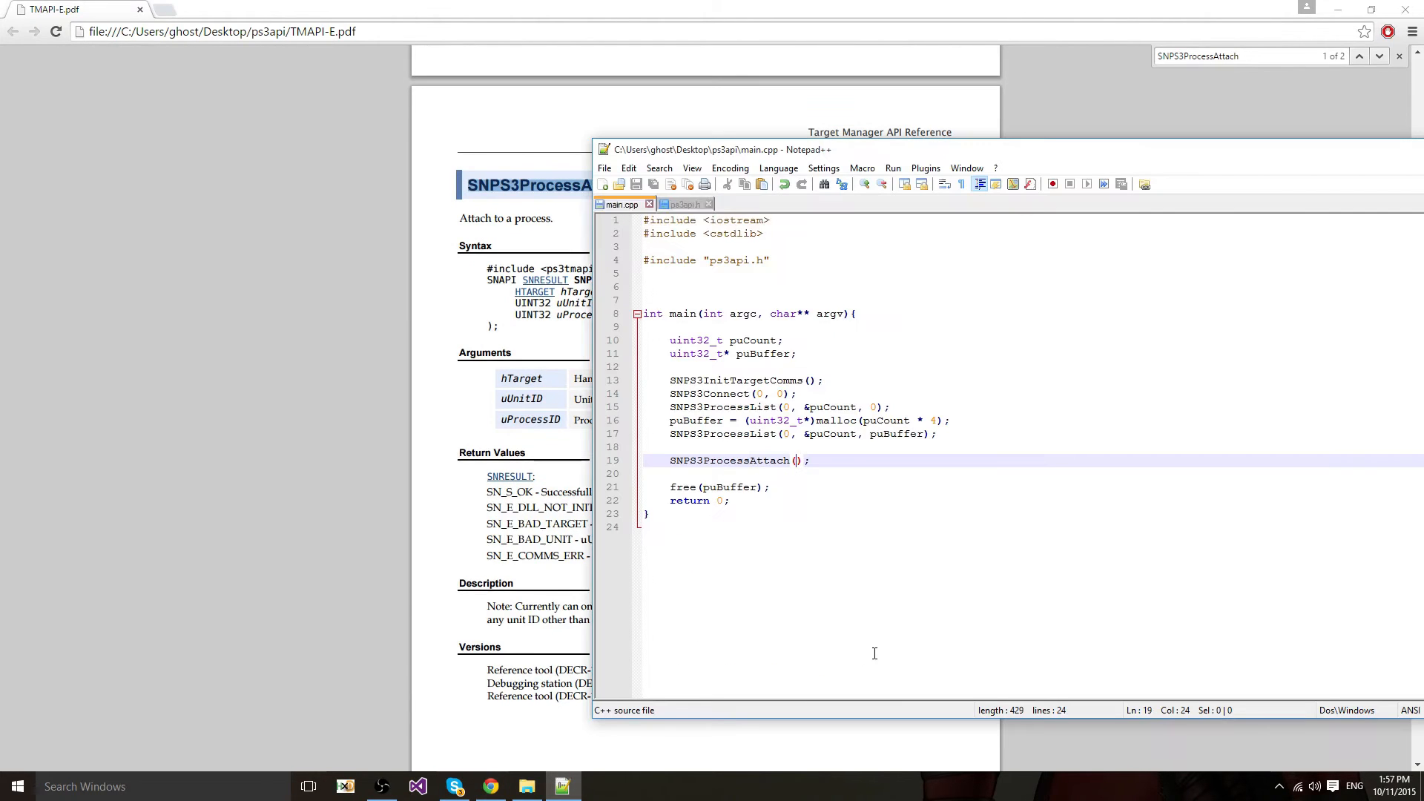
pyautogui.write('0, 0,')
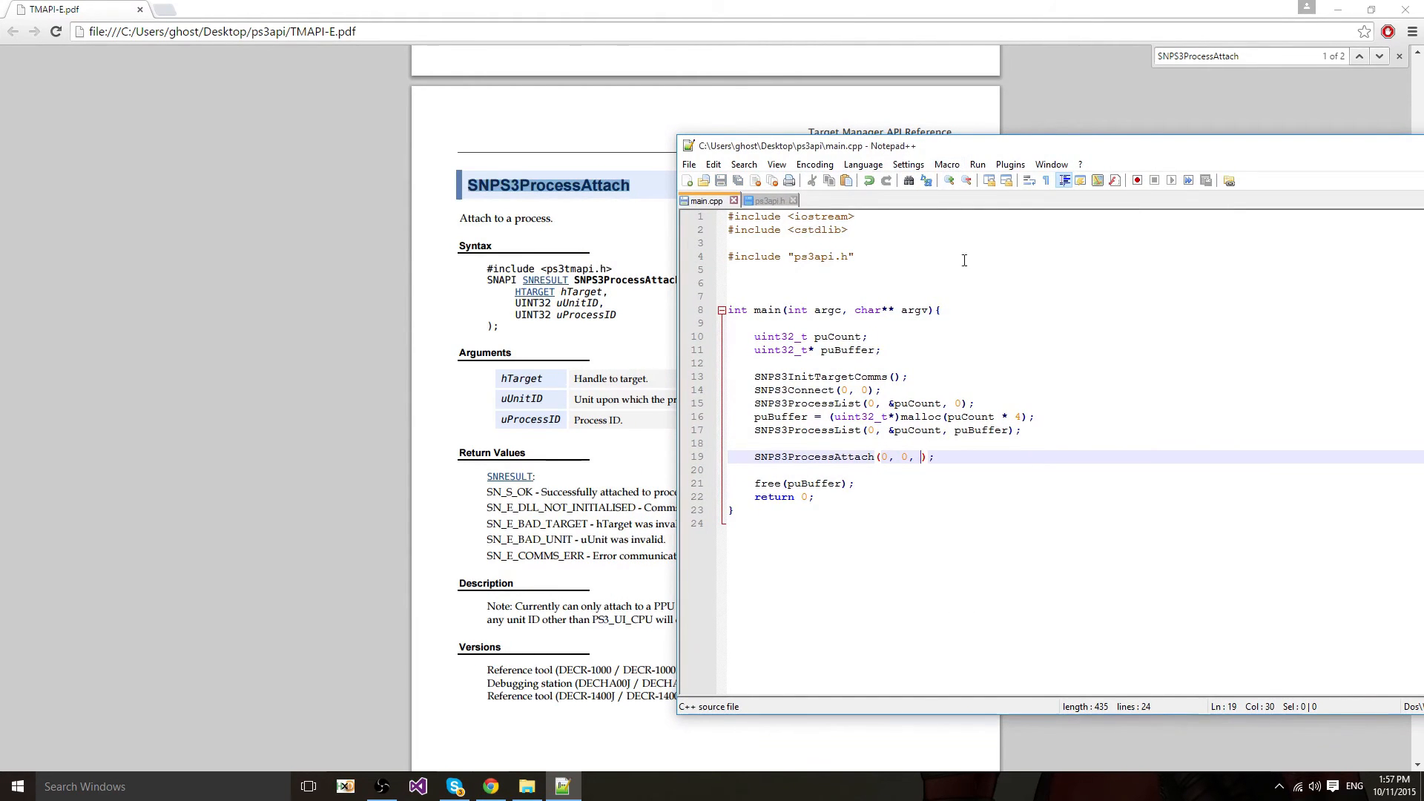
pyautogui.write('pubuff')
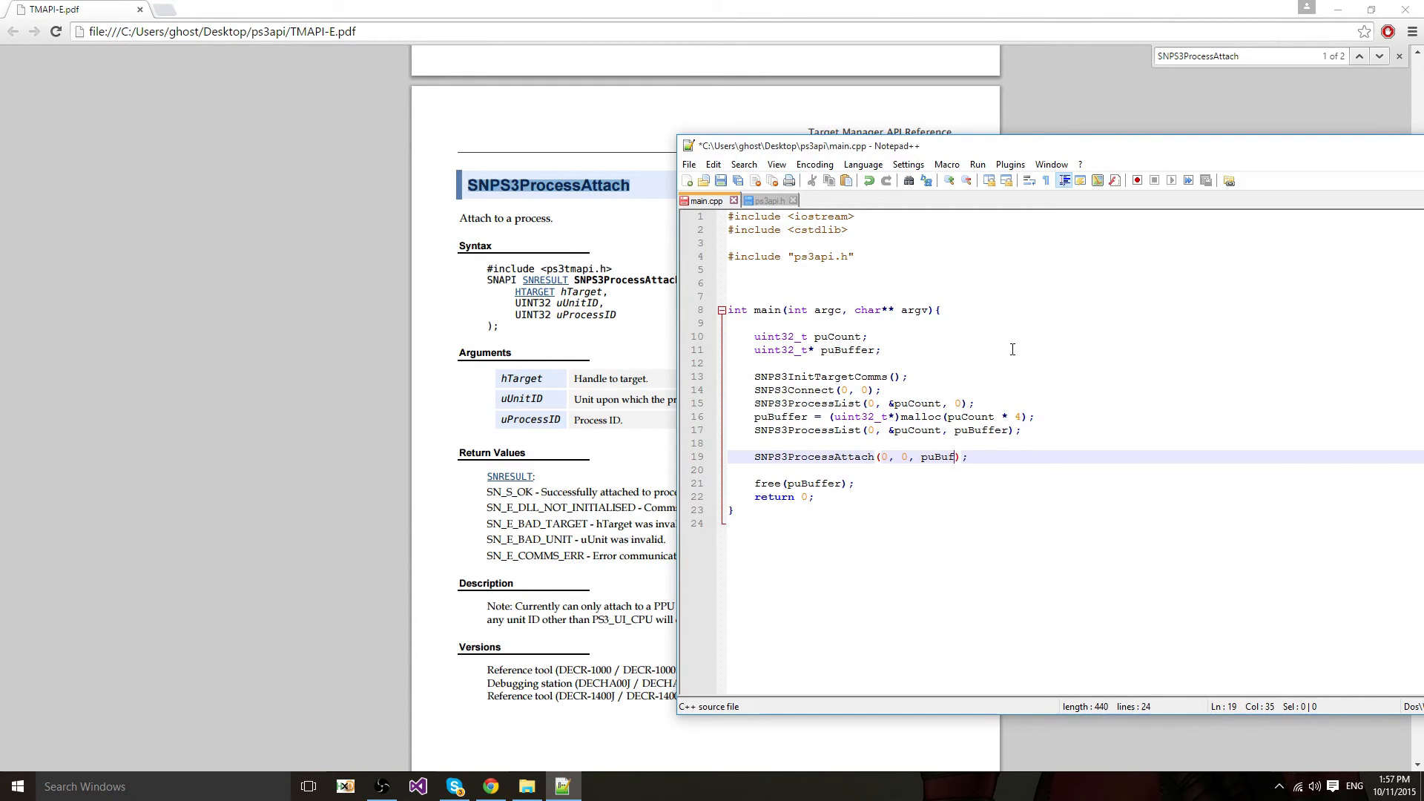
pyautogui.write('fer[0]')
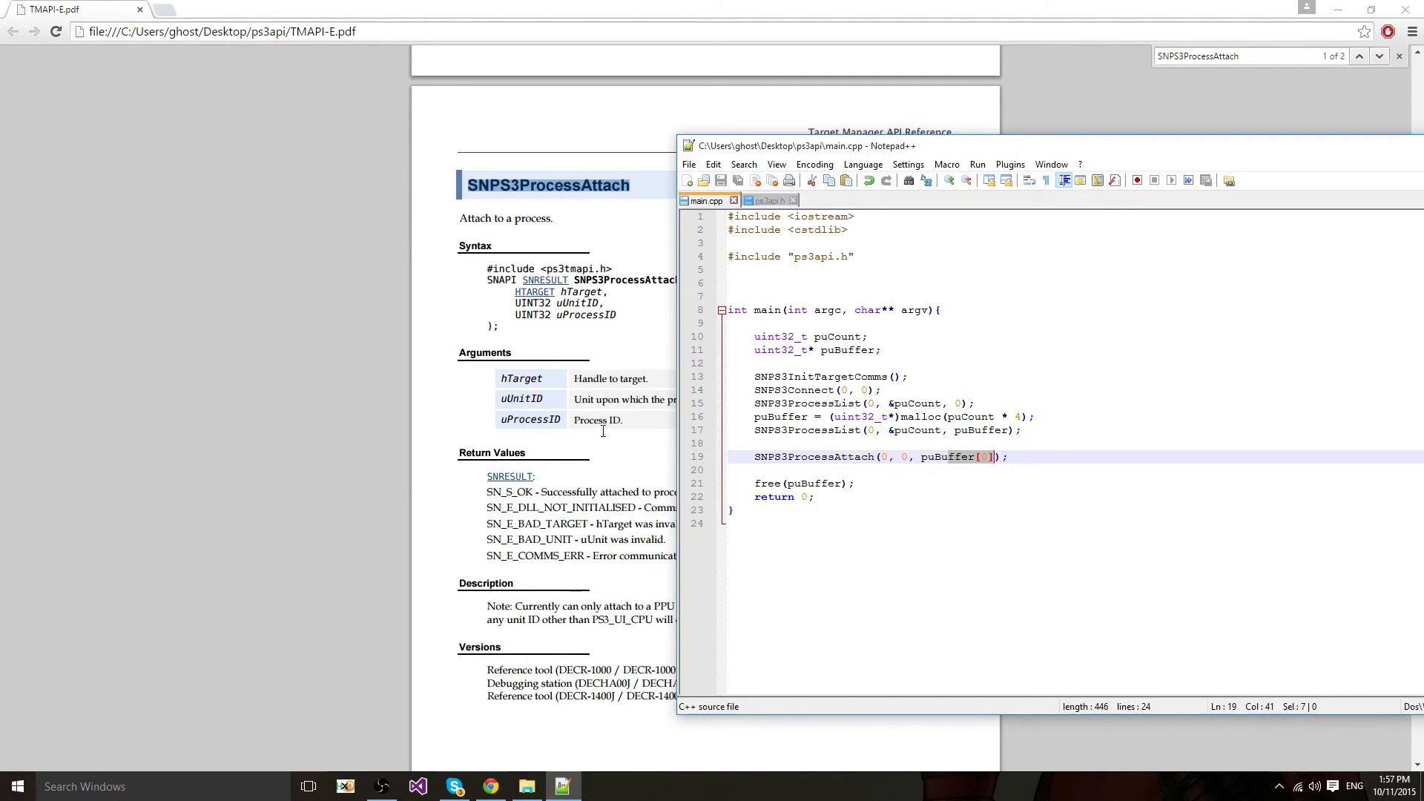
pyautogui.moveTo(636, 447)
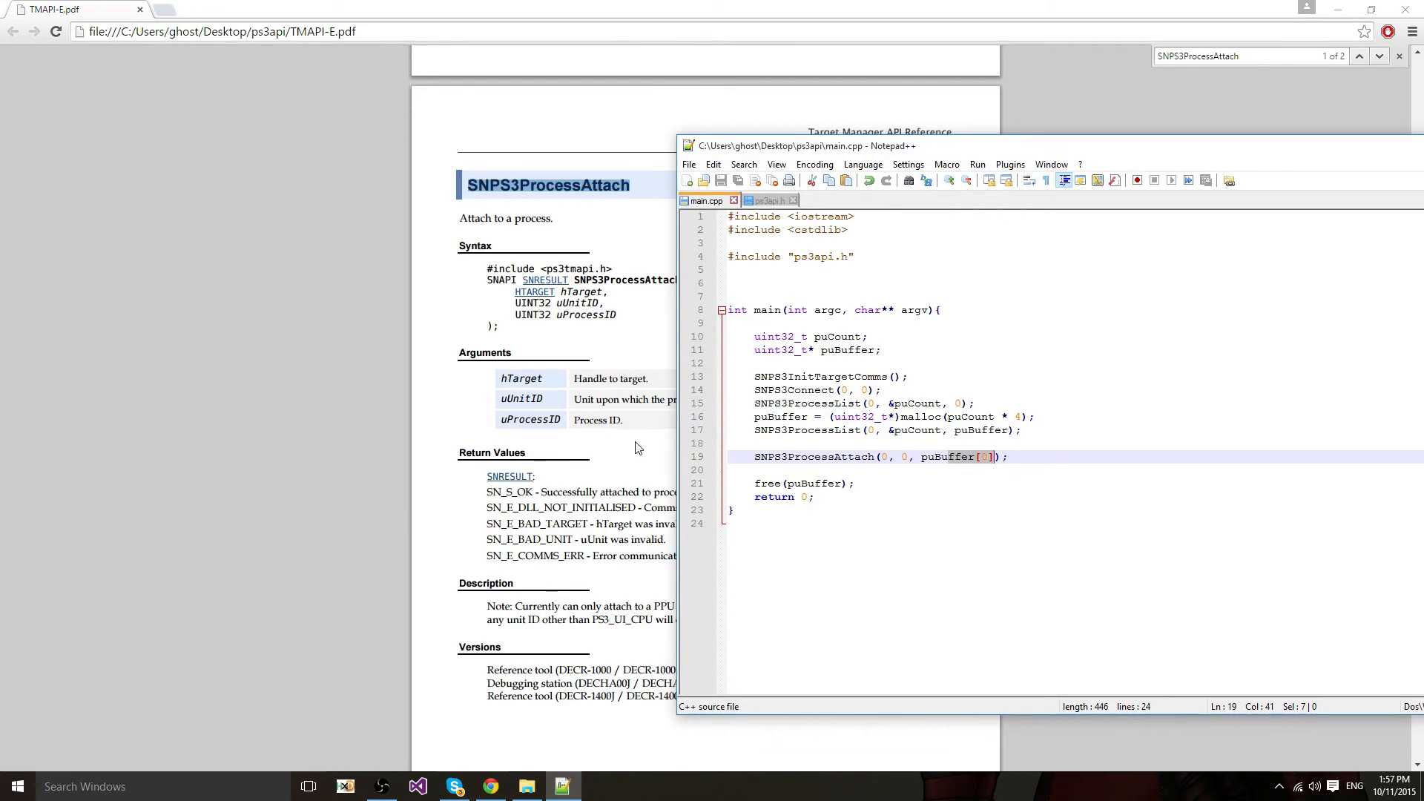
pyautogui.moveTo(614, 400)
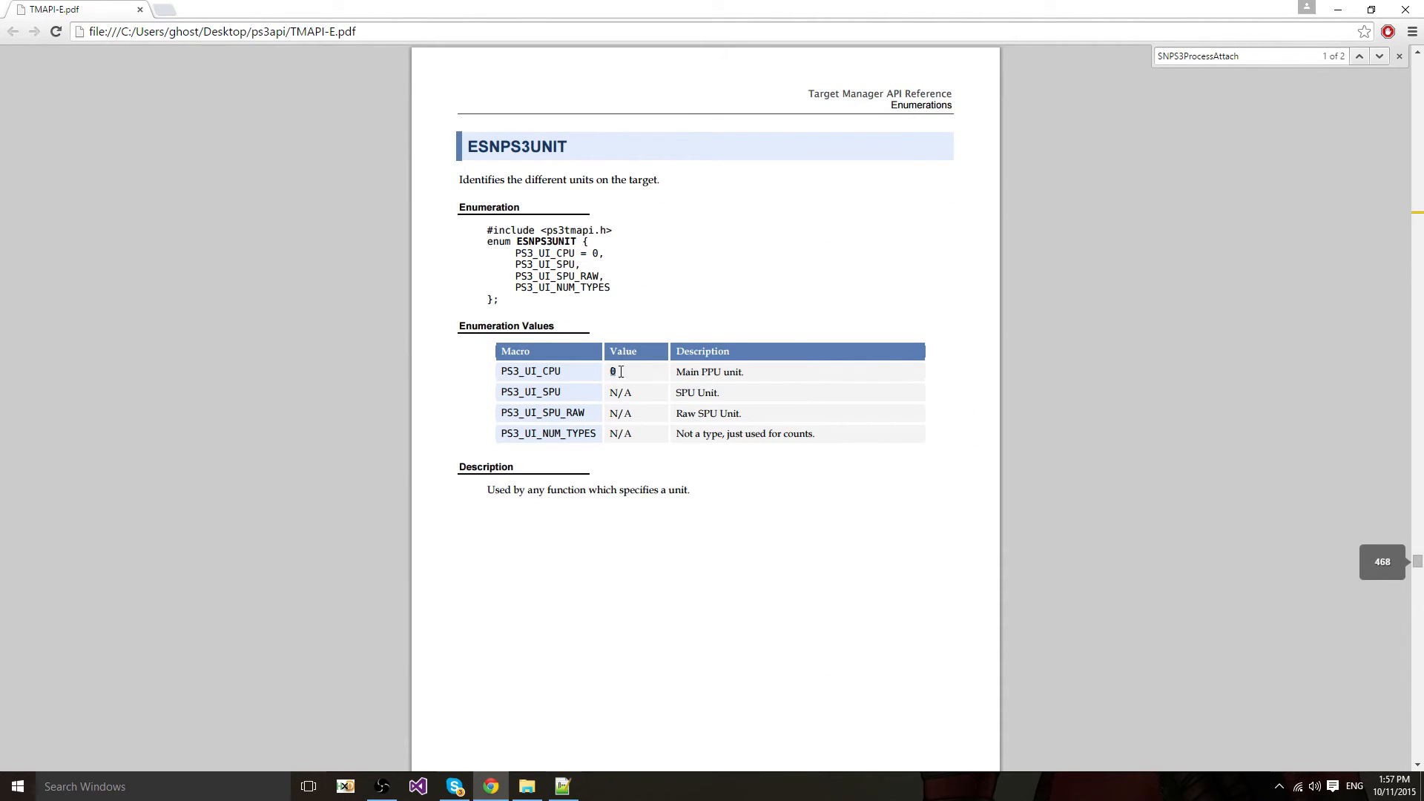
pyautogui.moveTo(676, 372); pyautogui.dragTo(744, 371)
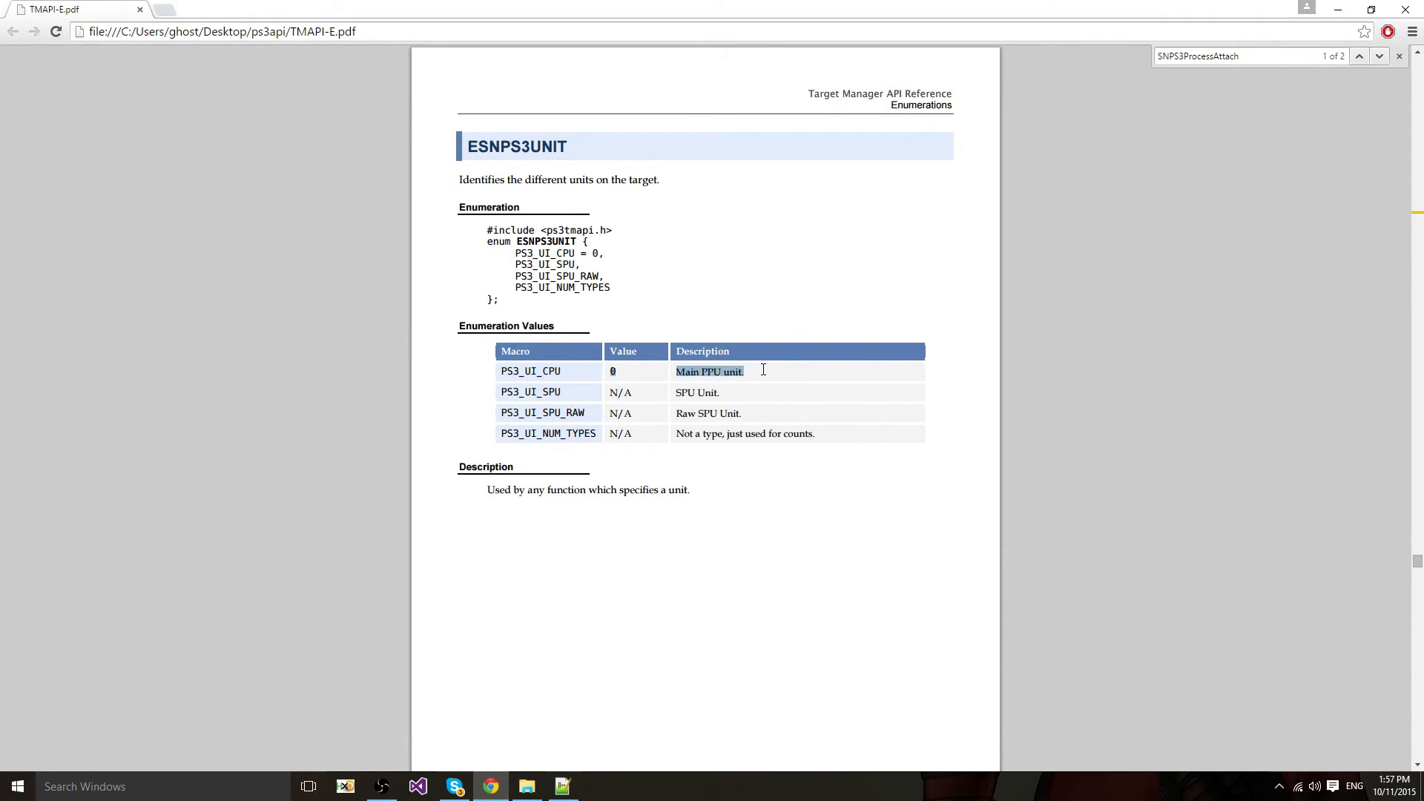
pyautogui.click(562, 786)
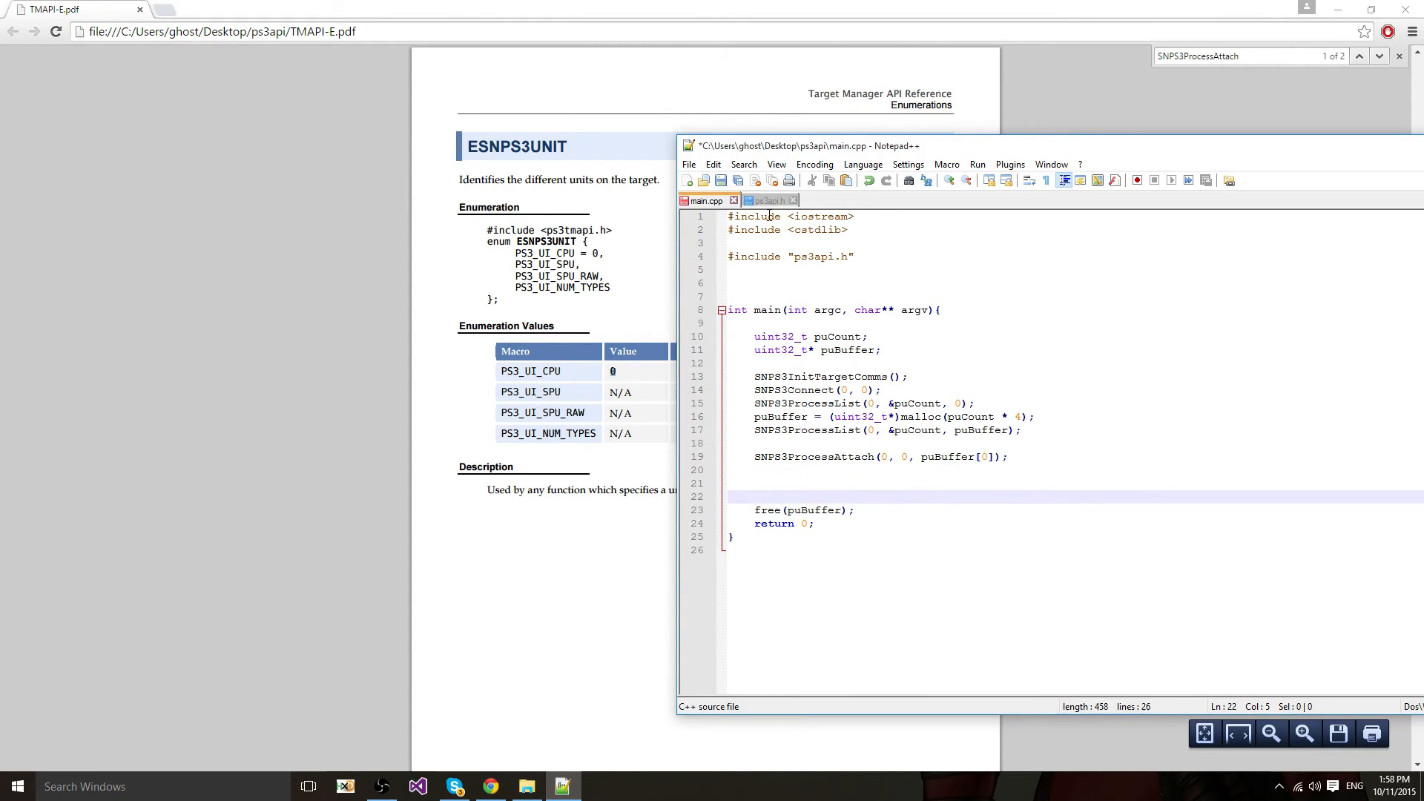
# Step: Complete SNPS3ProcessContinue(0, puBuffer[0]); on line 21 after the attach call
pyautogui.click(765, 201)
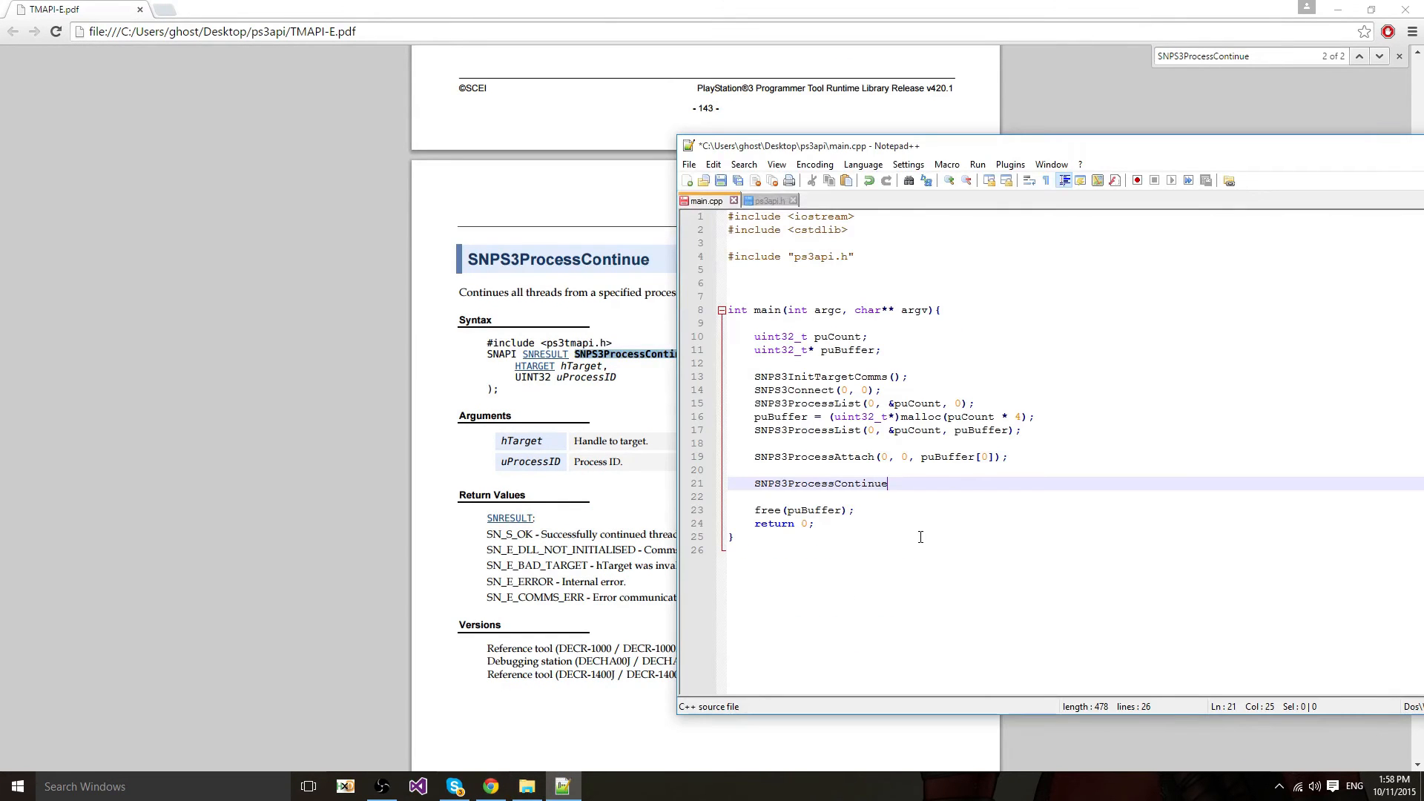
pyautogui.write('(0,);')
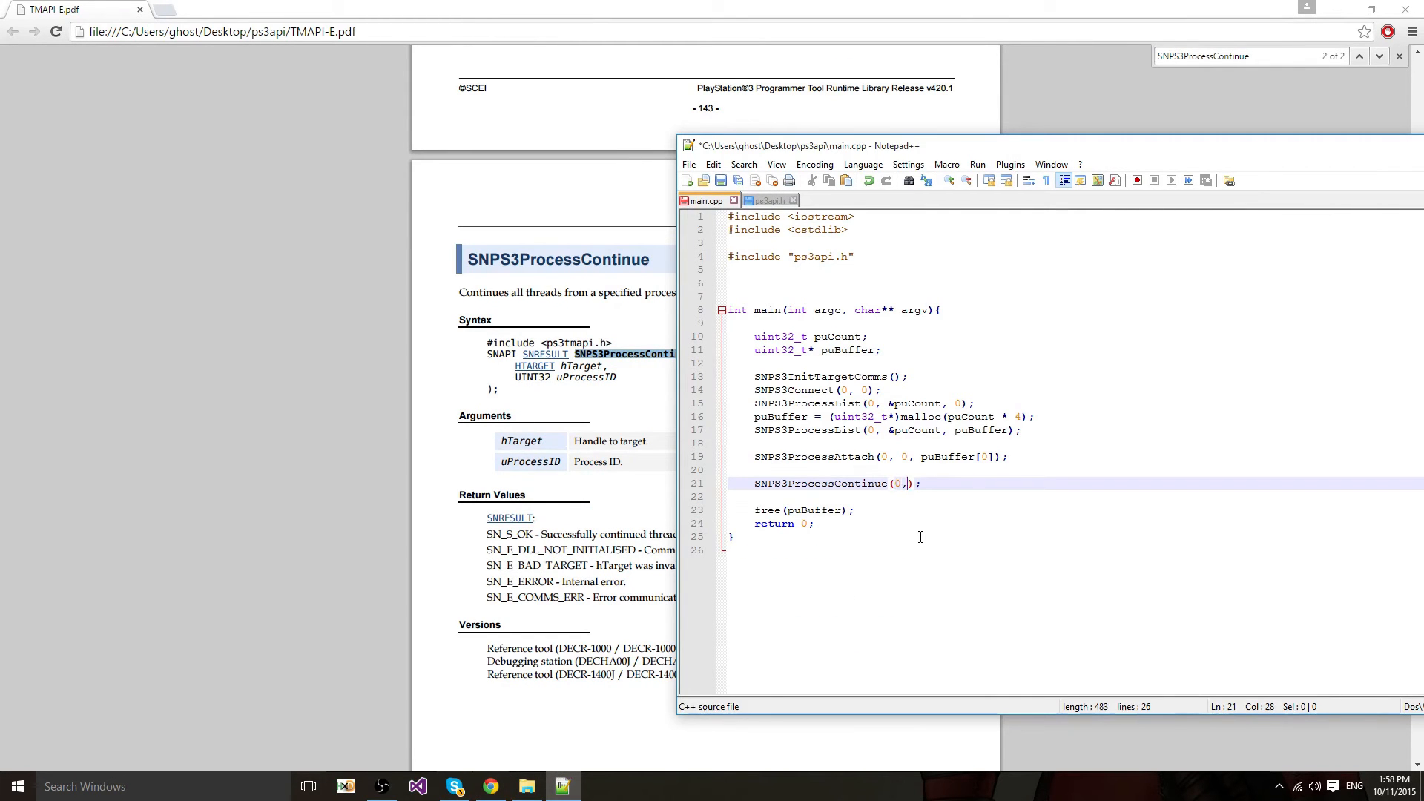
pyautogui.write('p')
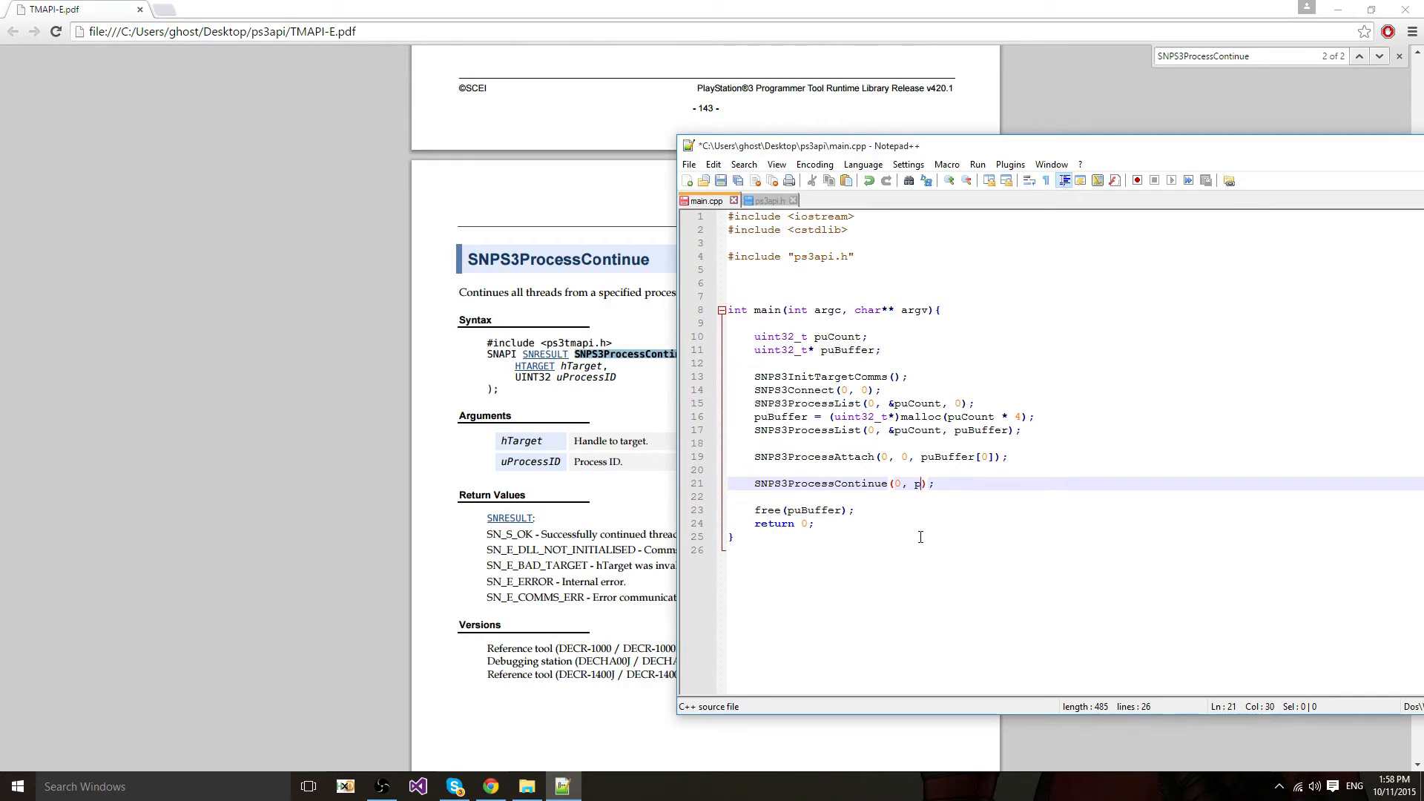
pyautogui.write('uBuffer[0]')
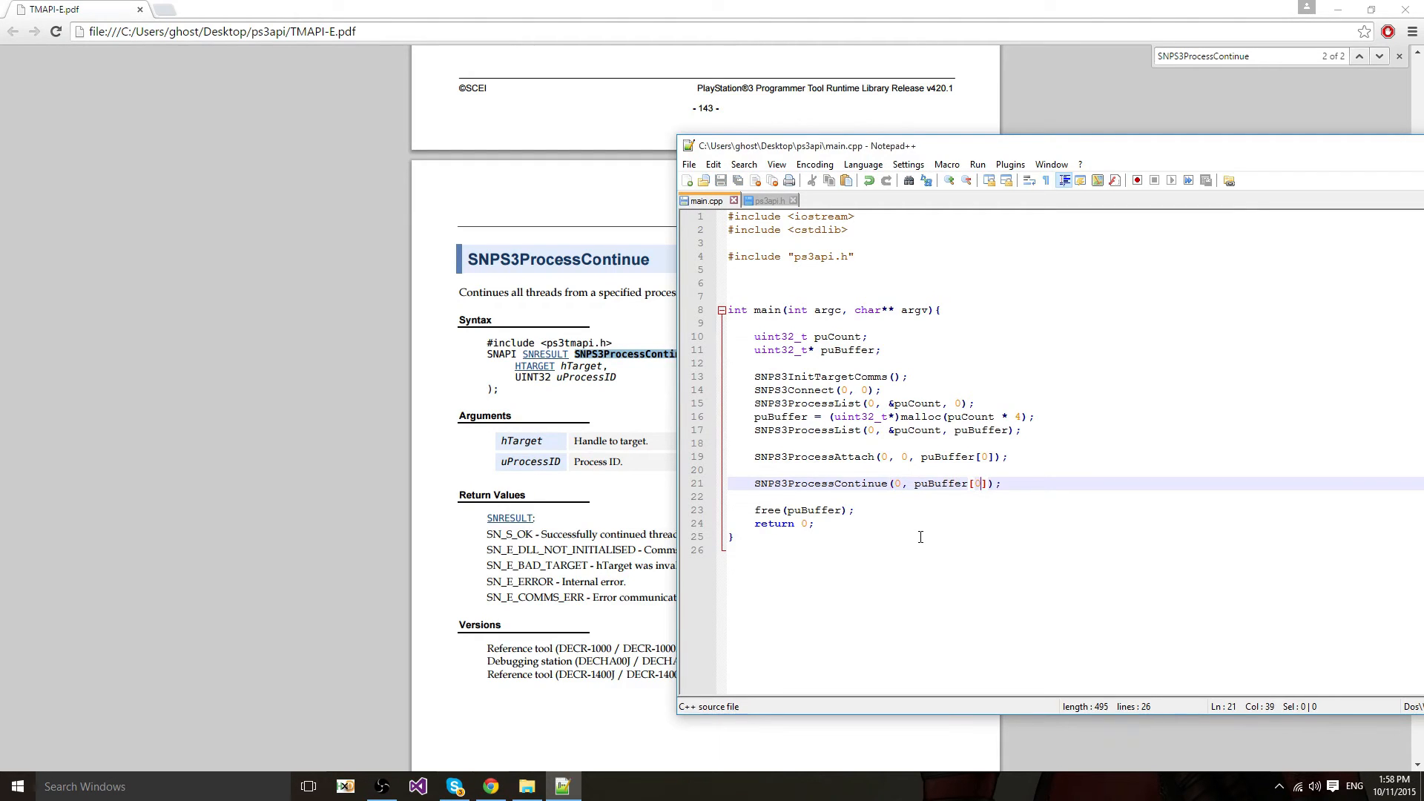
pyautogui.press('enter')
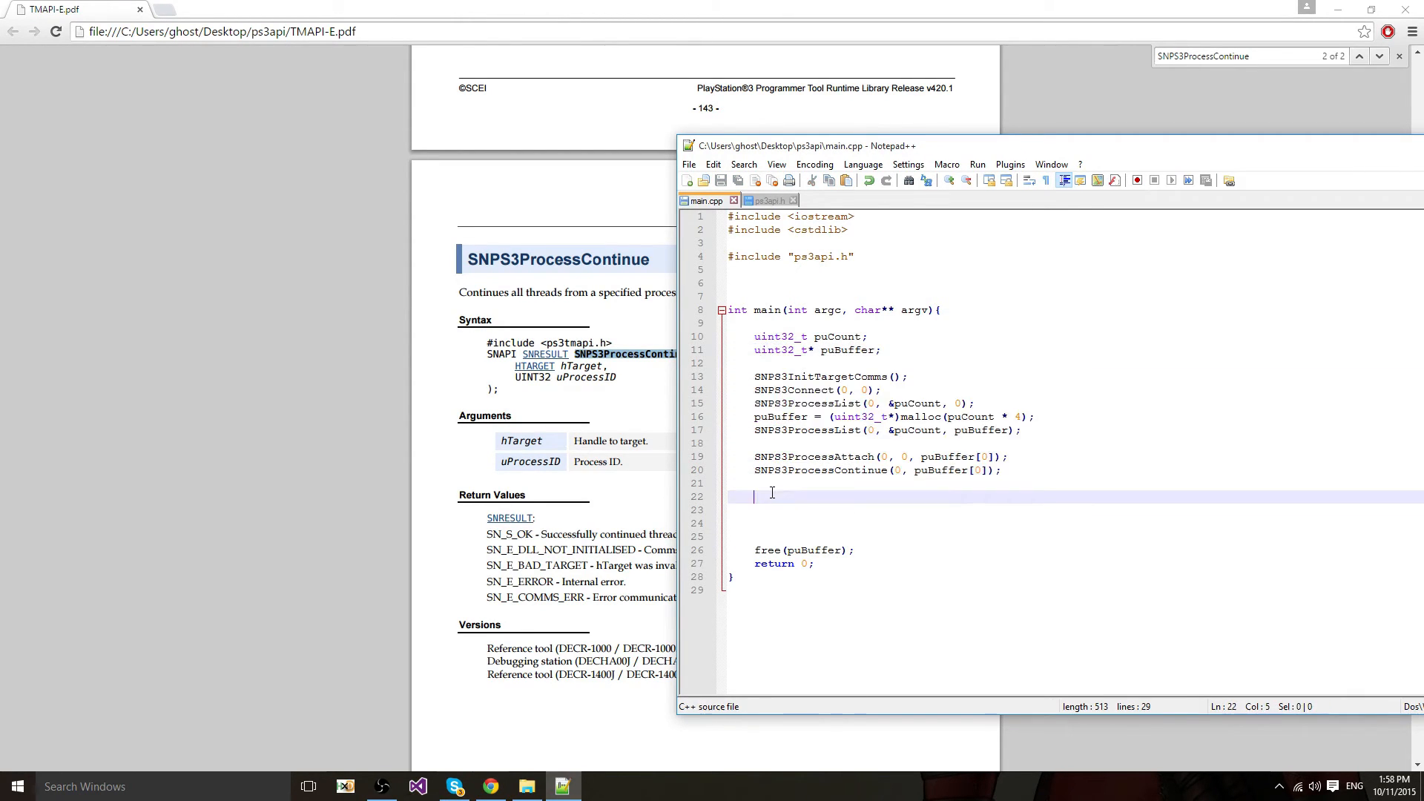
# Step: Write SNPS3ProcessSetMemory(0, 0, puBuffer[0], 0, 0x2100000, 4, bytes); after checking ps3api.h
pyautogui.click(765, 200)
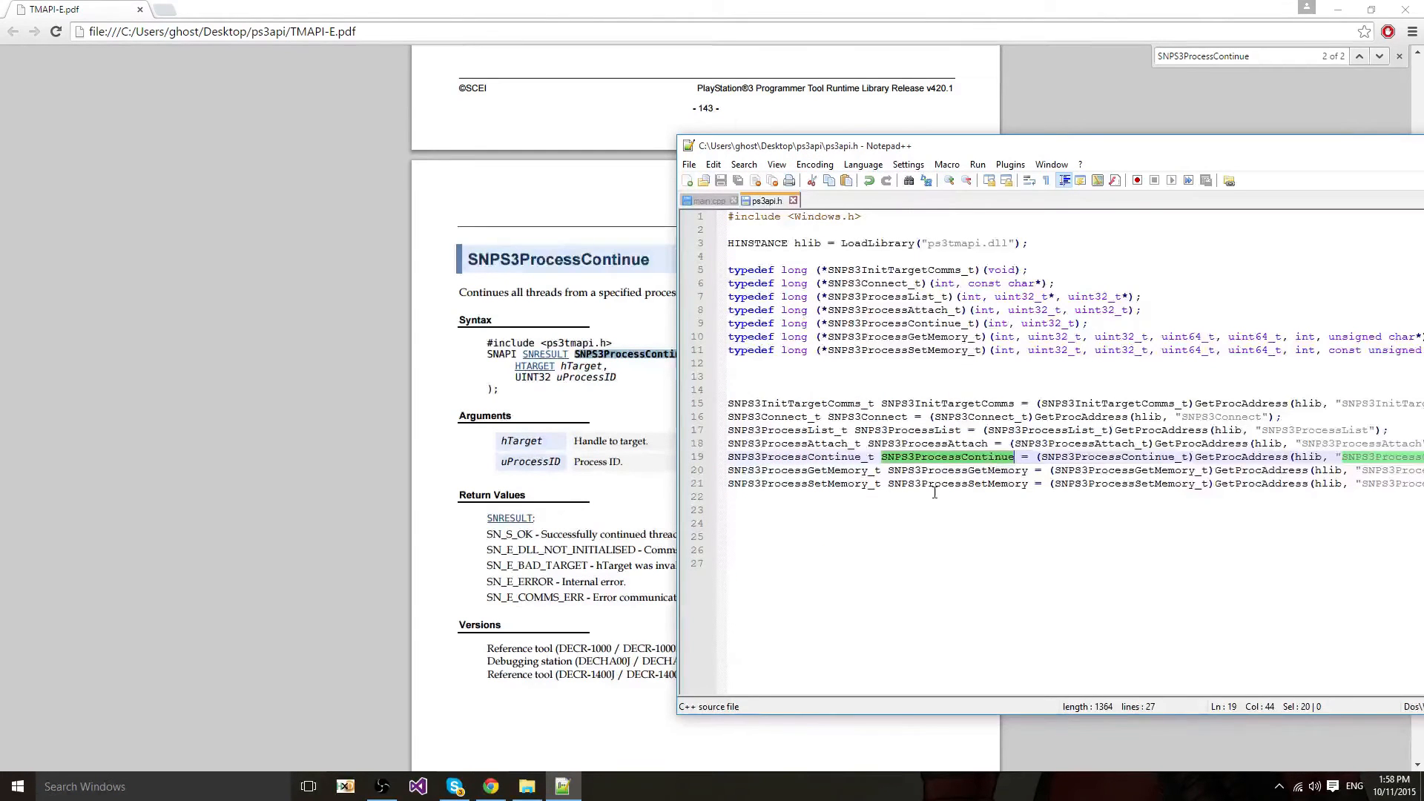
pyautogui.click(707, 199)
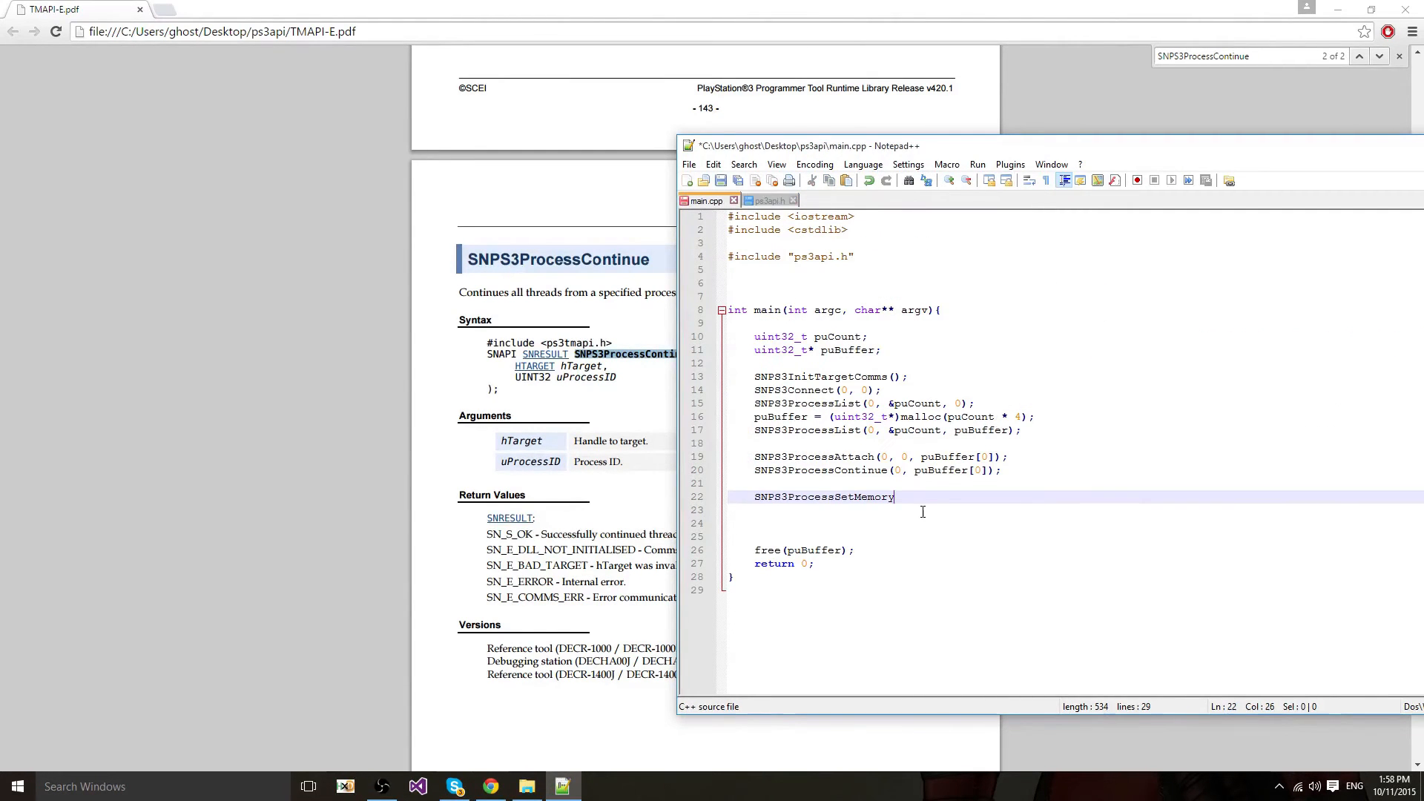
pyautogui.write('();')
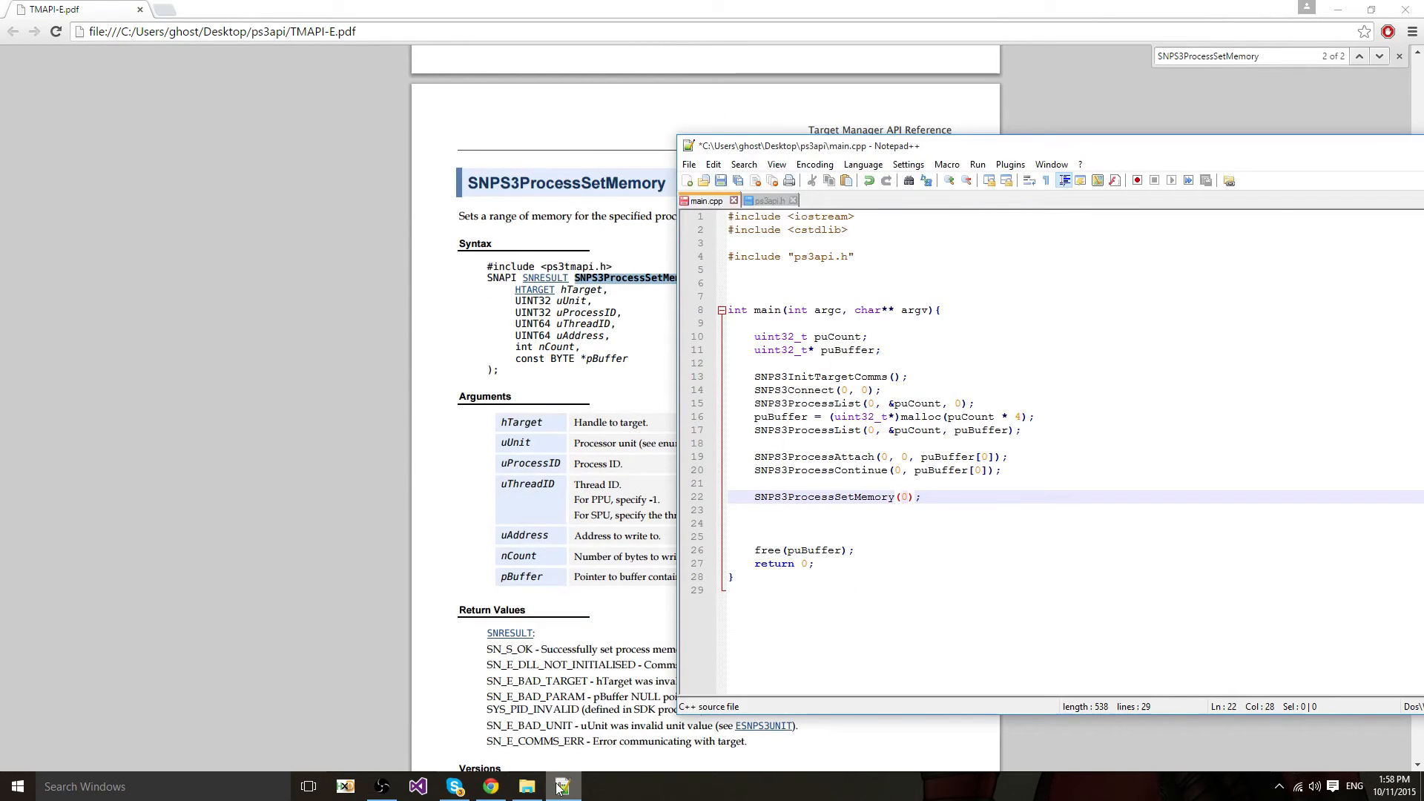
pyautogui.write(',')
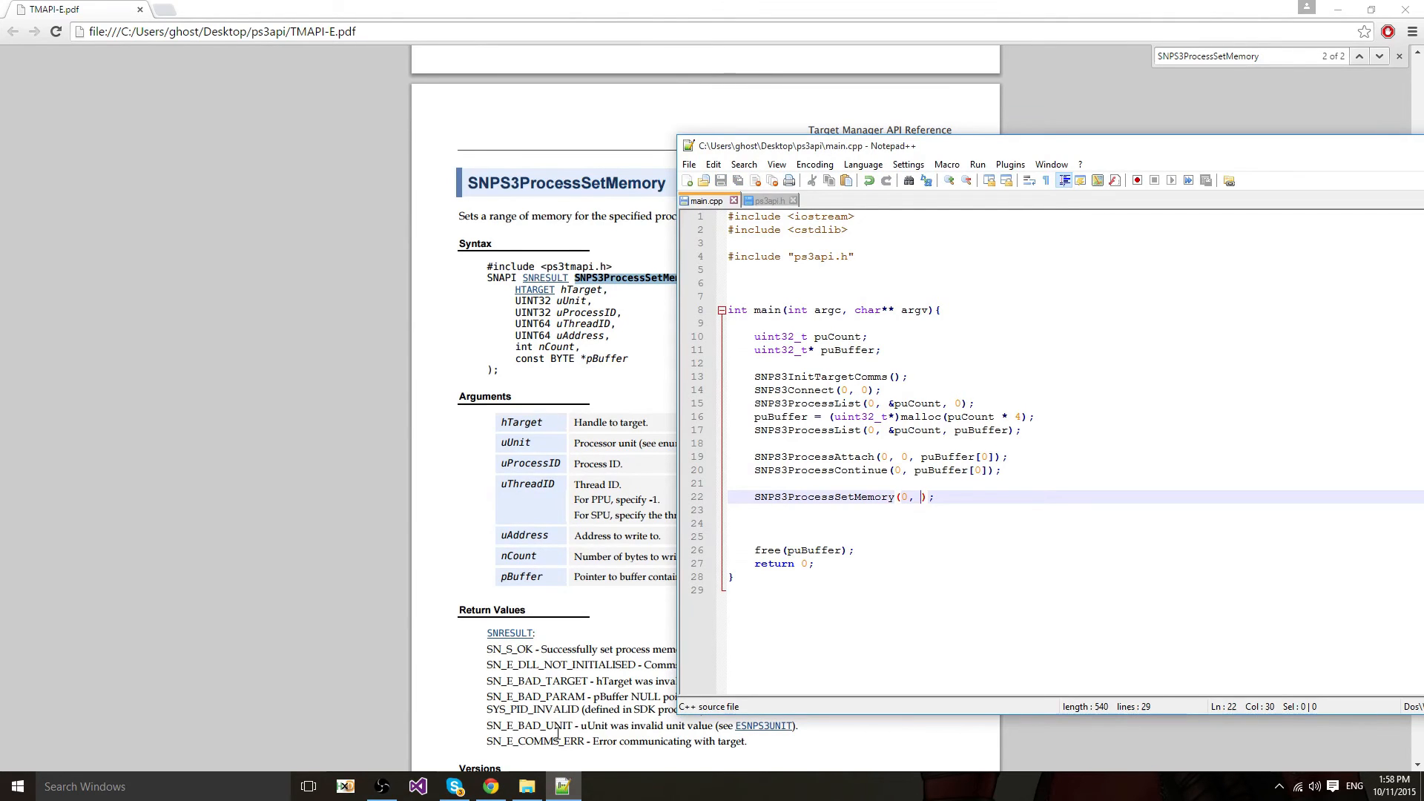
pyautogui.write('0, puBuffer[0],')
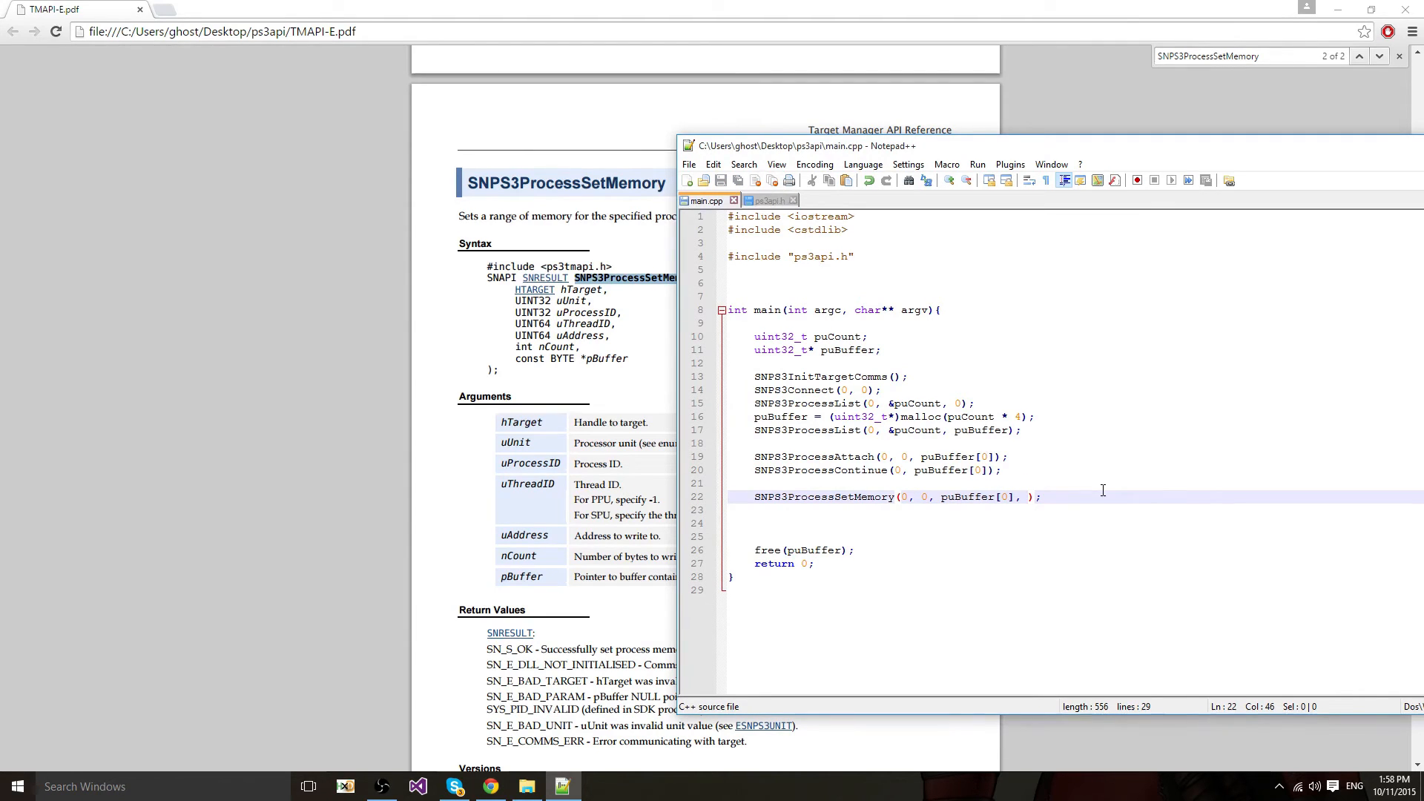
pyautogui.write('0,')
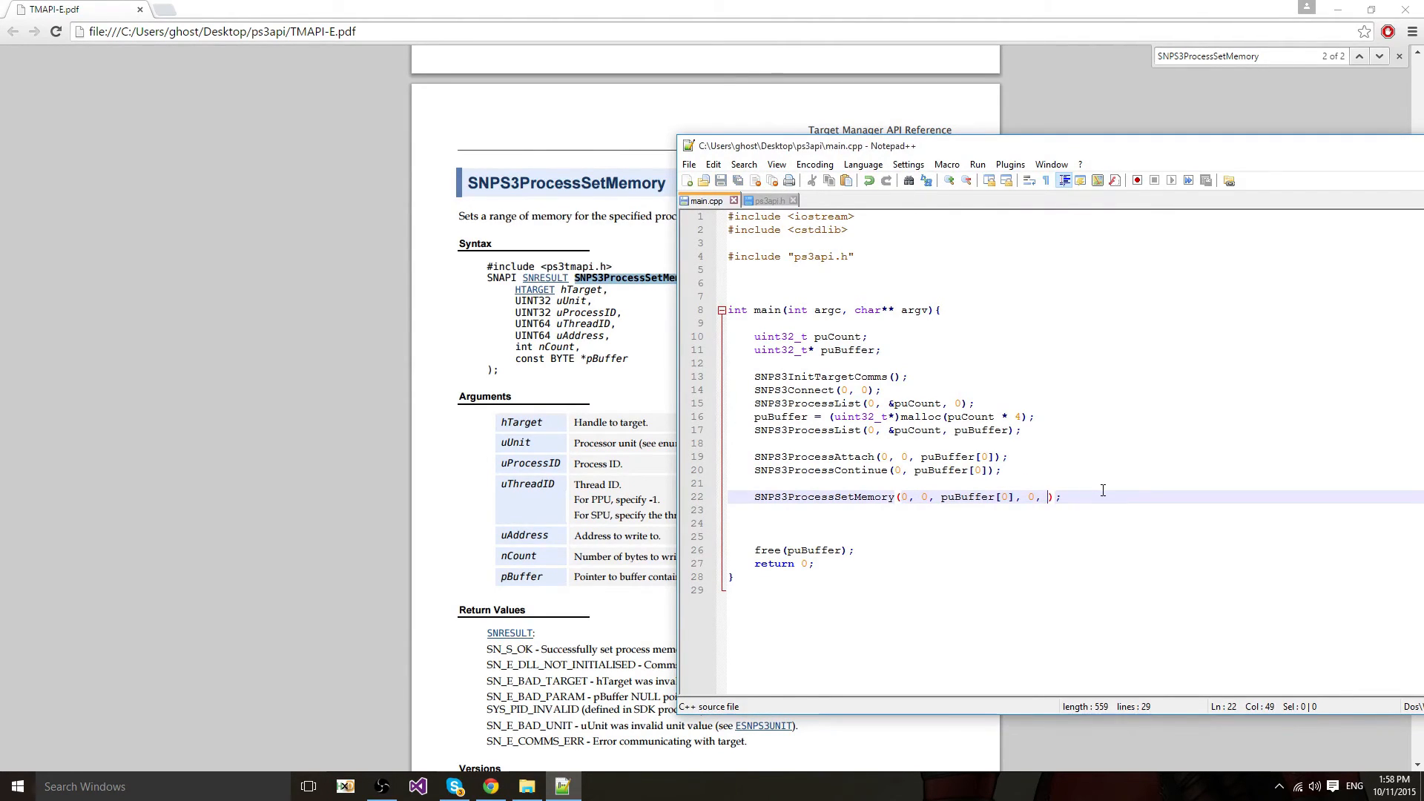
pyautogui.write('0x2100000,')
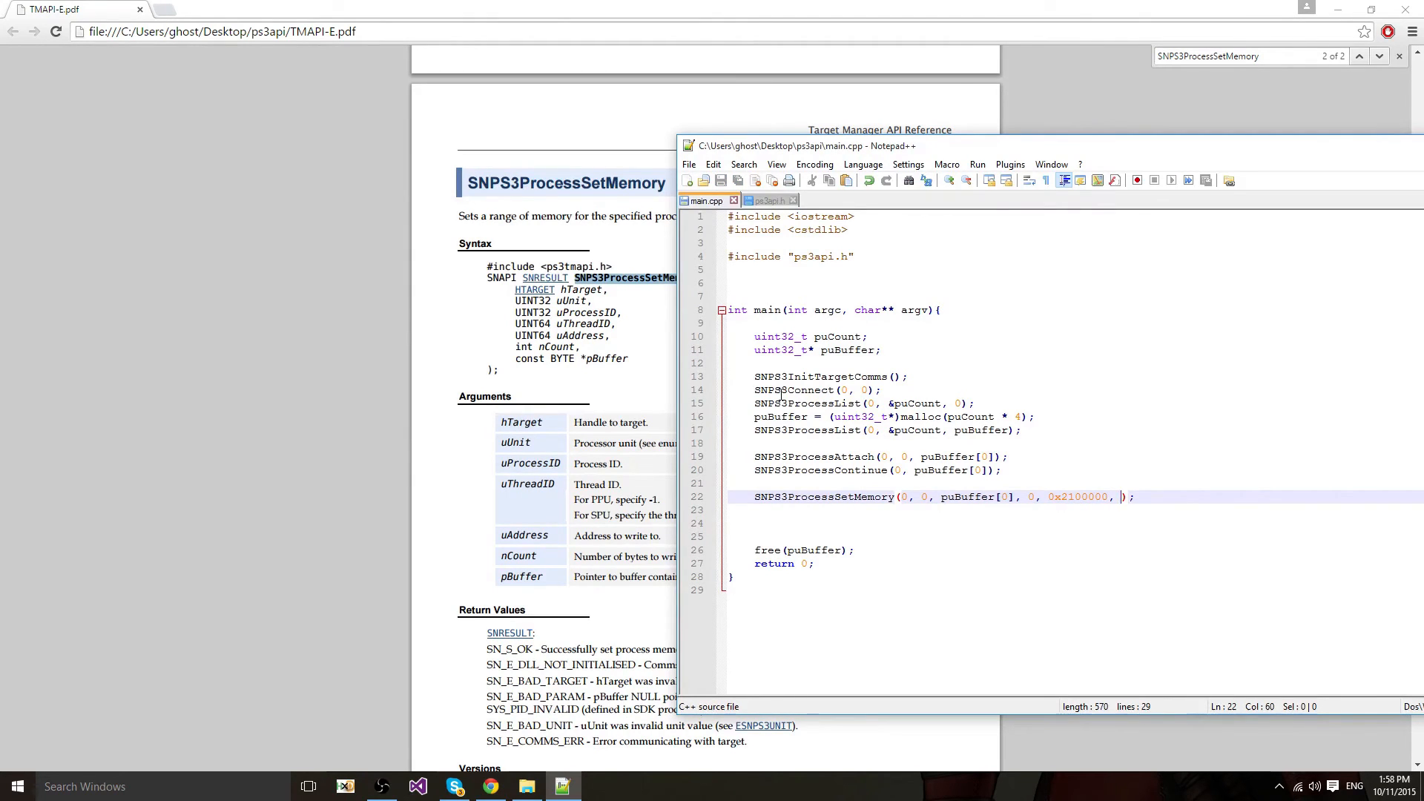
pyautogui.write('4,')
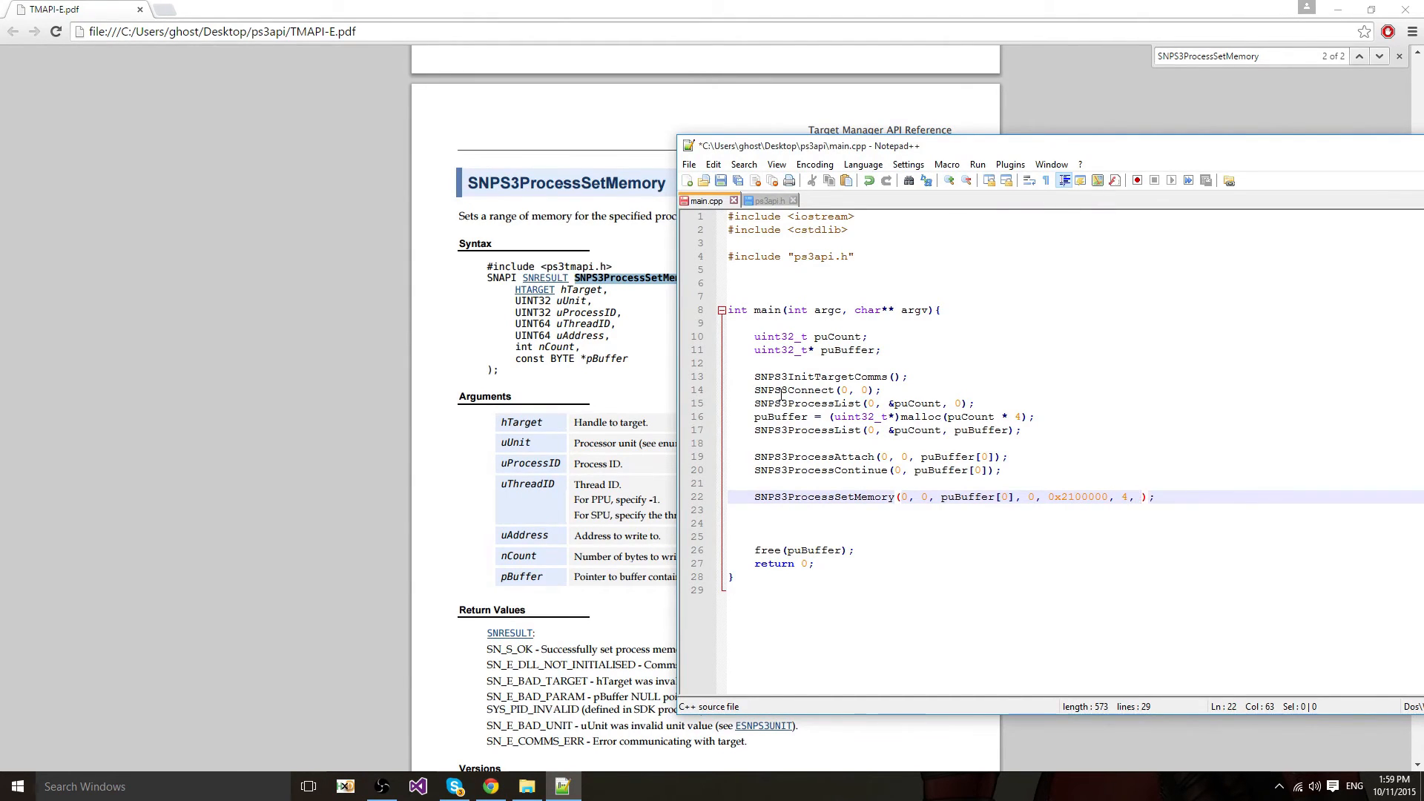
pyautogui.write('byt')
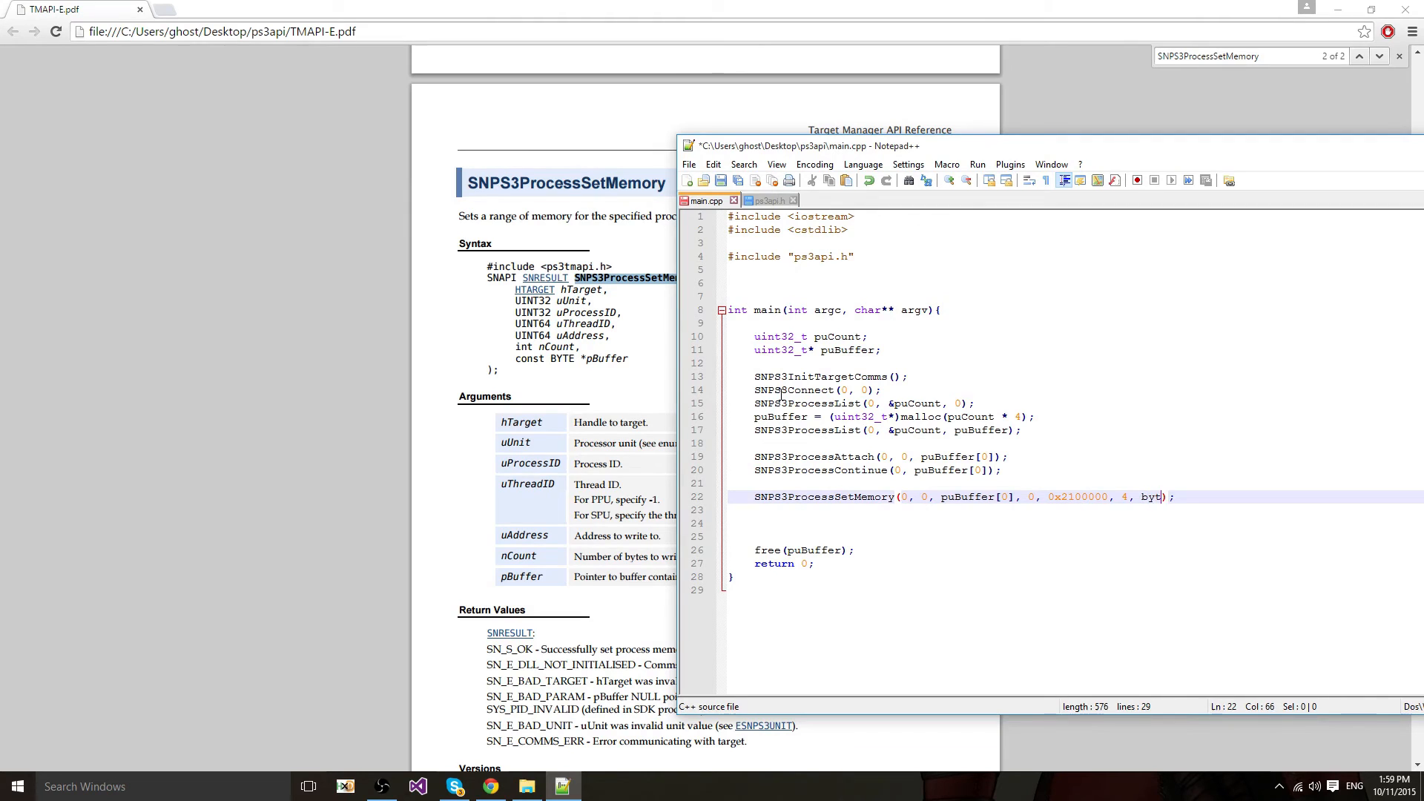
pyautogui.write('es')
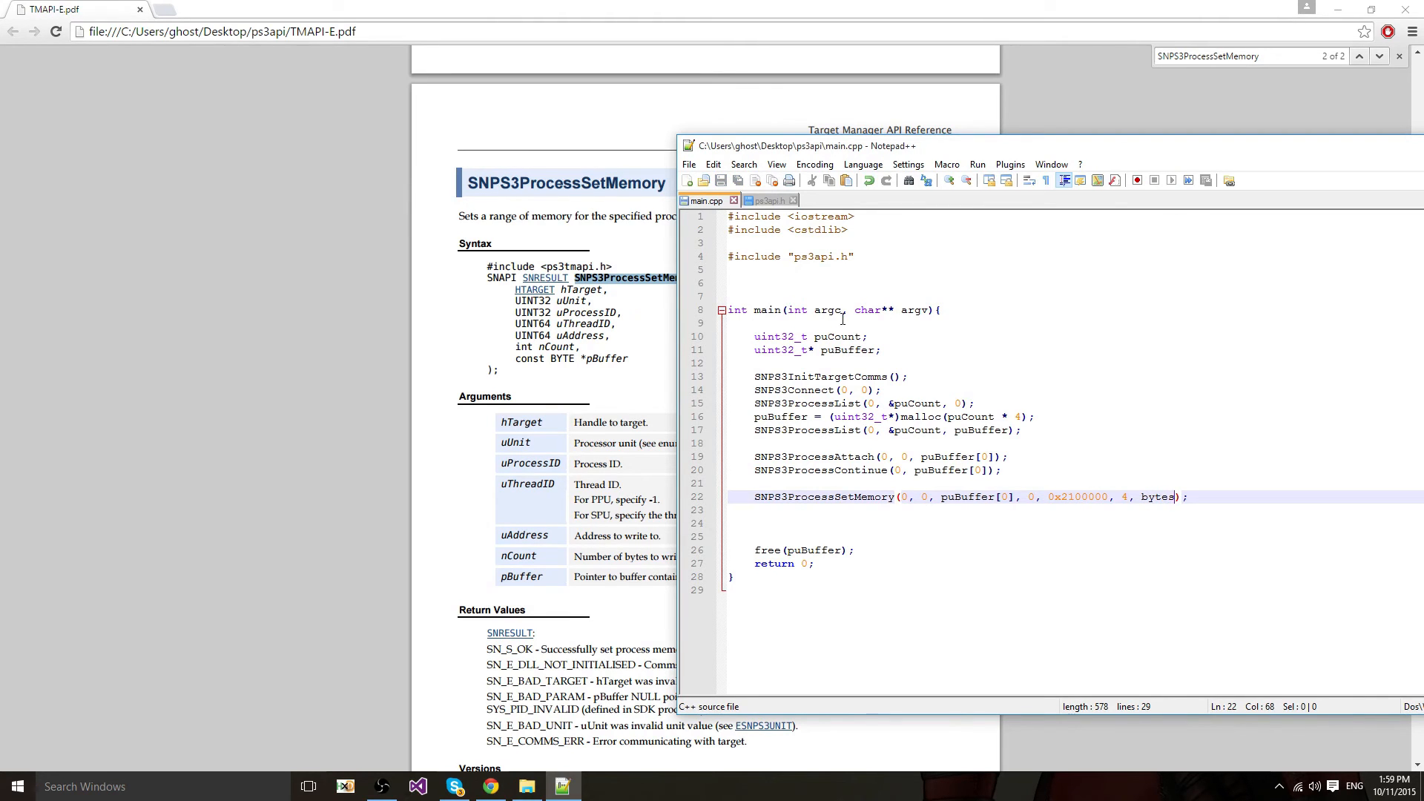
# Step: Declare unsigned char bytes[] = {0x13, 0x37, ...} for the memory write
pyautogui.write('unsigned char')
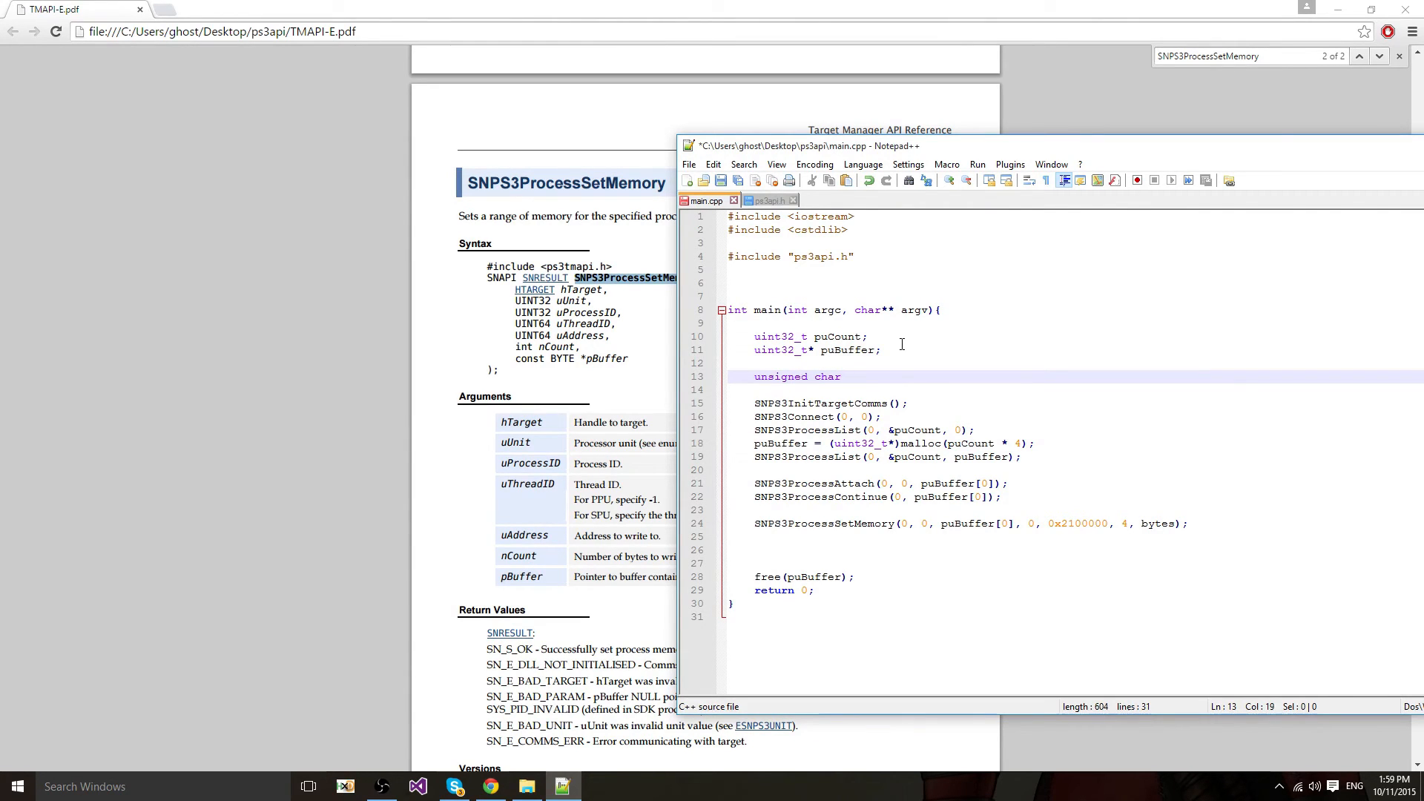
pyautogui.write('bytes[]')
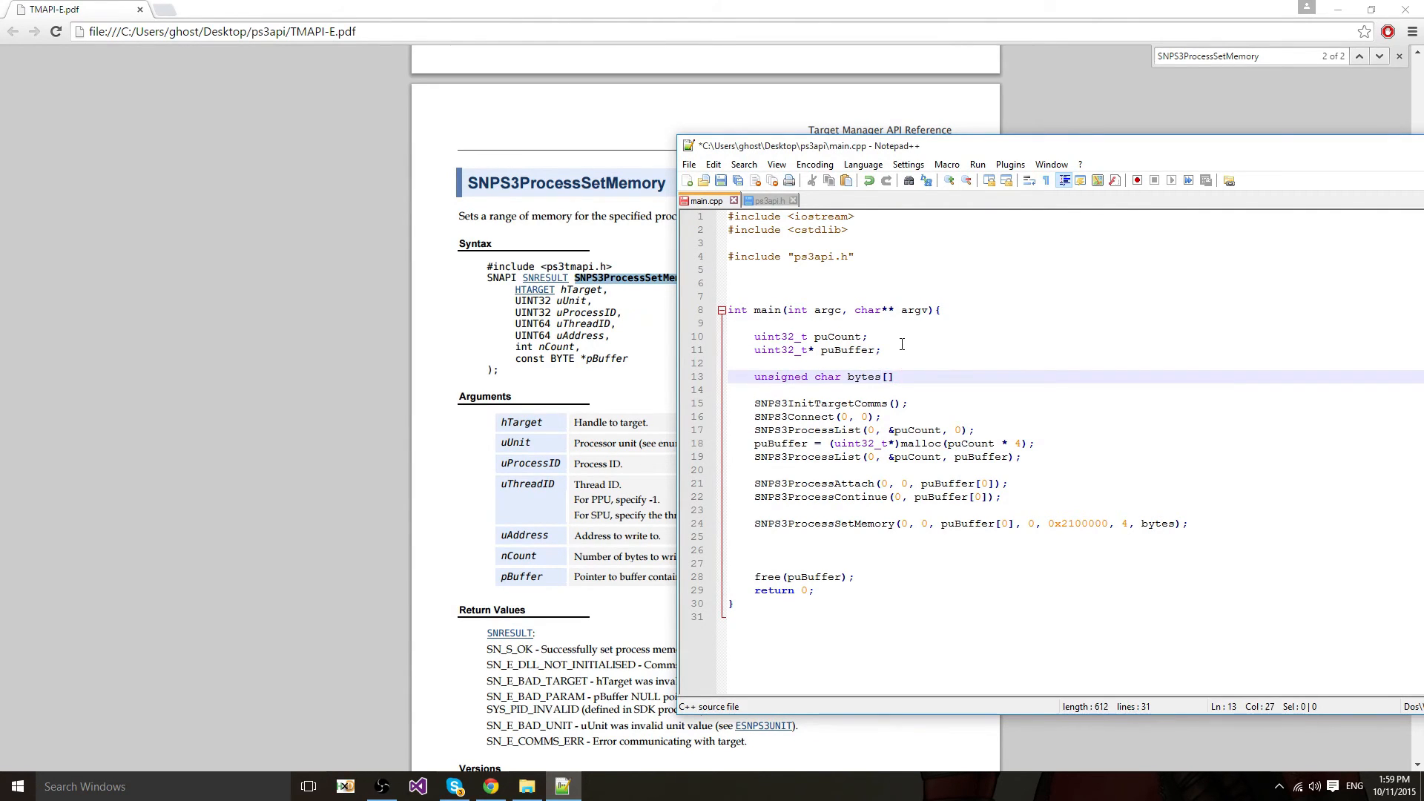
pyautogui.write('= {};')
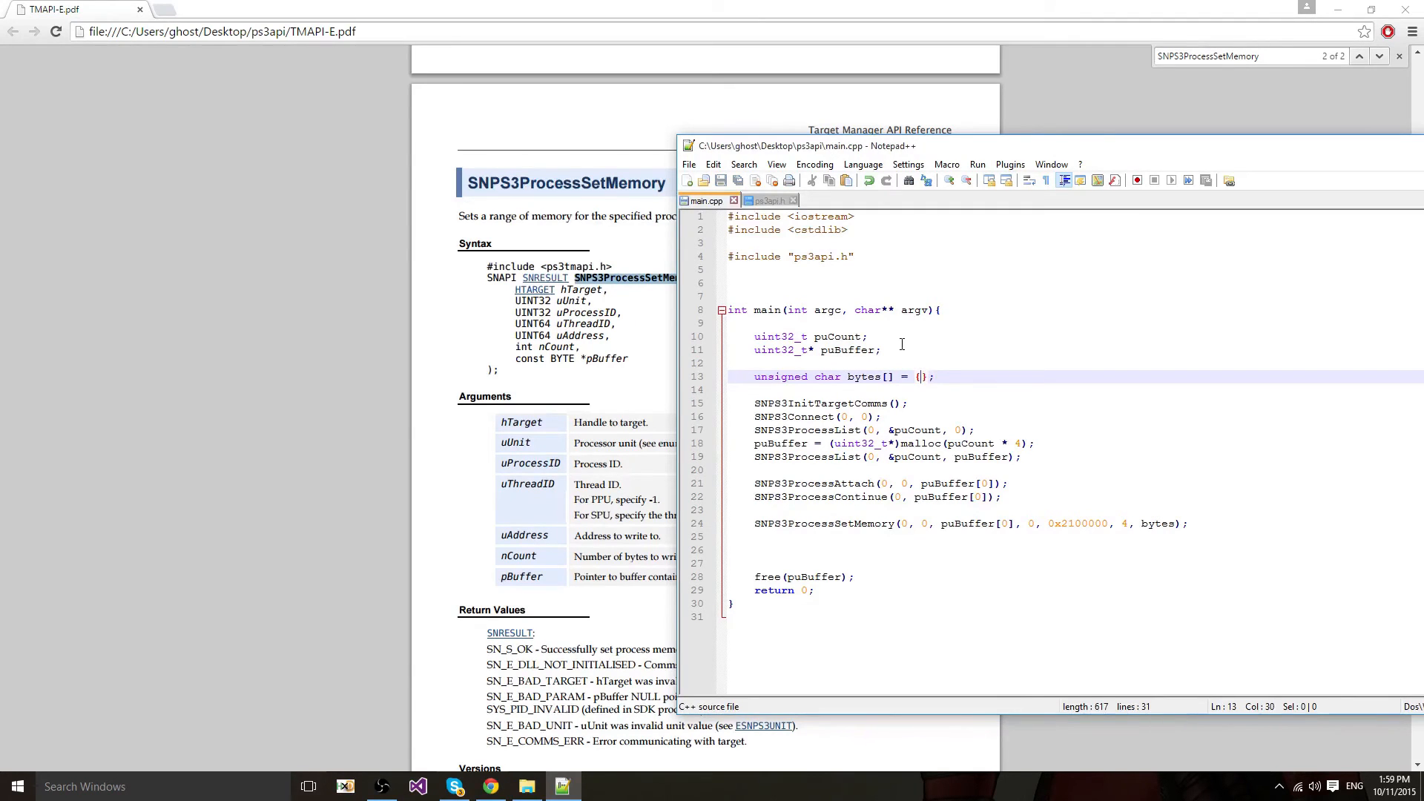
pyautogui.write('0x13, 0x')
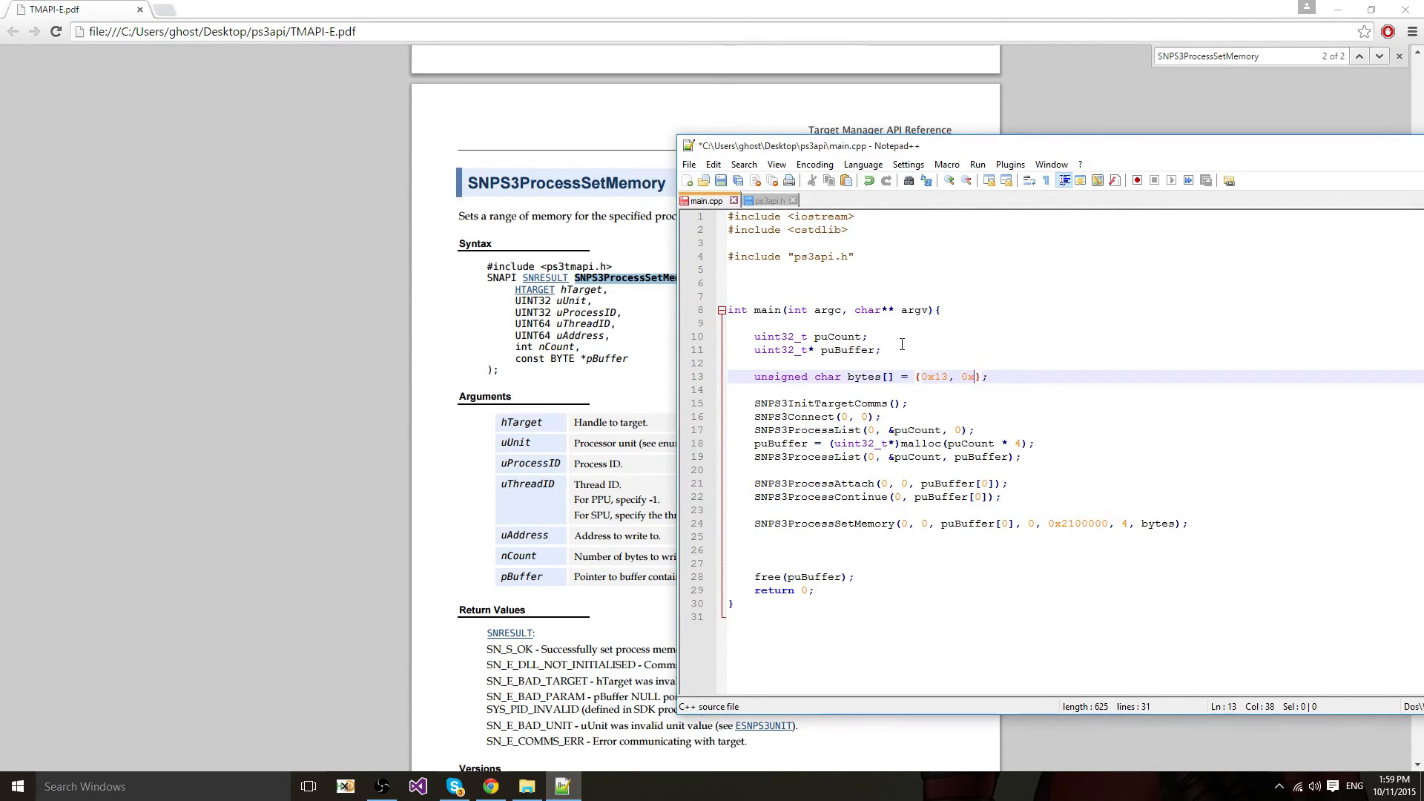
pyautogui.write('37, 0x')
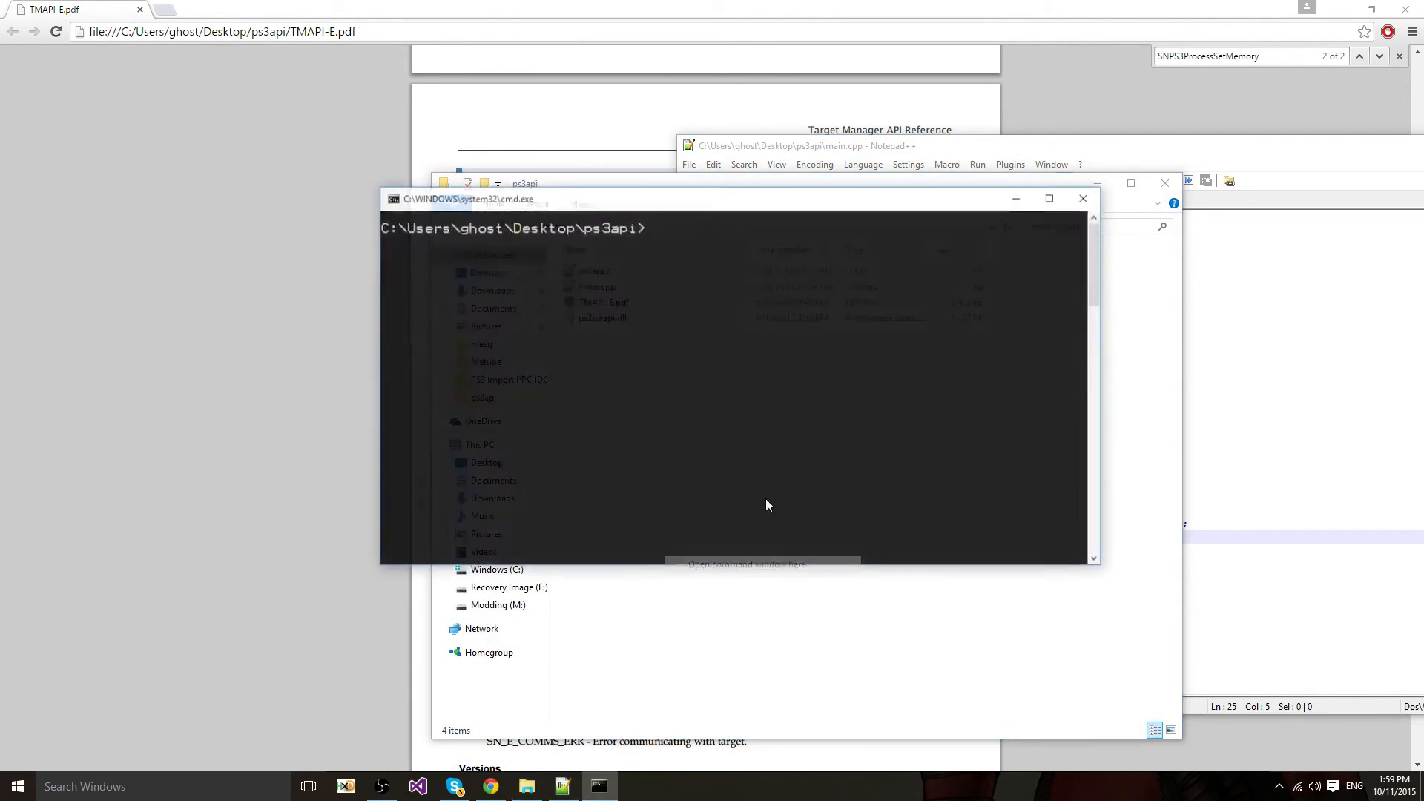
# Step: Run g++ main.cpp -o test in the ps3api command prompt and move the console aside
pyautogui.write('@echo')
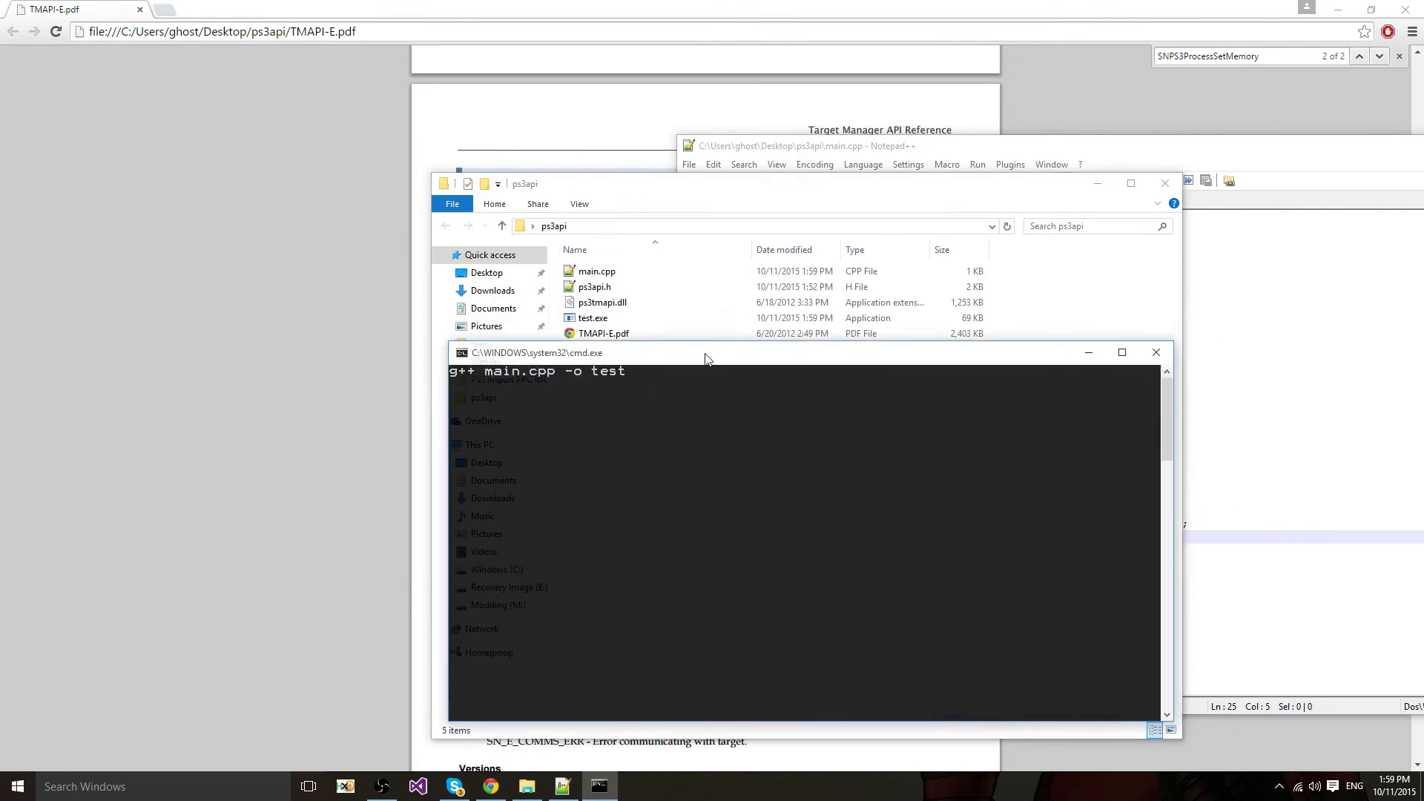
pyautogui.moveTo(708, 352); pyautogui.dragTo(1012, 408)
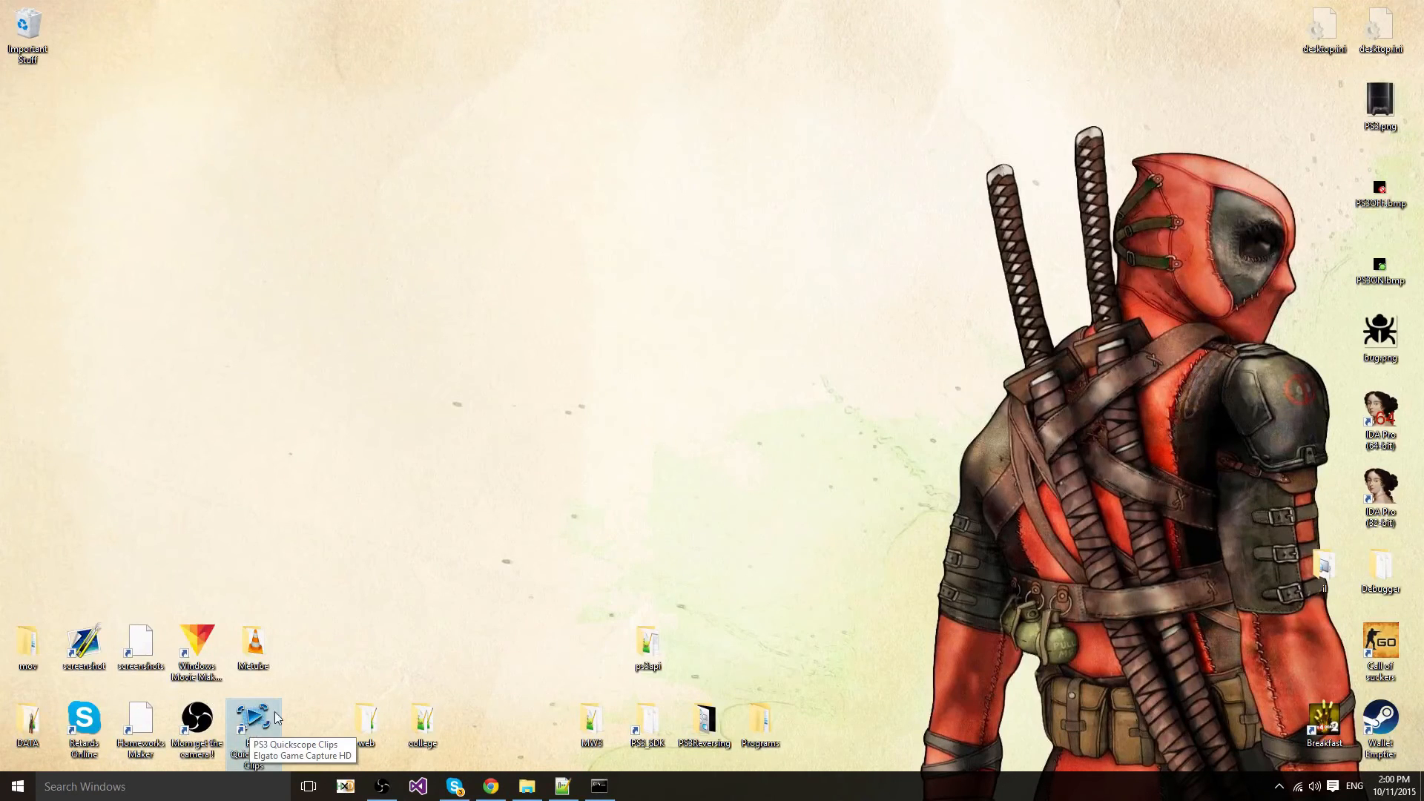
# Step: Launch Elgato Game Capture HD to show the Multiplayer menu, run test, and open Target Manager
pyautogui.click(454, 786)
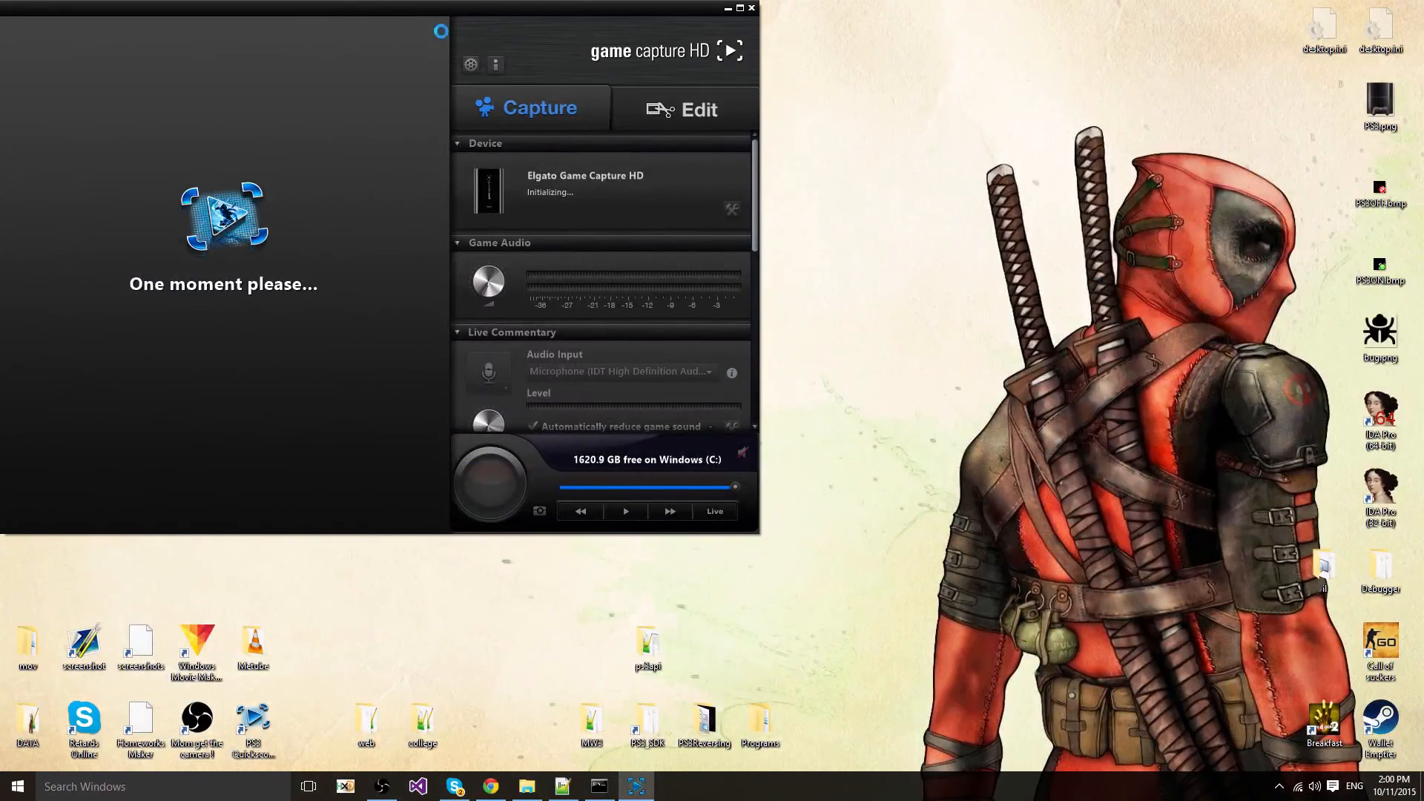
pyautogui.click(489, 478)
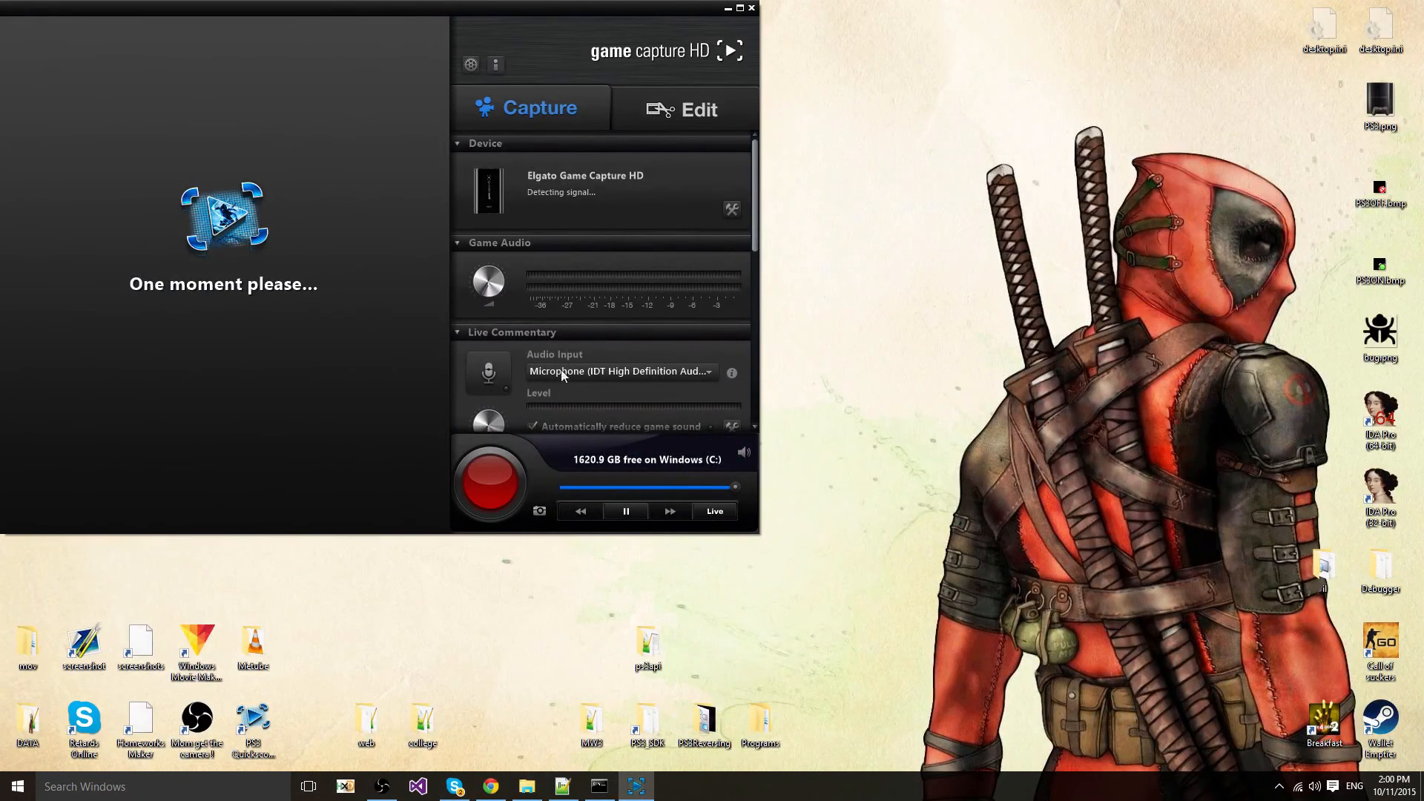
pyautogui.click(597, 786)
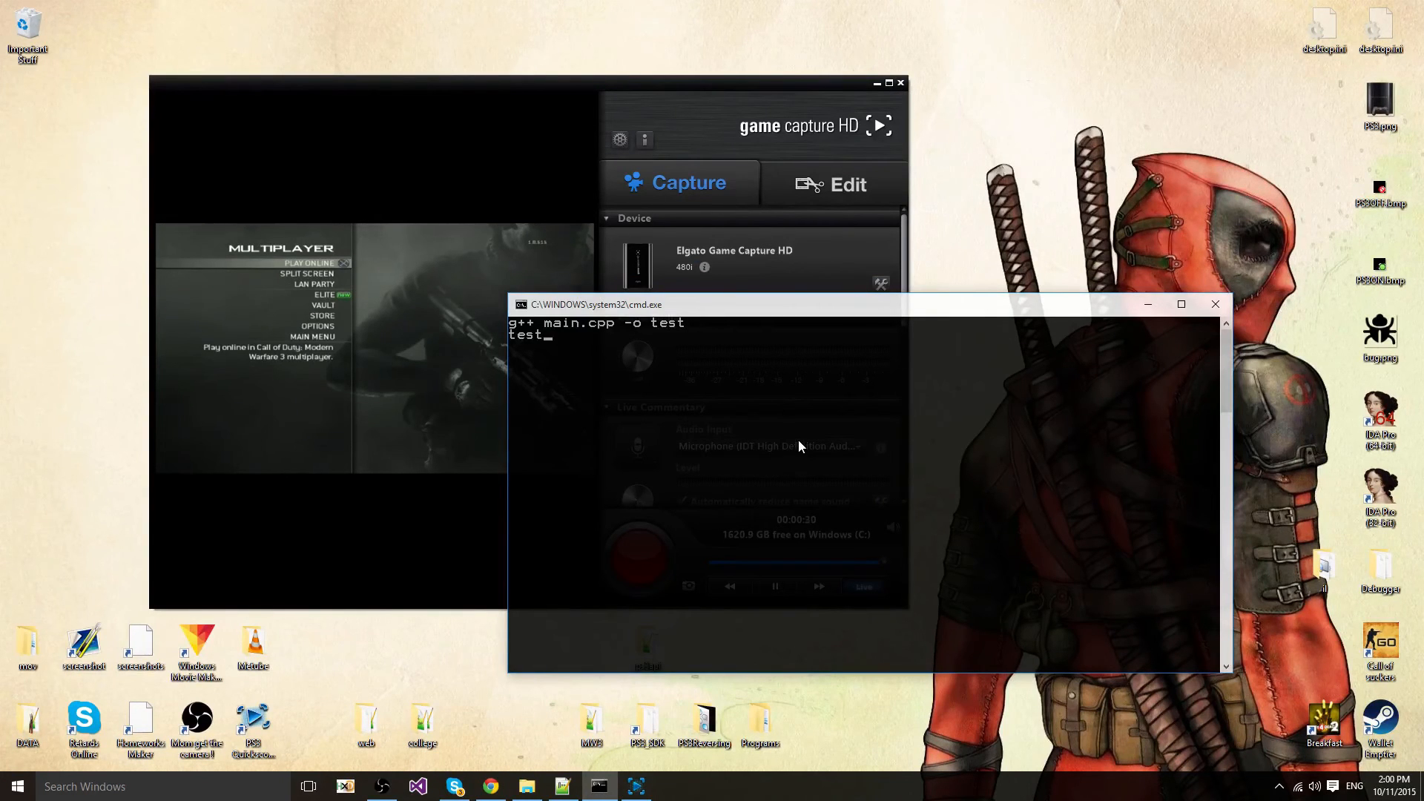
pyautogui.moveTo(672, 351)
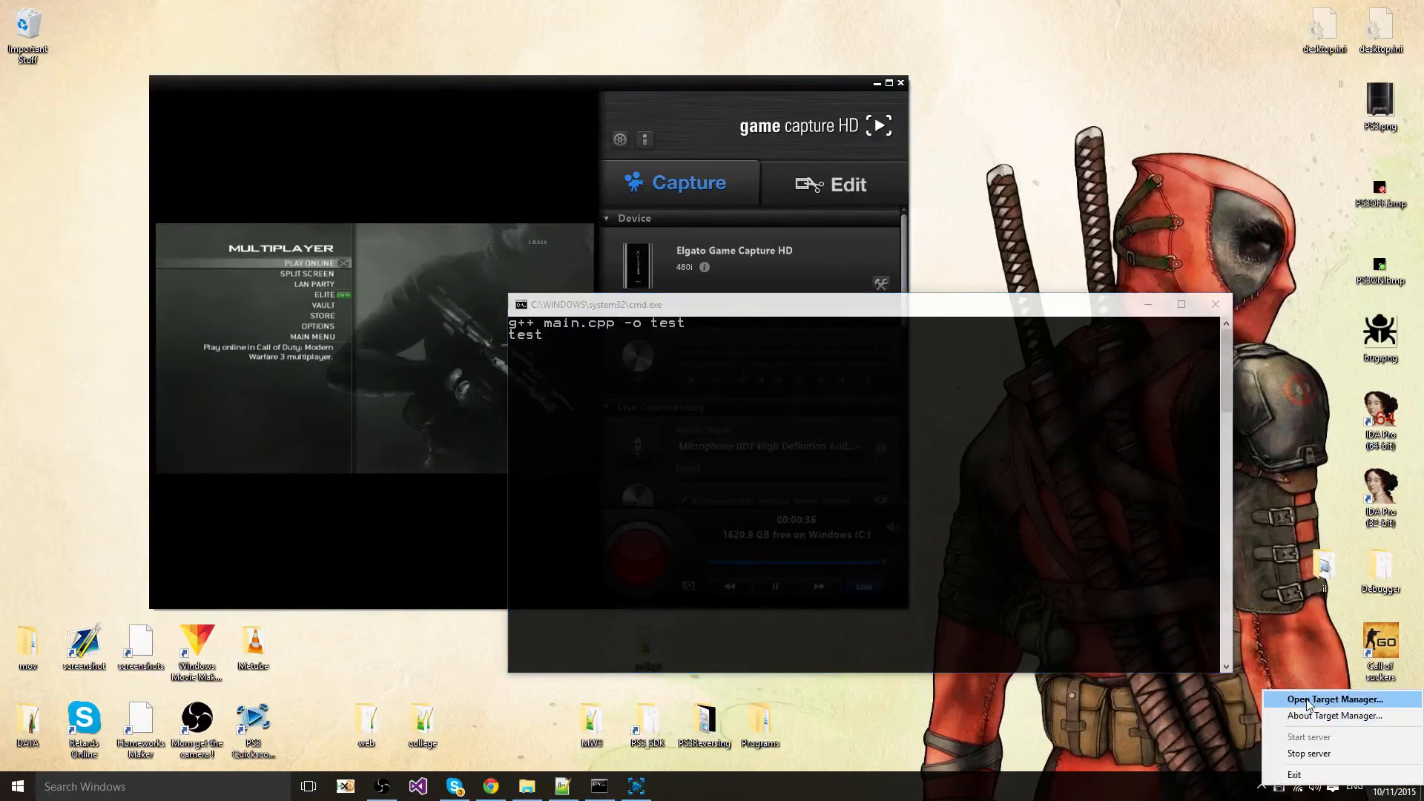
pyautogui.click(1332, 699)
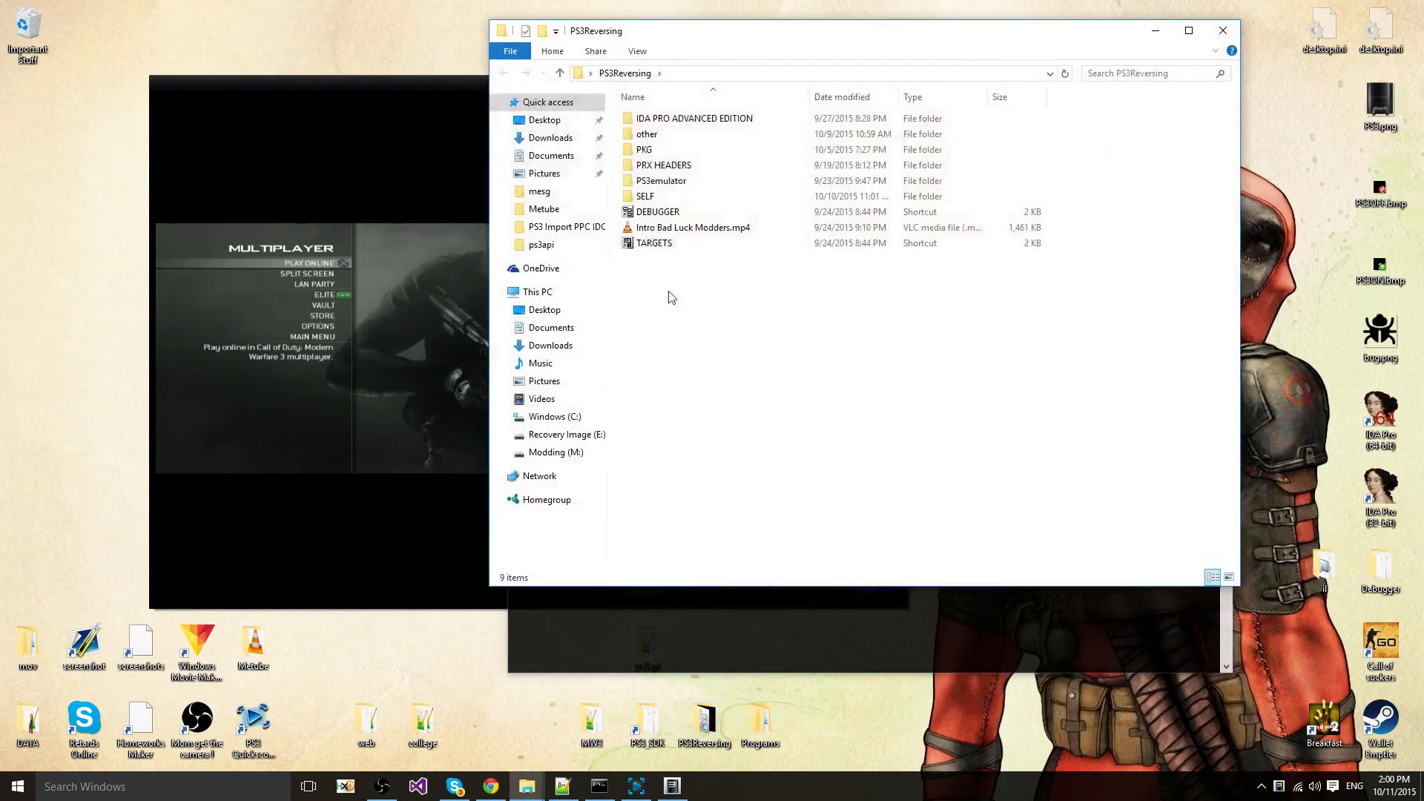
# Step: Resume the stopped game process in ProDG Debugger and check the PS3 target connection
pyautogui.click(707, 786)
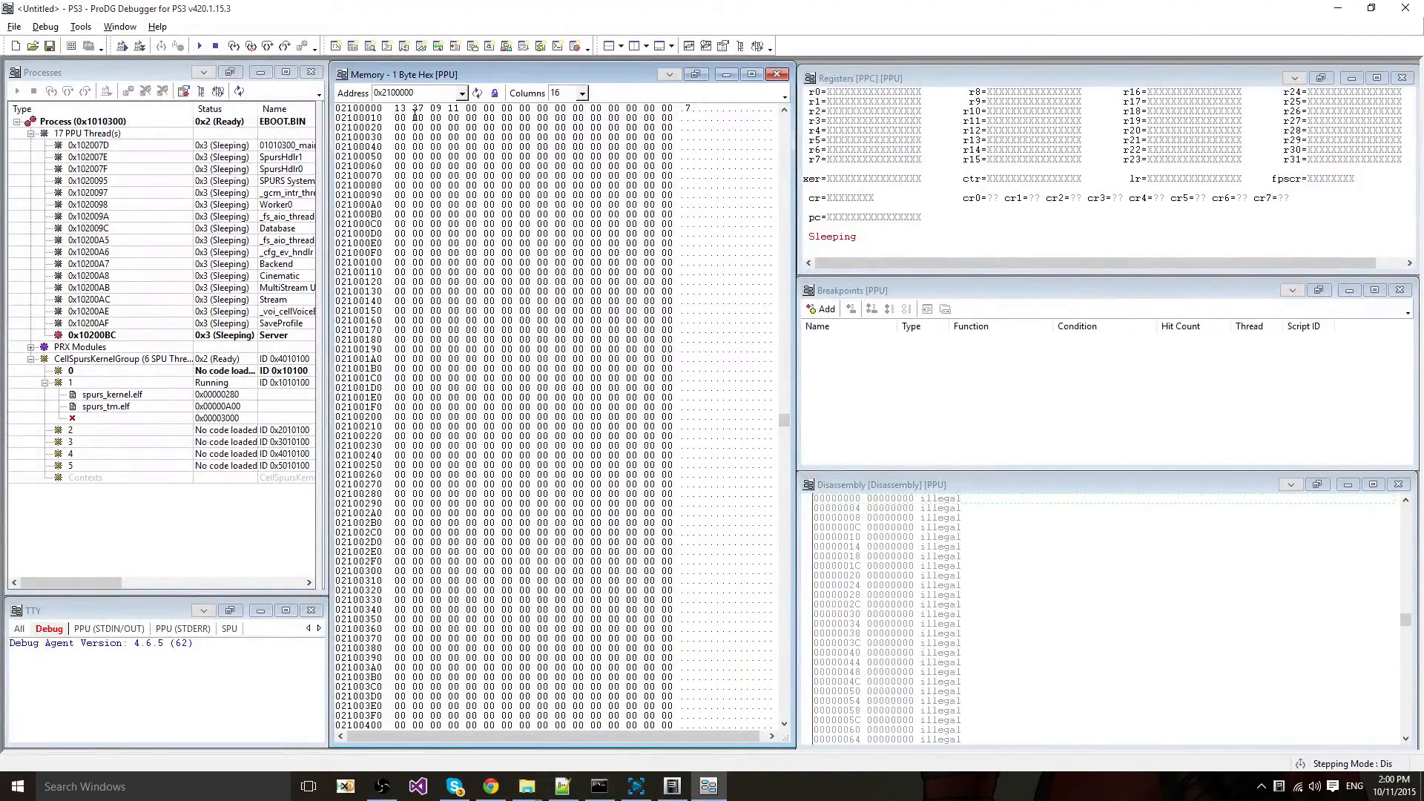
pyautogui.moveTo(688, 45)
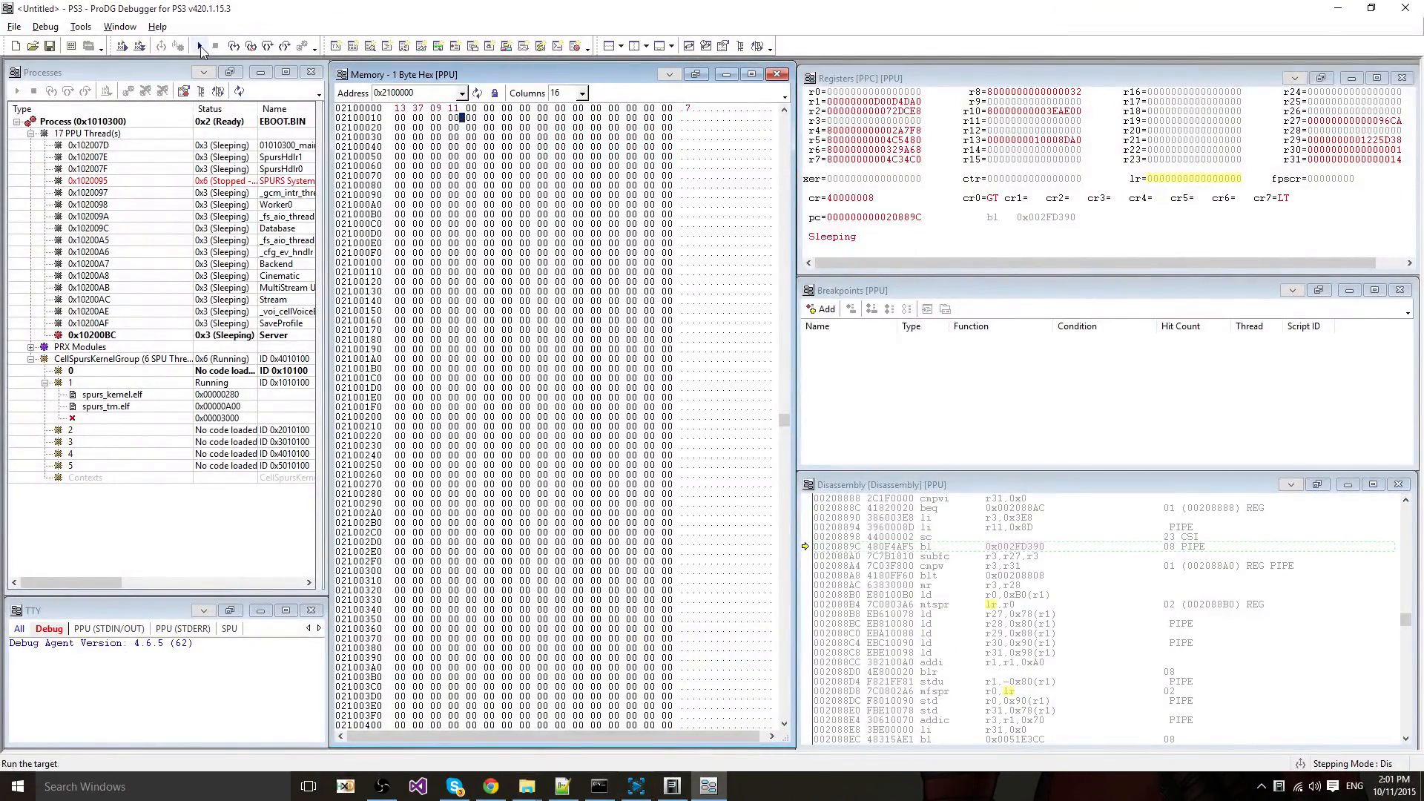
pyautogui.click(198, 46)
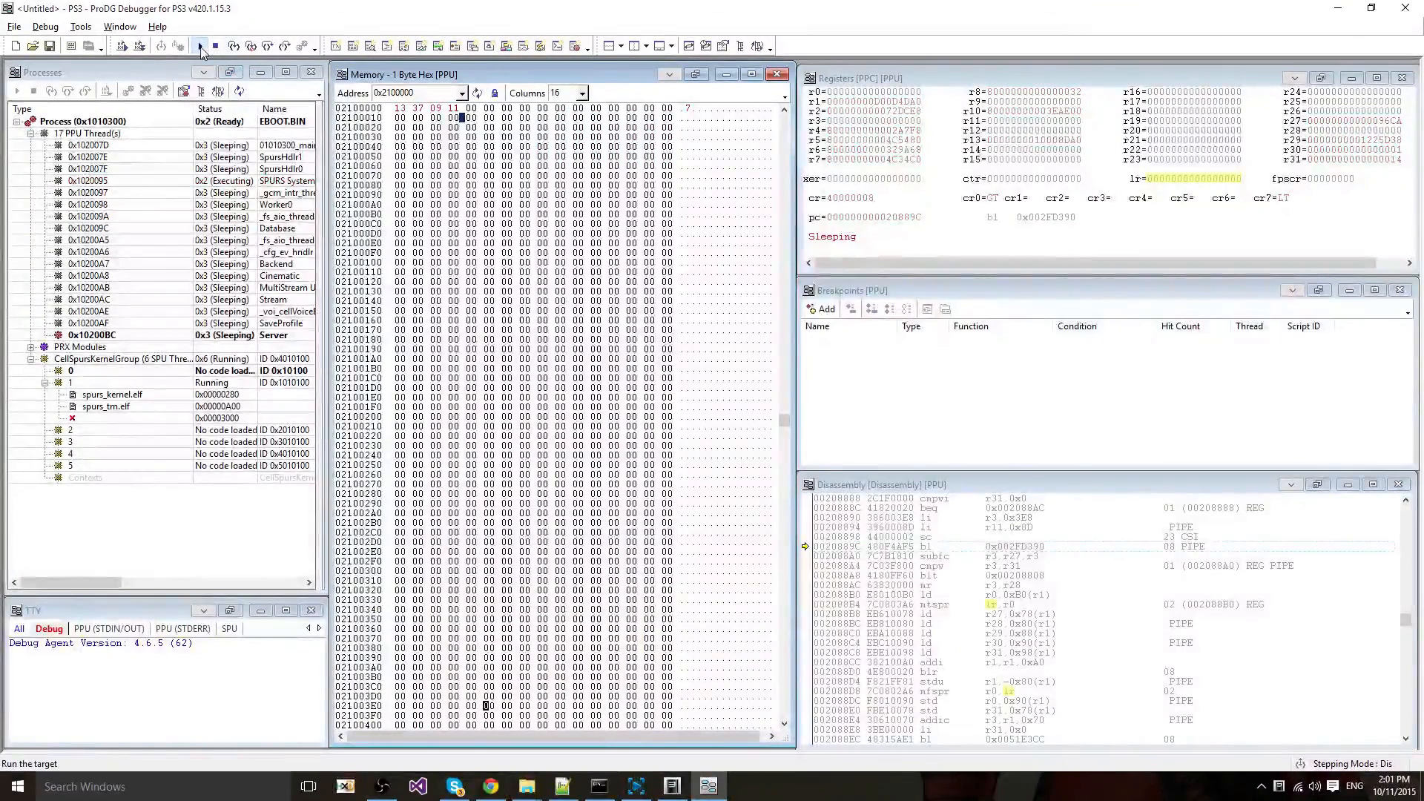
pyautogui.click(201, 46)
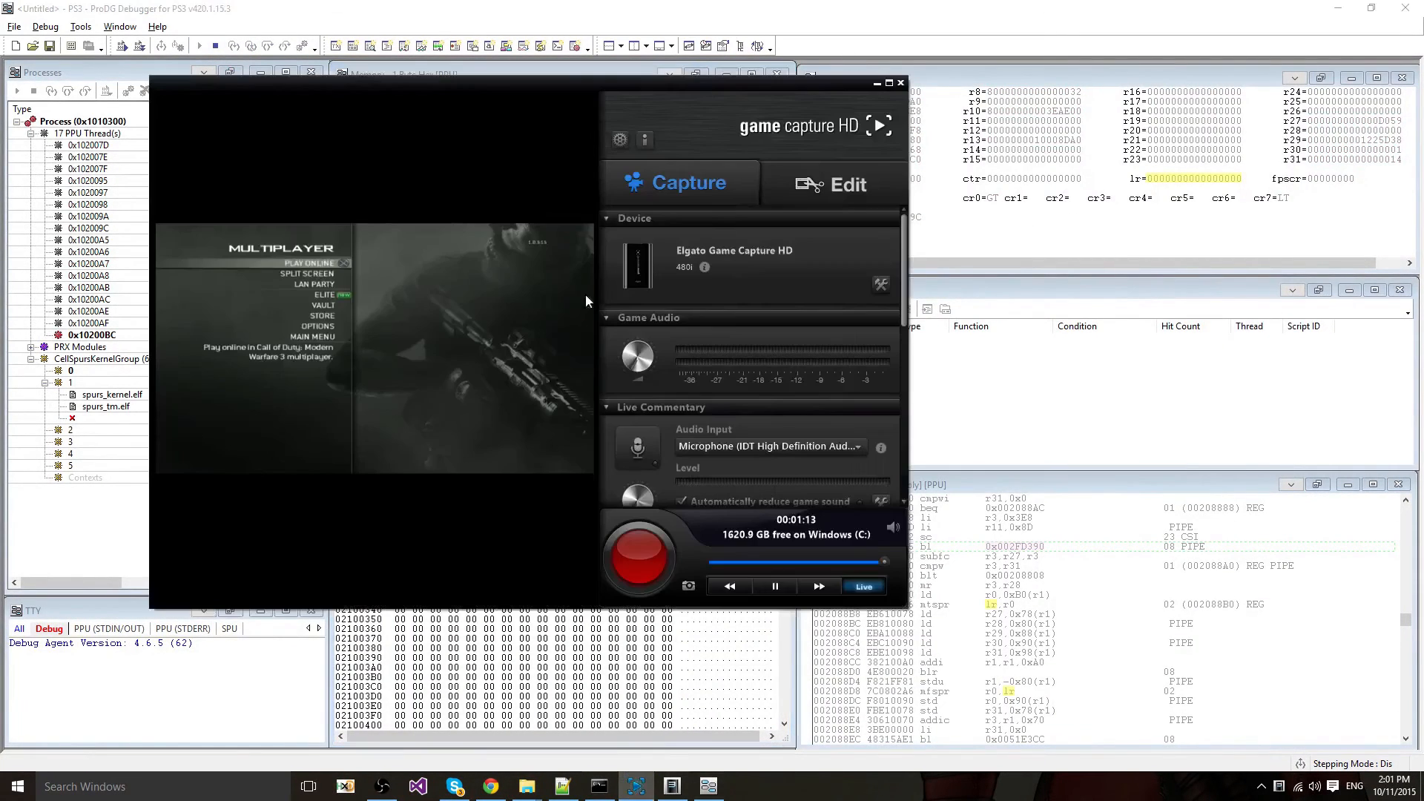
pyautogui.click(670, 786)
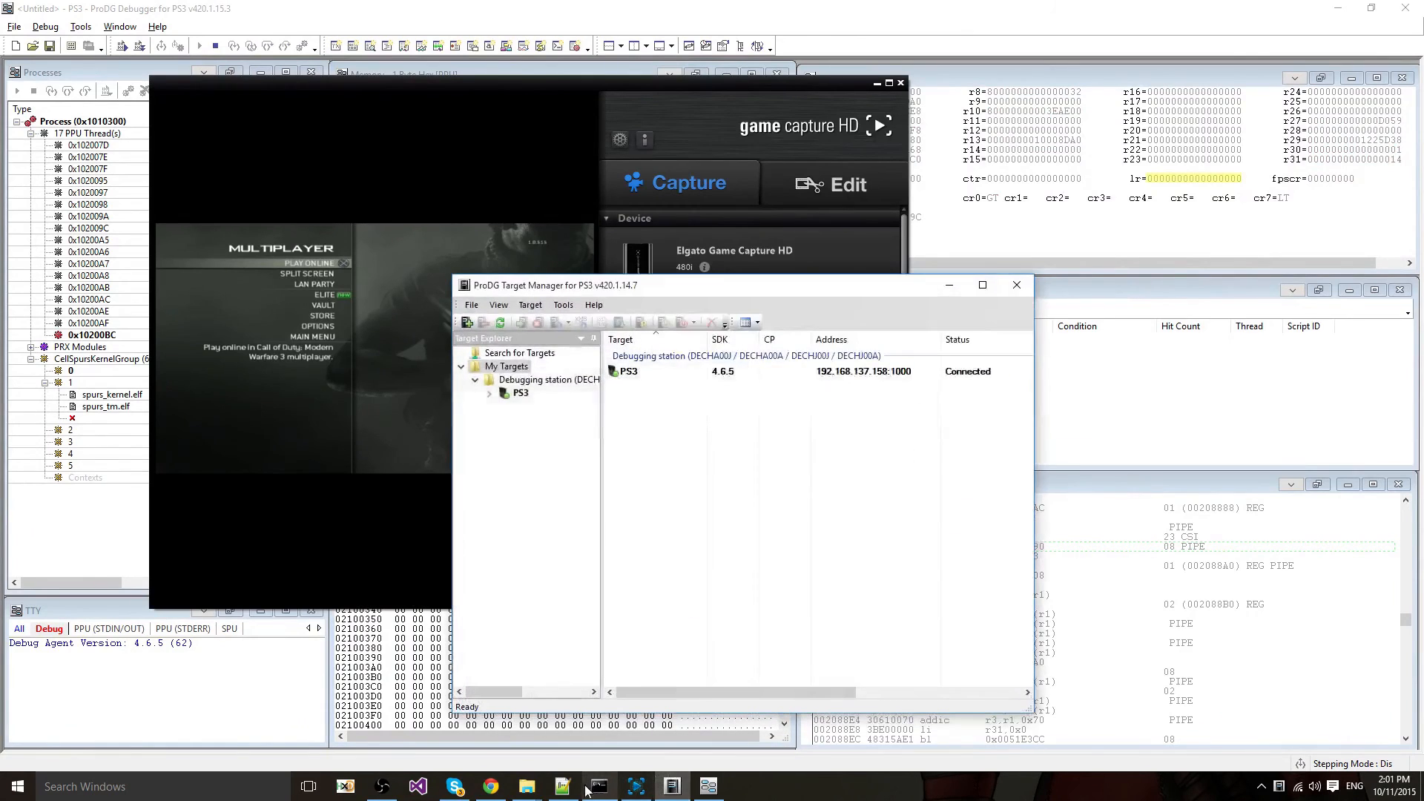
pyautogui.click(561, 787)
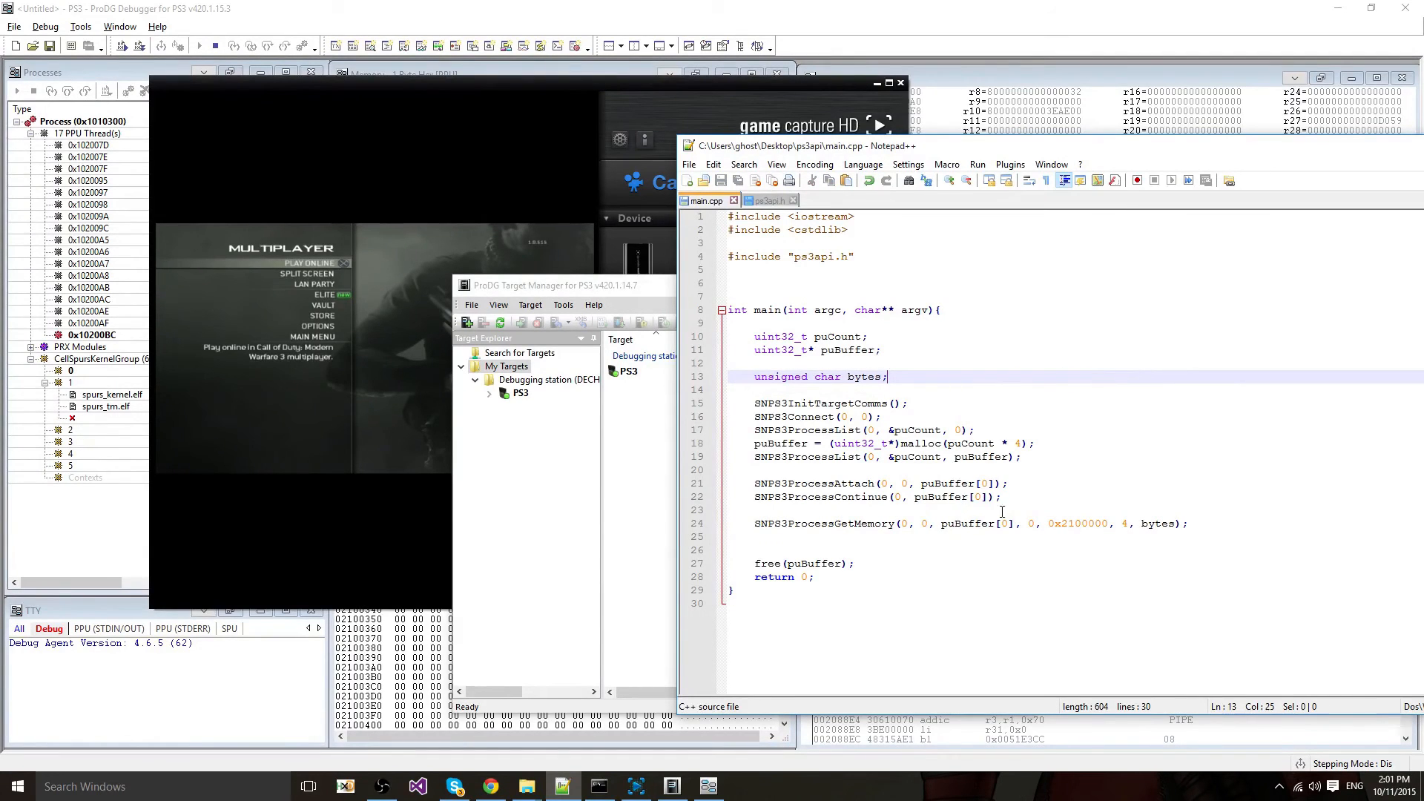
# Step: Change the GetMemory size to 1 and cast &bytes to (unsigned char*)
pyautogui.click(1142, 523)
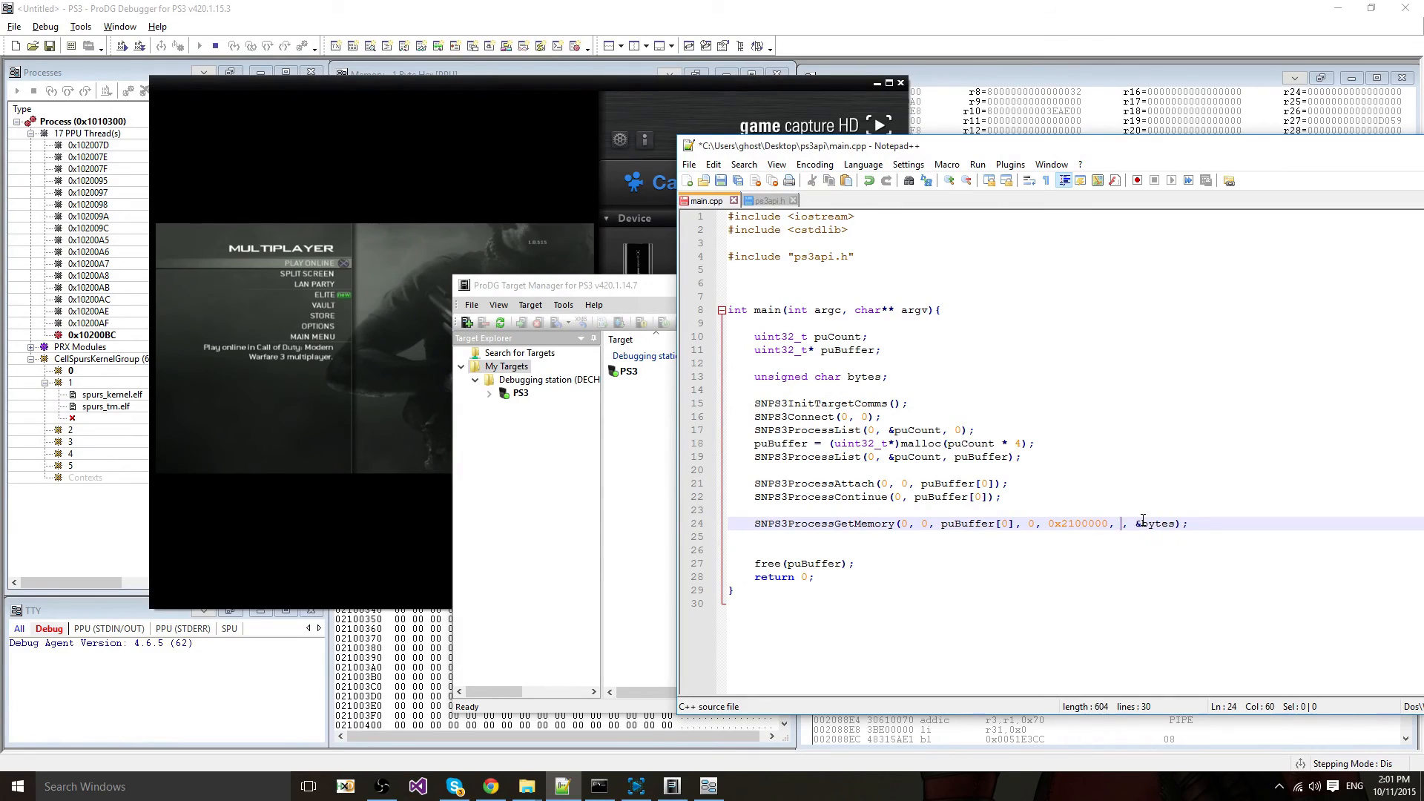
pyautogui.write('1,')
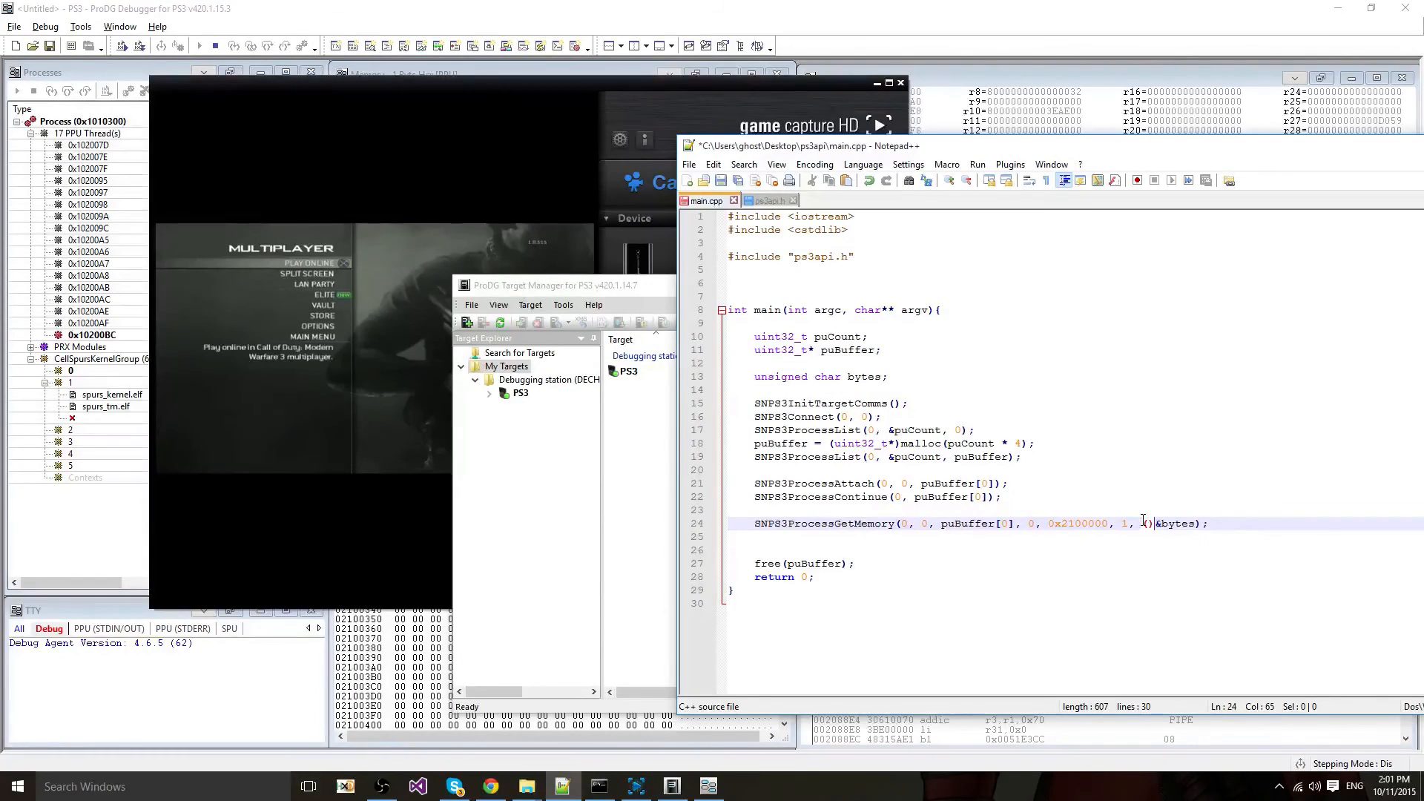
pyautogui.write('unsigned char*')
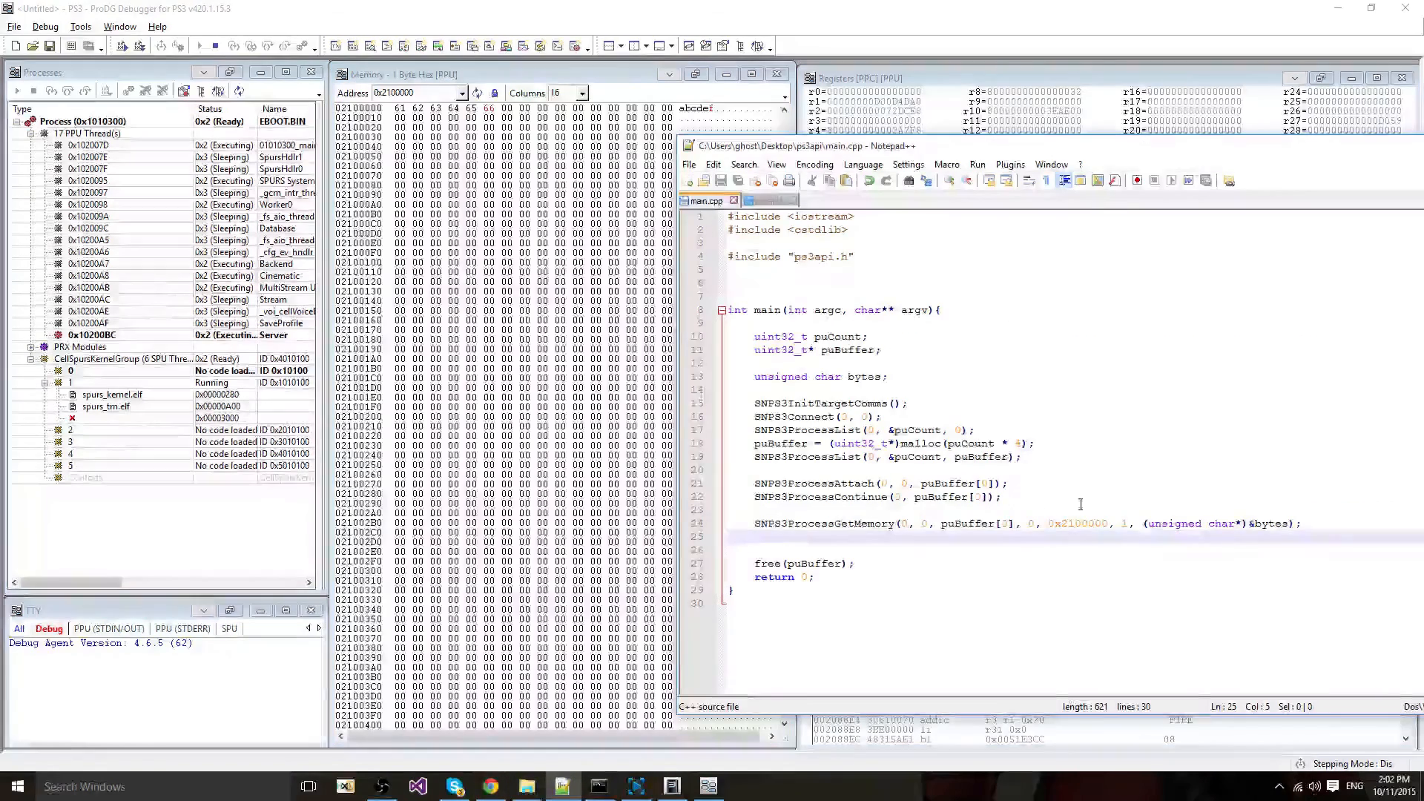
# Step: Add a printf line below the memory read that prints bytes with \r\n
pyautogui.press('Enter')
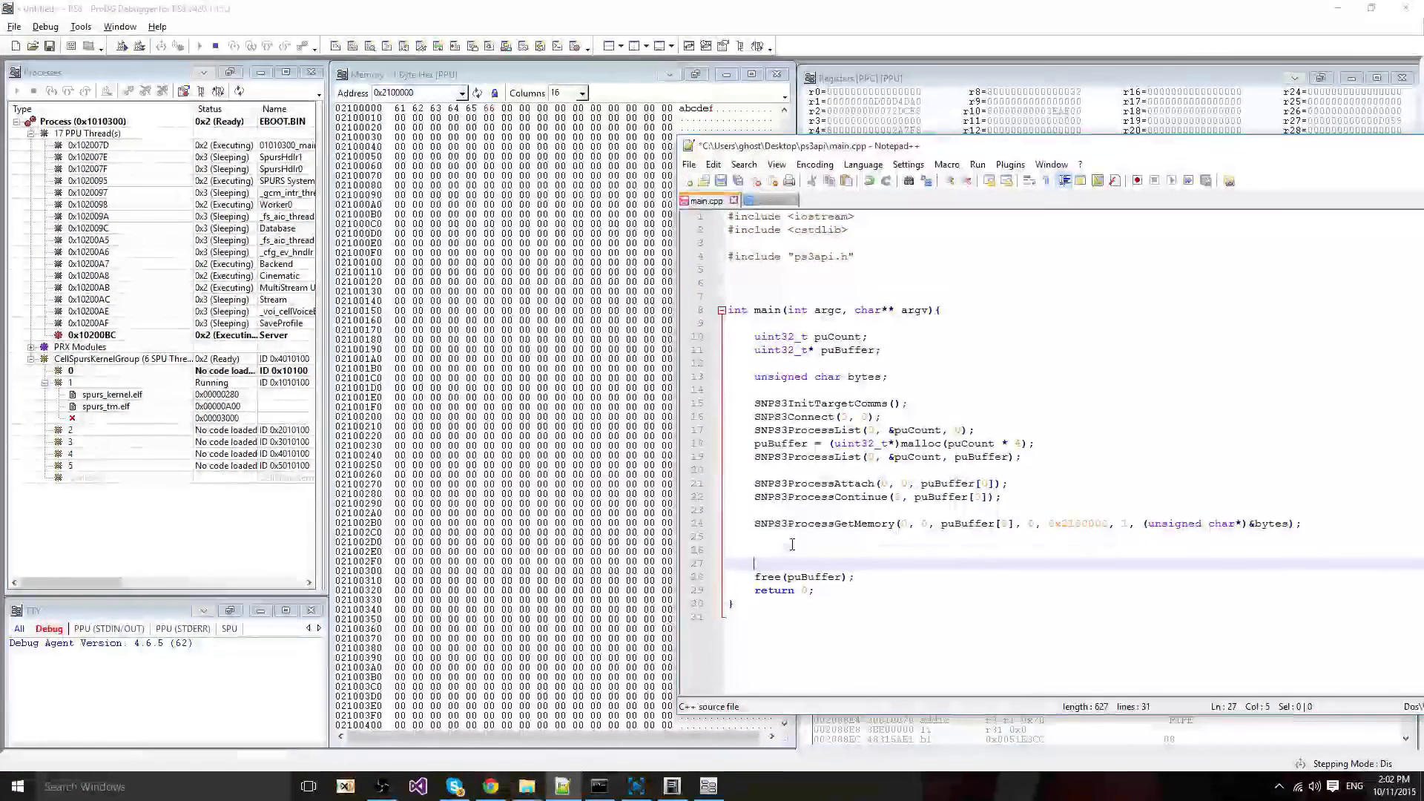
pyautogui.write('printf()')
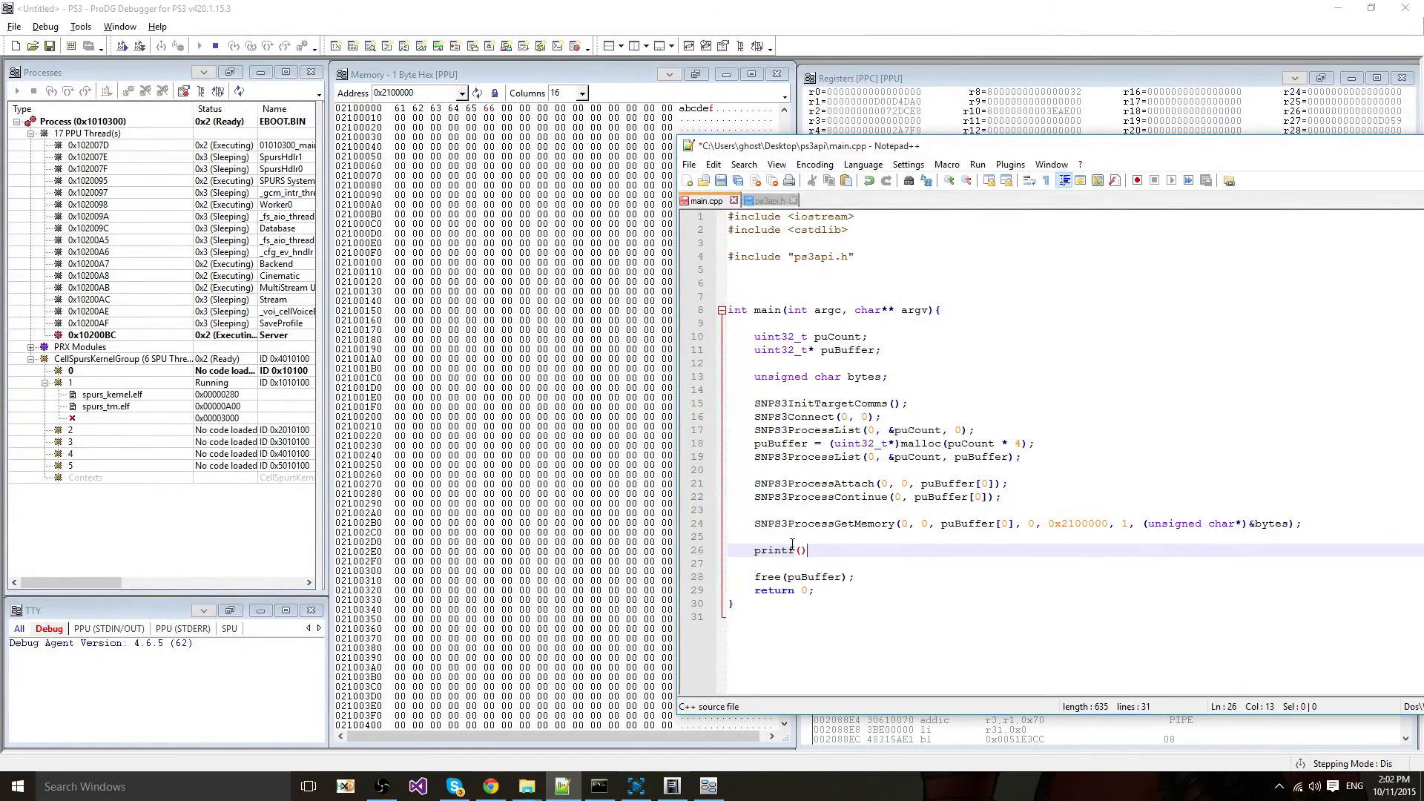
pyautogui.write('"%"')
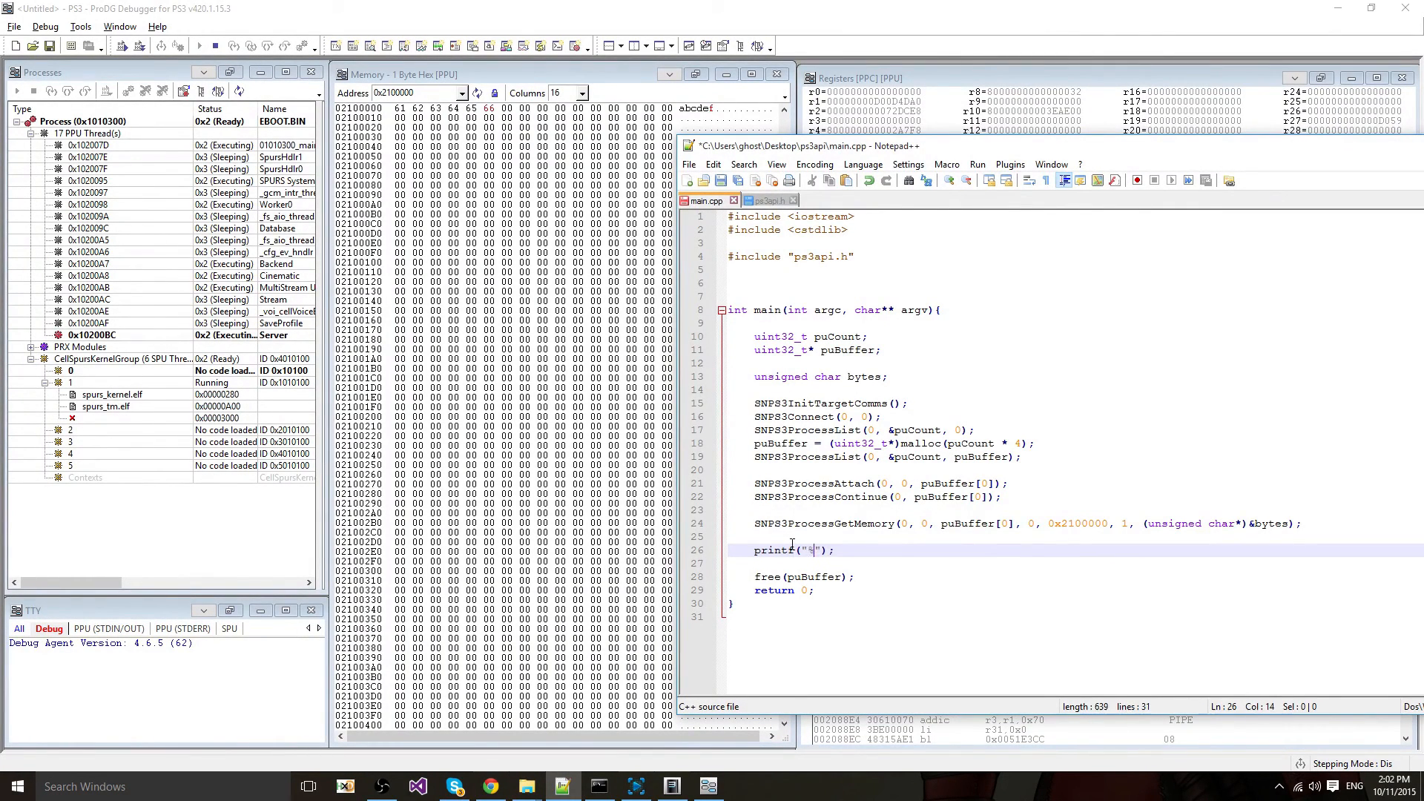
pyautogui.write('d')
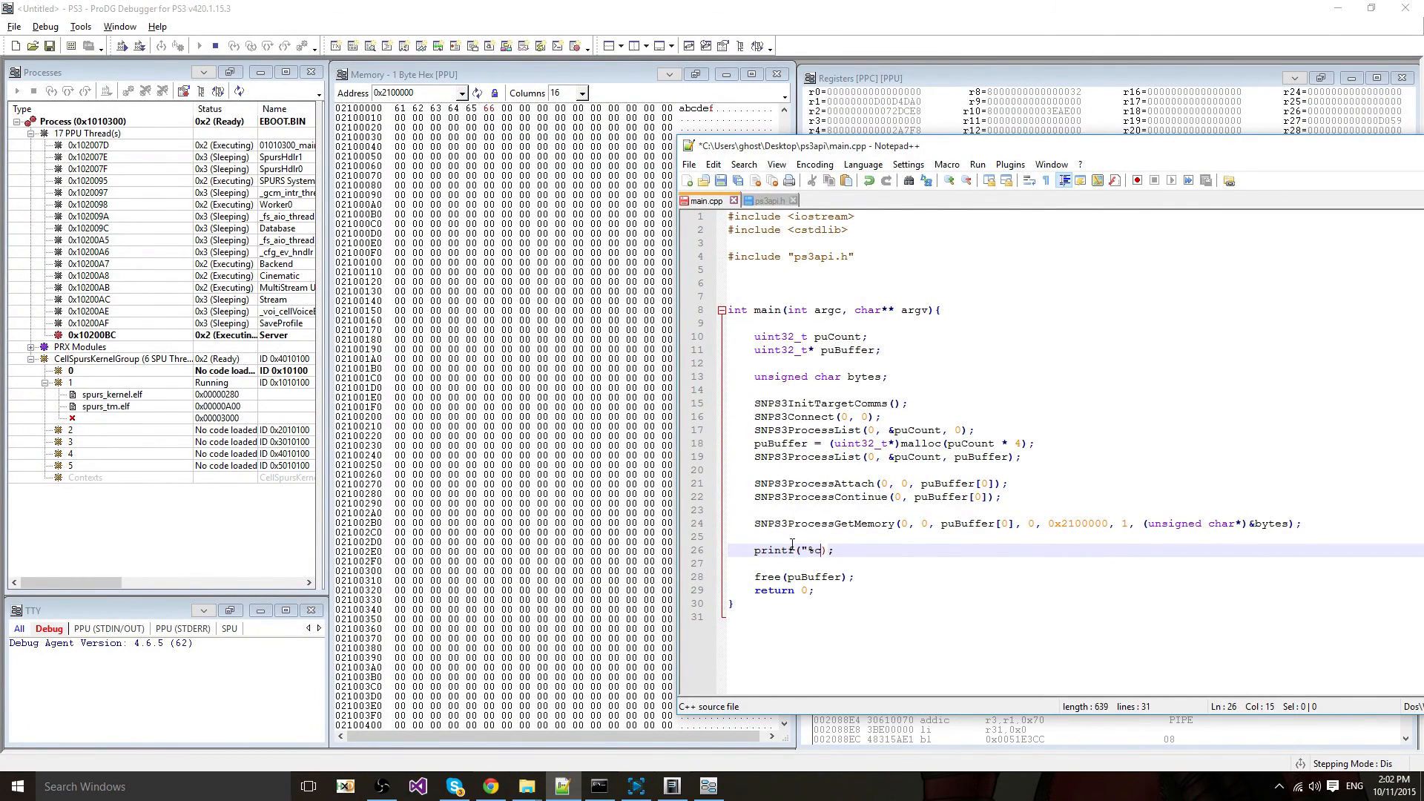
pyautogui.write('\\r\\n",')
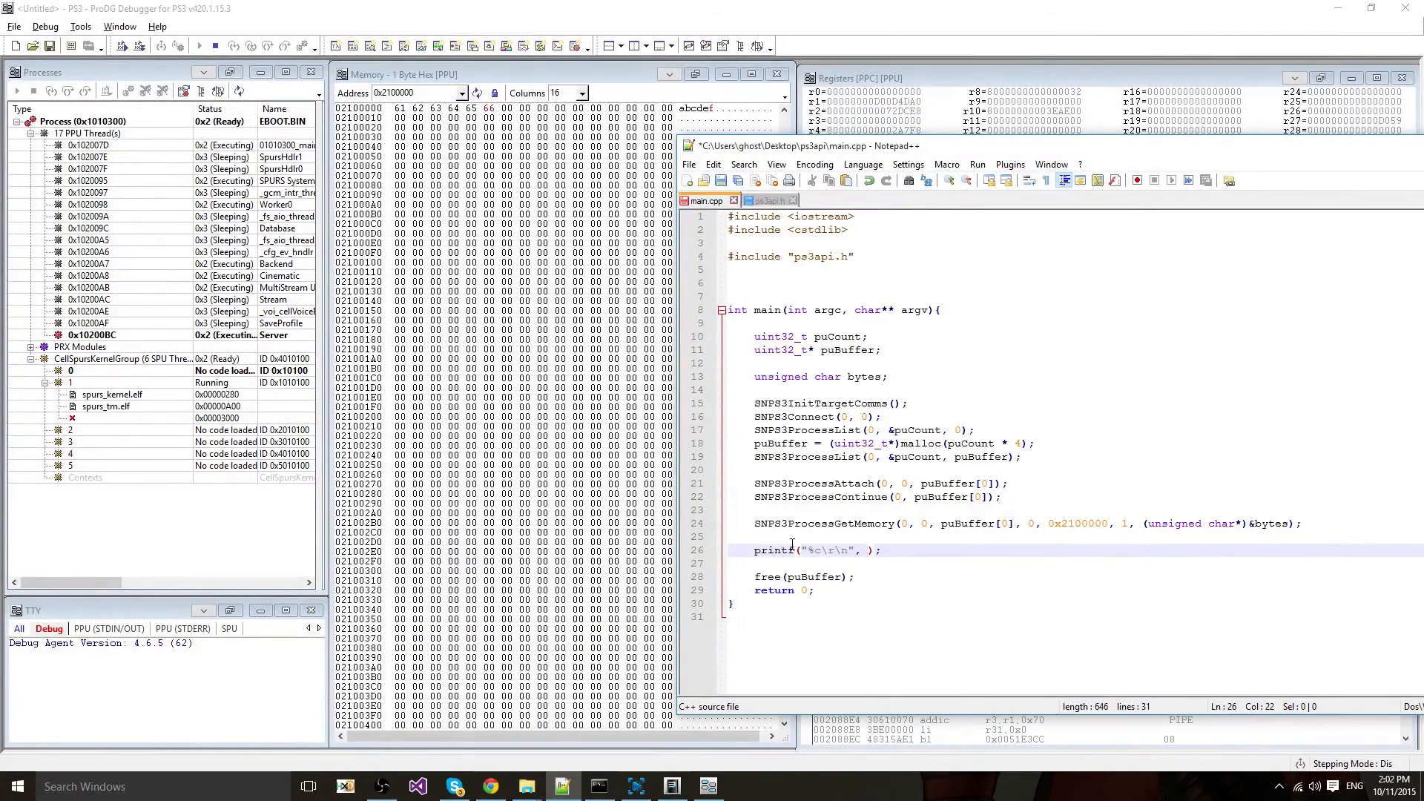
pyautogui.write('bytes')
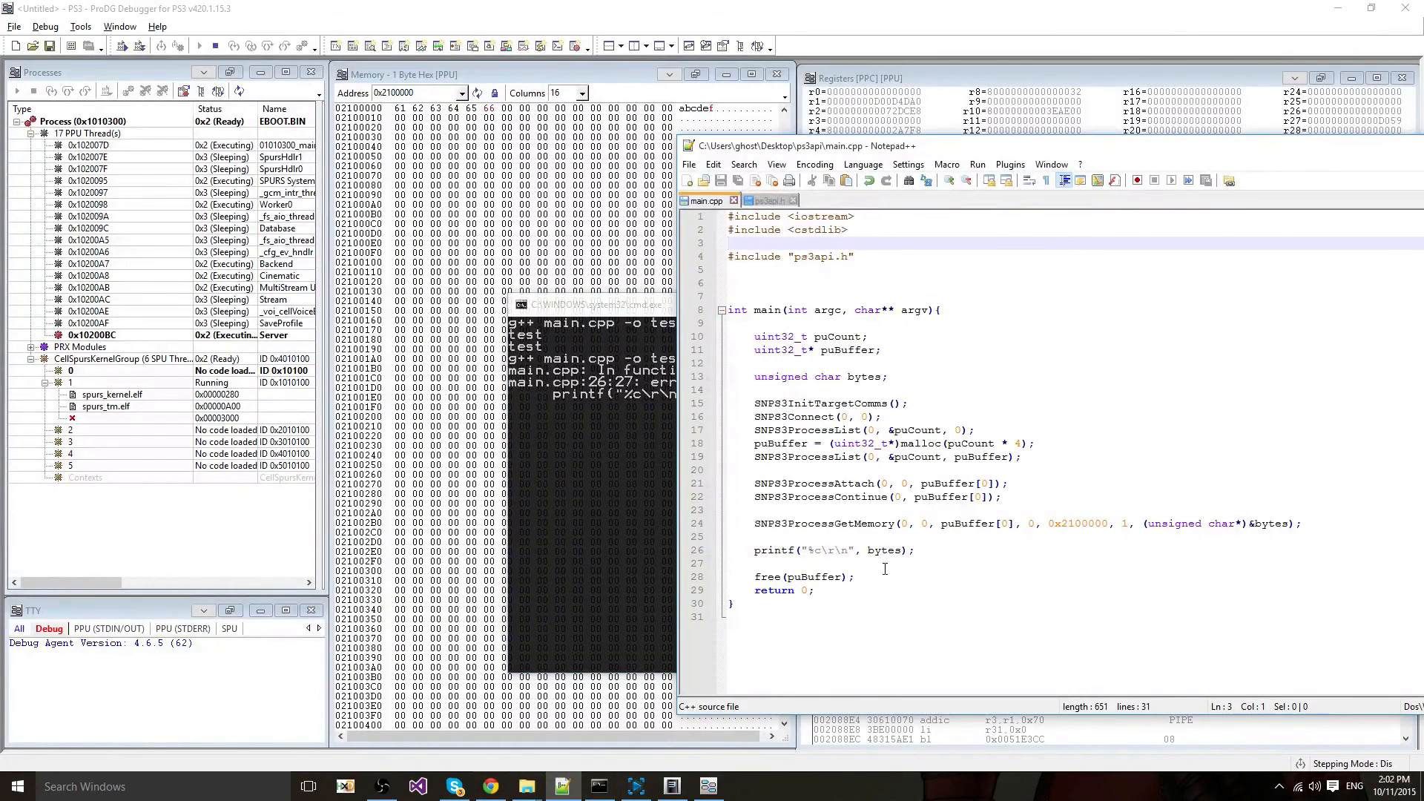
# Step: Replace the printf line with std::cout << bytes << std::endl; then rebuild and run test
pyautogui.write('cout <<')
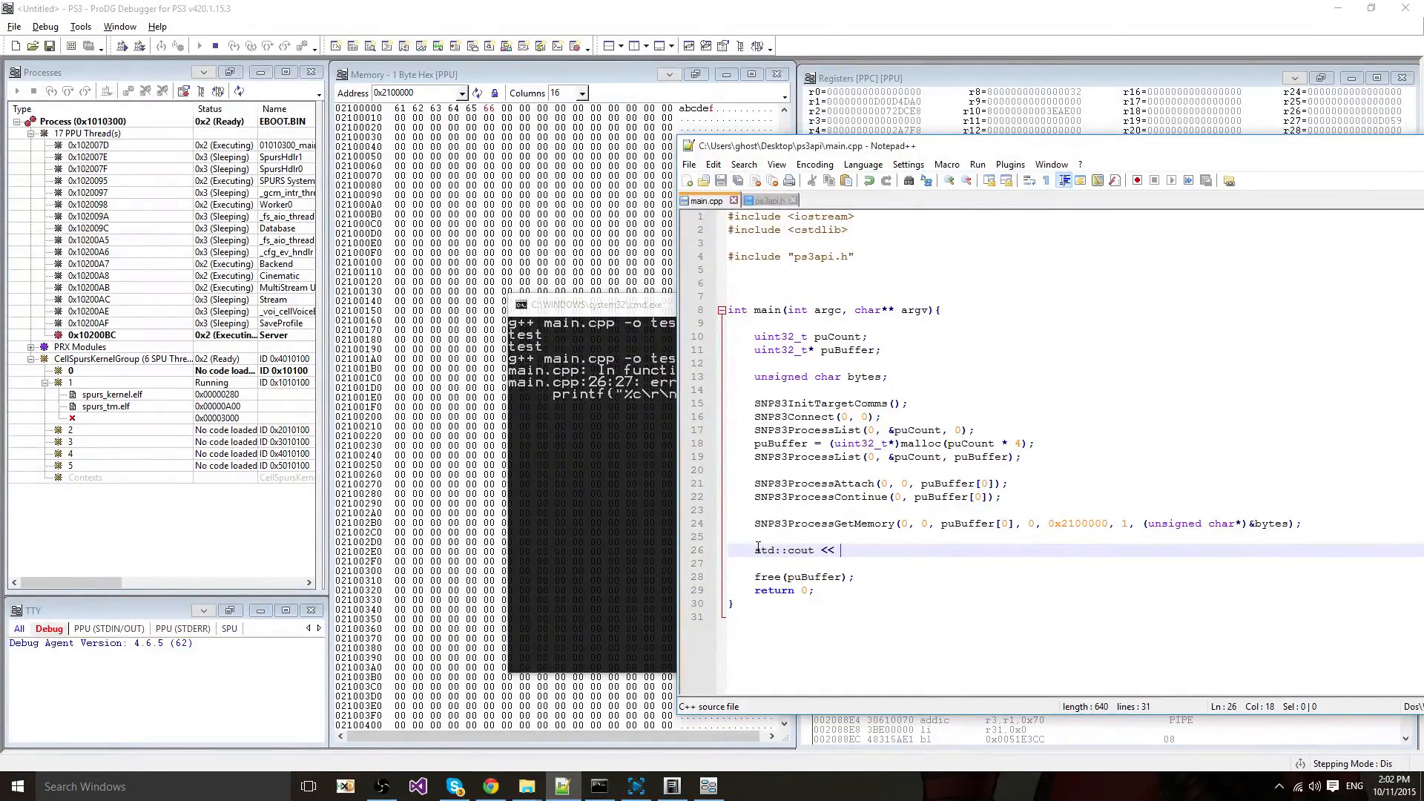
pyautogui.write('bytes <<')
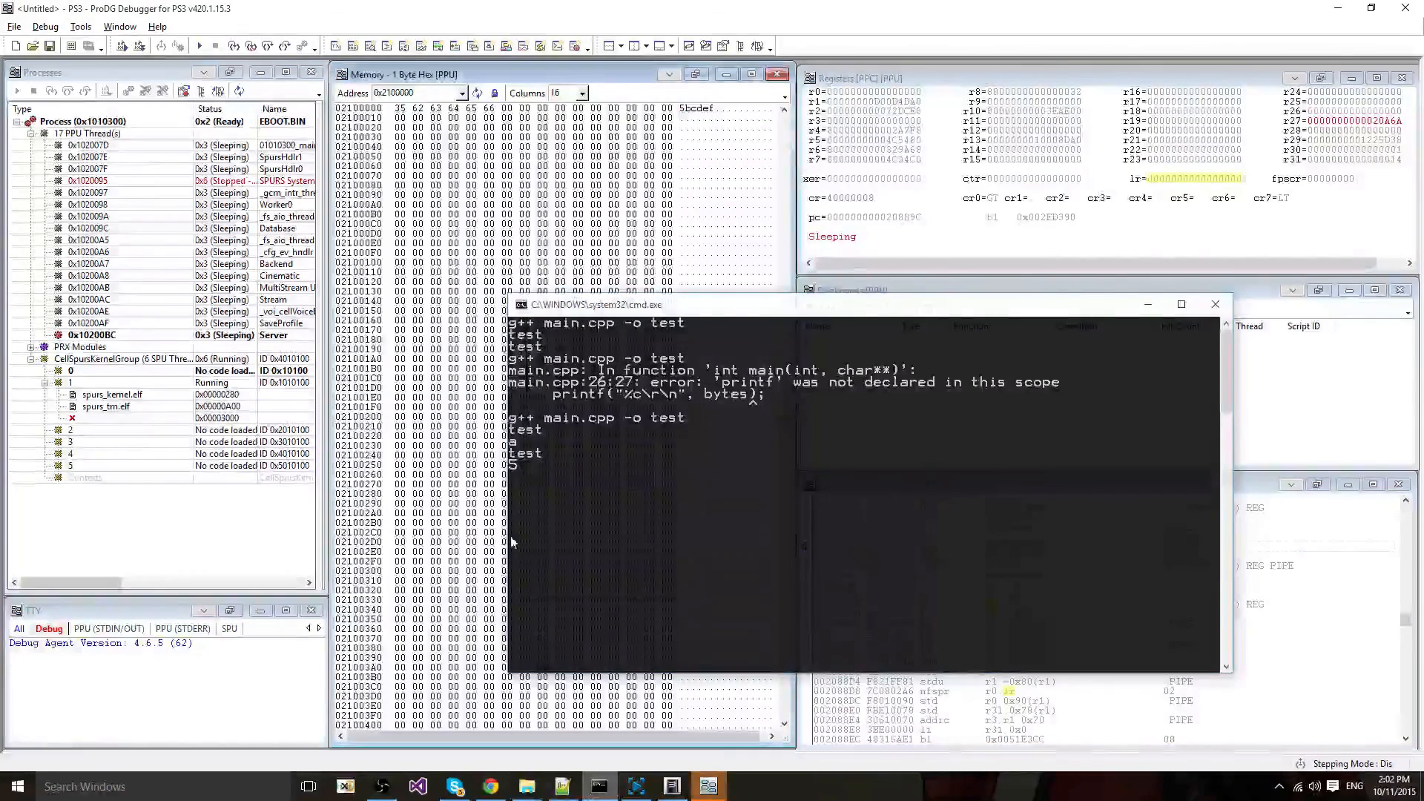
pyautogui.rightClick(707, 786)
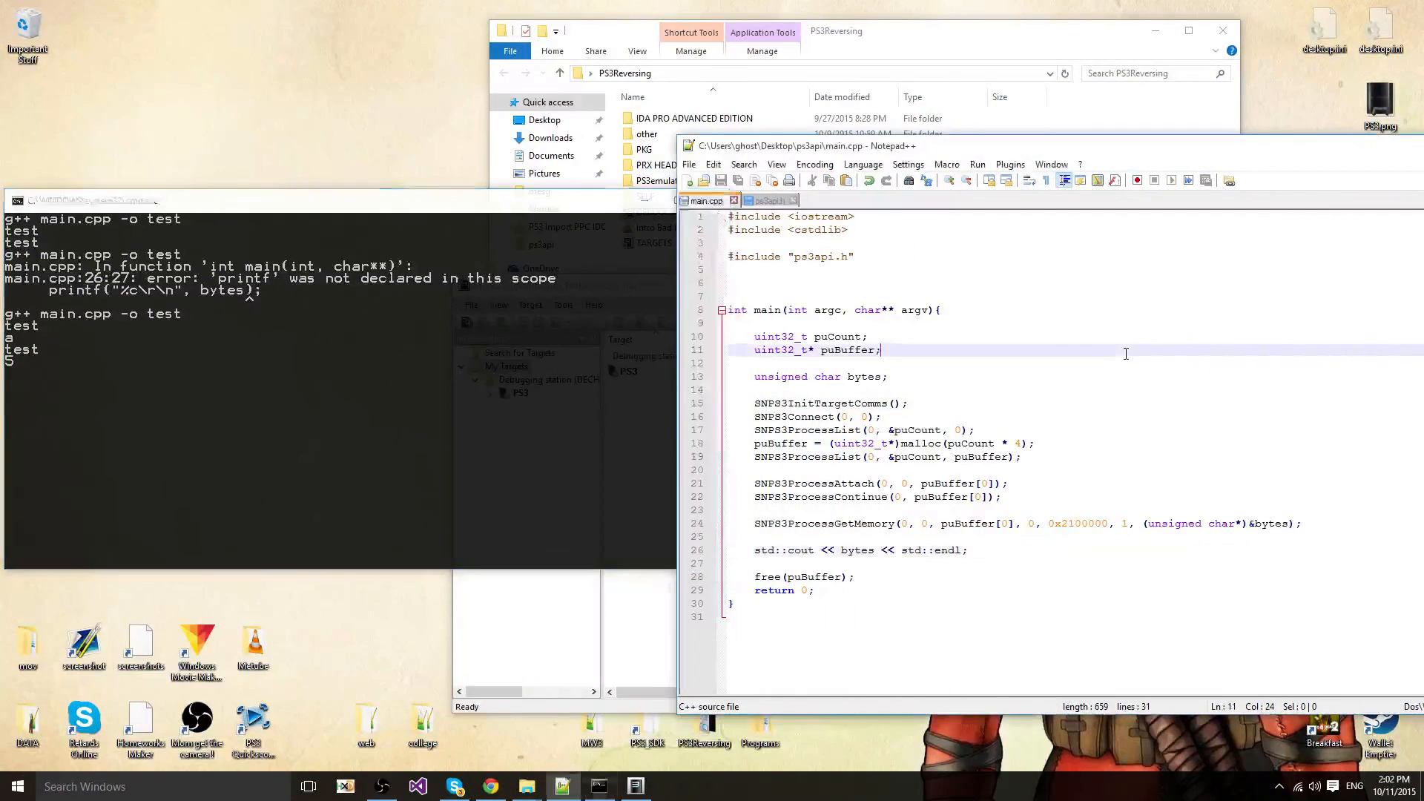
# Step: Open the ps3api.h header and enlarge the editor window to show whole lines
pyautogui.click(765, 199)
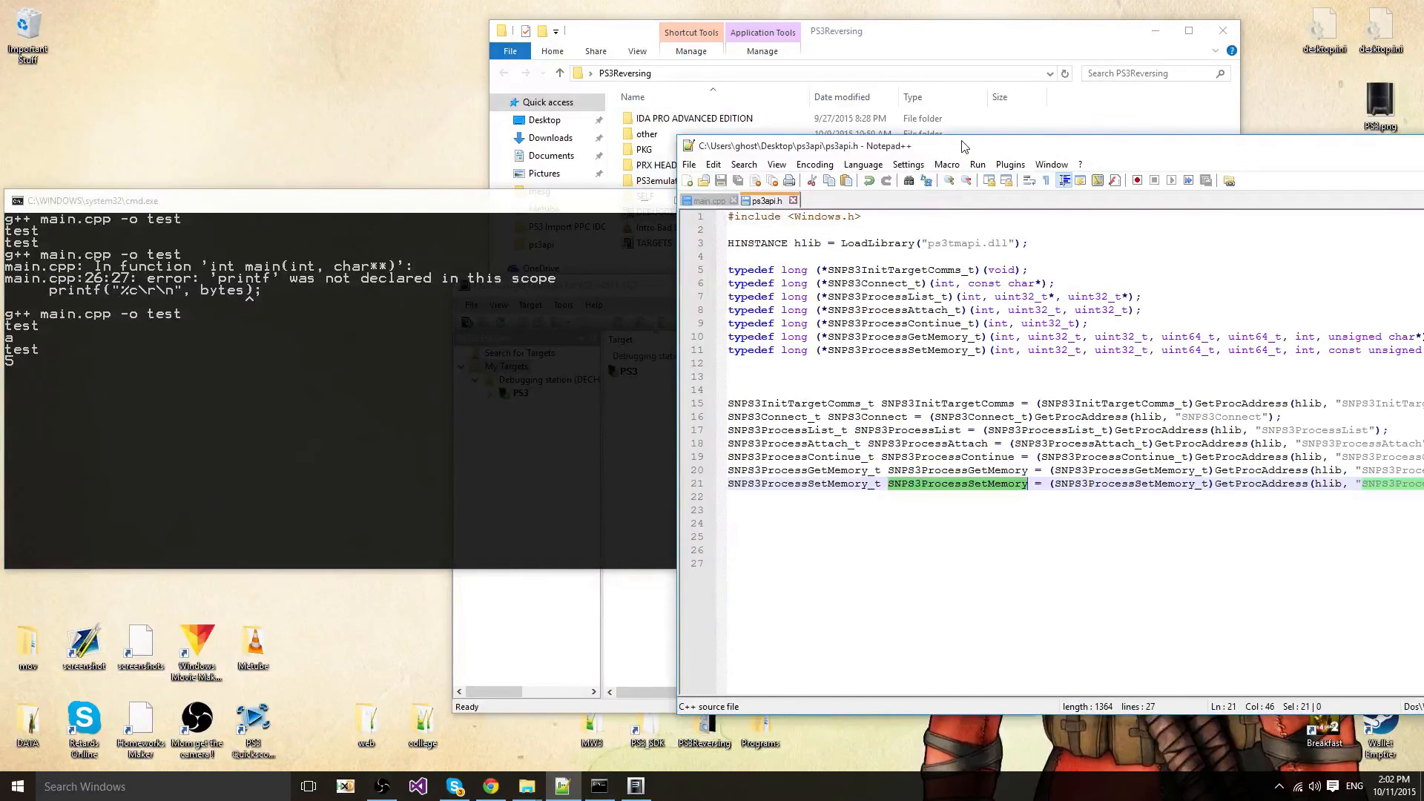
pyautogui.moveTo(954, 145); pyautogui.dragTo(672, 113)
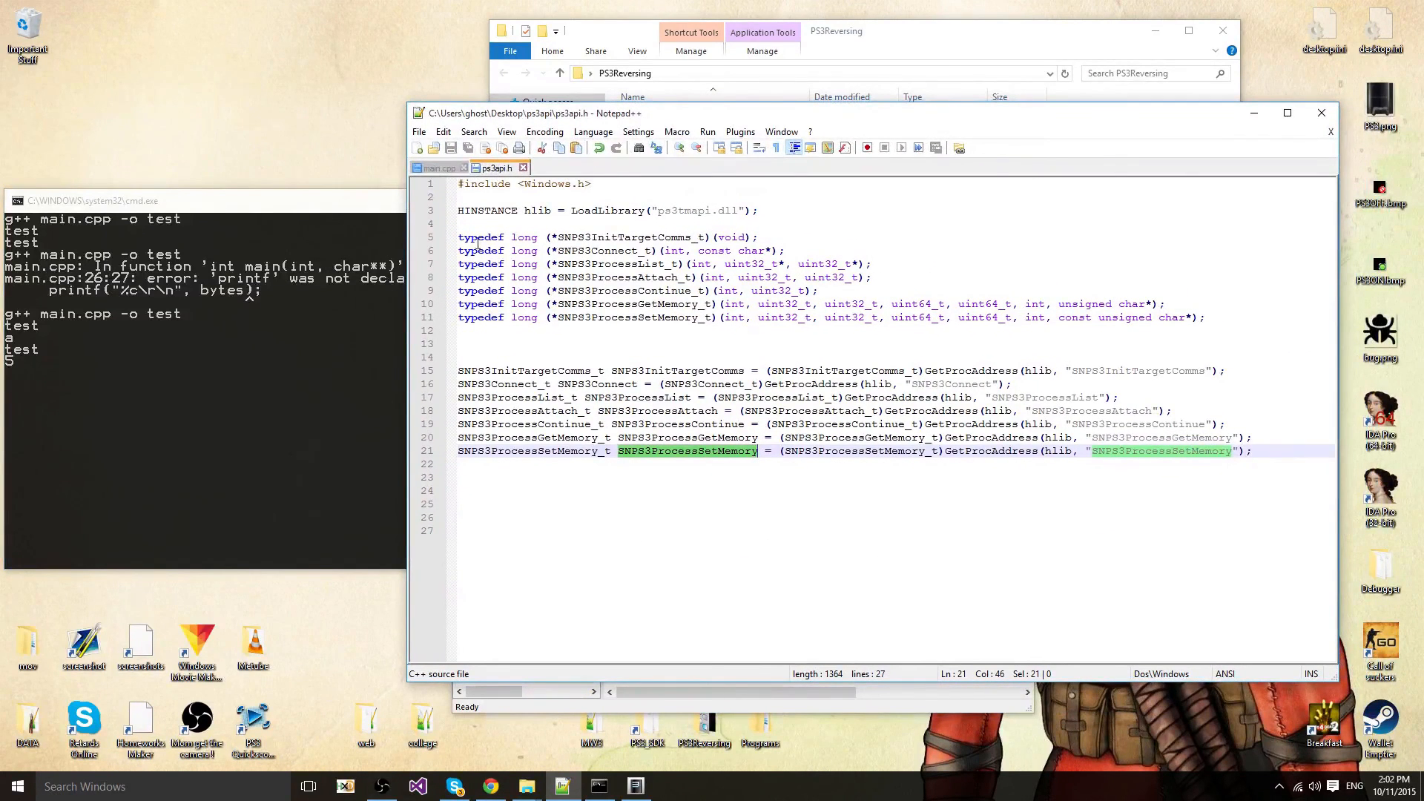
pyautogui.write('r')
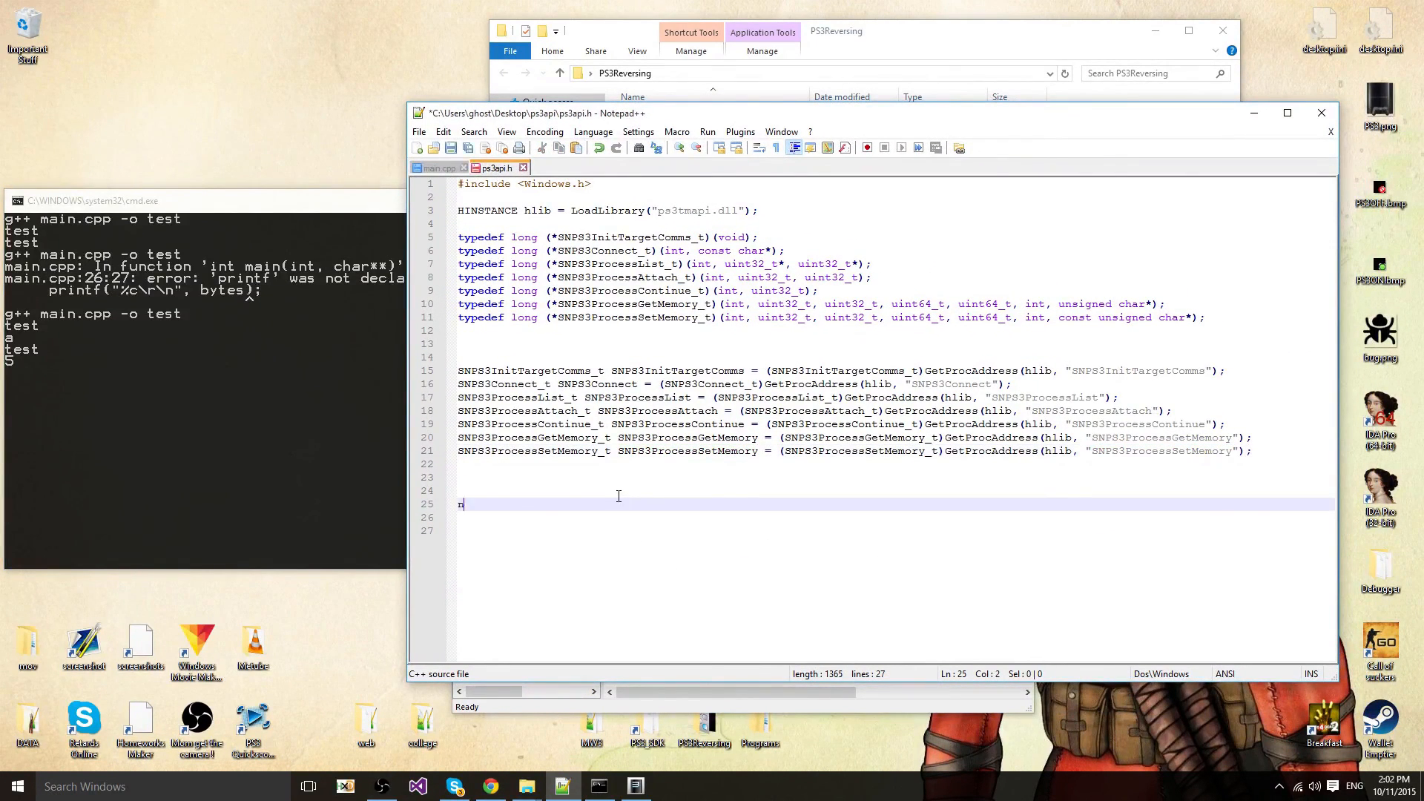
pyautogui.write('nameds')
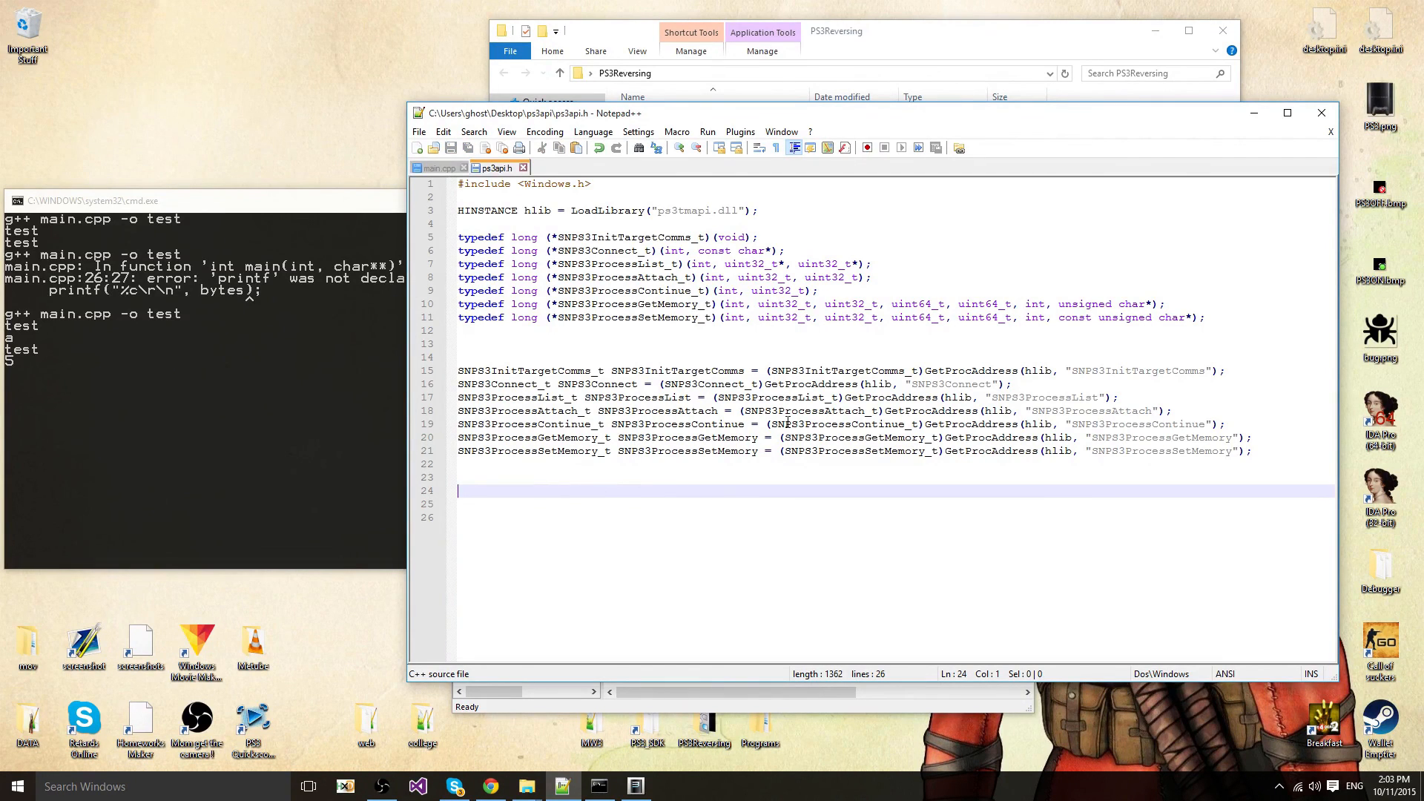
# Step: Compare ps3api.h against main.cpp, then bring the Skype chat to the front
pyautogui.click(436, 168)
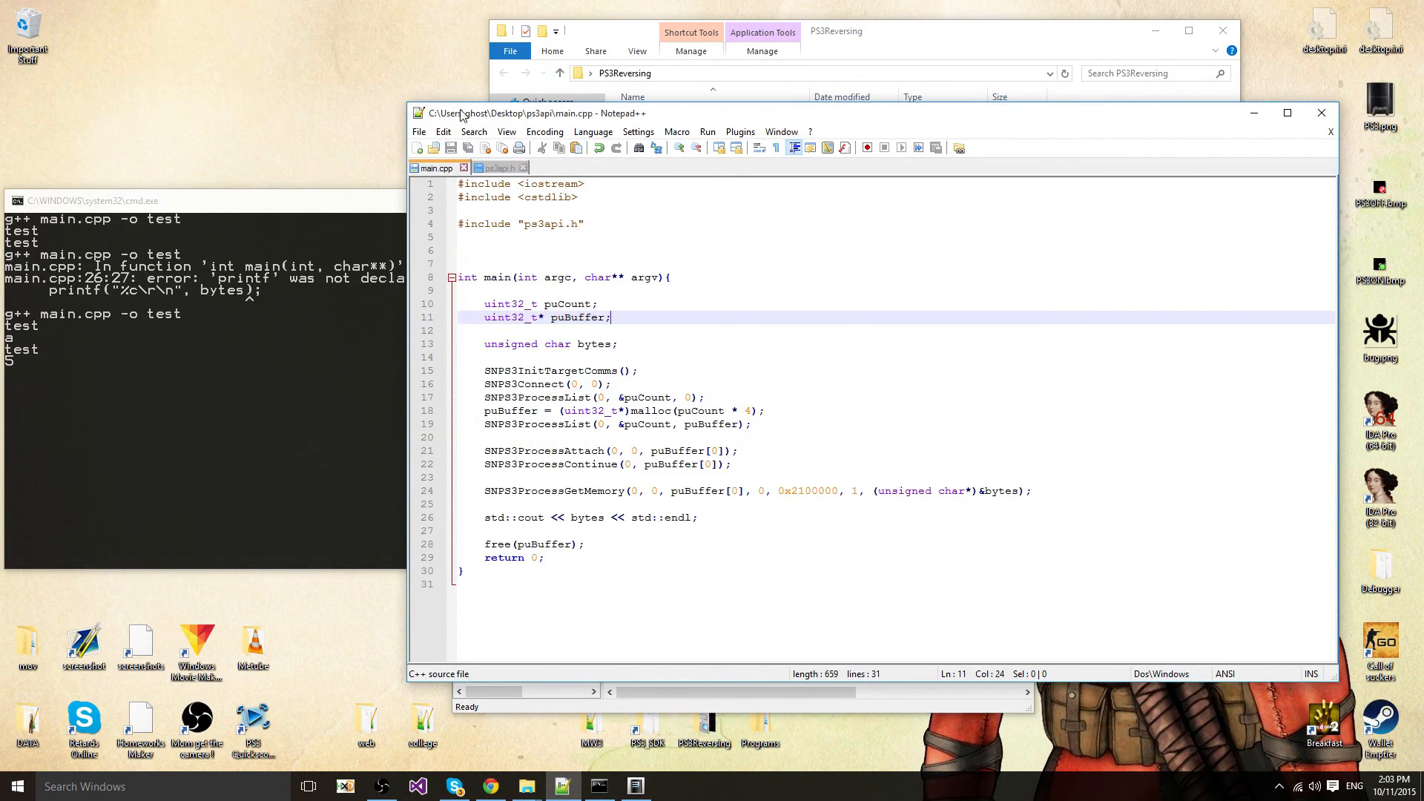
pyautogui.click(494, 167)
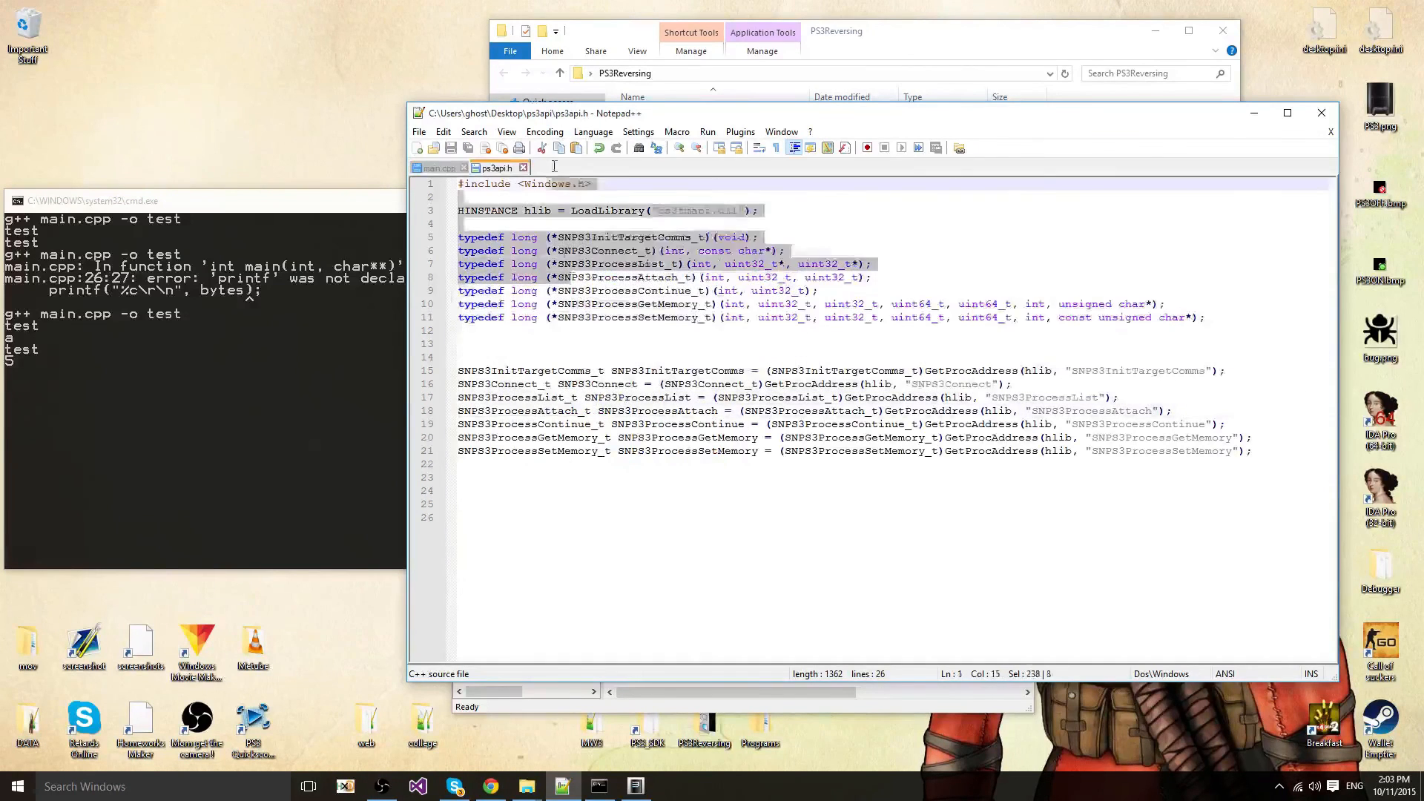
pyautogui.click(437, 169)
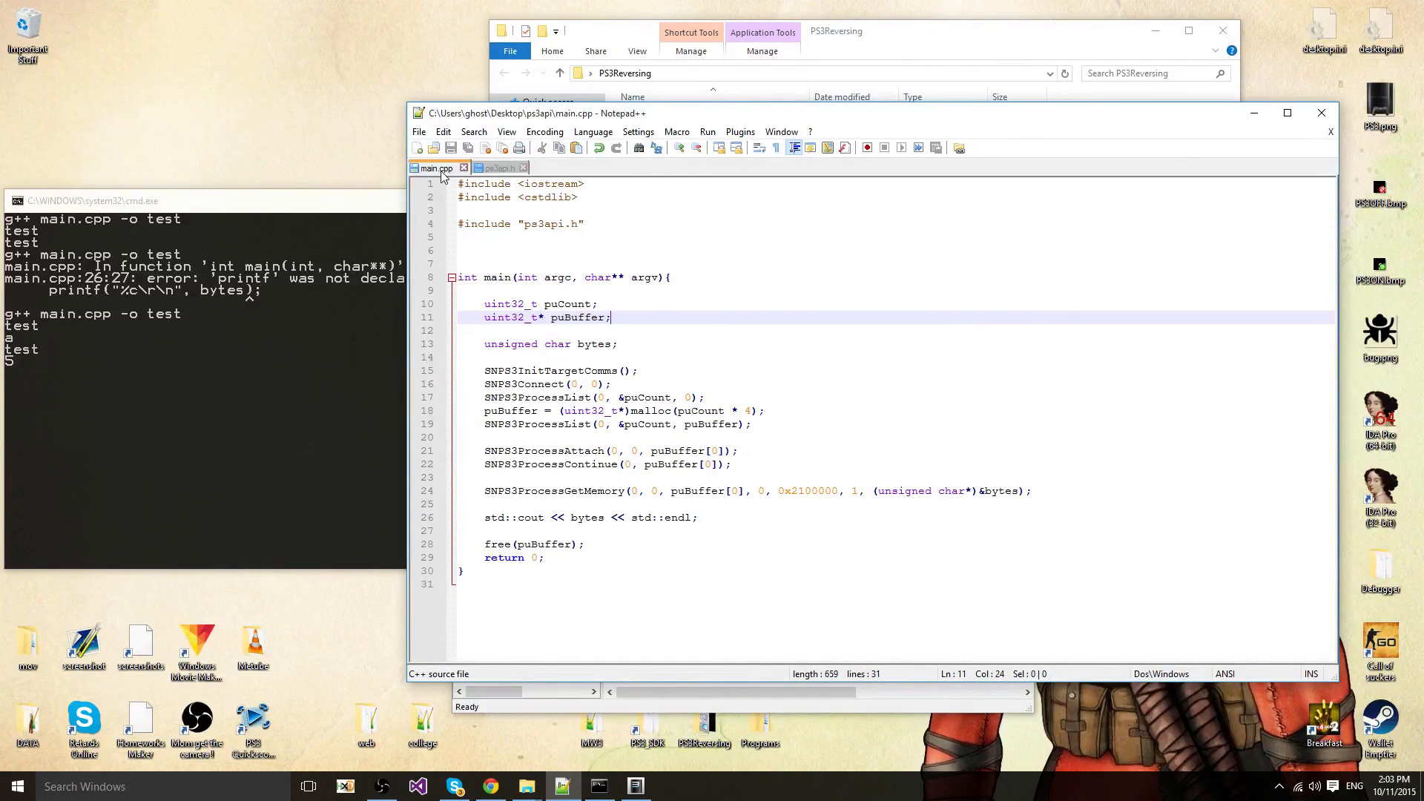
pyautogui.moveTo(647, 668)
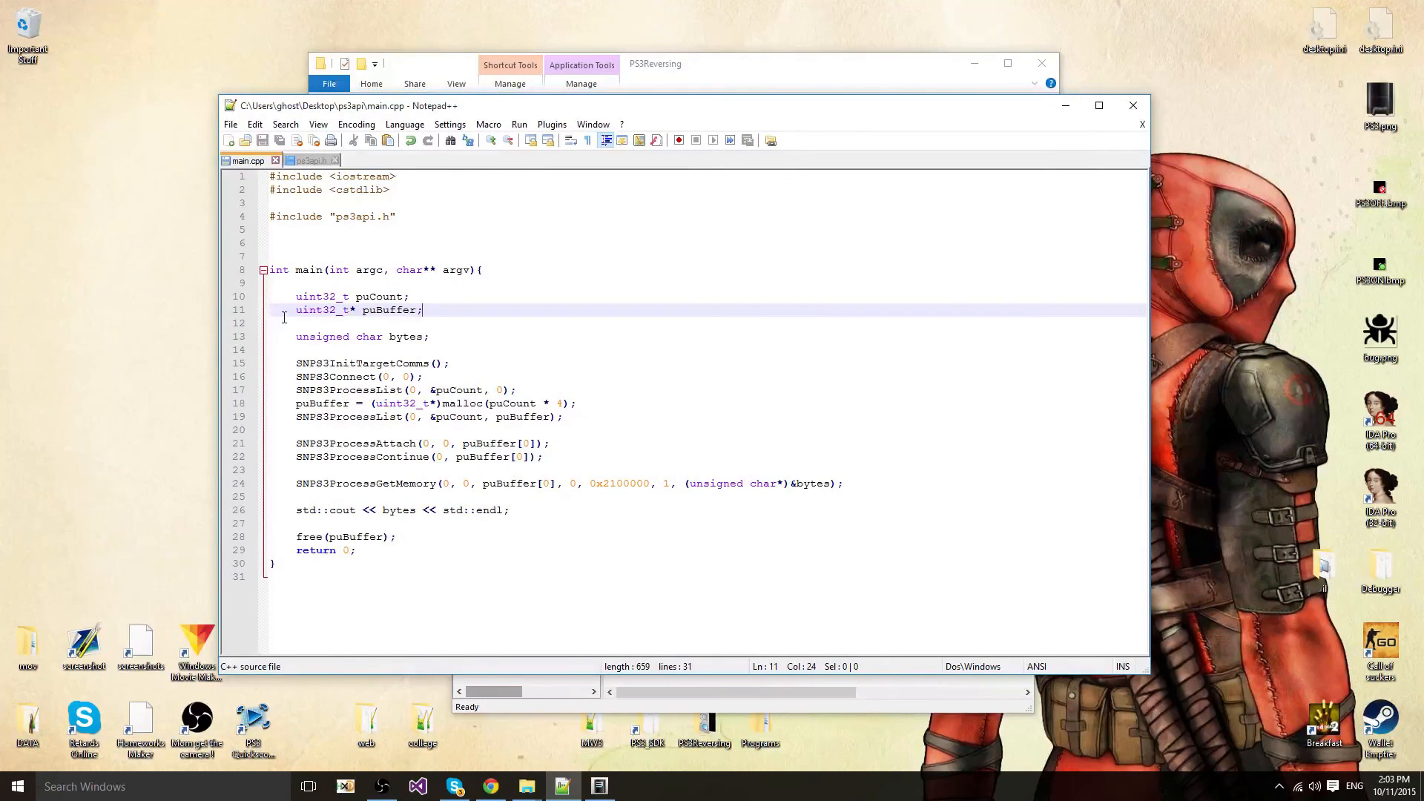
pyautogui.moveTo(763, 531)
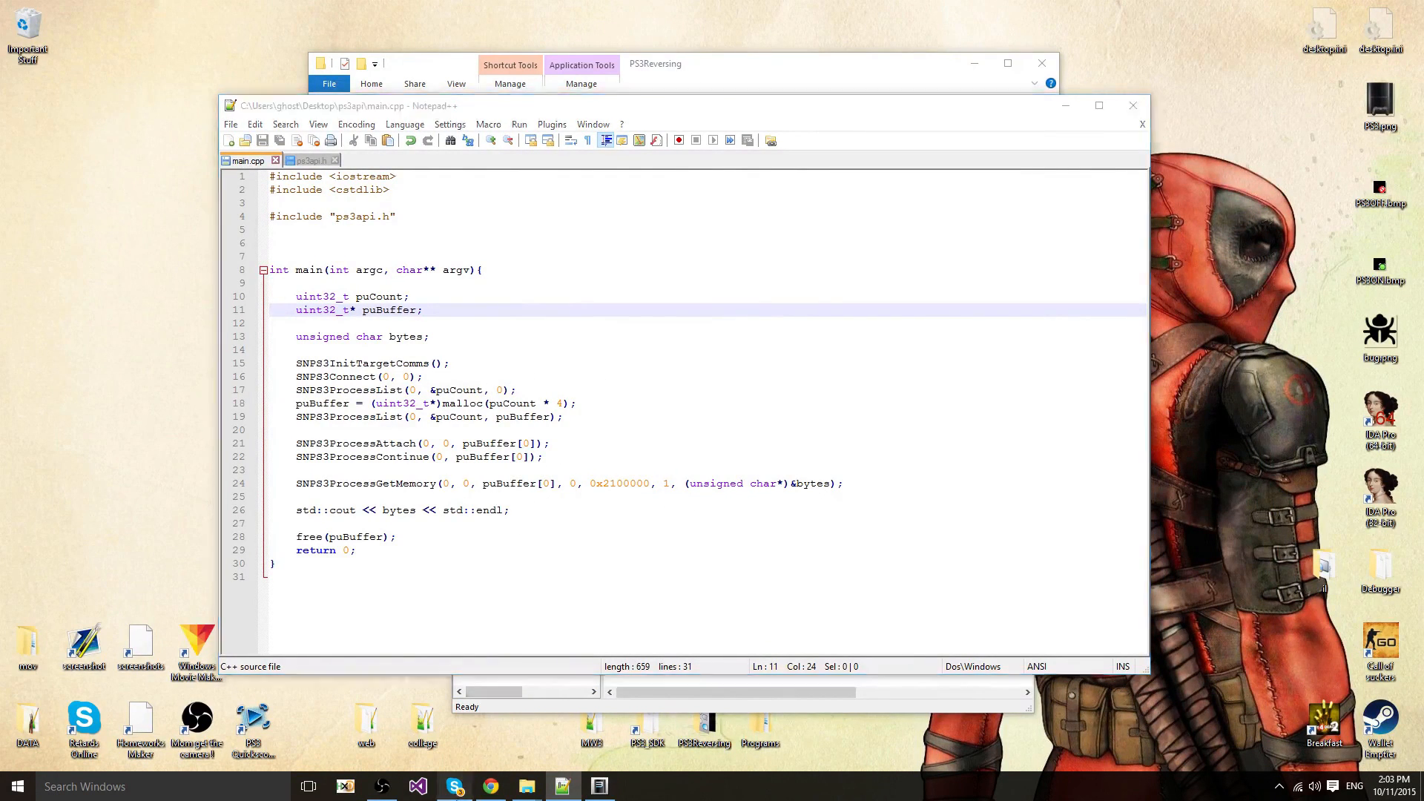
pyautogui.click(454, 785)
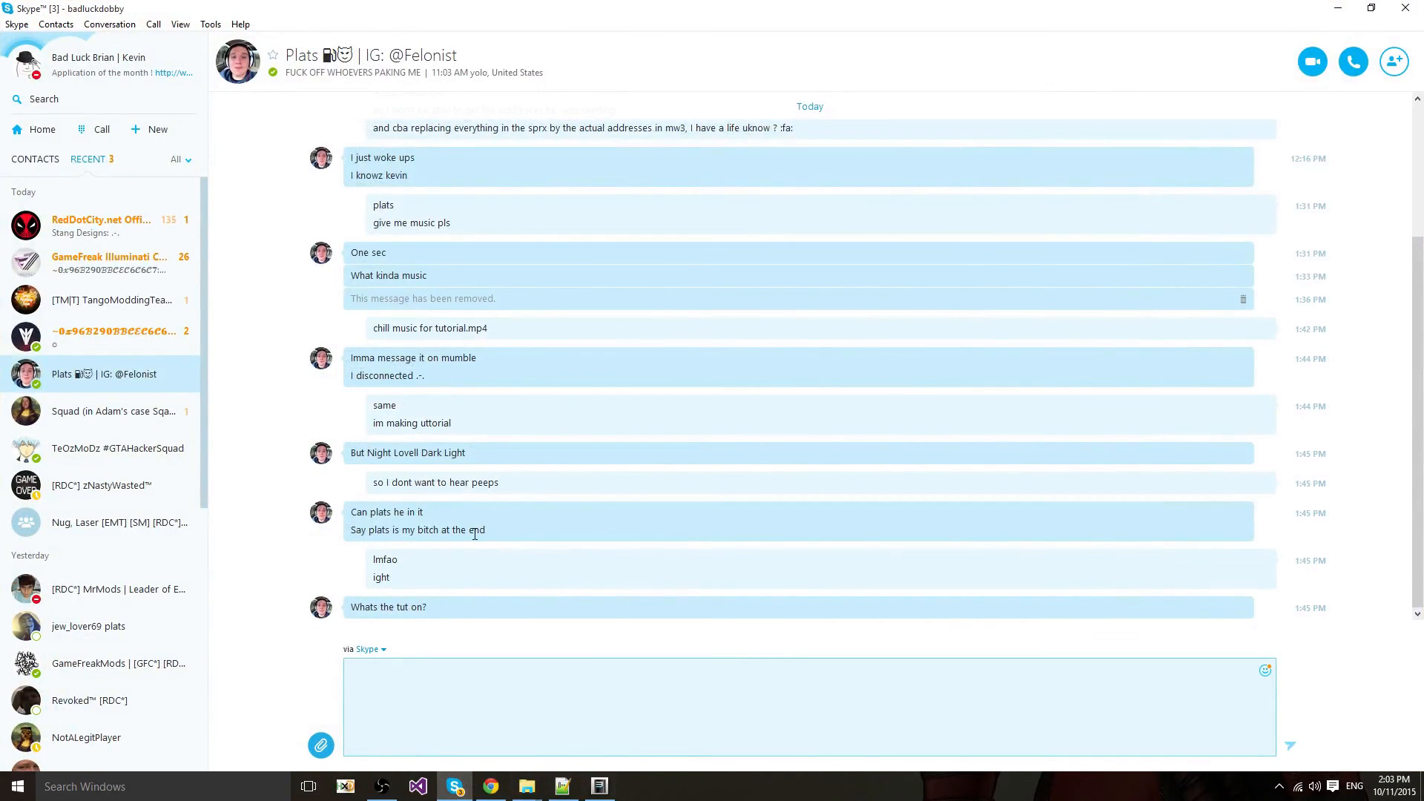